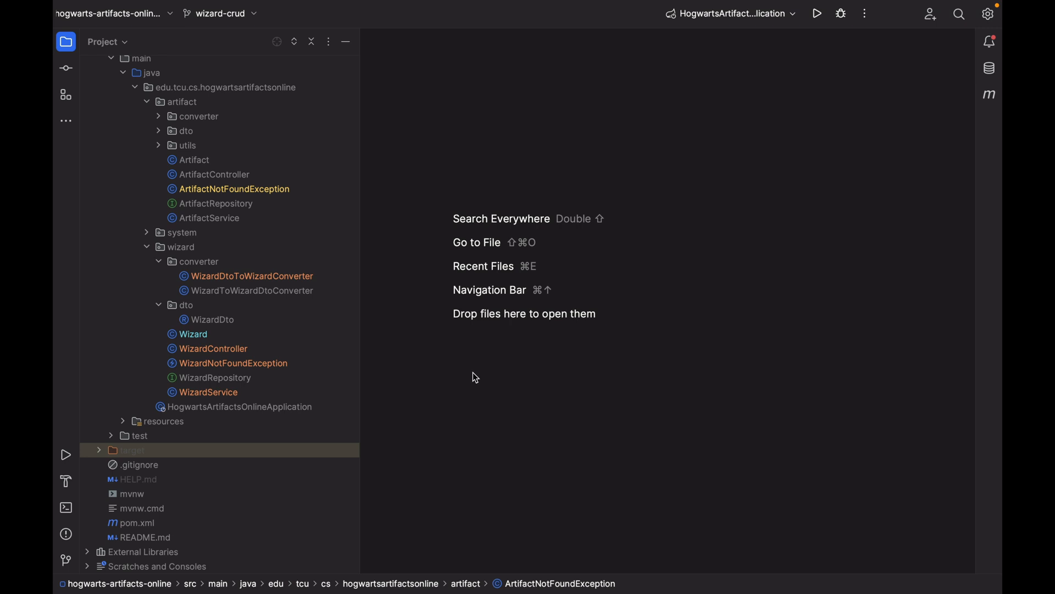
- Expand the system package to reveal exception, DBDataInitializer, Result and StatusCode
{"action": "left_click", "coordinate": [233, 363]}
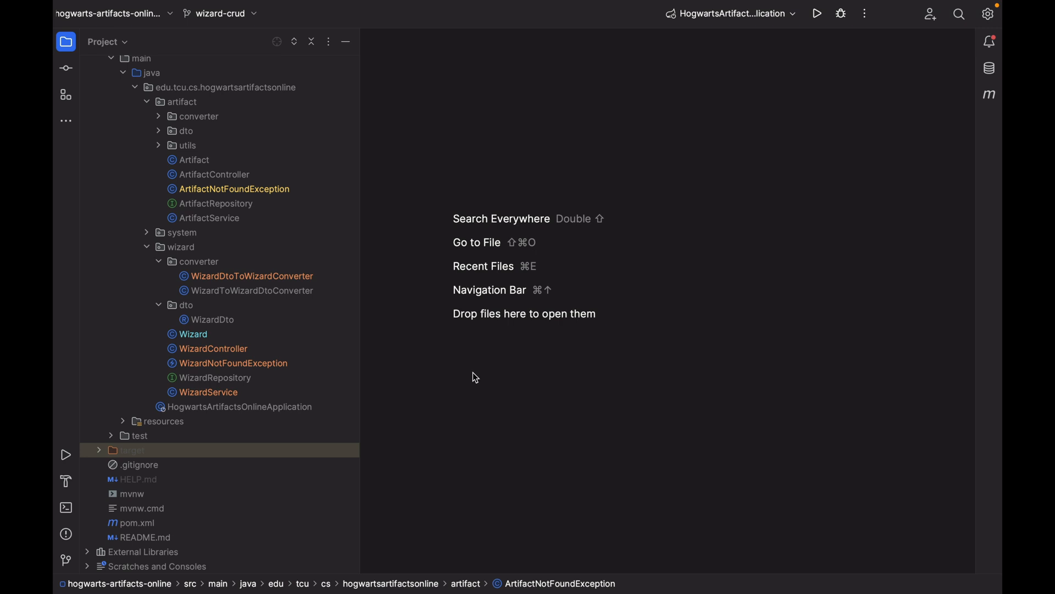
{"action": "left_click", "coordinate": [146, 232]}
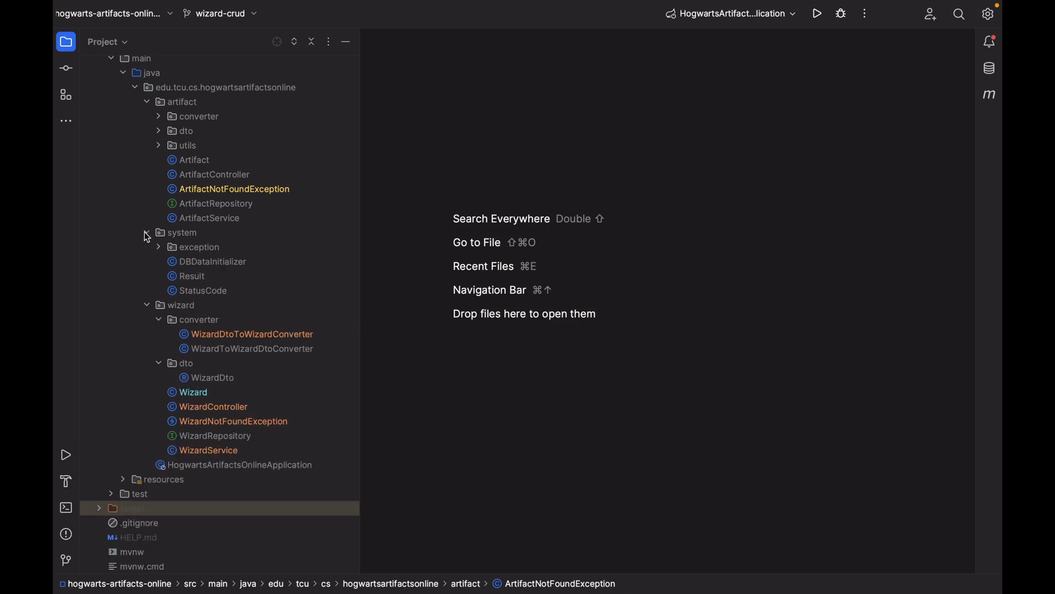
- Create a new Java class ObjectNotFoundException in the system exception package
{"action": "right_click", "coordinate": [199, 246]}
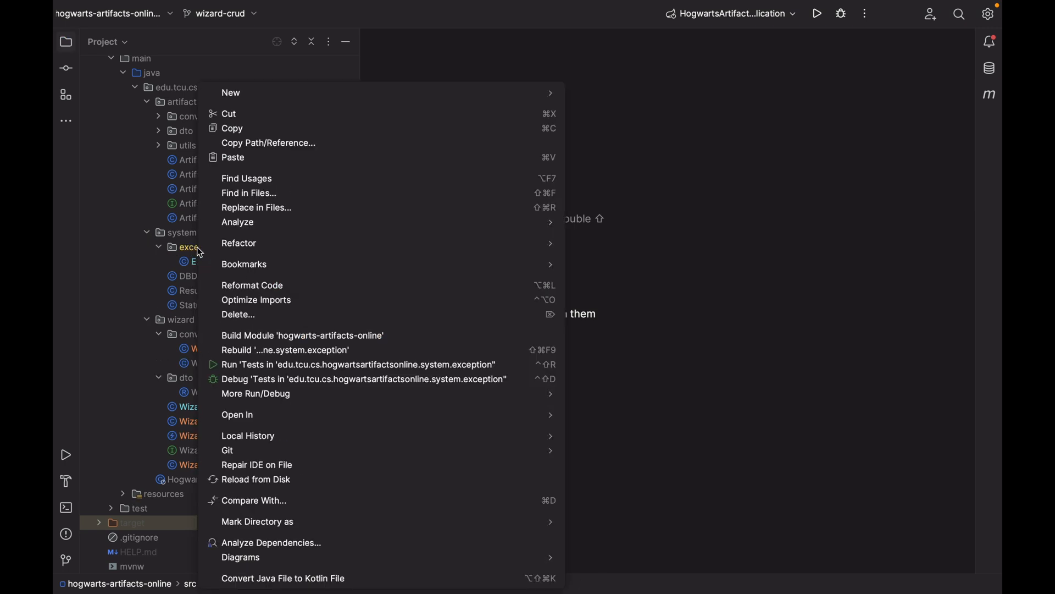
{"action": "left_click", "coordinate": [231, 92]}
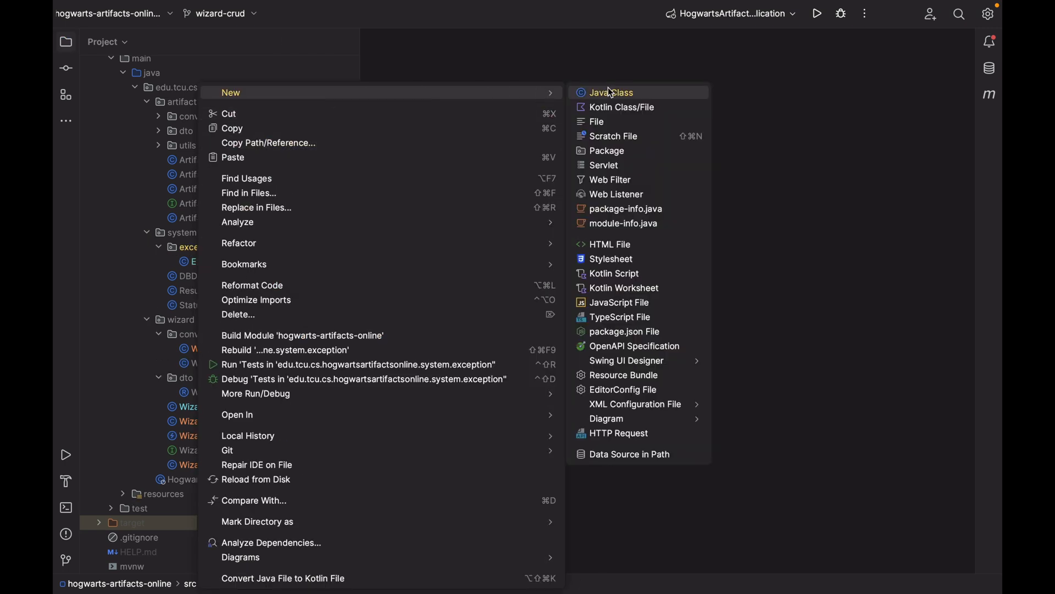
{"action": "left_click", "coordinate": [610, 92]}
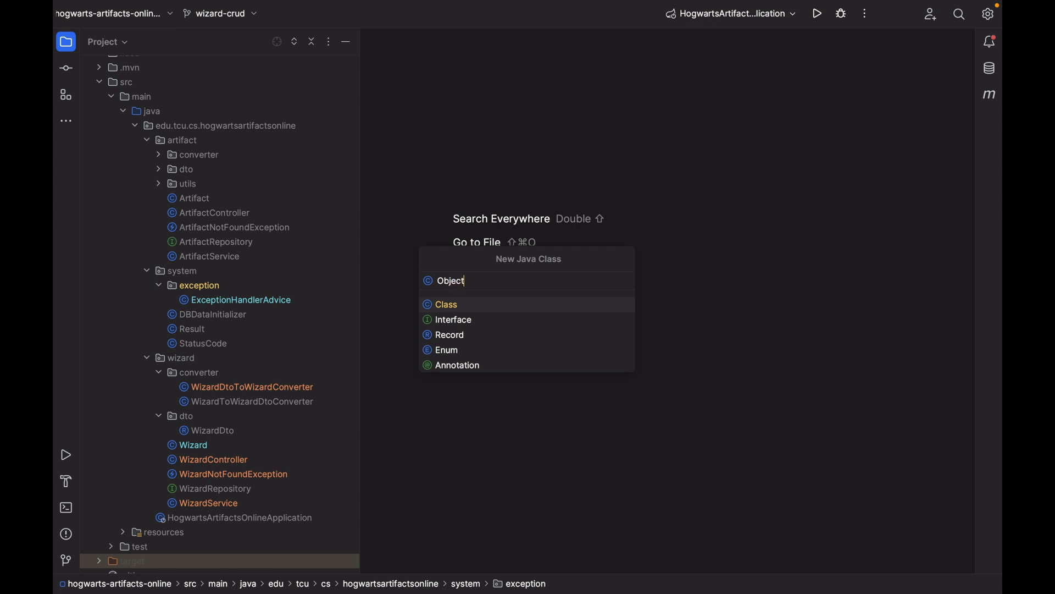
{"action": "type", "text": "NotFound"}
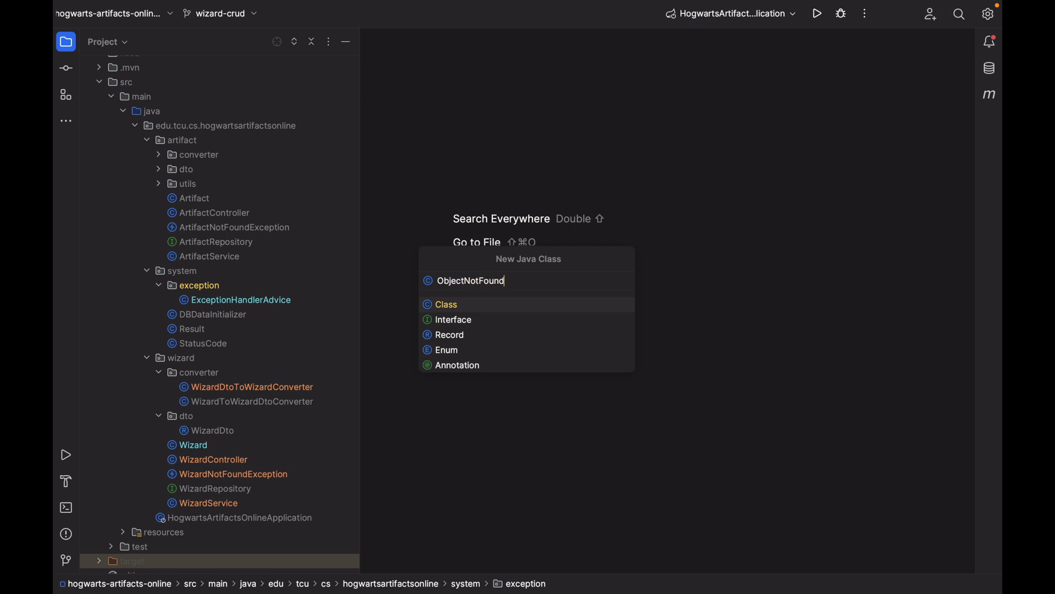
{"action": "type", "text": "Exception"}
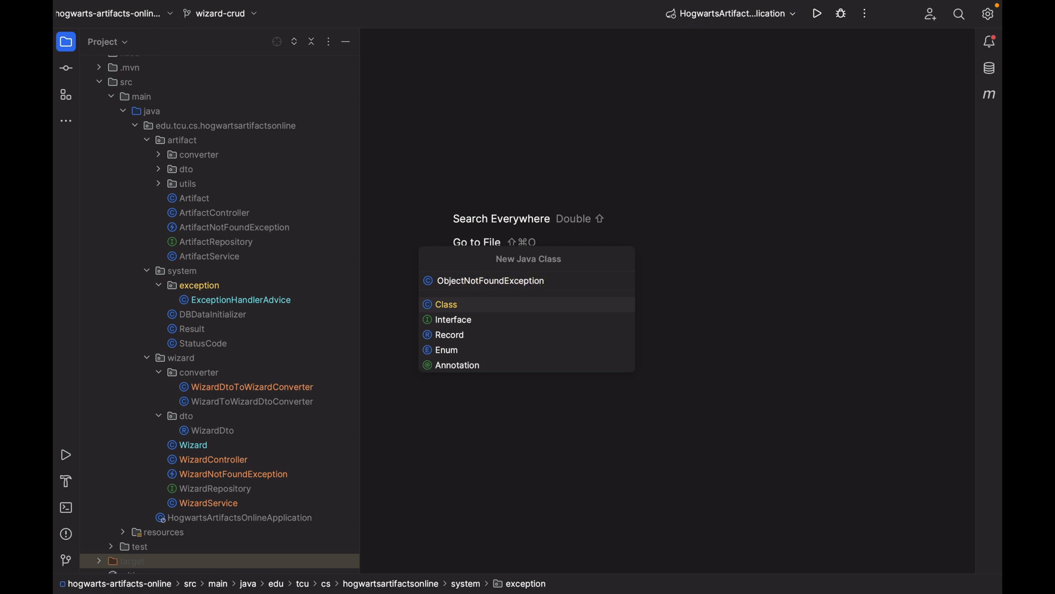
{"action": "left_click", "coordinate": [445, 304]}
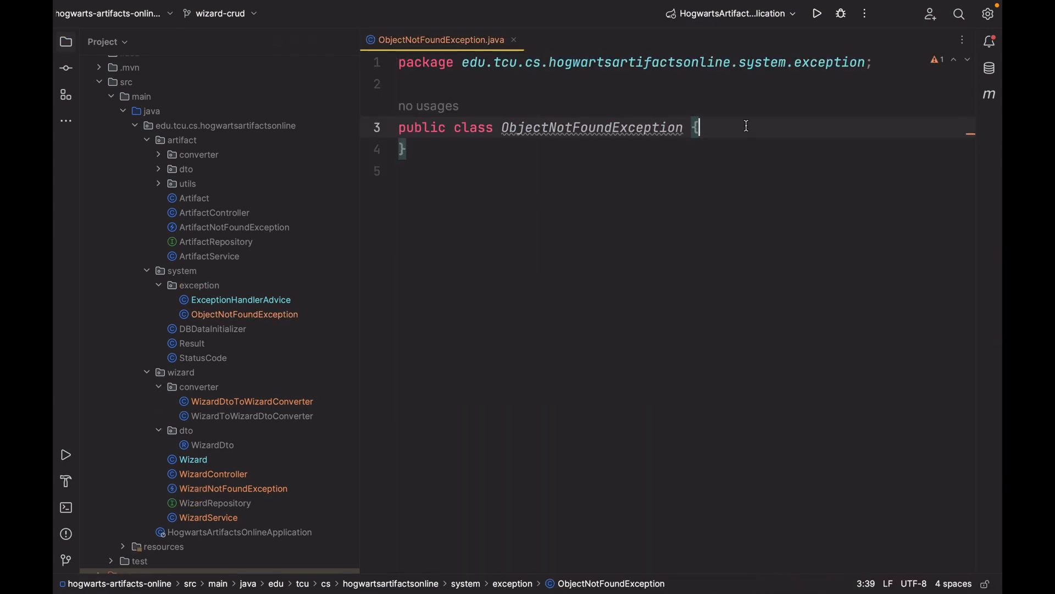
- Declare ObjectNotFoundException as extending RuntimeException, using ArtifactNotFoundException for reference
{"action": "key", "text": "enter"}
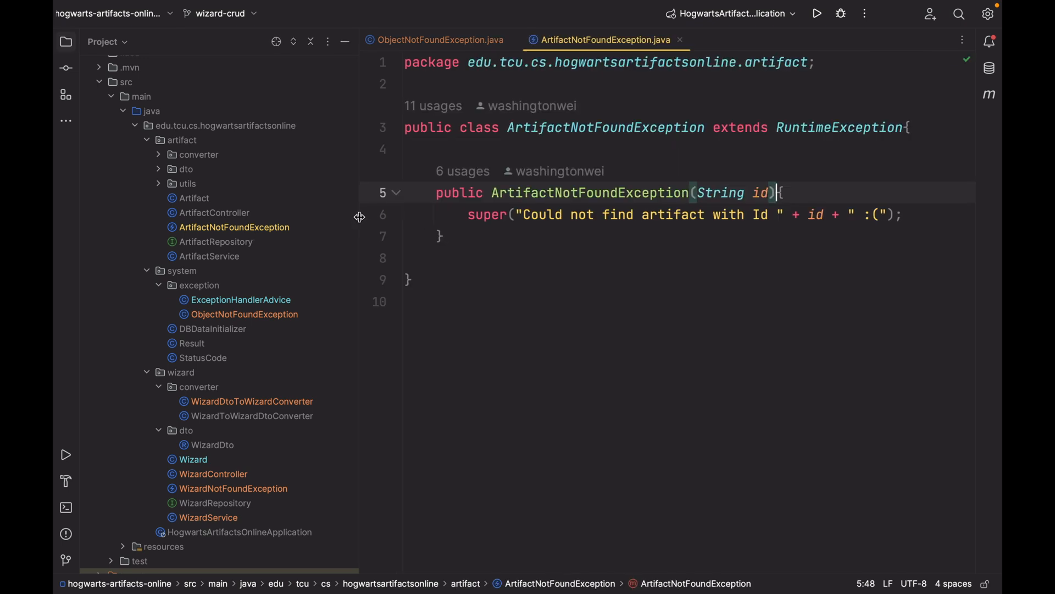
{"action": "left_click_drag", "start_coordinate": [358, 216], "coordinate": [275, 216]}
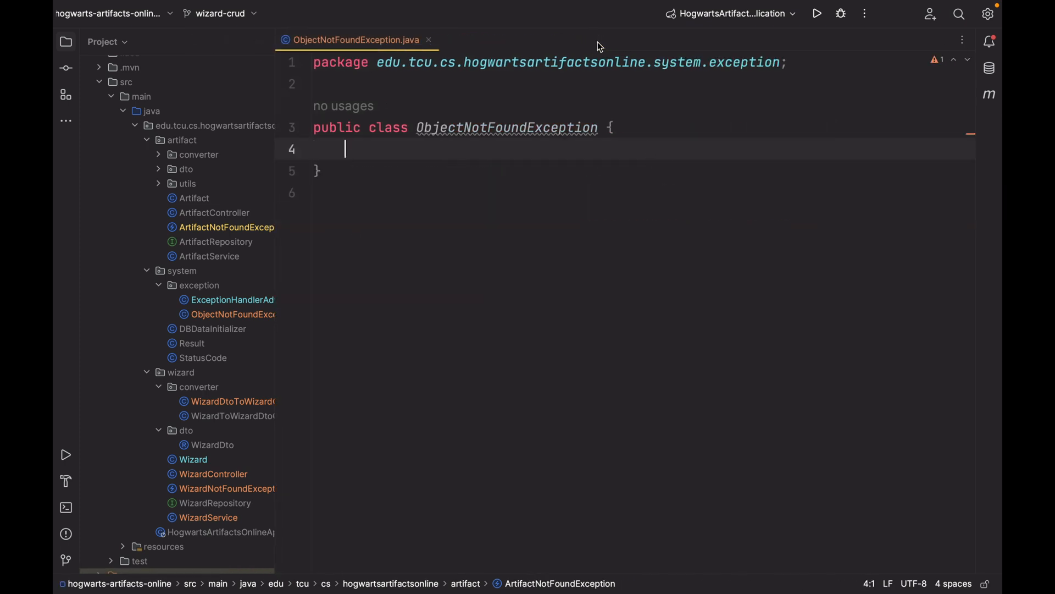
{"action": "type", "text": "e"}
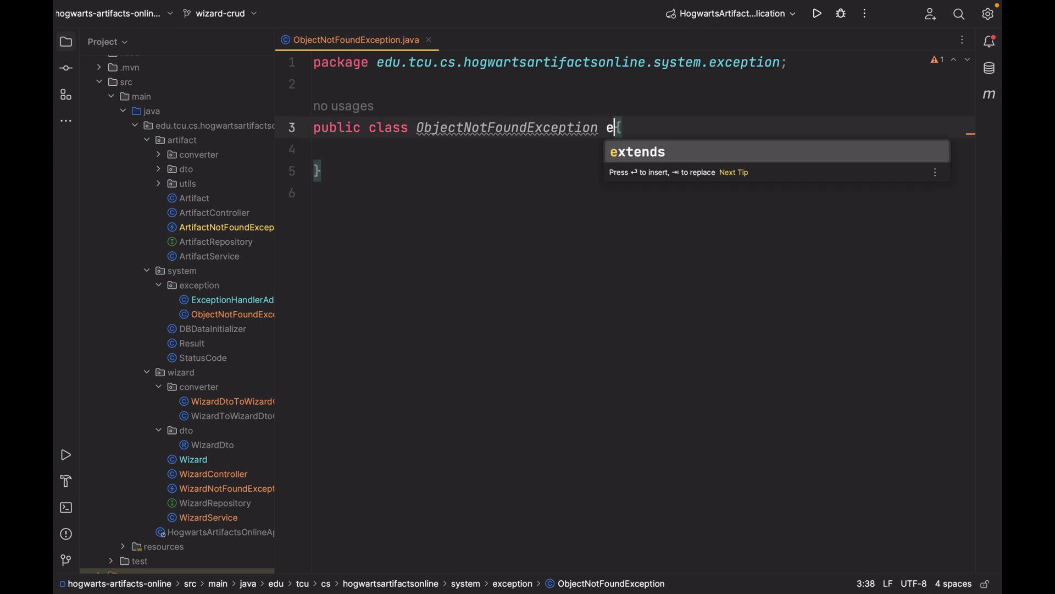
{"action": "type", "text": "xtends Run"}
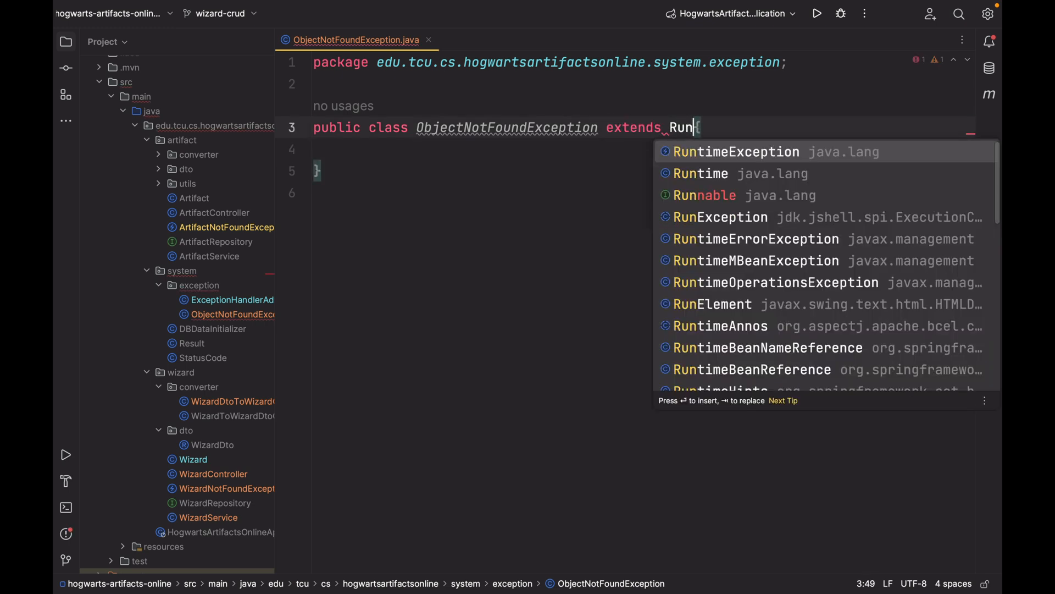
{"action": "left_click", "coordinate": [735, 152]}
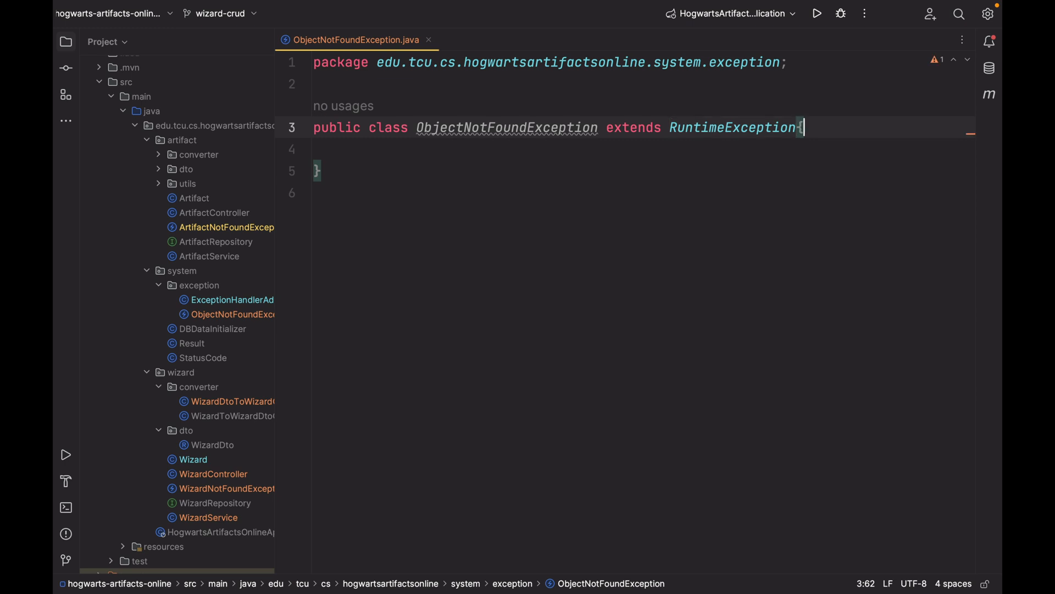
{"action": "key", "text": "enter"}
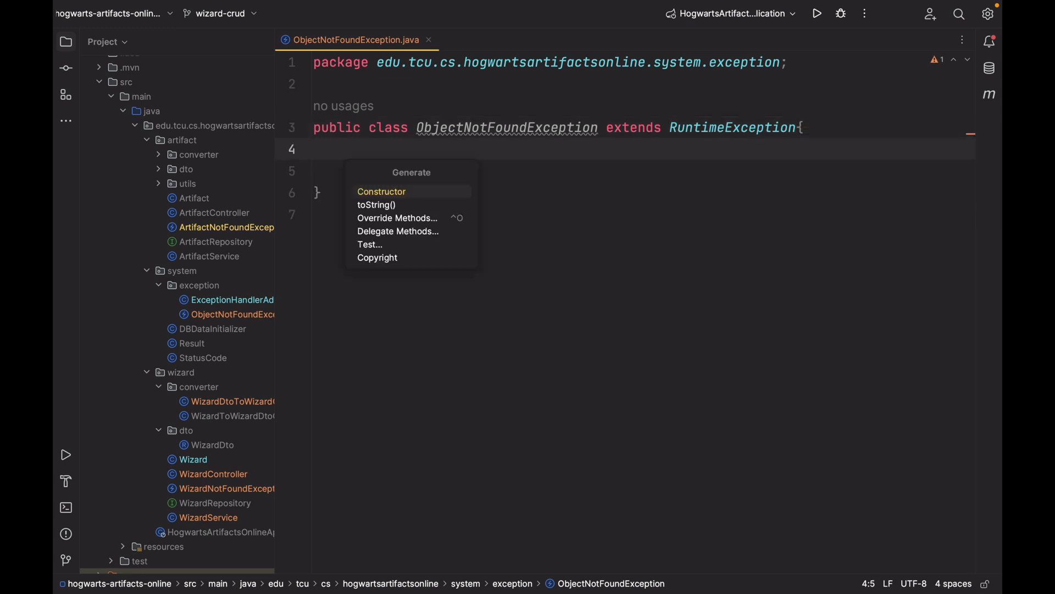
- Generate a constructor calling super with a 'Could not find artifact with Id …' message
{"action": "left_click", "coordinate": [382, 192]}
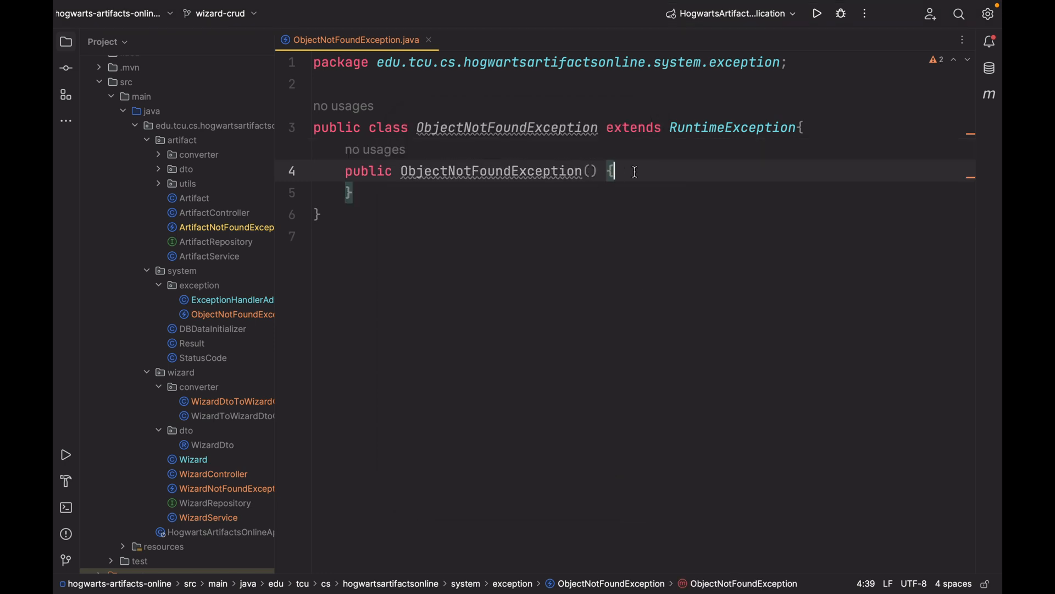
{"action": "type", "text": "super(\"Could not find artifact with Id \" + id + \" :(\");"}
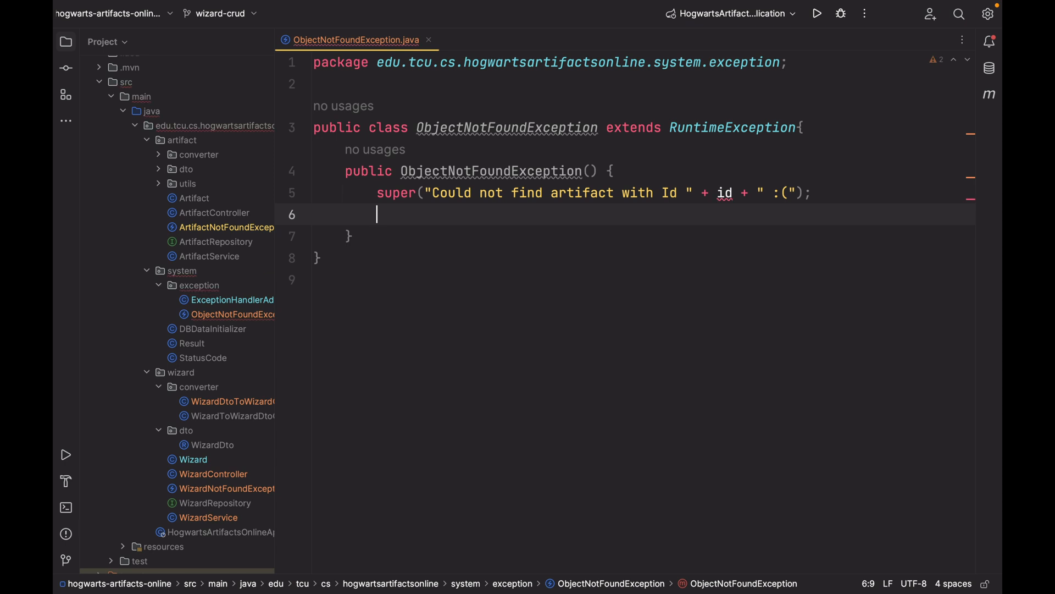
{"action": "key", "text": "Backspace"}
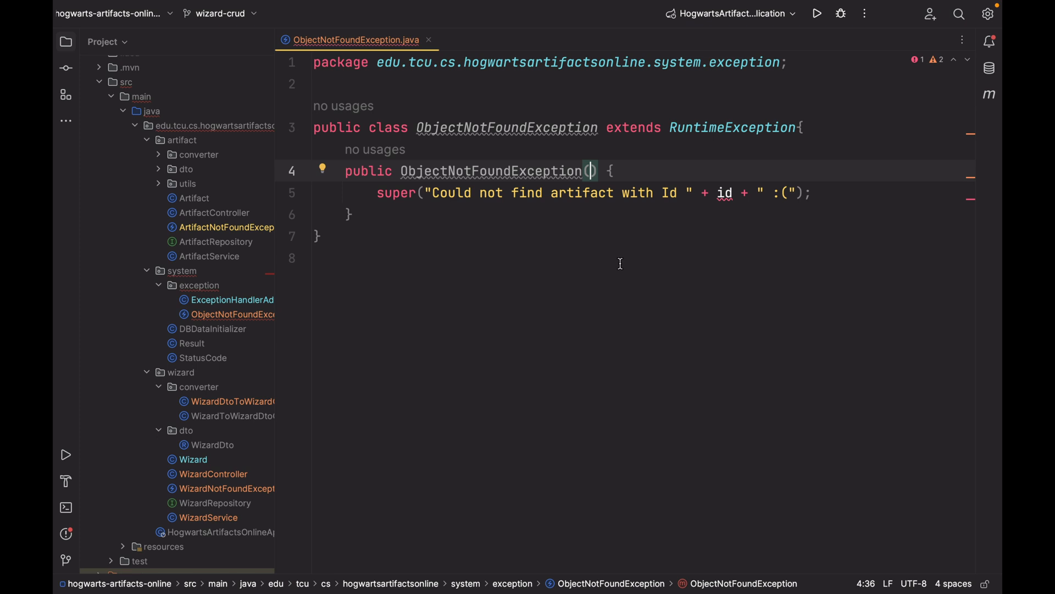
- Add String objectName and String id parameters and concatenate objectName into the message
{"action": "type", "text": "String objectName,"}
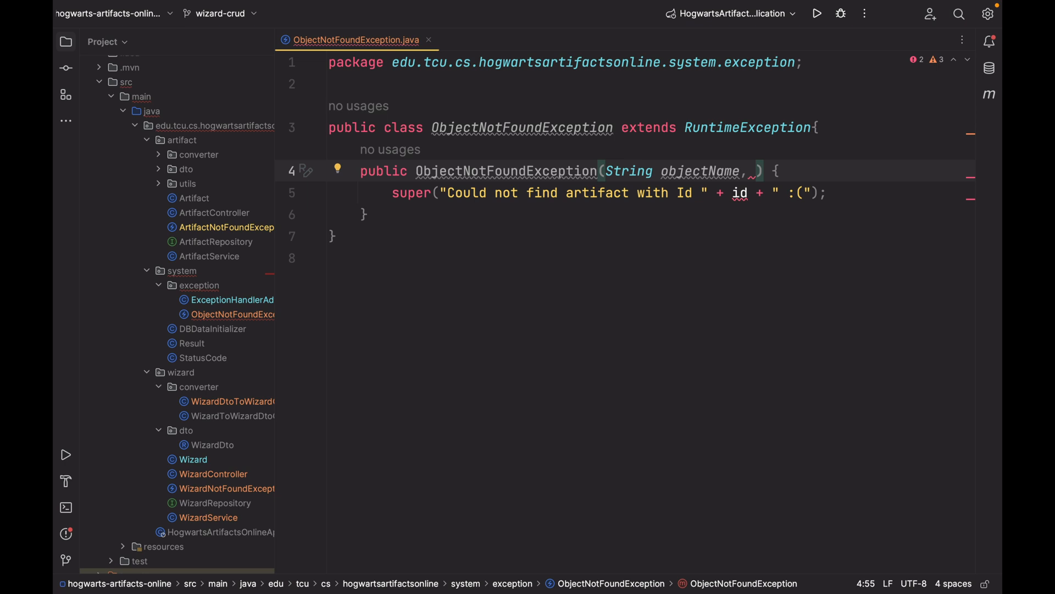
{"action": "type", "text": "String id"}
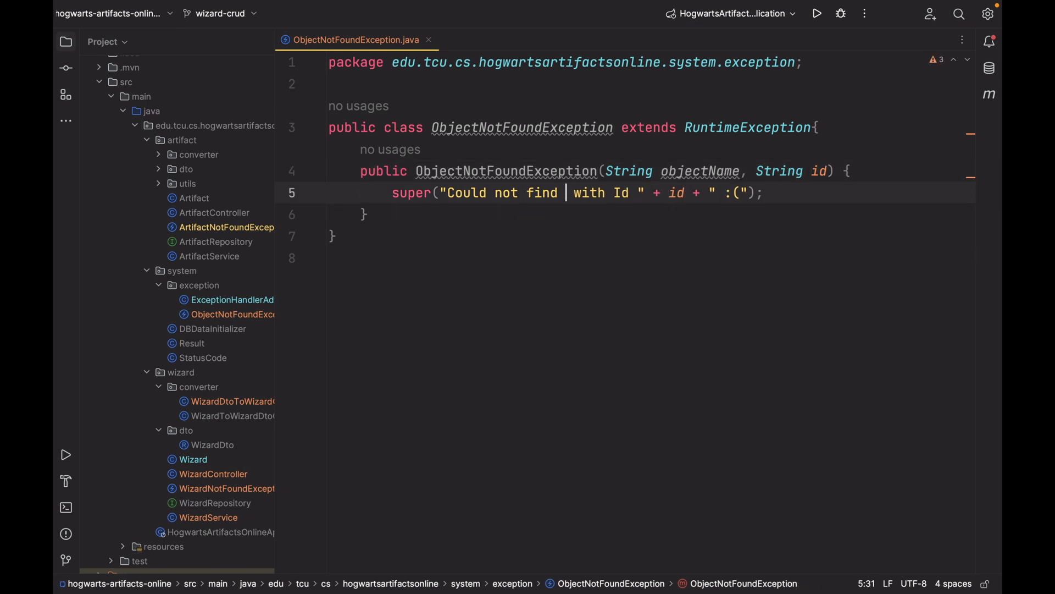
{"action": "key", "text": "Backspace"}
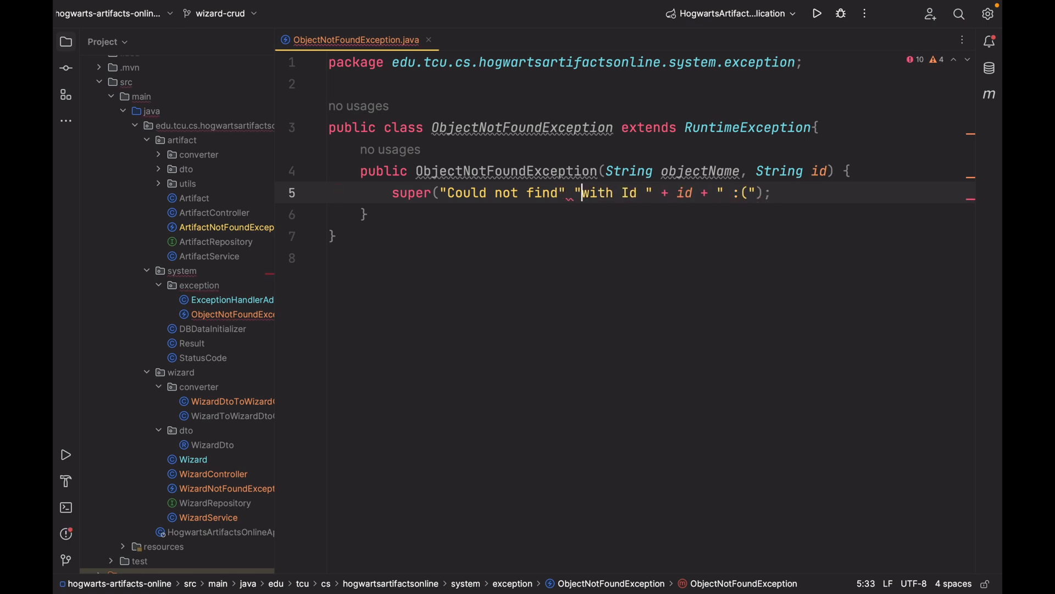
{"action": "type", "text": "+ +"}
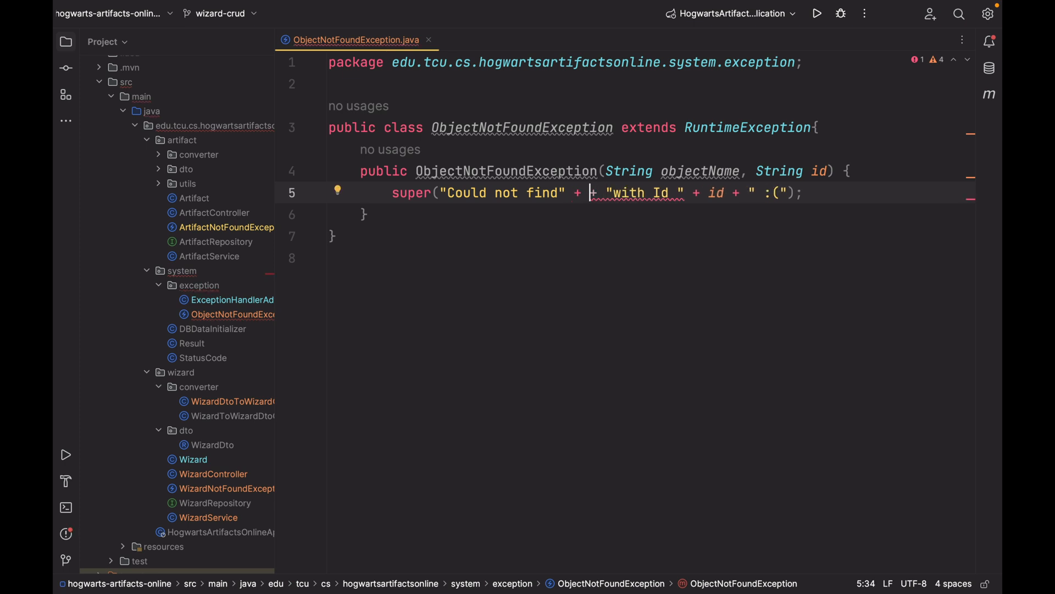
{"action": "type", "text": "objectName"}
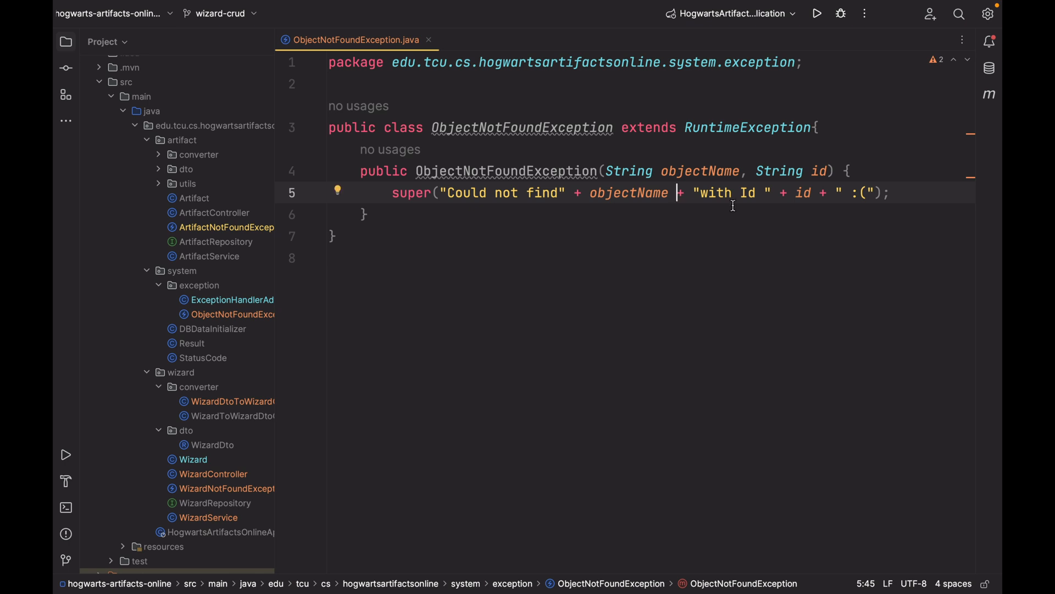
{"action": "left_click", "coordinate": [365, 214]}
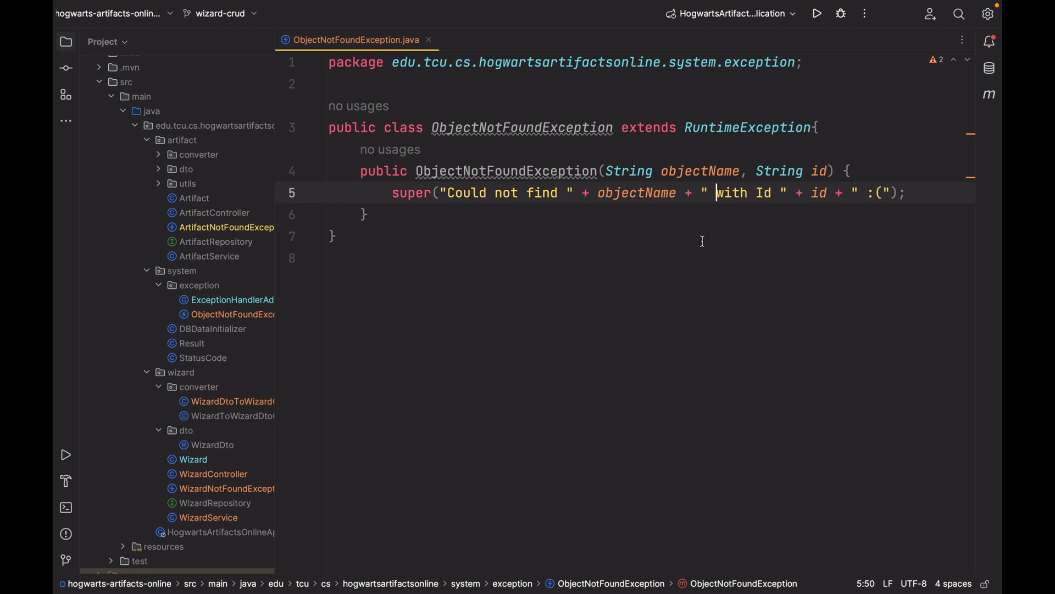
{"action": "left_click", "coordinate": [674, 257]}
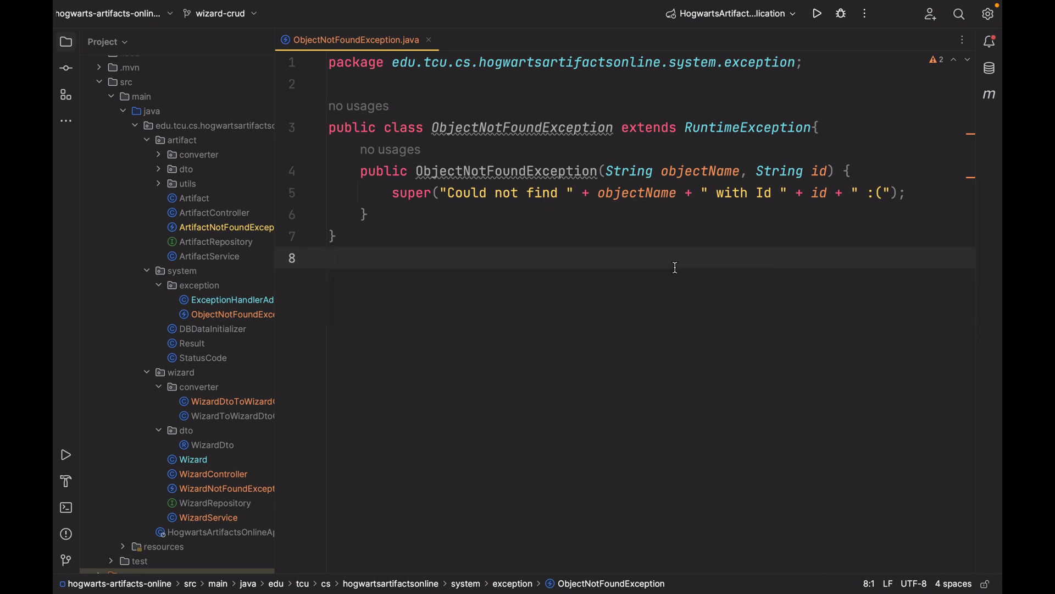
{"action": "left_click", "coordinate": [359, 172]}
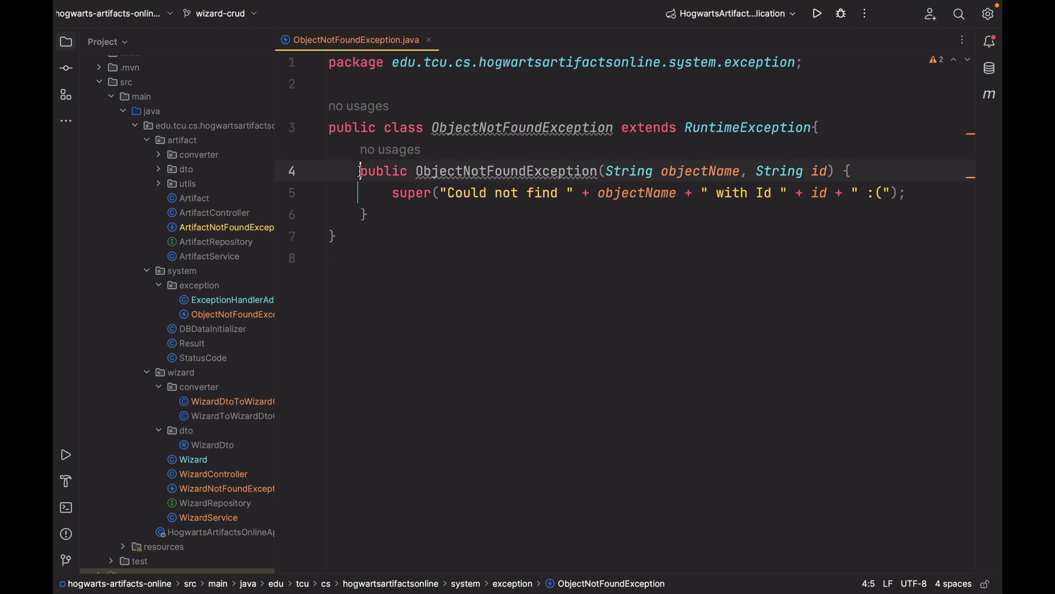
{"action": "left_click", "coordinate": [369, 214]}
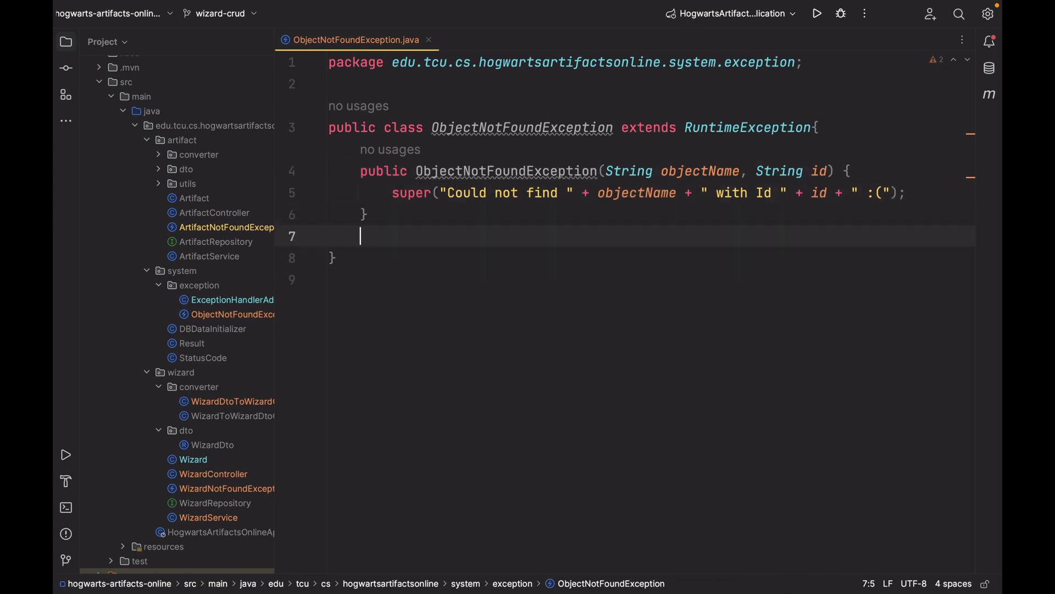
- Paste a second constructor whose id parameter is an Integer with the same message
{"action": "key", "text": "ctrl+v"}
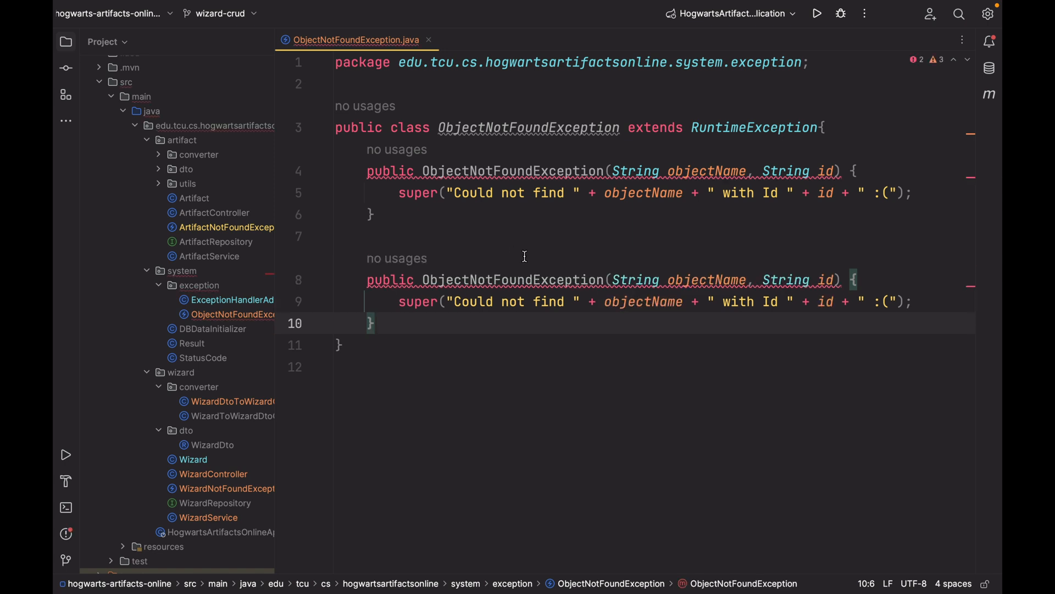
{"action": "type", "text": "In"}
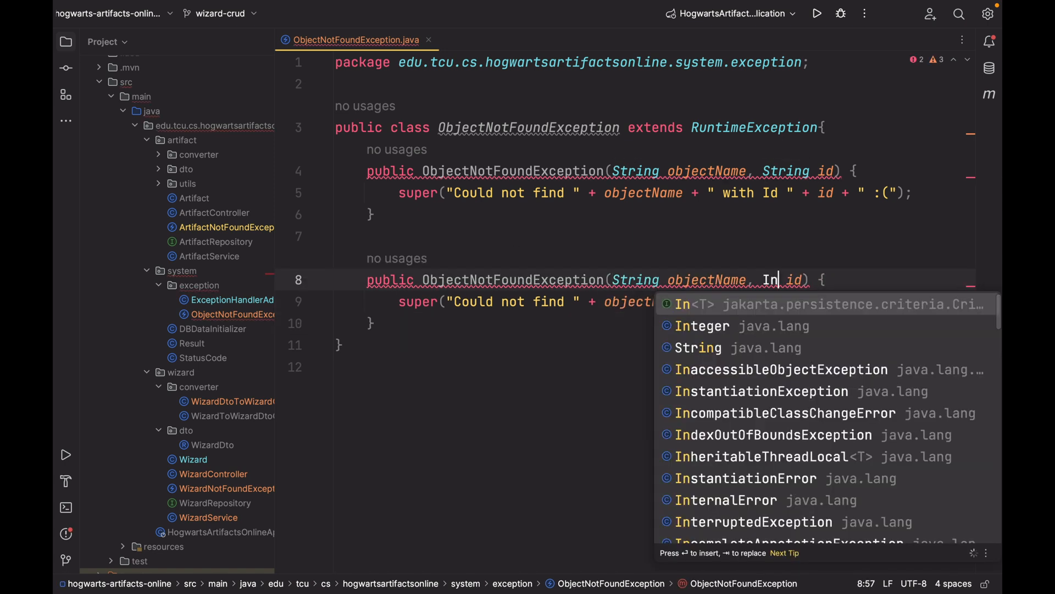
{"action": "left_click", "coordinate": [703, 325]}
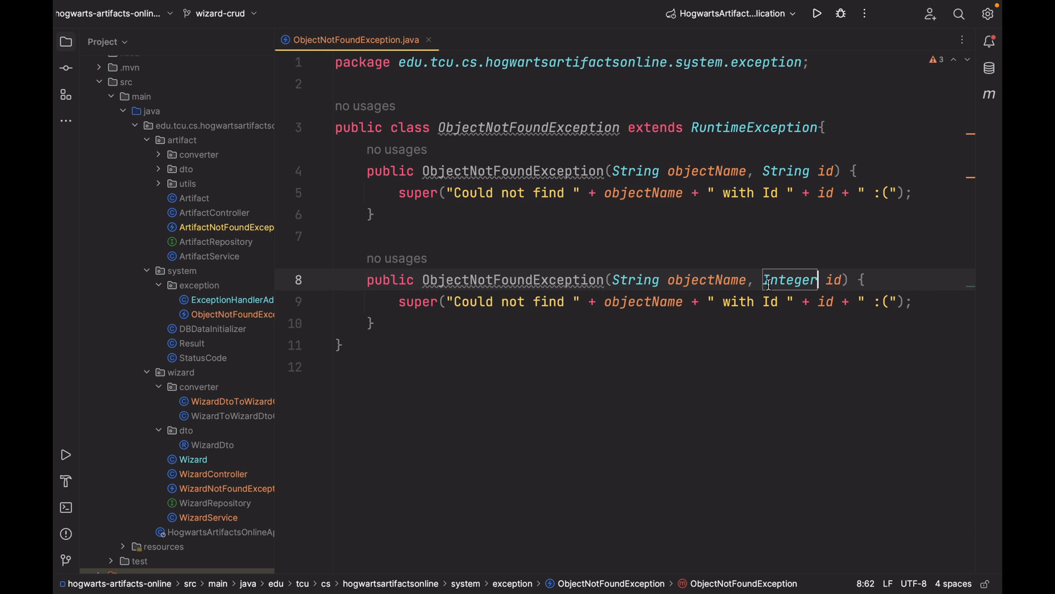
{"action": "mouse_move", "coordinate": [664, 391]}
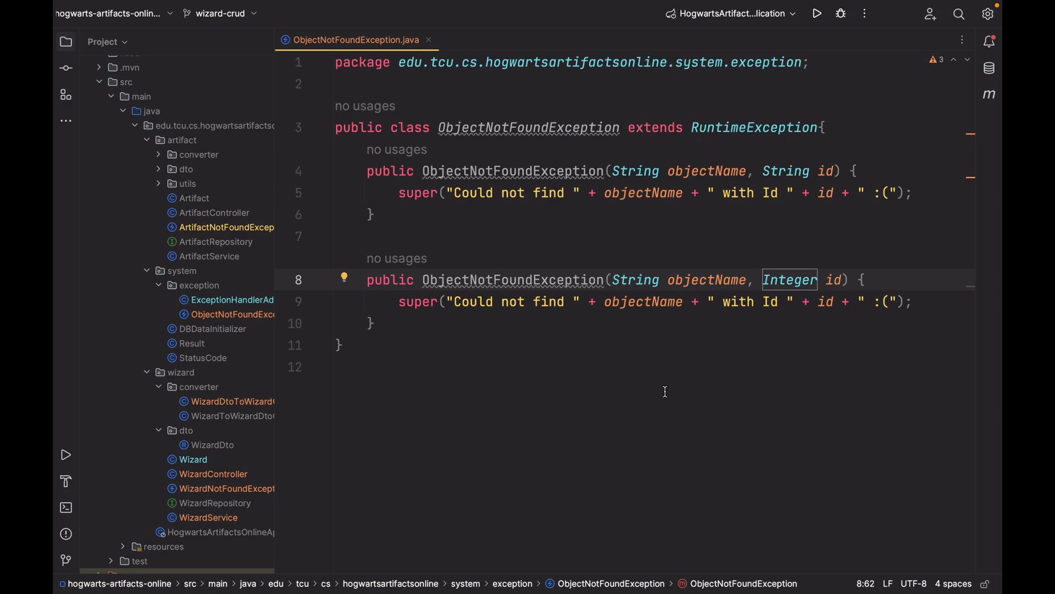
{"action": "left_click", "coordinate": [427, 39]}
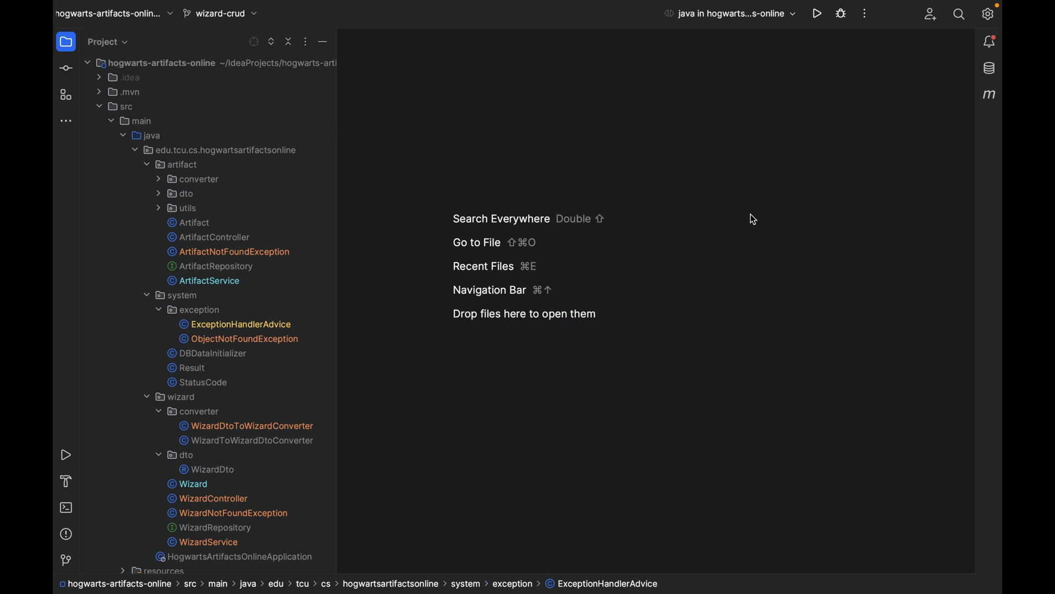
{"action": "mouse_move", "coordinate": [280, 363]}
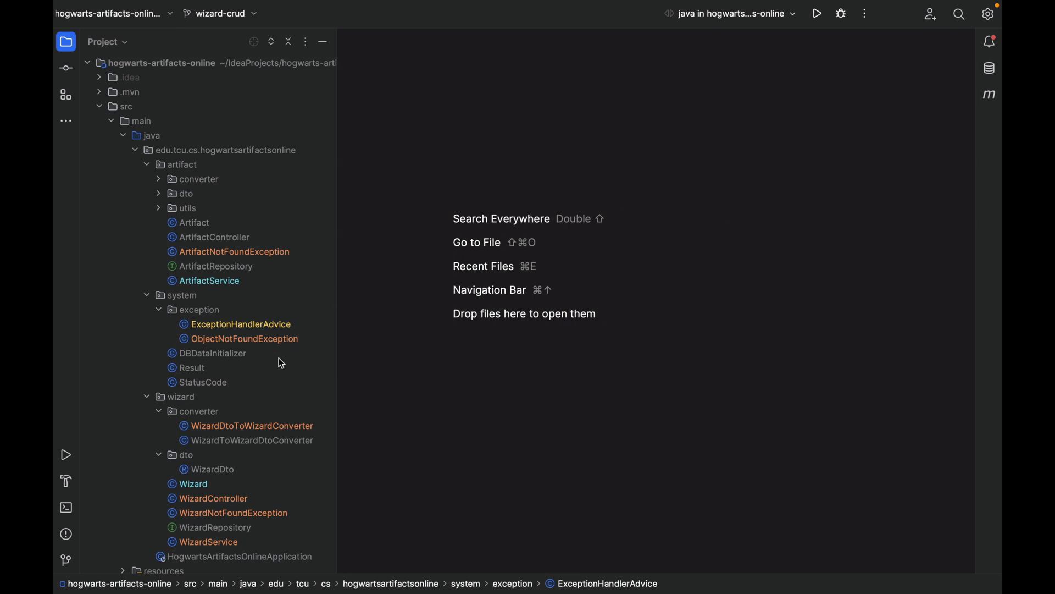
- Locate ExceptionHandlerAdvice under system > exception in the Project tree and open it
{"action": "scroll", "scroll_direction": "down", "scroll_amount": 3}
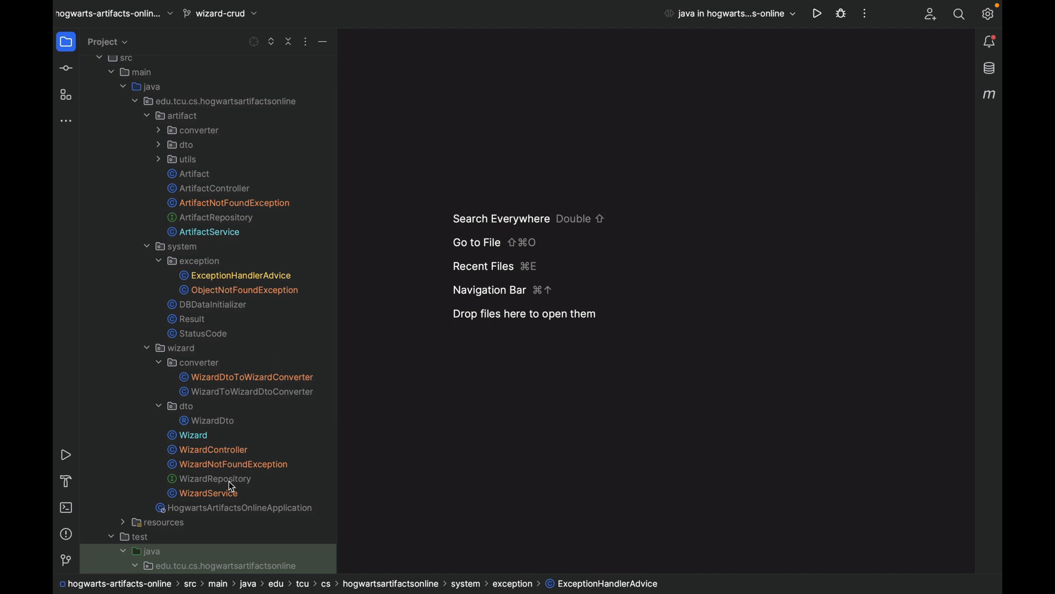
{"action": "left_click", "coordinate": [212, 449]}
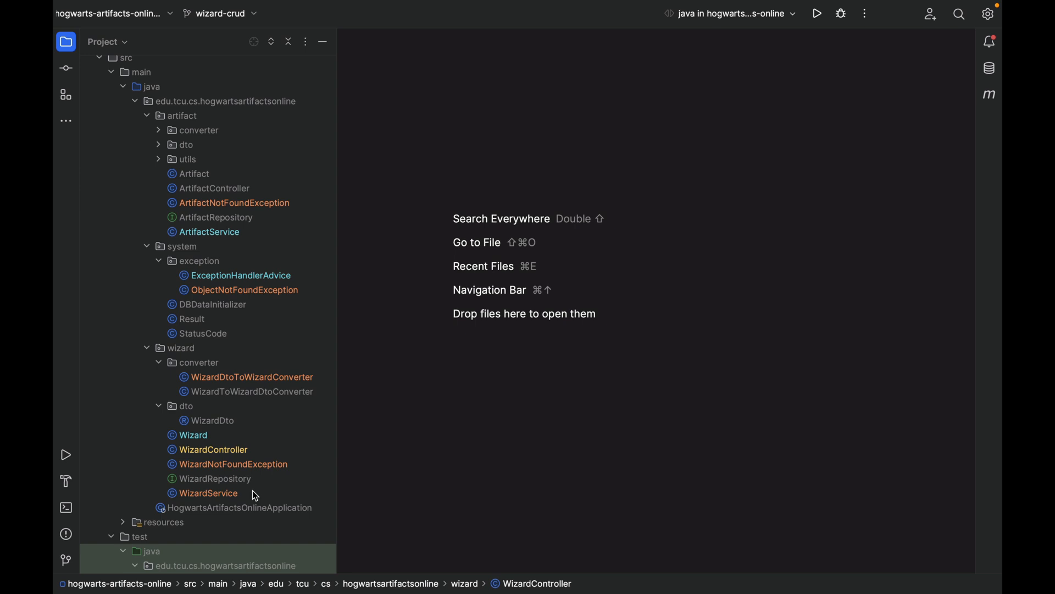
{"action": "mouse_move", "coordinate": [268, 280]}
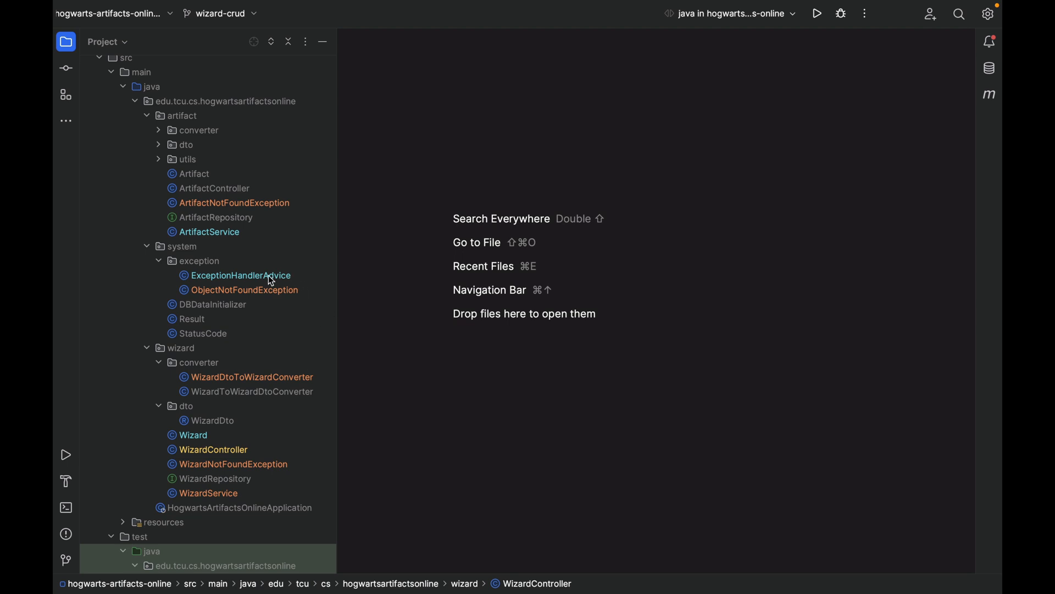
{"action": "double_click", "coordinate": [240, 275]}
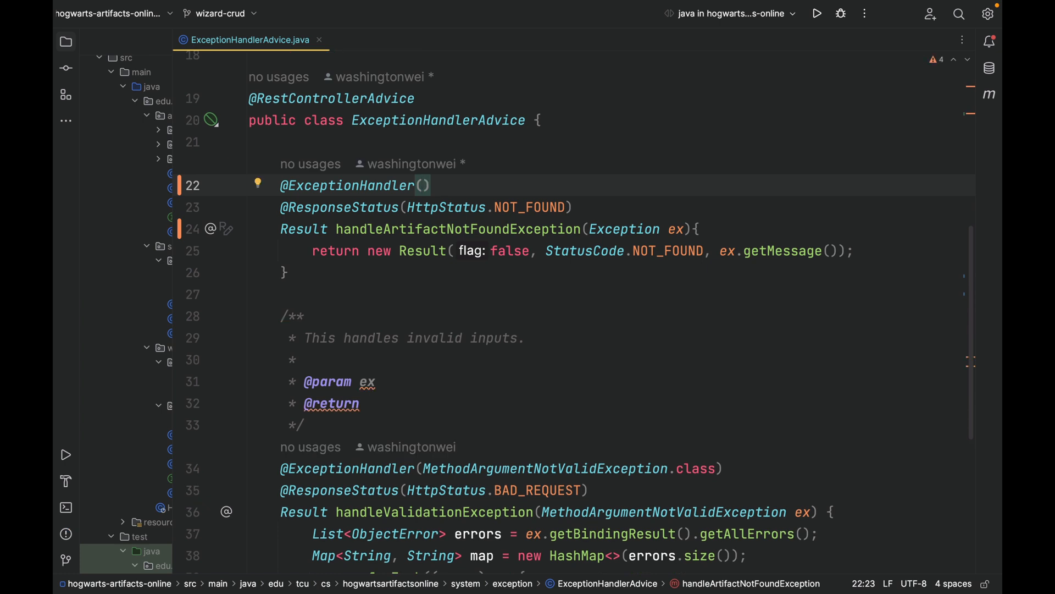
- Handle ObjectNotFoundException.class in handleObjectNotFoundException with an ObjectNotFoundException parameter
{"action": "type", "text": "Object"}
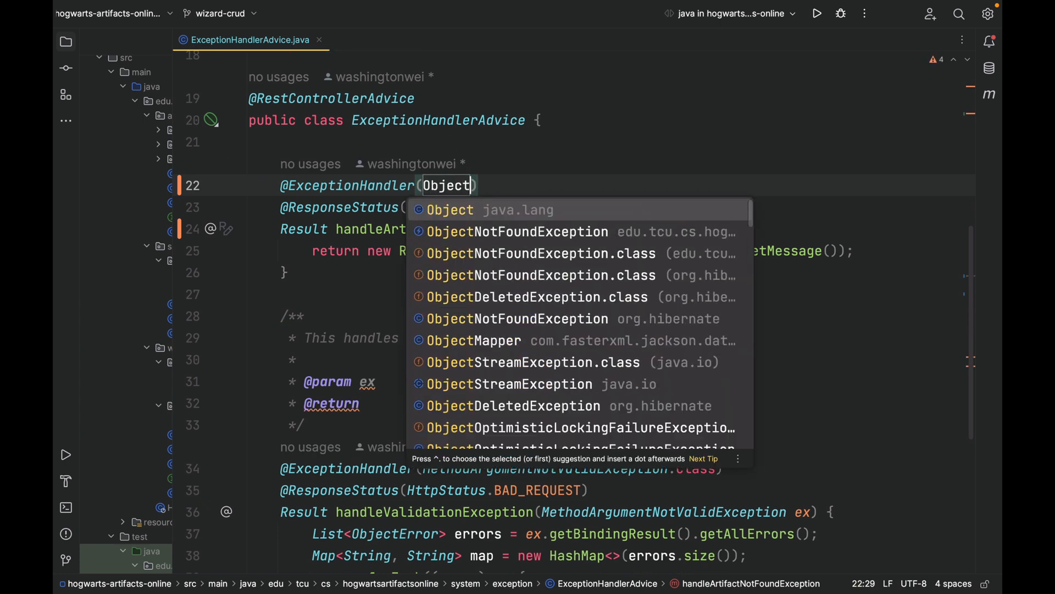
{"action": "left_click", "coordinate": [517, 231]}
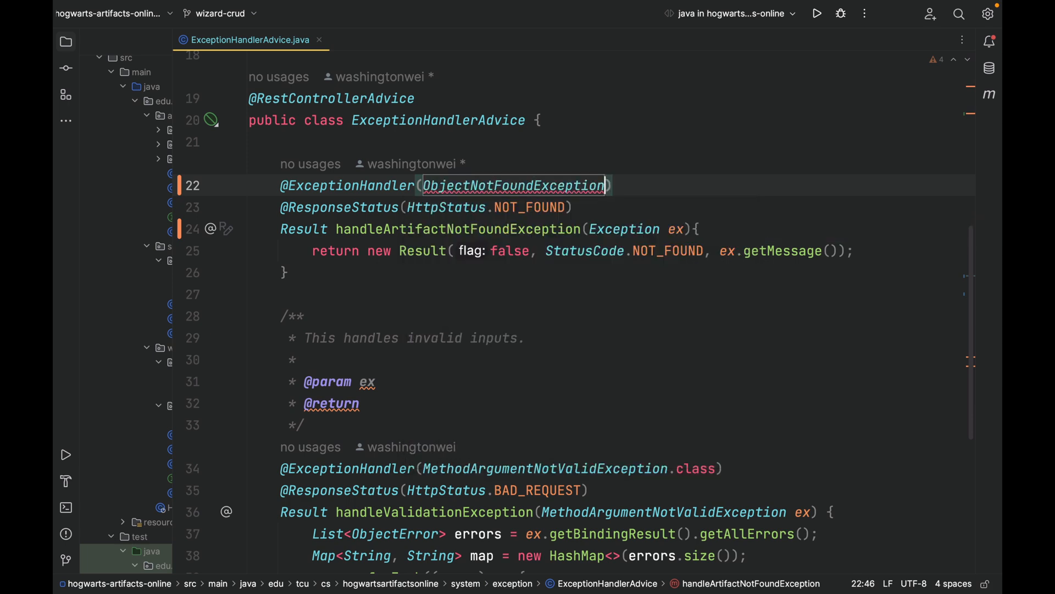
{"action": "type", "text": ".class"}
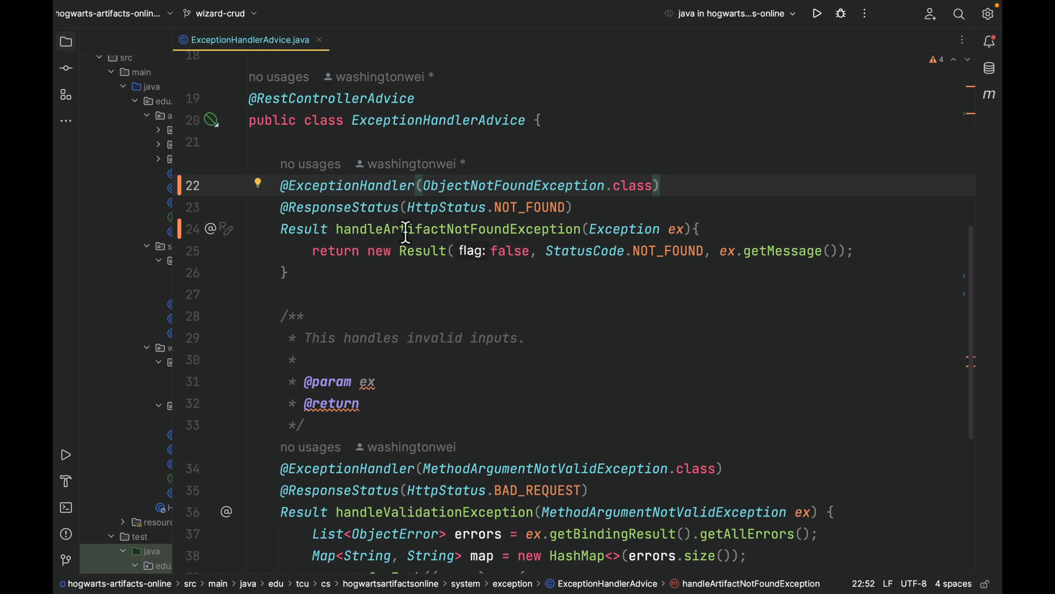
{"action": "double_click", "coordinate": [410, 229]}
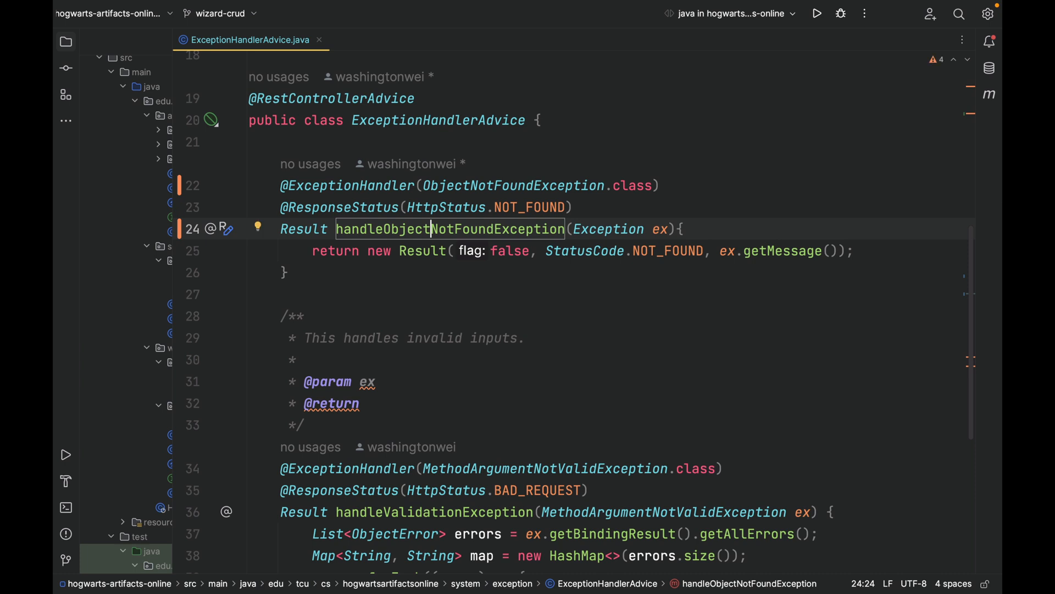
{"action": "double_click", "coordinate": [513, 184]}
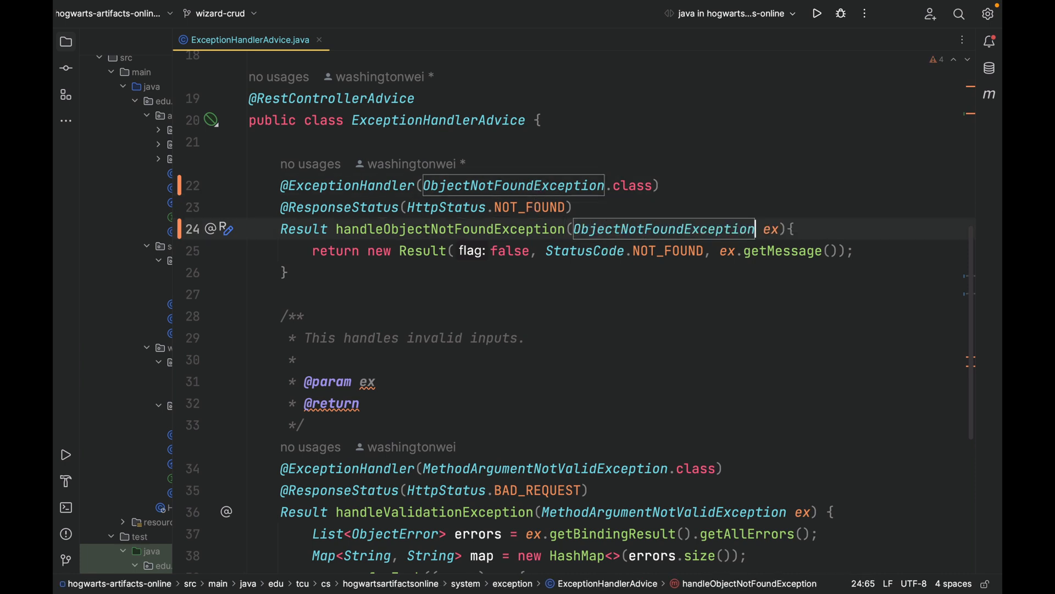
{"action": "left_click", "coordinate": [794, 229]}
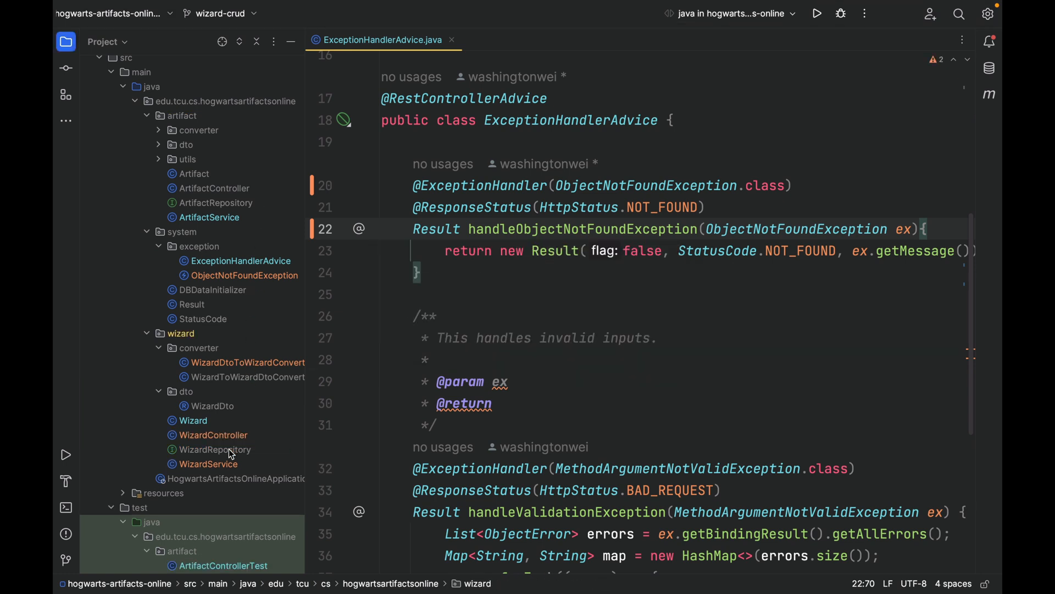
{"action": "scroll", "scroll_direction": "down", "scroll_amount": 3}
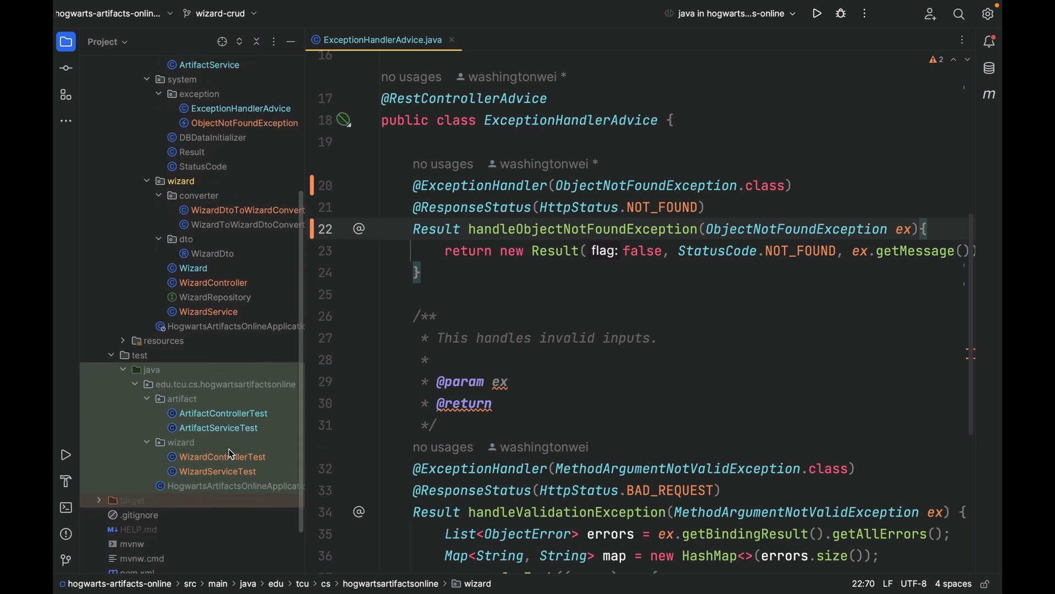
{"action": "mouse_move", "coordinate": [498, 269]}
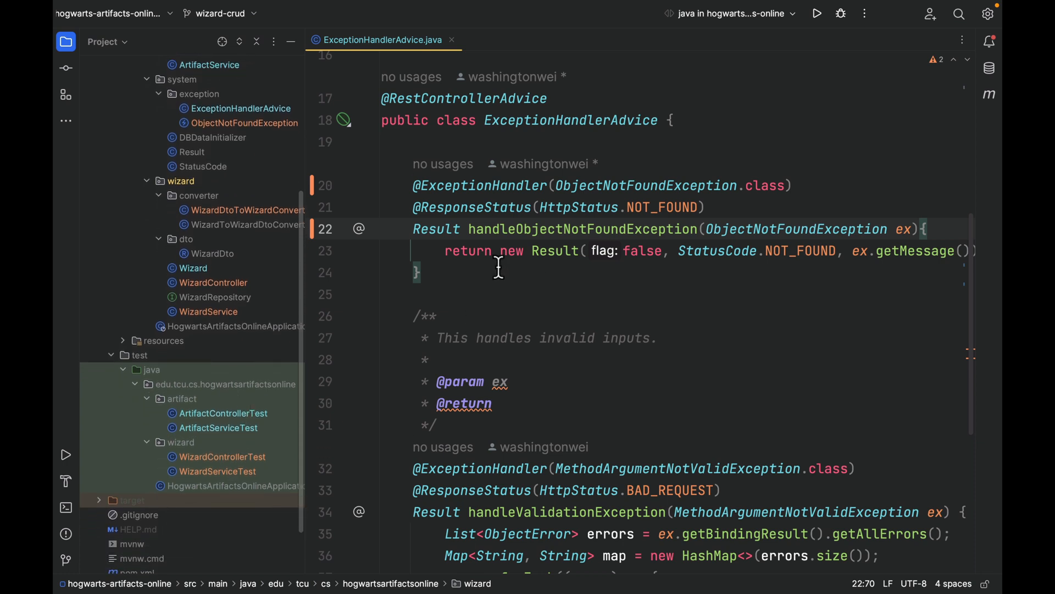
{"action": "left_click", "coordinate": [451, 40]}
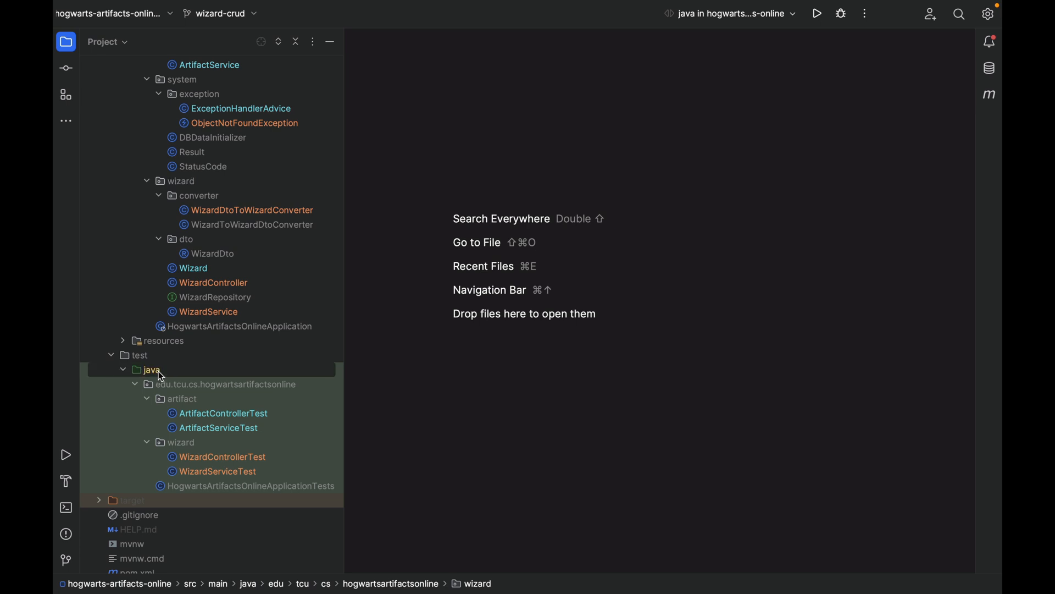
- Run 'Tests in java' on the test java folder and hide the run results
{"action": "right_click", "coordinate": [150, 370]}
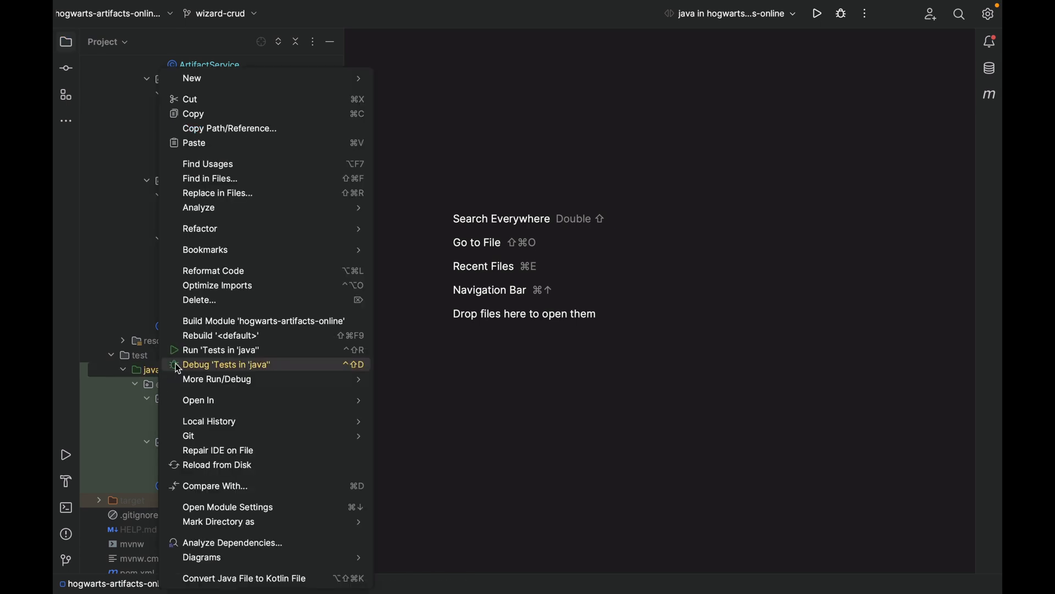
{"action": "mouse_move", "coordinate": [242, 349]}
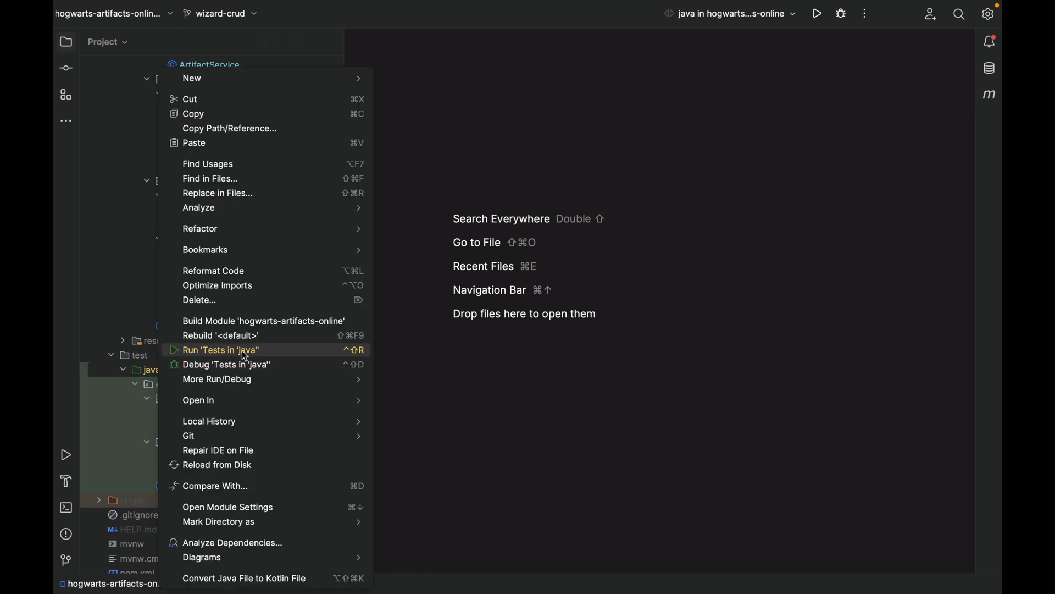
{"action": "left_click", "coordinate": [219, 349]}
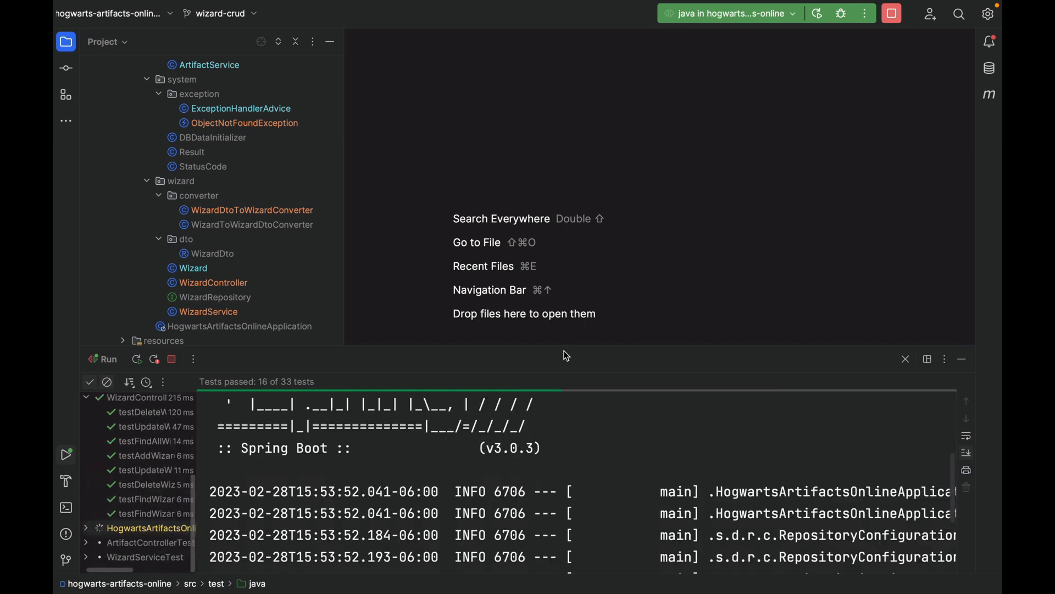
{"action": "left_click", "coordinate": [136, 359]}
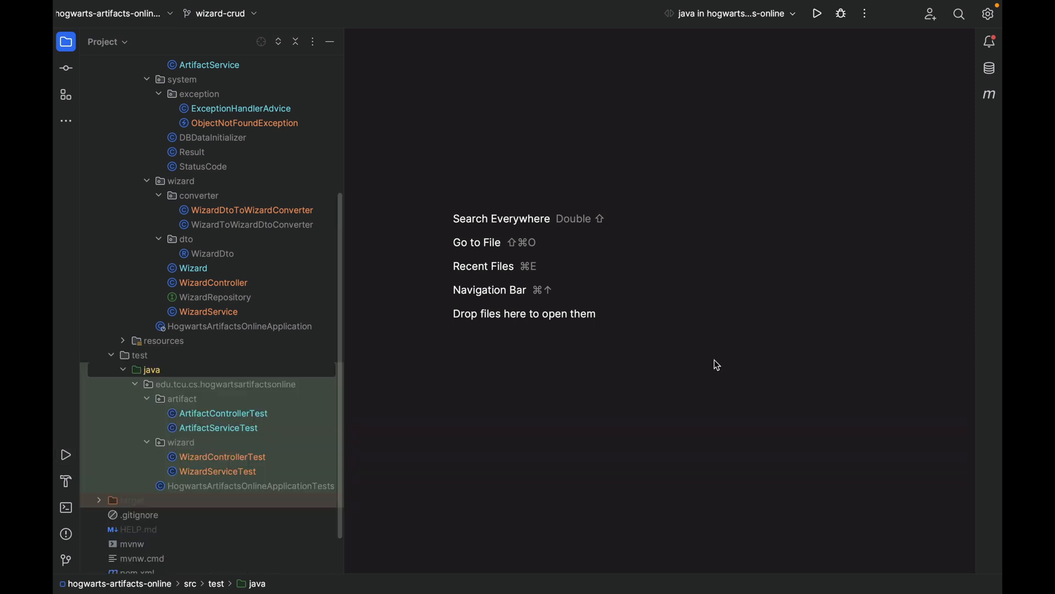
{"action": "mouse_move", "coordinate": [658, 361]}
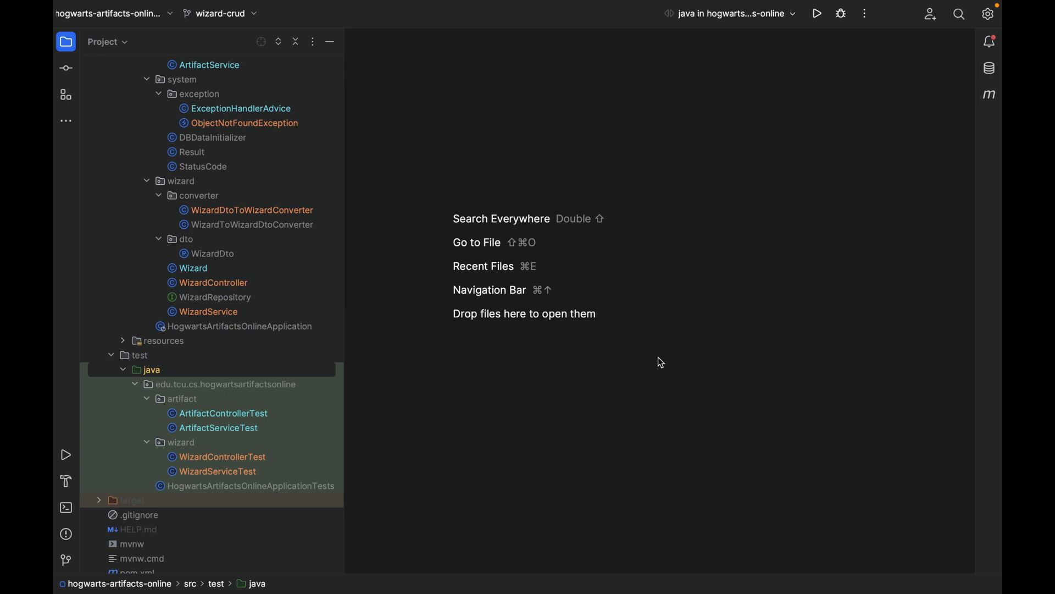
{"action": "mouse_move", "coordinate": [318, 282]}
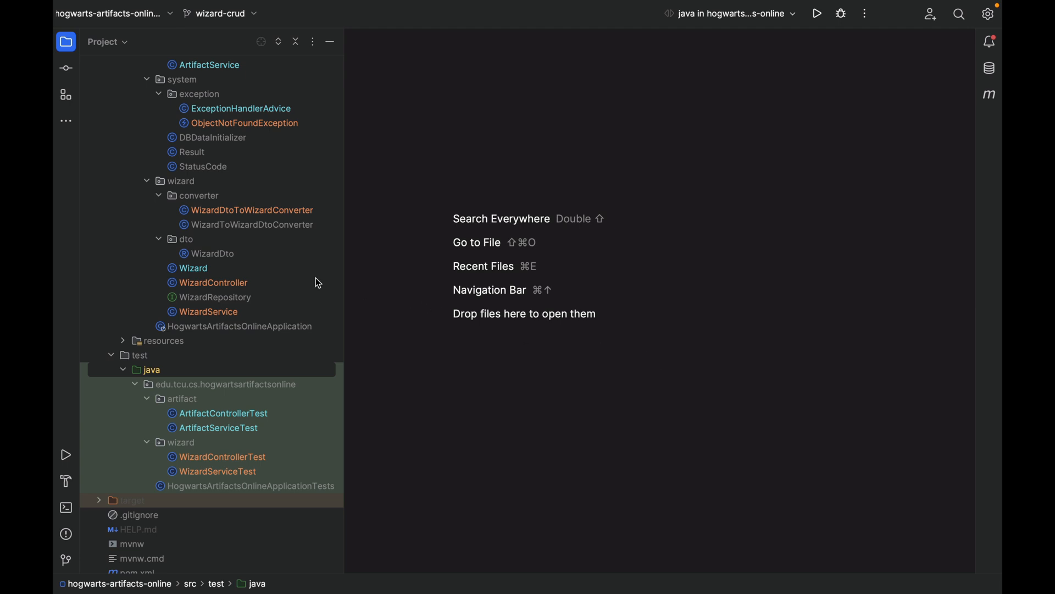
{"action": "scroll", "scroll_direction": "up", "scroll_amount": 3}
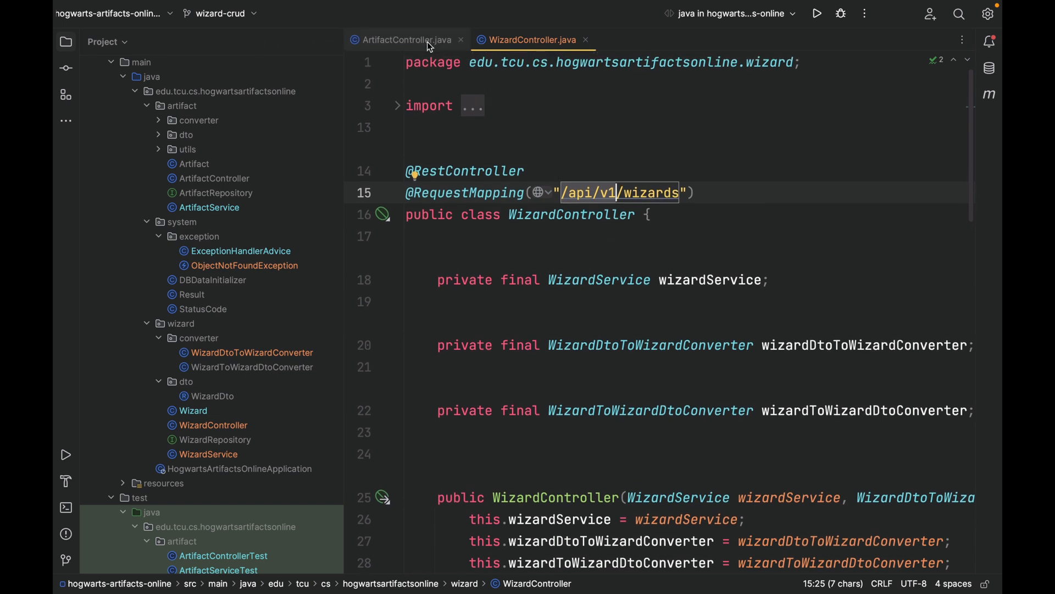
{"action": "left_click", "coordinate": [404, 40]}
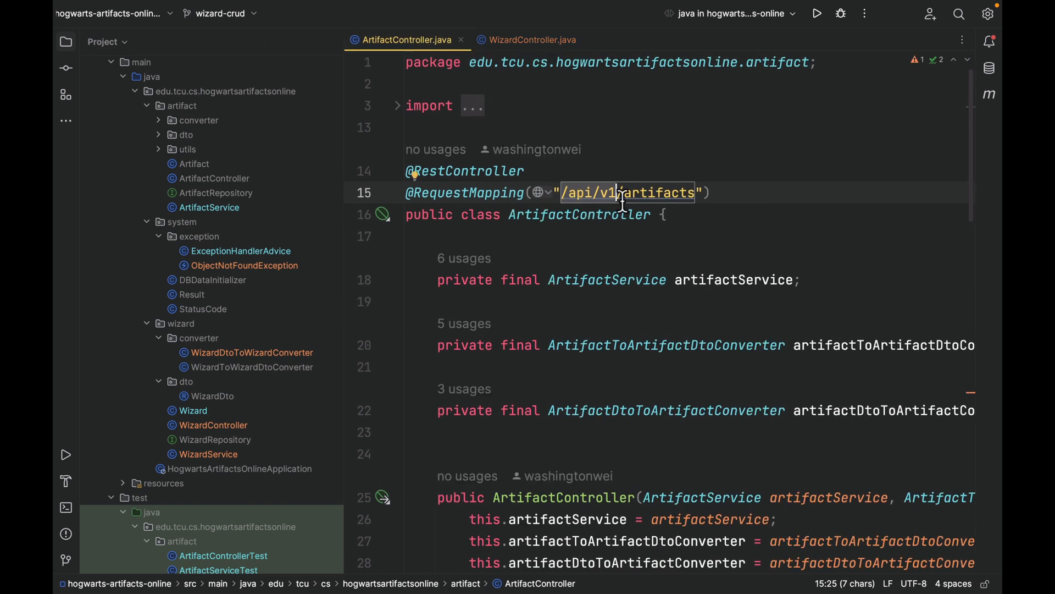
{"action": "left_click", "coordinate": [531, 40]}
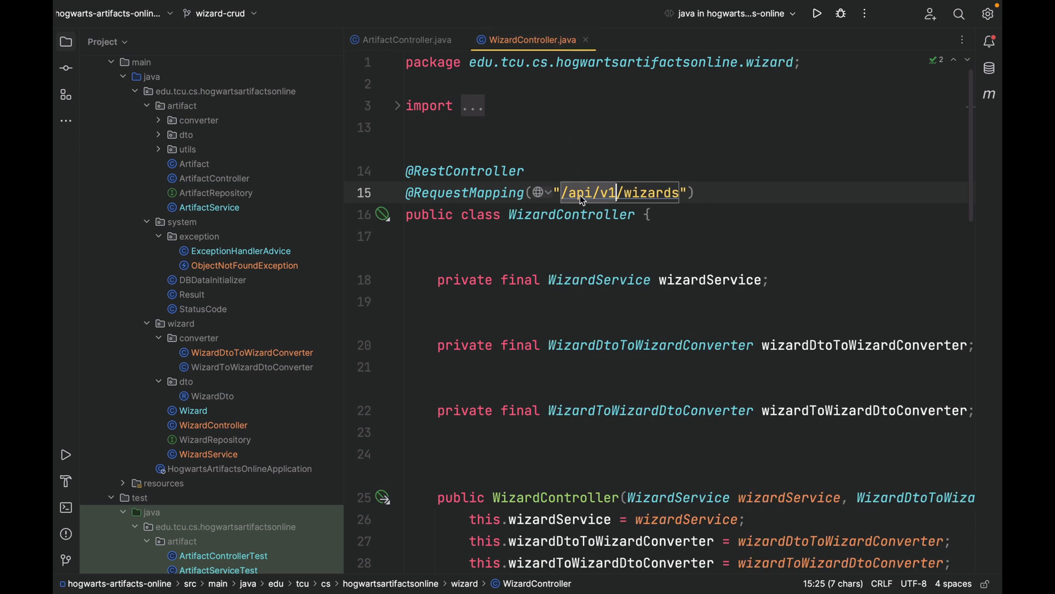
{"action": "mouse_move", "coordinate": [231, 364]}
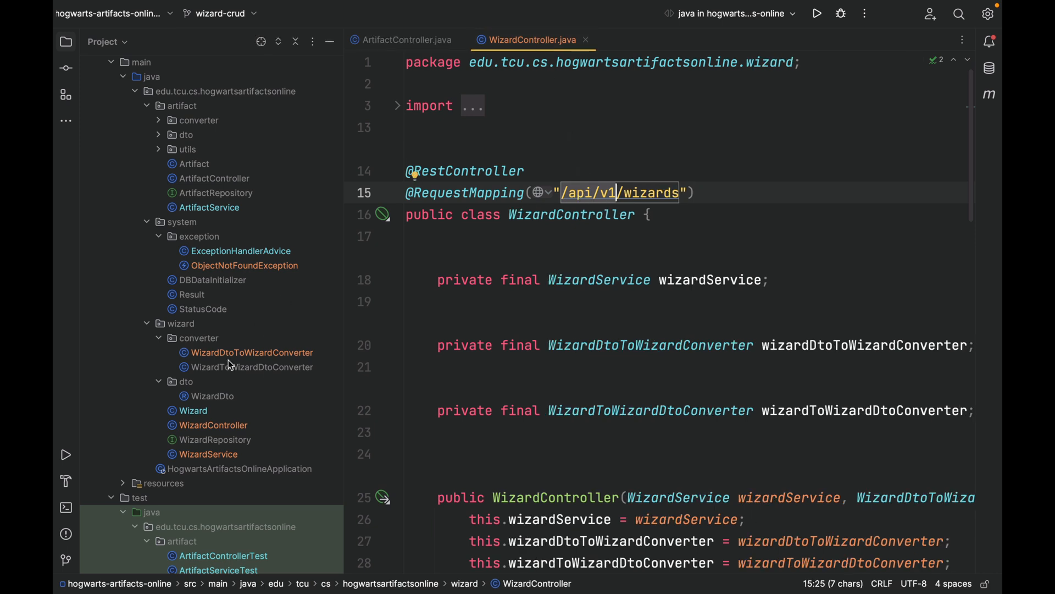
{"action": "scroll", "scroll_direction": "down", "scroll_amount": 3}
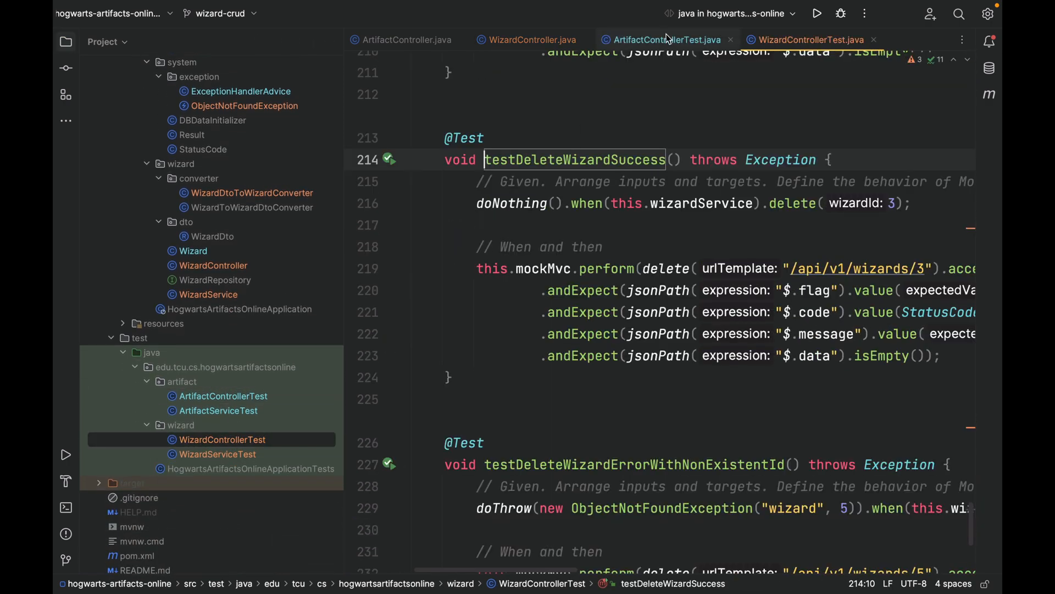
{"action": "left_click", "coordinate": [668, 39]}
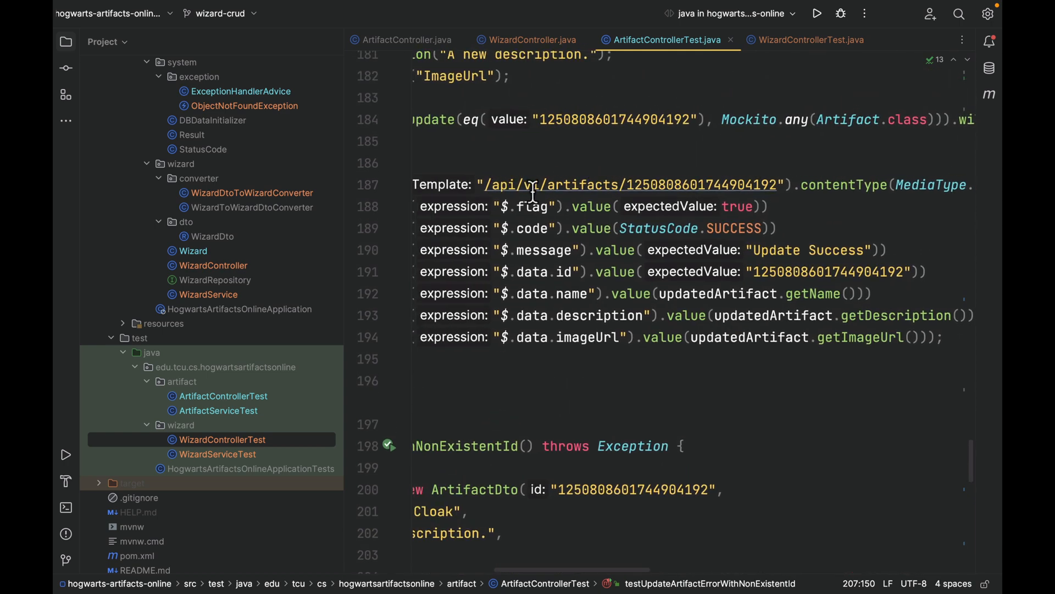
{"action": "left_click", "coordinate": [811, 39]}
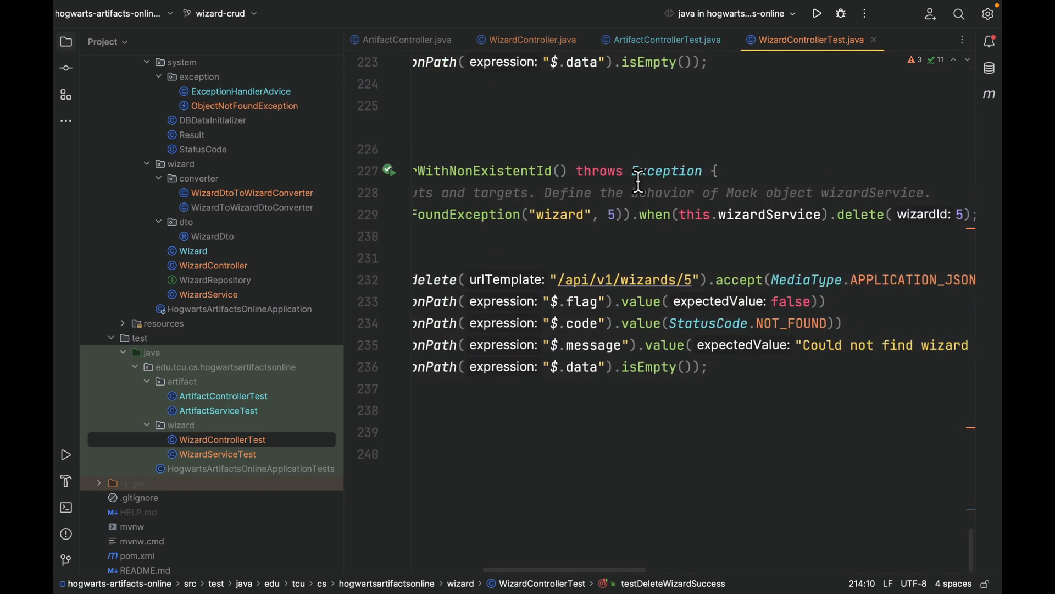
{"action": "scroll", "scroll_direction": "up", "scroll_amount": 3}
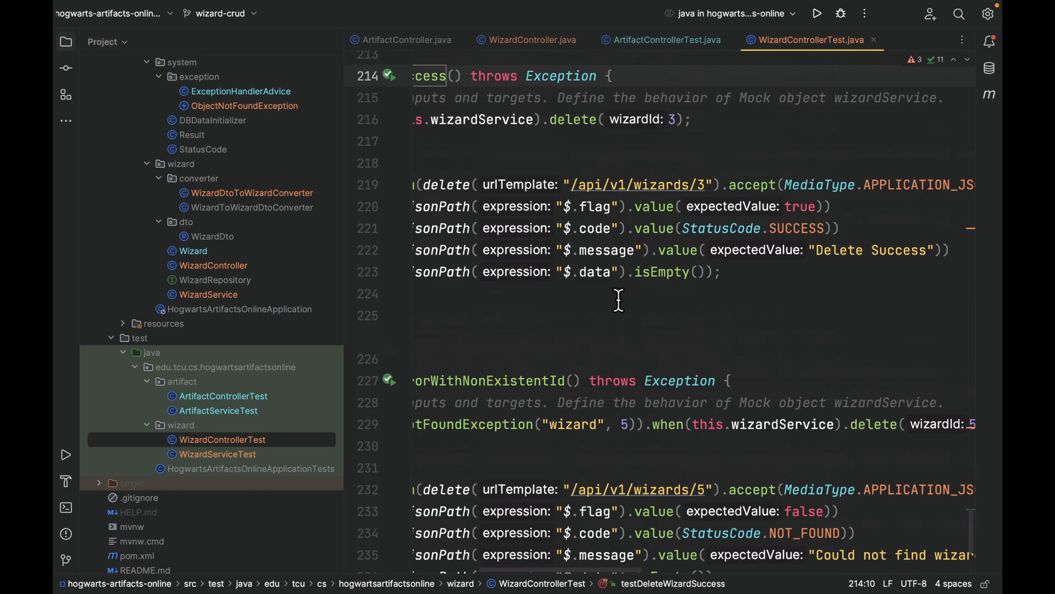
{"action": "scroll", "scroll_direction": "up", "scroll_amount": 3}
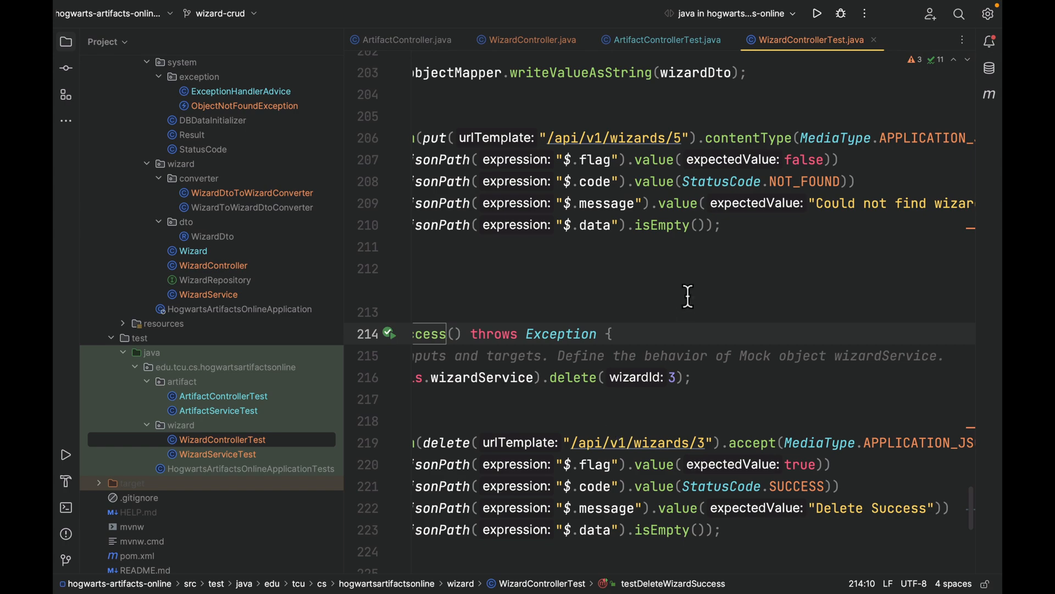
{"action": "scroll", "scroll_direction": "up", "scroll_amount": 3}
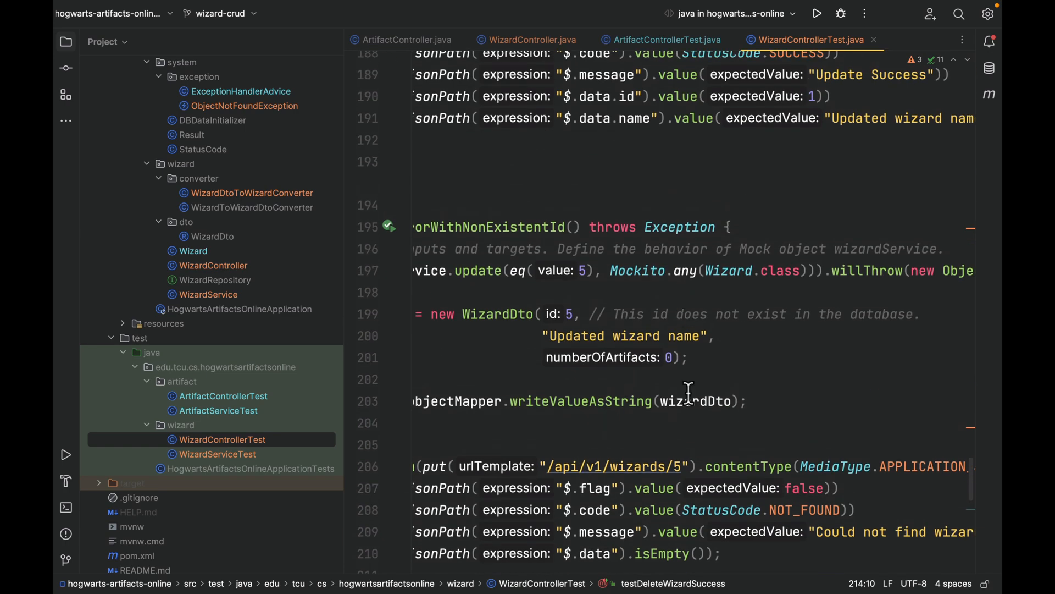
{"action": "scroll", "scroll_direction": "up", "scroll_amount": 3}
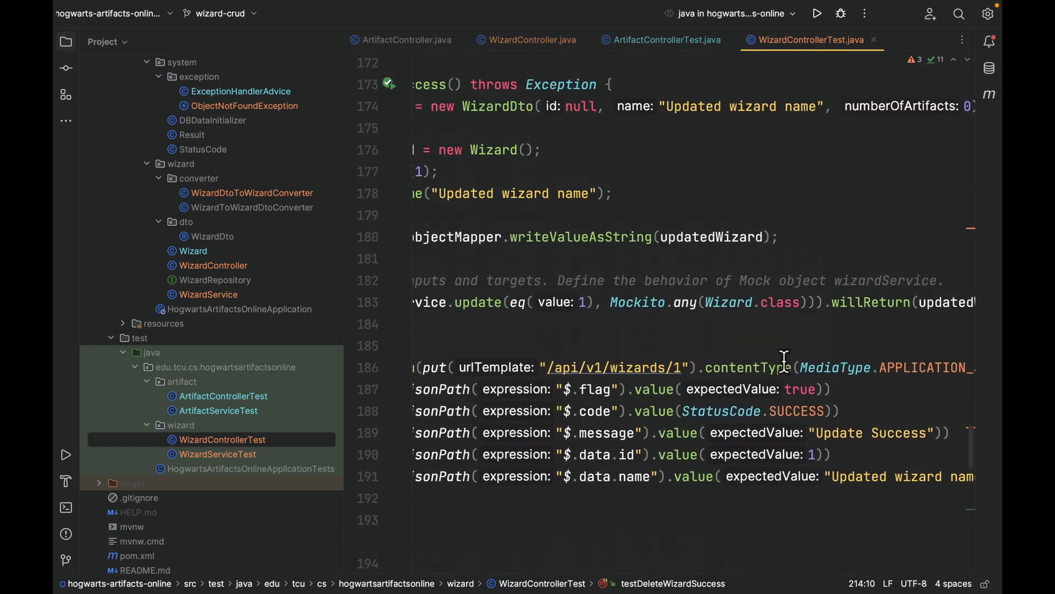
{"action": "scroll", "scroll_direction": "up", "scroll_amount": 3}
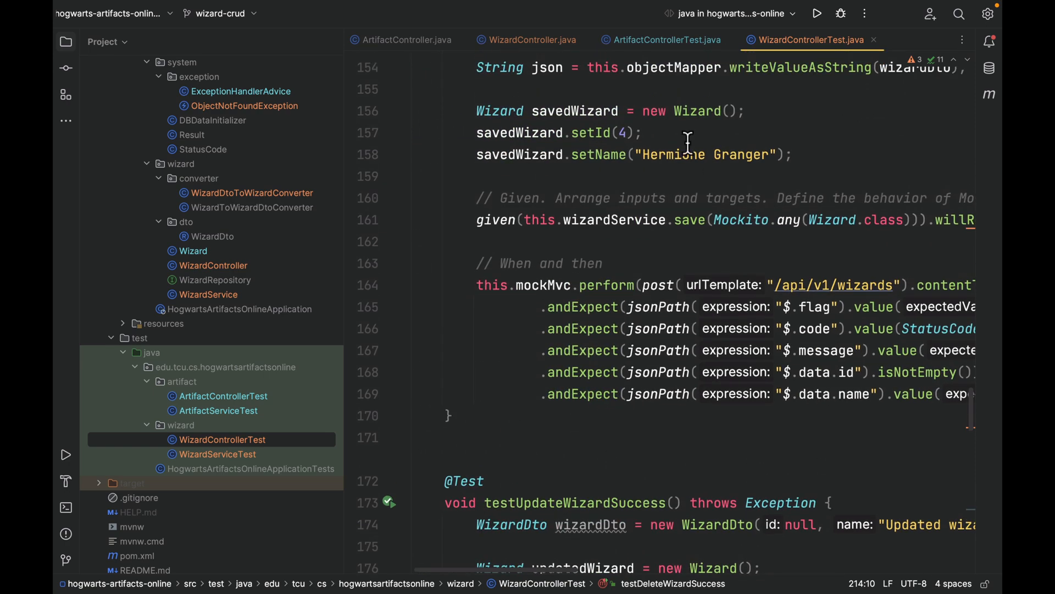
{"action": "left_click", "coordinate": [406, 40]}
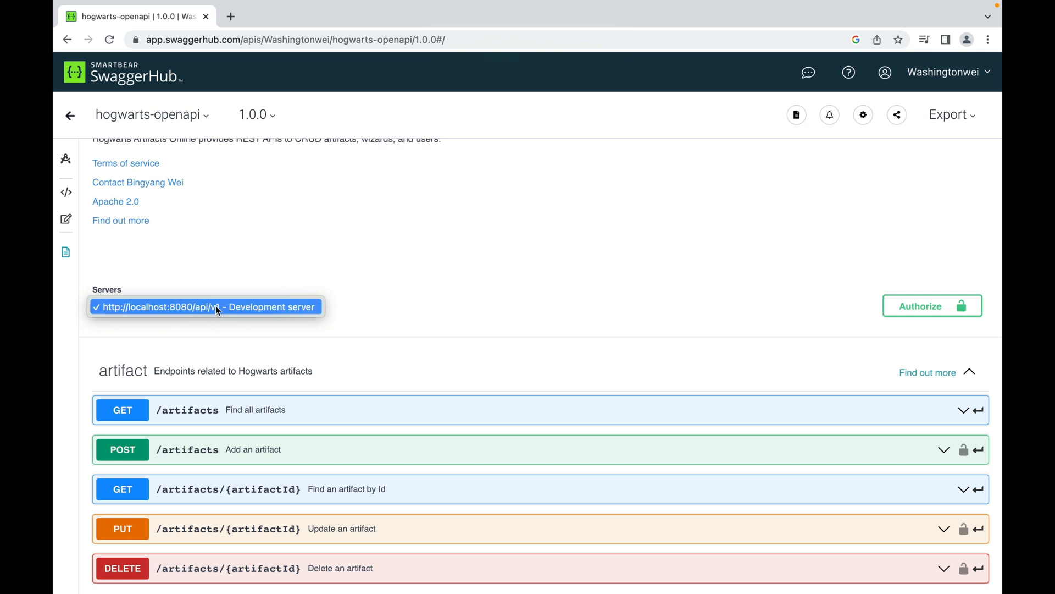
{"action": "mouse_move", "coordinate": [362, 303]}
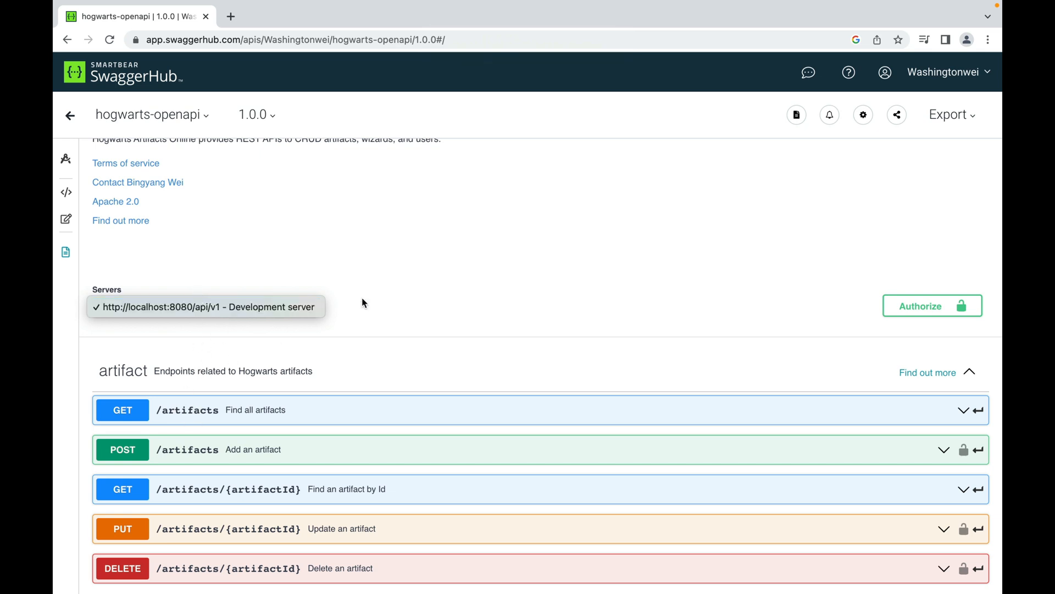
- Check the hogwarts-openapi docs' localhost:8080/api/v1 server and return to ArtifactController
{"action": "left_click", "coordinate": [205, 306]}
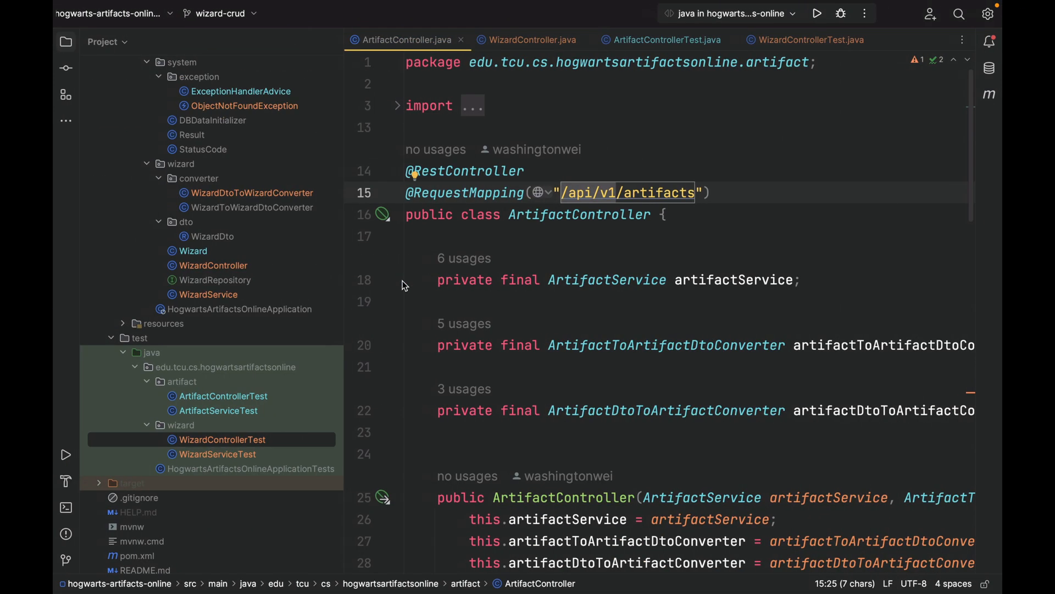
{"action": "mouse_move", "coordinate": [631, 256]}
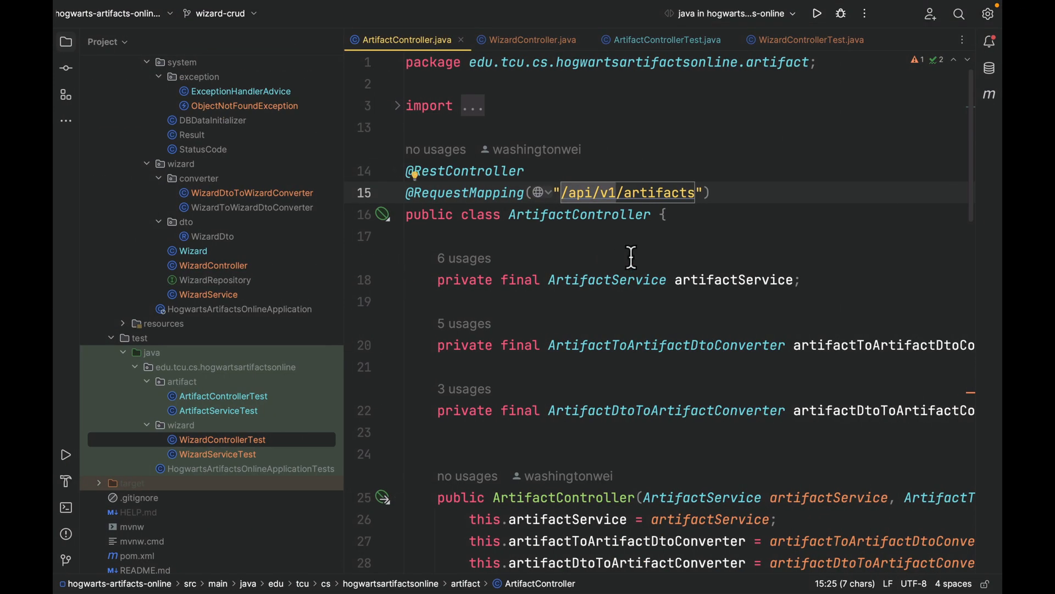
{"action": "mouse_move", "coordinate": [555, 197]}
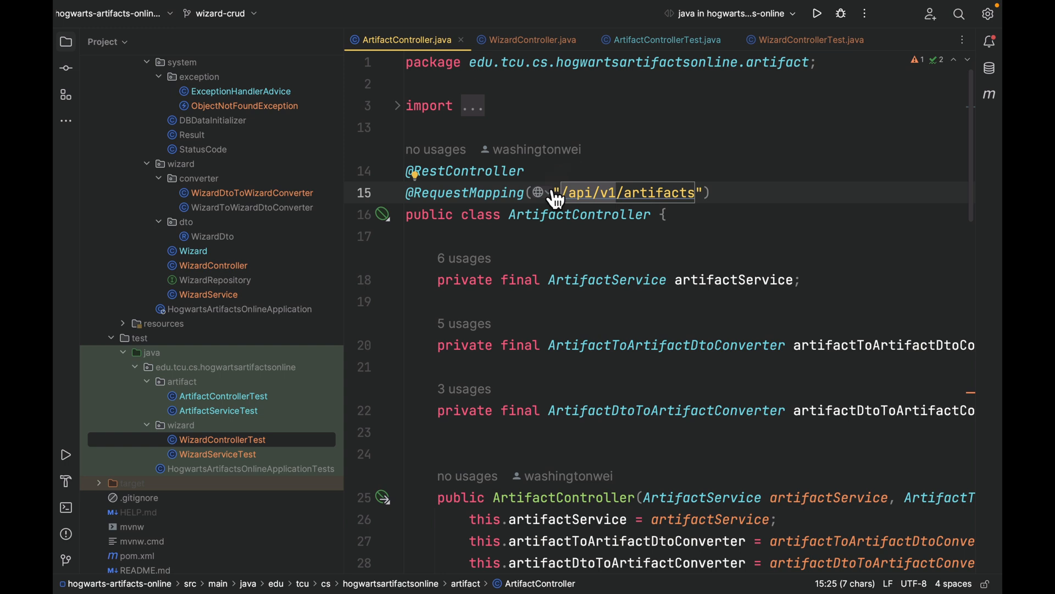
- Review the /api/v1 paths in WizardController, ArtifactControllerTest and WizardControllerTest
{"action": "left_click", "coordinate": [530, 40]}
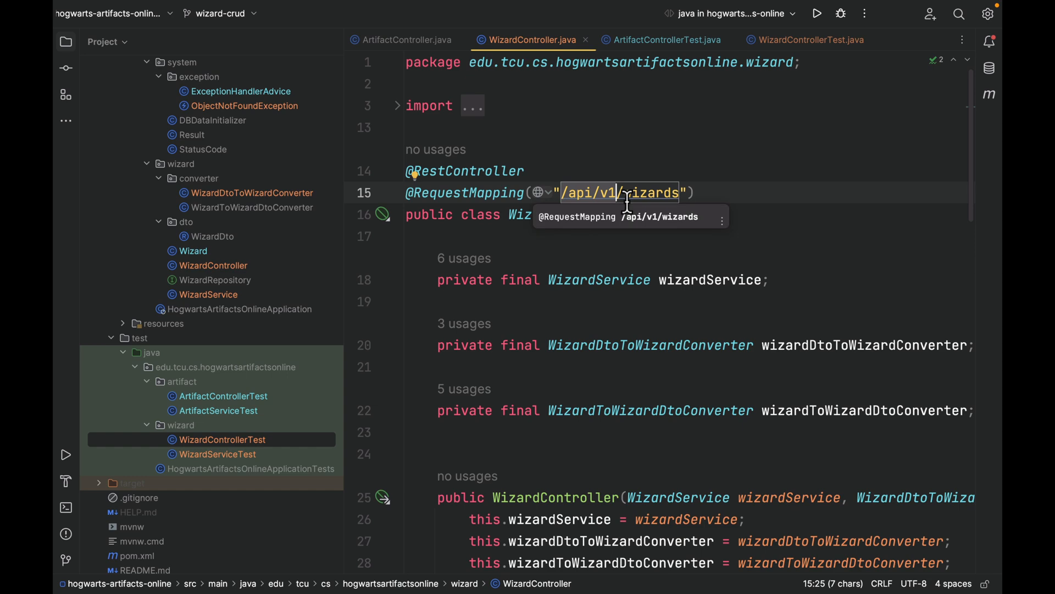
{"action": "left_click", "coordinate": [665, 40]}
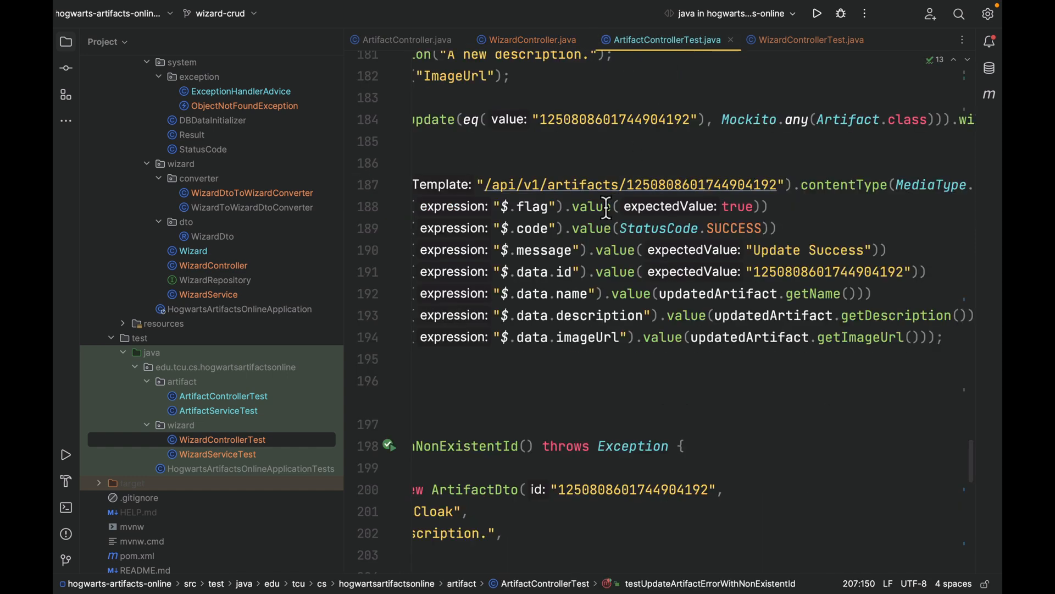
{"action": "scroll", "scroll_direction": "up", "scroll_amount": 3}
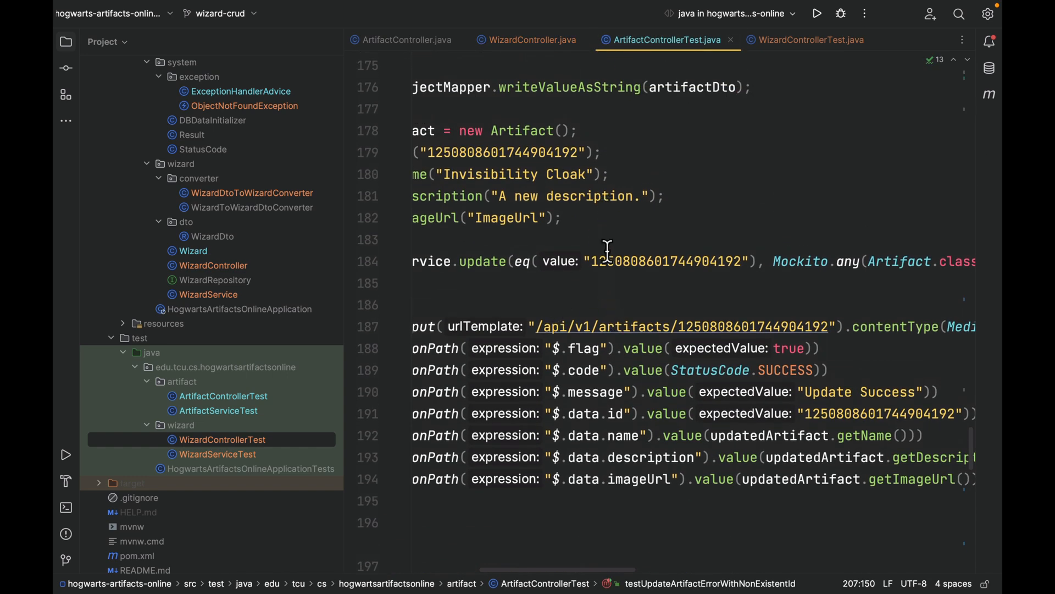
{"action": "scroll", "scroll_direction": "up", "scroll_amount": 3}
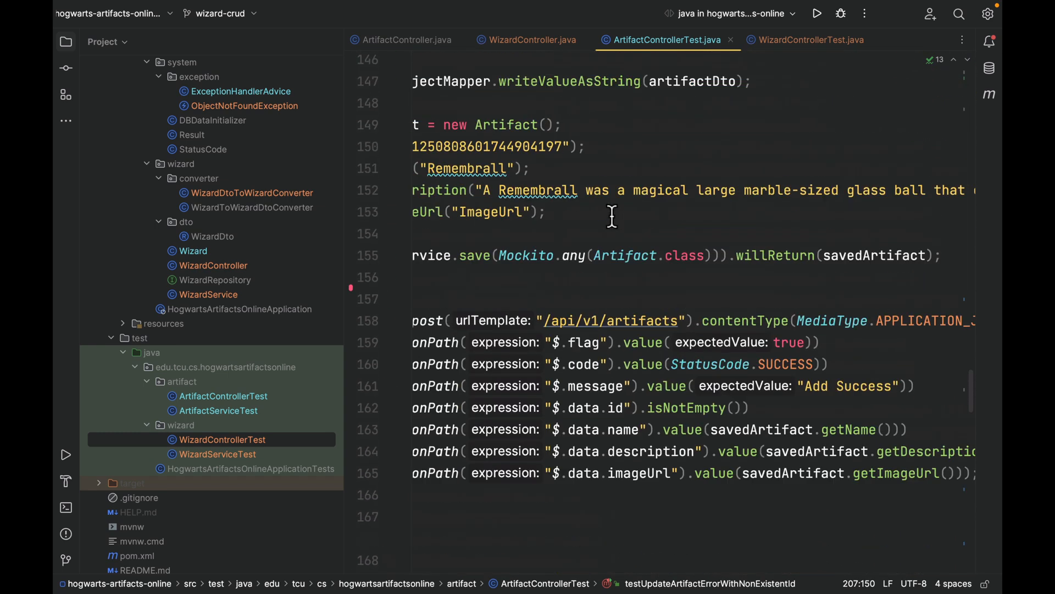
{"action": "left_click", "coordinate": [810, 40]}
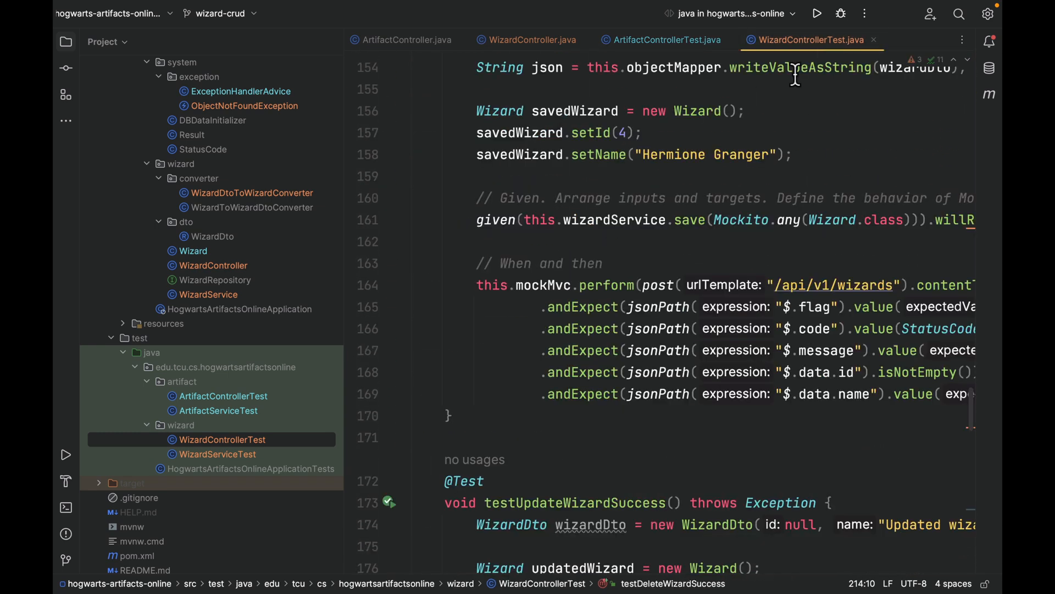
{"action": "scroll", "scroll_direction": "up", "scroll_amount": 3}
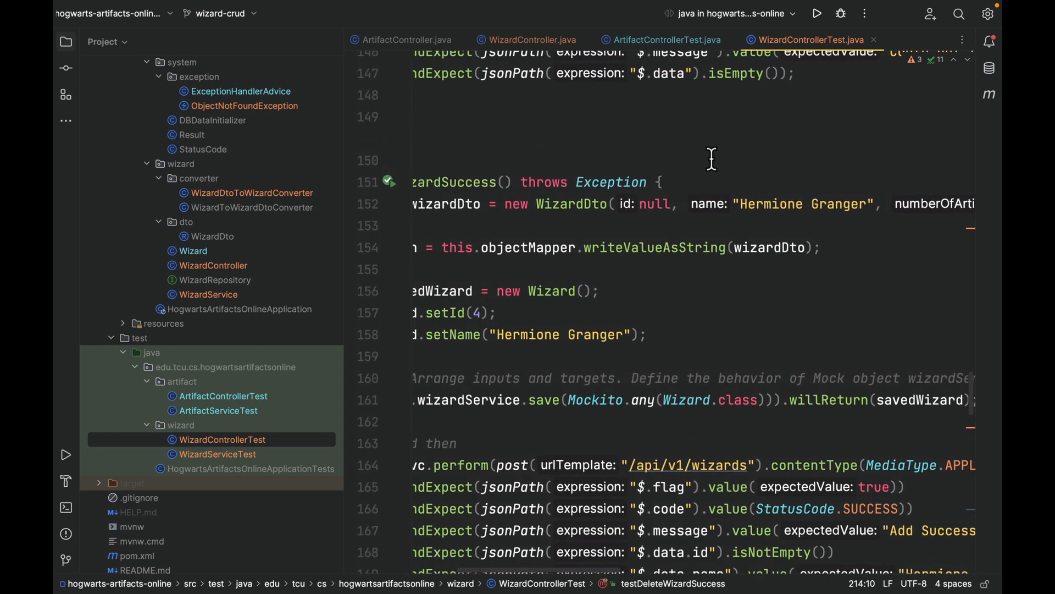
{"action": "scroll", "scroll_direction": "up", "scroll_amount": 3}
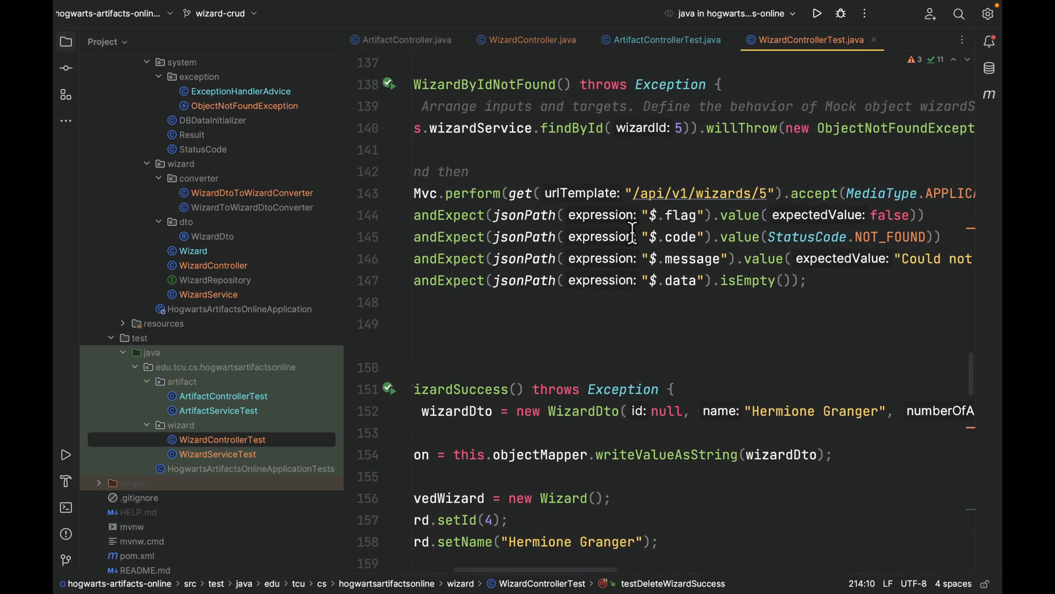
{"action": "mouse_move", "coordinate": [700, 193]}
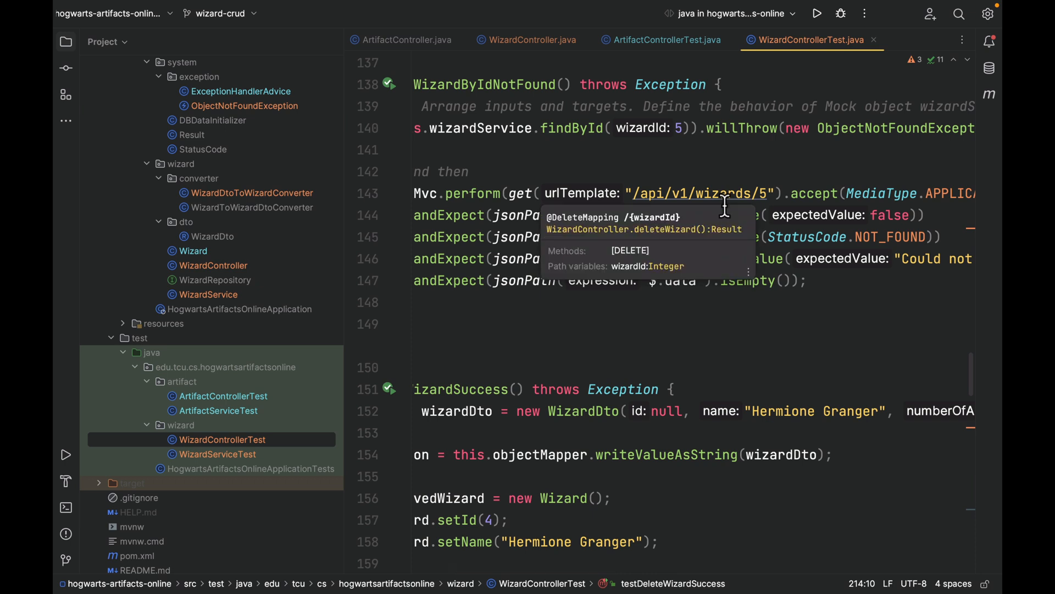
{"action": "mouse_move", "coordinate": [764, 170]}
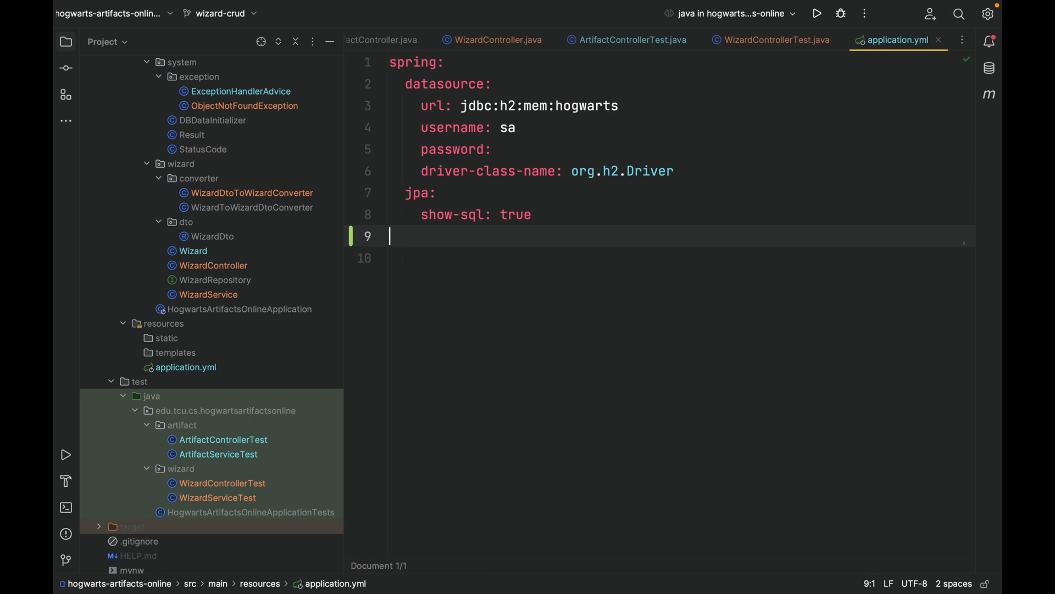
{"action": "mouse_move", "coordinate": [382, 233]}
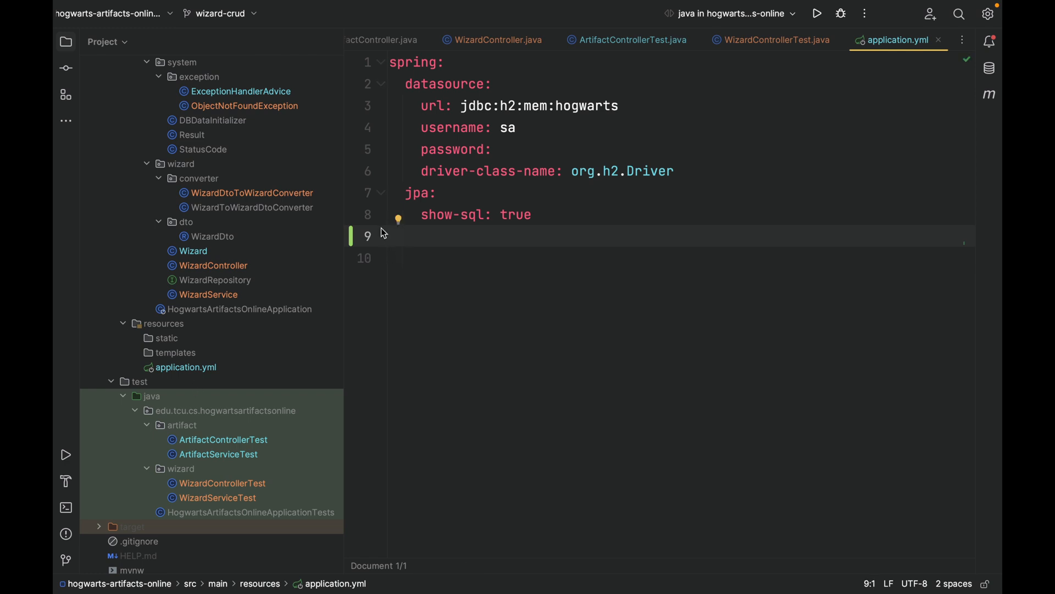
{"action": "mouse_move", "coordinate": [400, 260]}
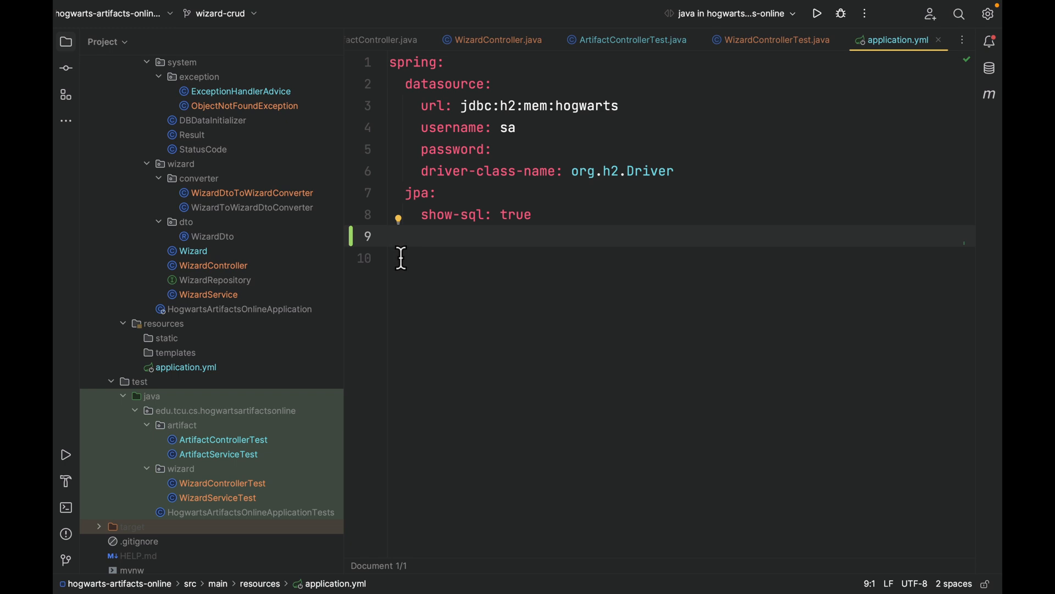
- Add the api: endpoint: base-url: /api/v1 property below the jpa settings in application.yml
{"action": "type", "text": "api:"}
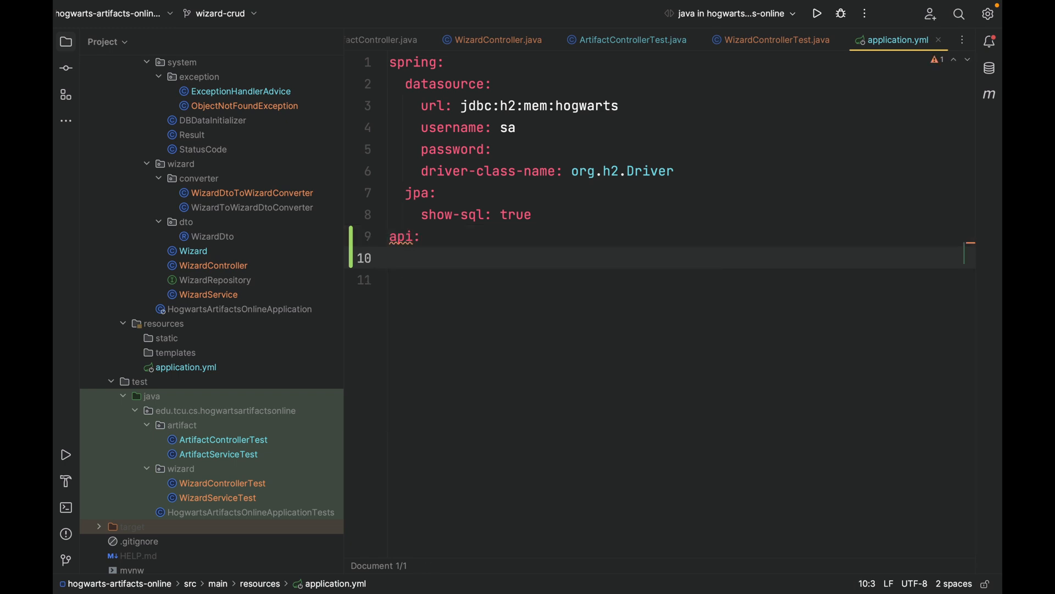
{"action": "type", "text": "endpoint:"}
{"action": "type", "text": "base"}
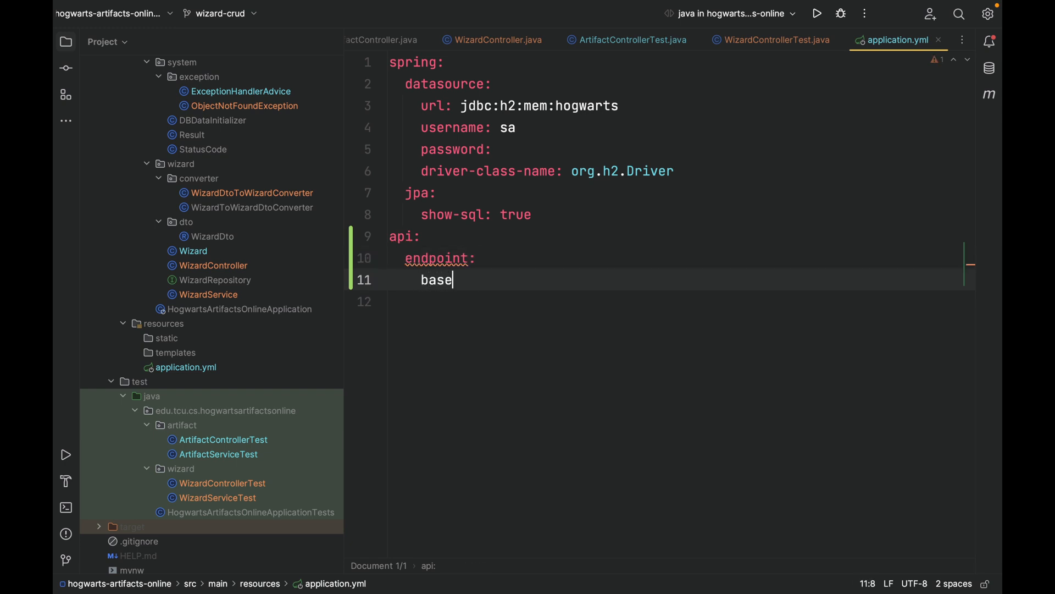
{"action": "type", "text": "-url"}
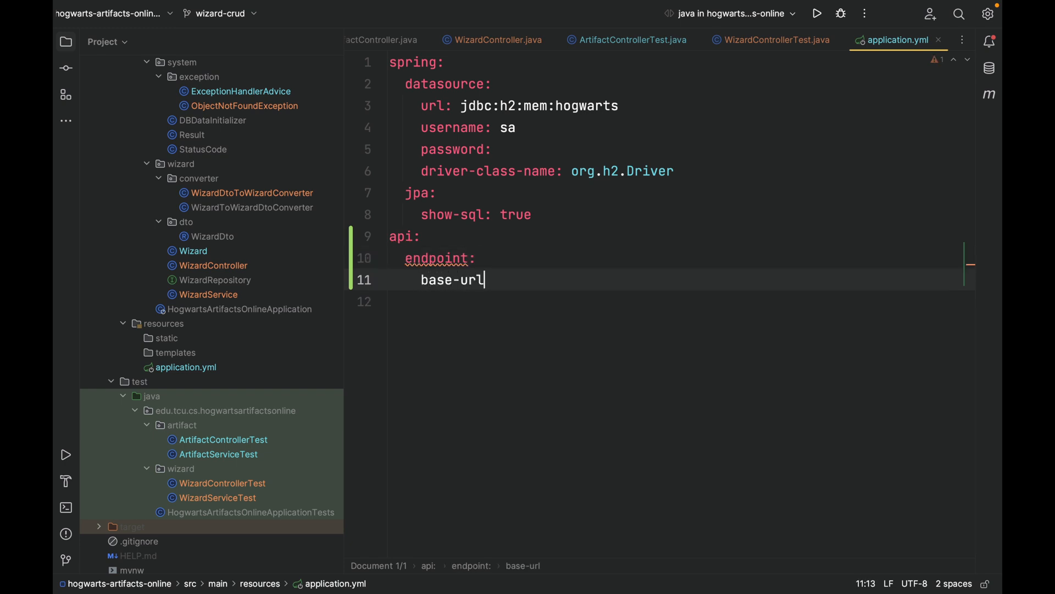
{"action": "type", "text": ": /a"}
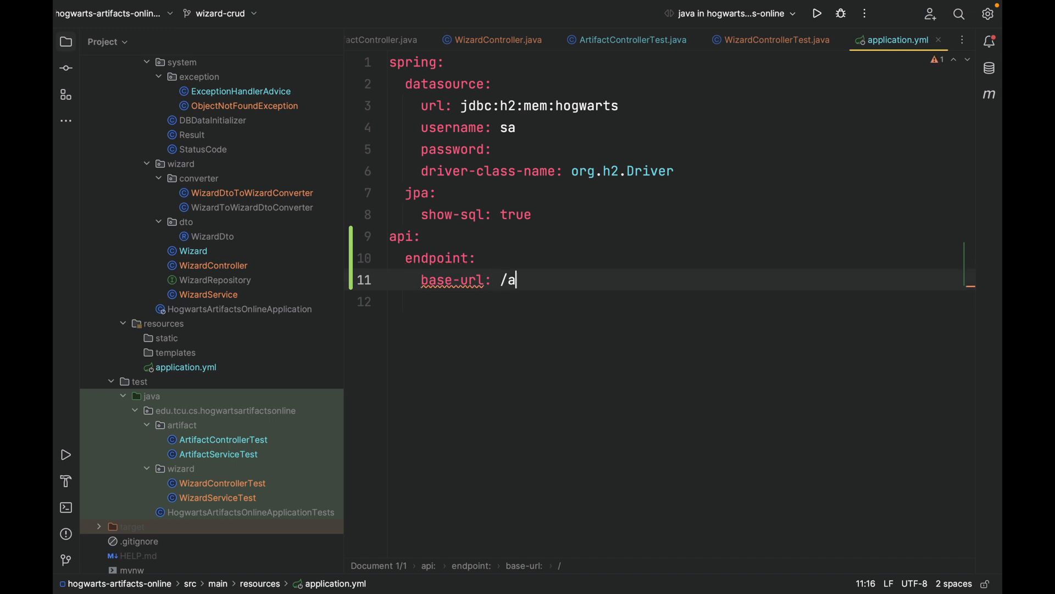
{"action": "type", "text": "pi/v1"}
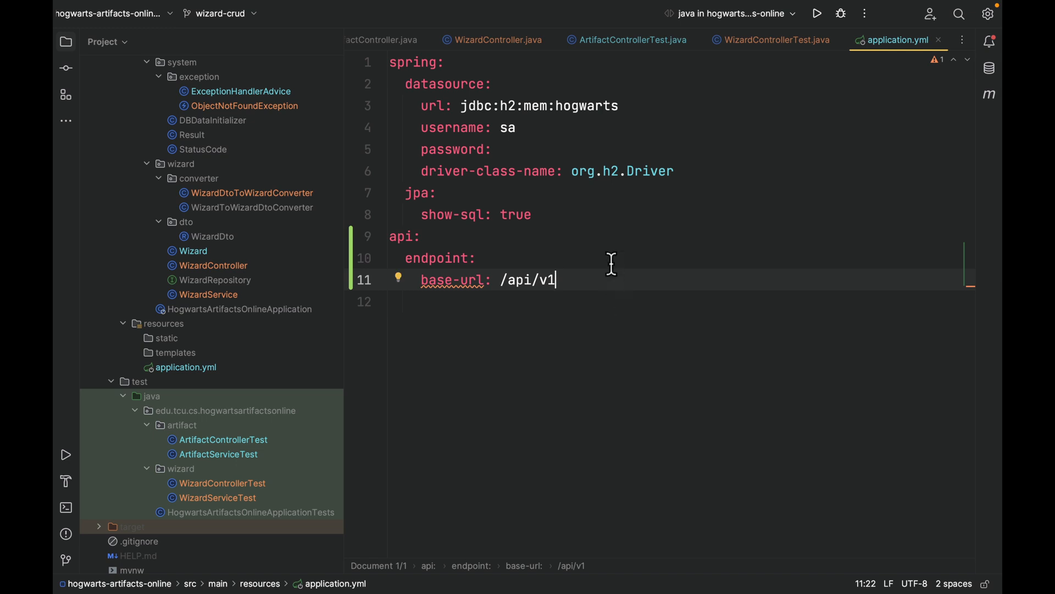
{"action": "mouse_move", "coordinate": [754, 154]}
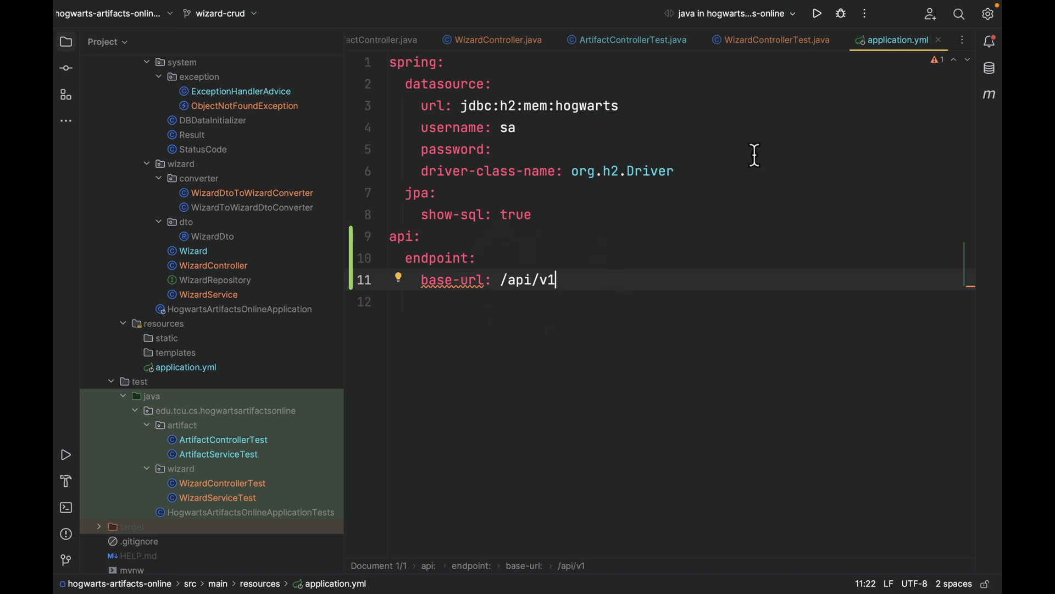
{"action": "mouse_move", "coordinate": [938, 40]}
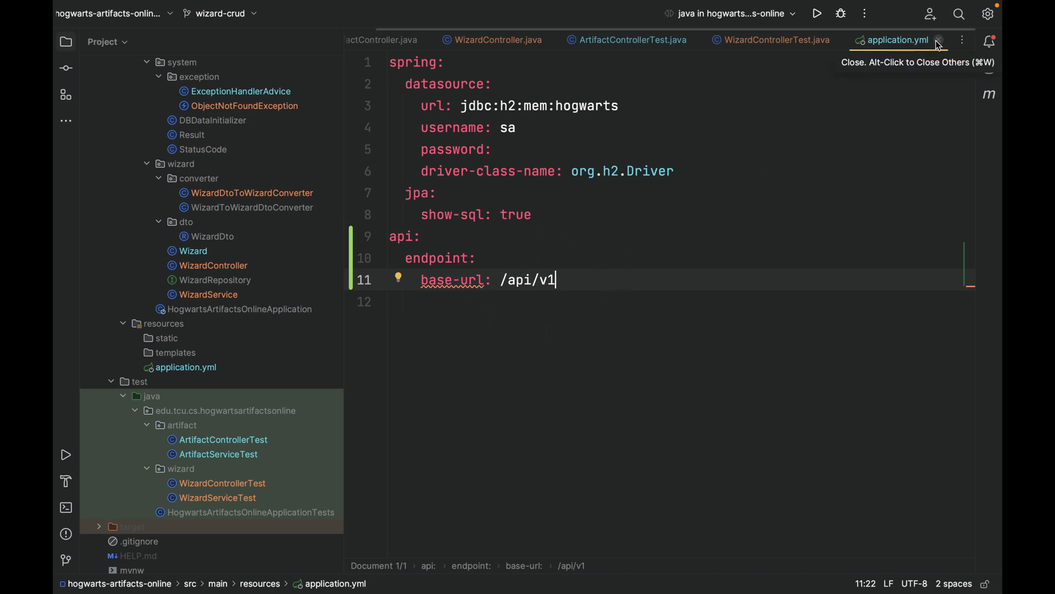
{"action": "left_click", "coordinate": [937, 41]}
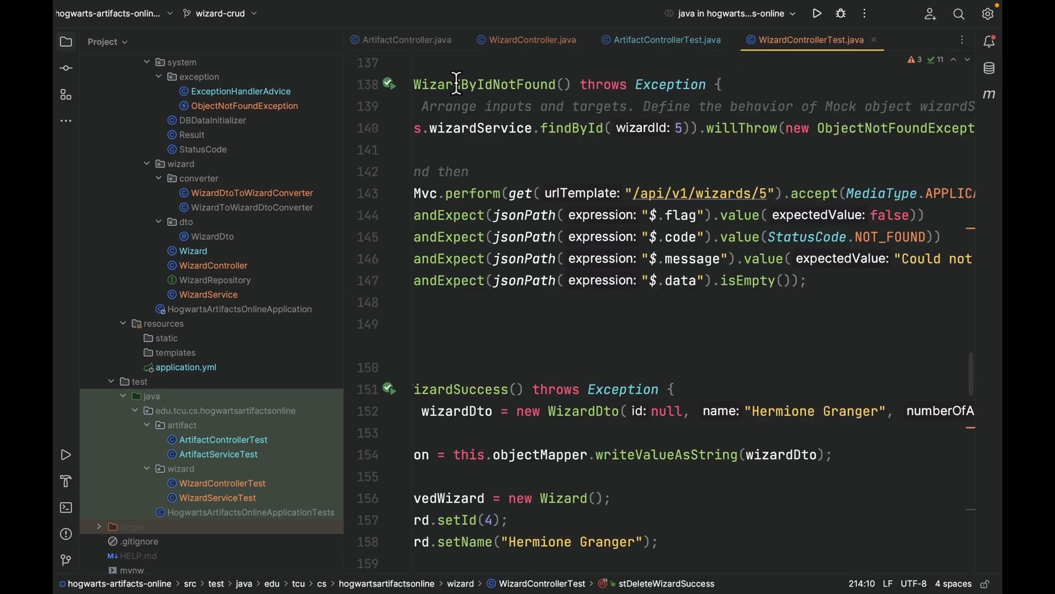
{"action": "left_click", "coordinate": [407, 39]}
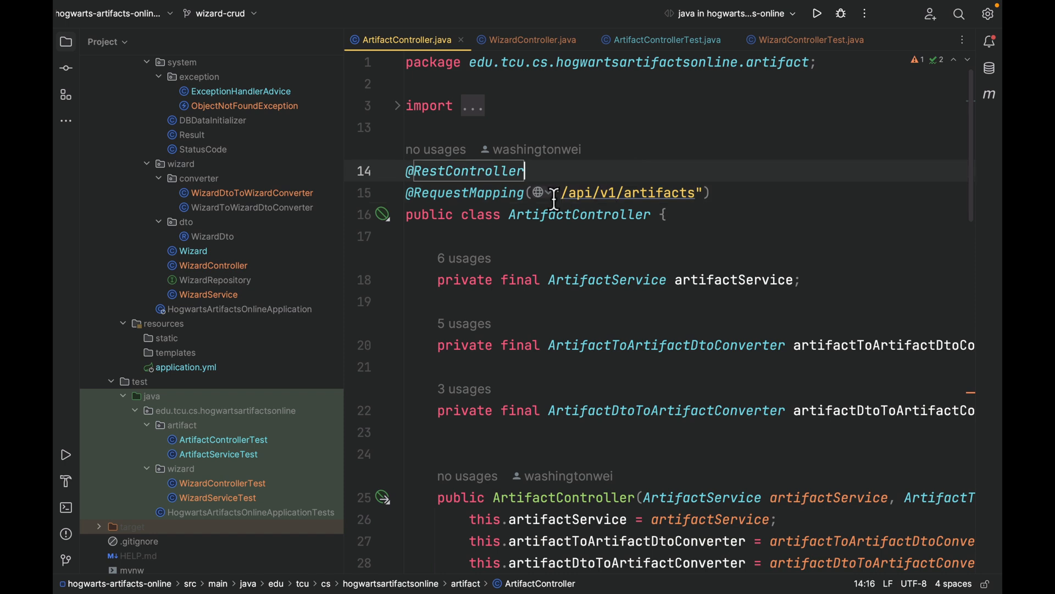
{"action": "left_click", "coordinate": [574, 193]}
{"action": "type", "text": "$"}
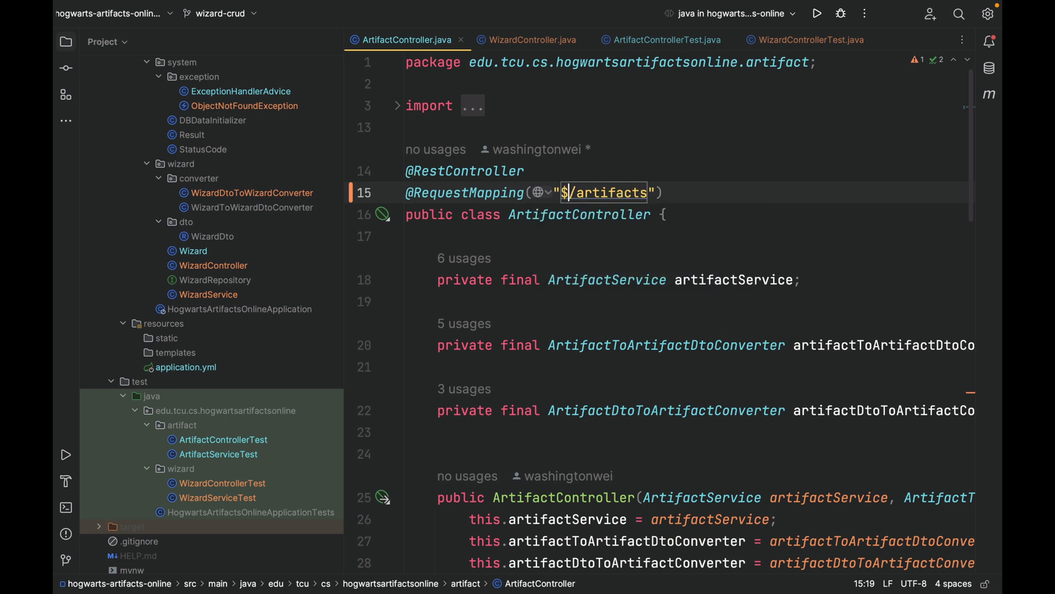
{"action": "type", "text": "{}"}
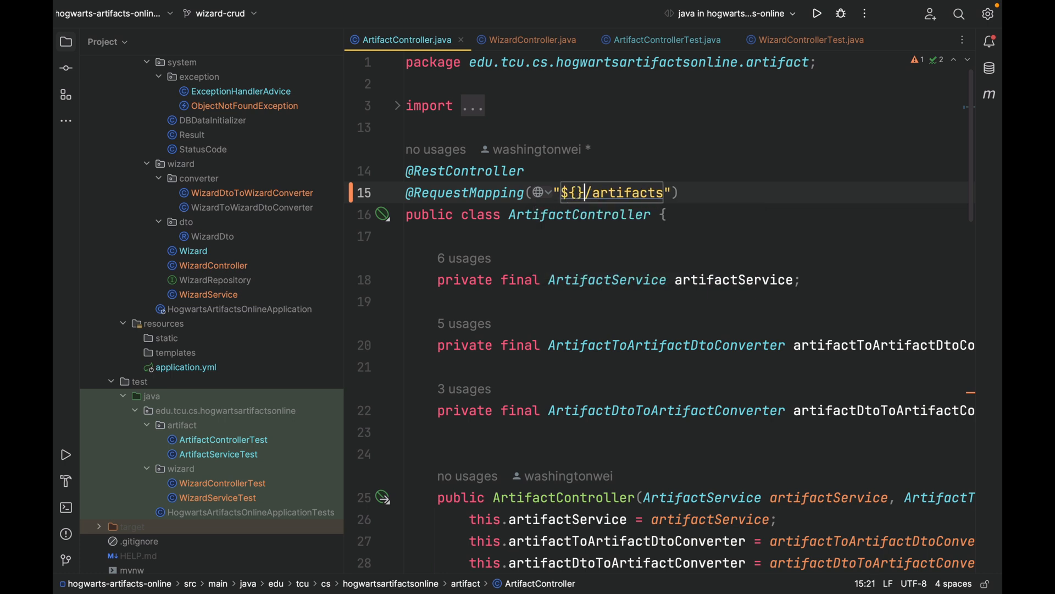
{"action": "key", "text": "Left"}
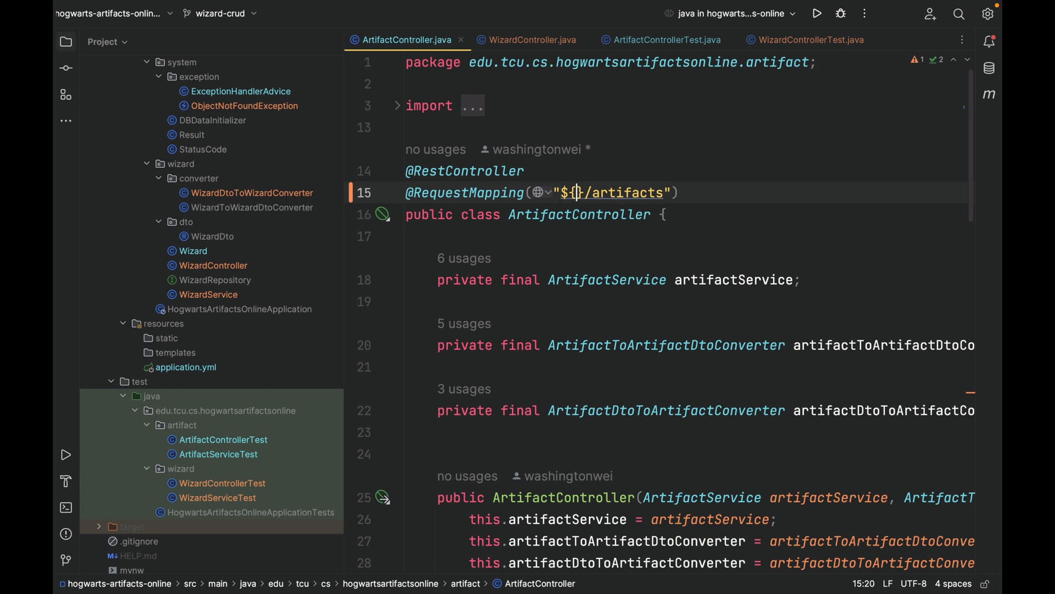
{"action": "type", "text": "api."}
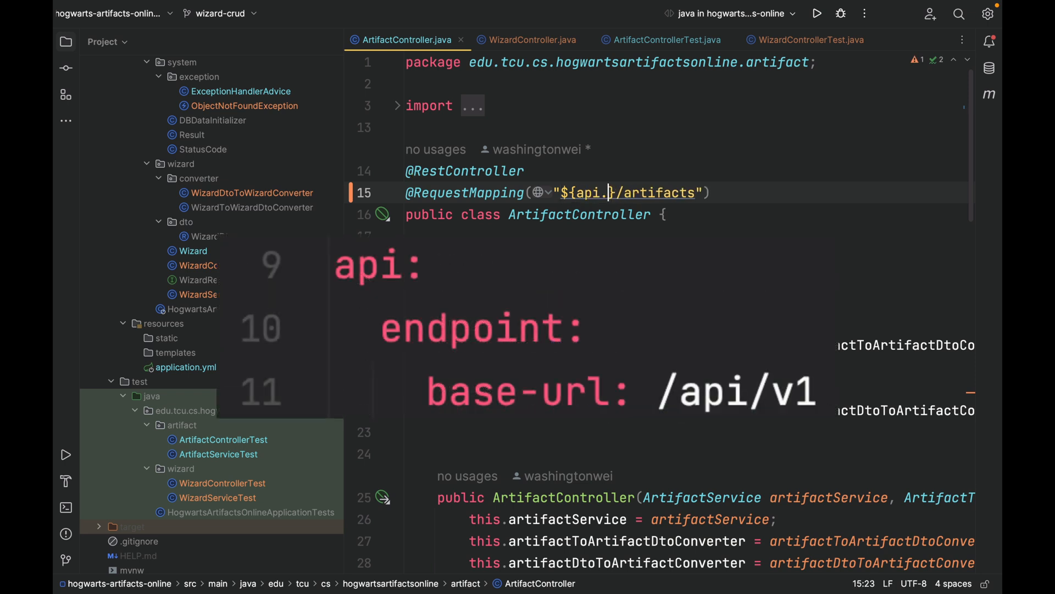
{"action": "type", "text": "endpoint"}
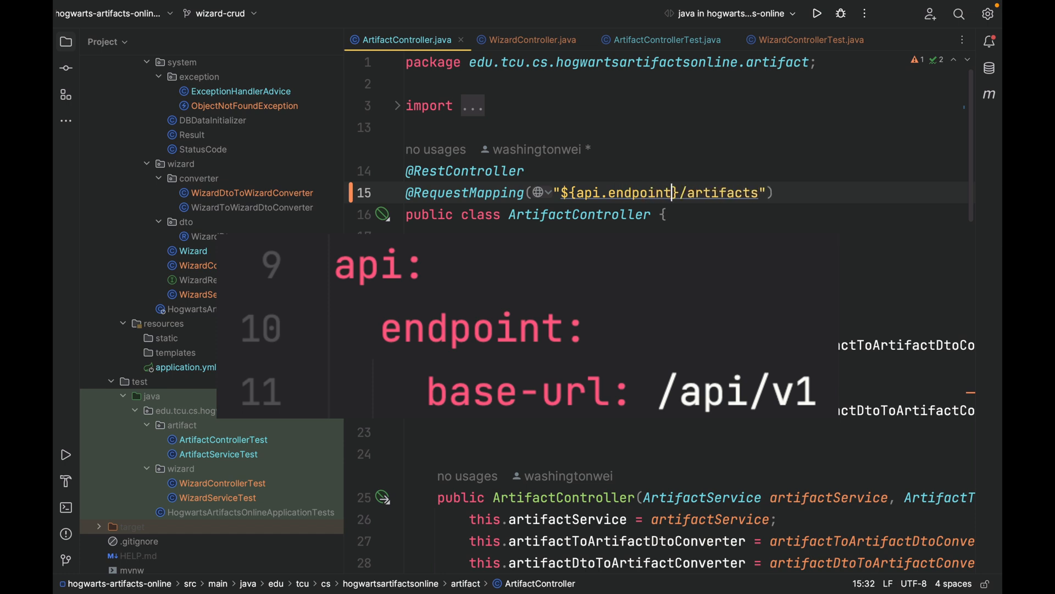
{"action": "type", "text": ".base"}
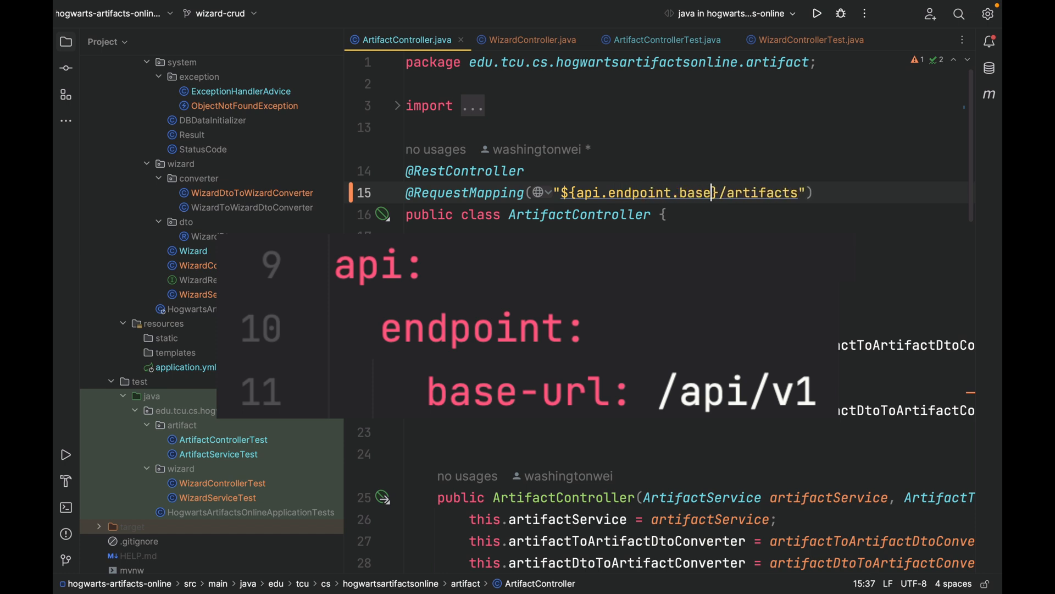
{"action": "type", "text": "-url"}
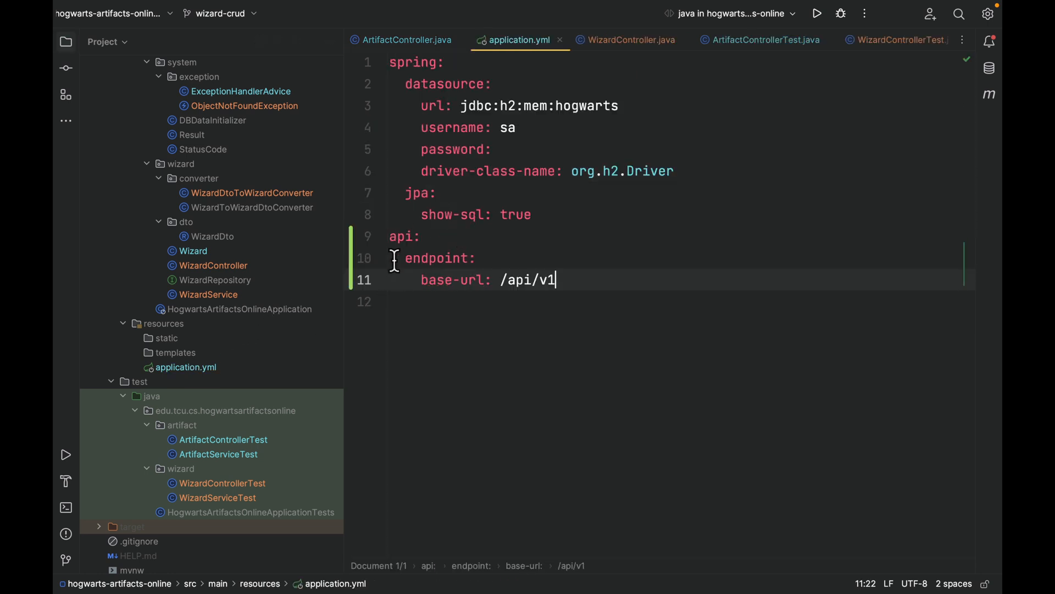
{"action": "mouse_move", "coordinate": [453, 280]}
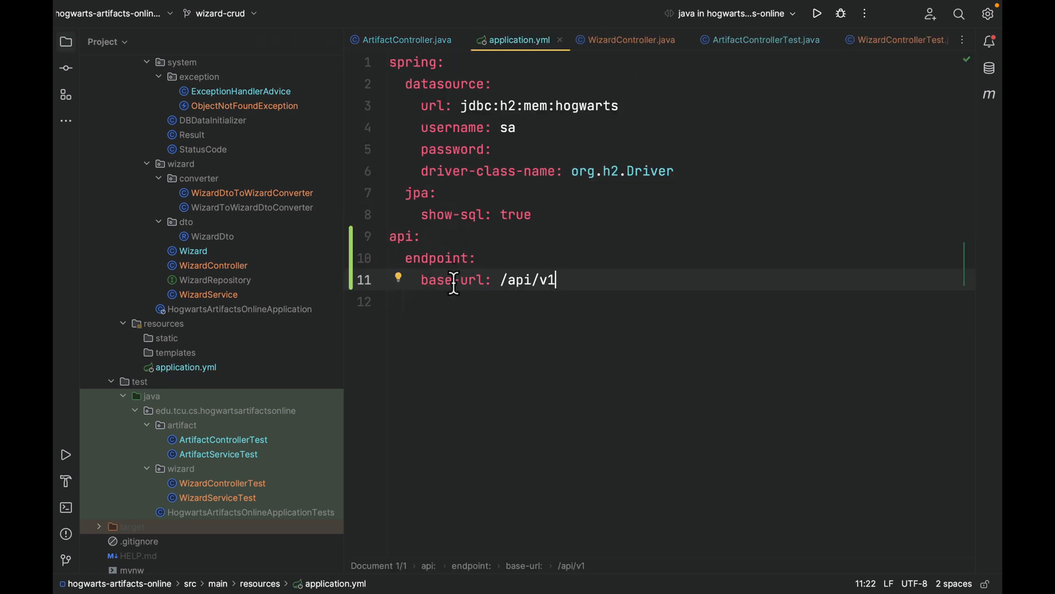
- Select the ${api.endpoint.base-url} placeholder in ArtifactController for reuse elsewhere
{"action": "left_click", "coordinate": [407, 40]}
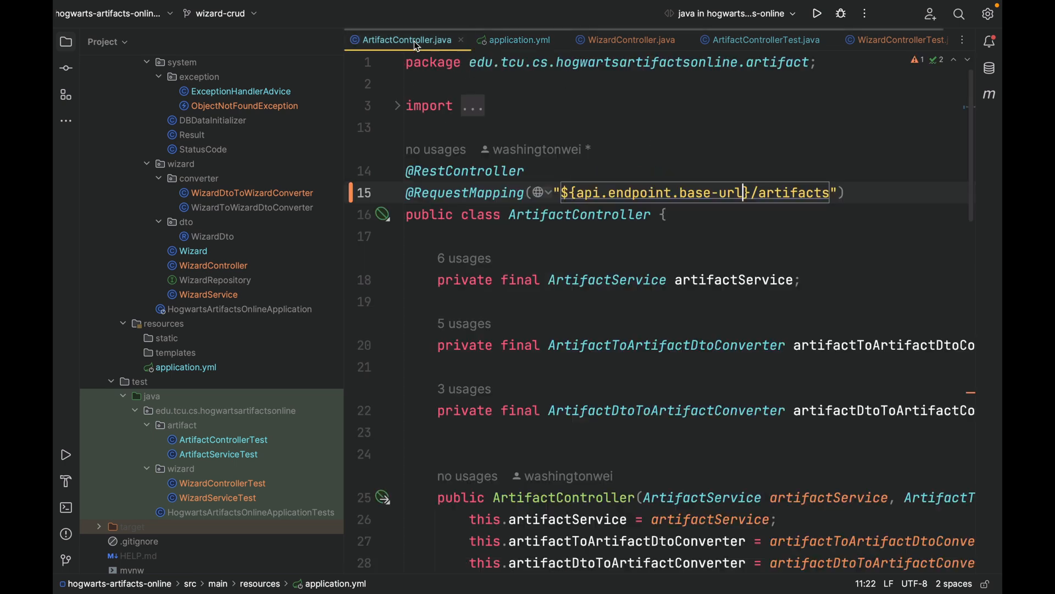
{"action": "left_click", "coordinate": [665, 214]}
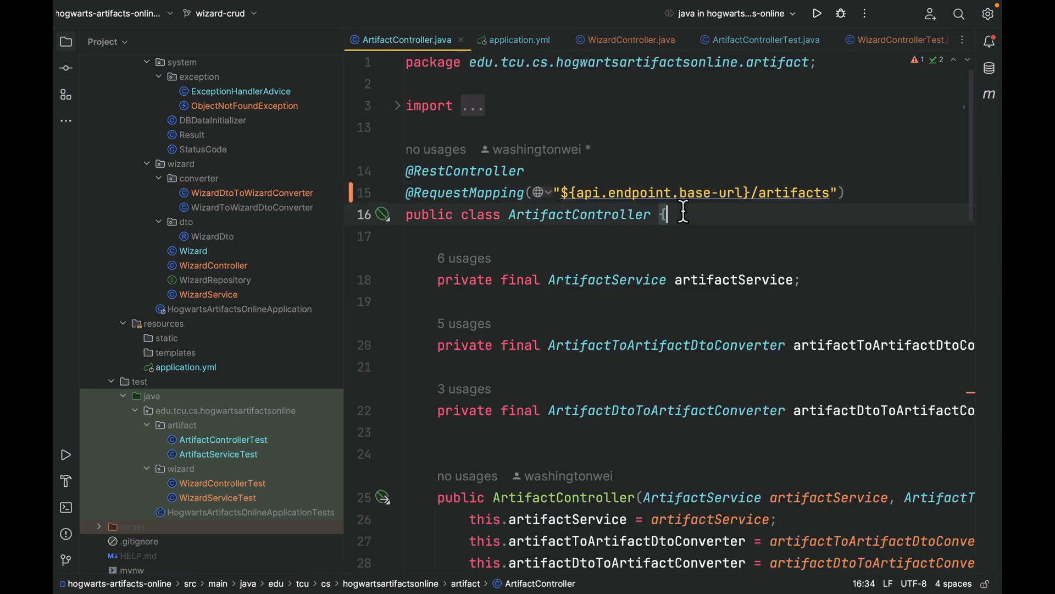
{"action": "left_click", "coordinate": [561, 192]}
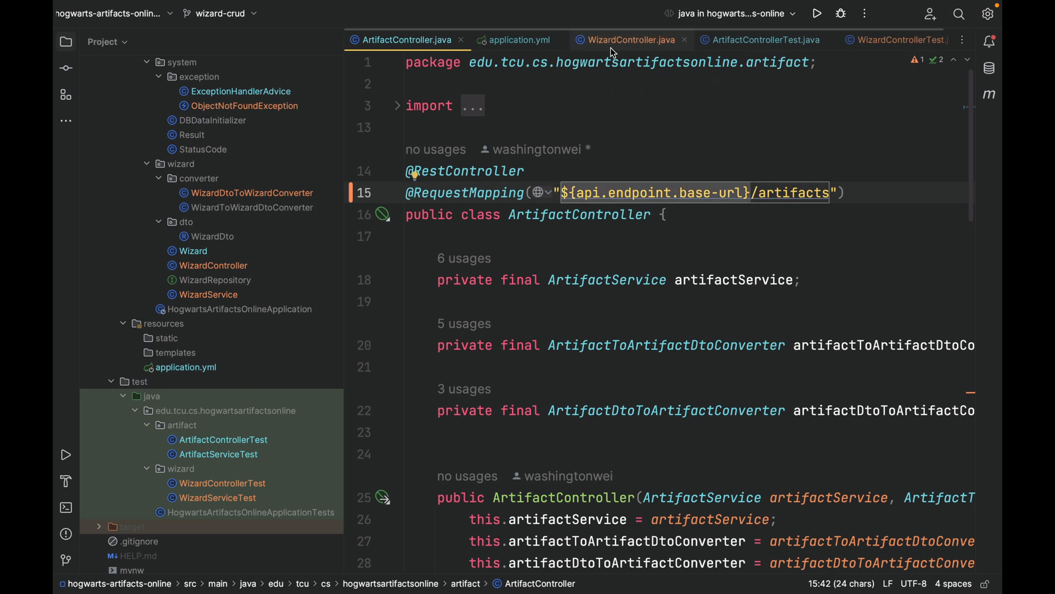
{"action": "left_click", "coordinate": [631, 40]}
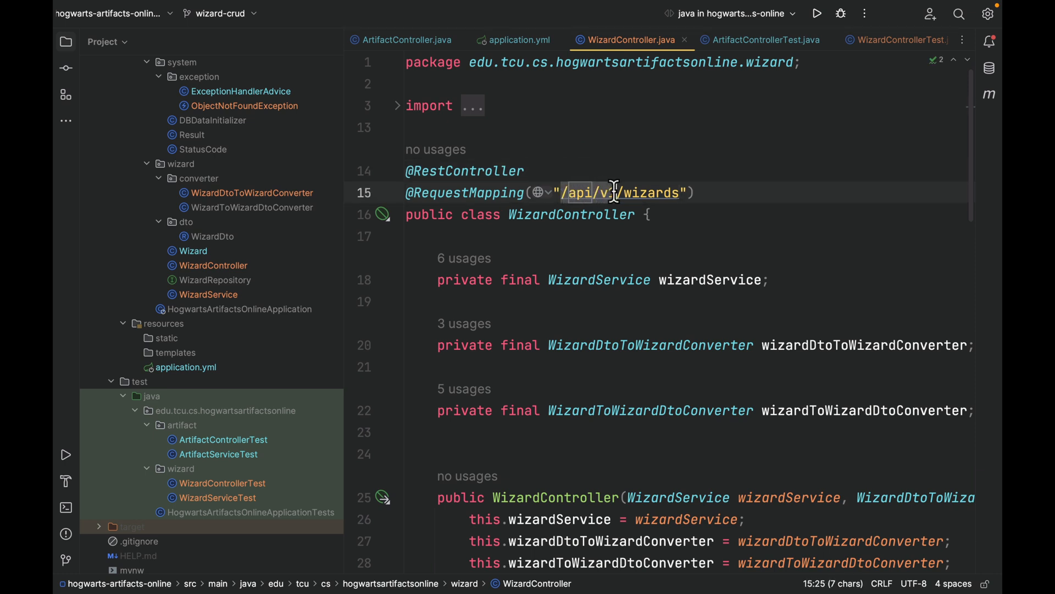
{"action": "type", "text": "${api.endpoint.base-url}"}
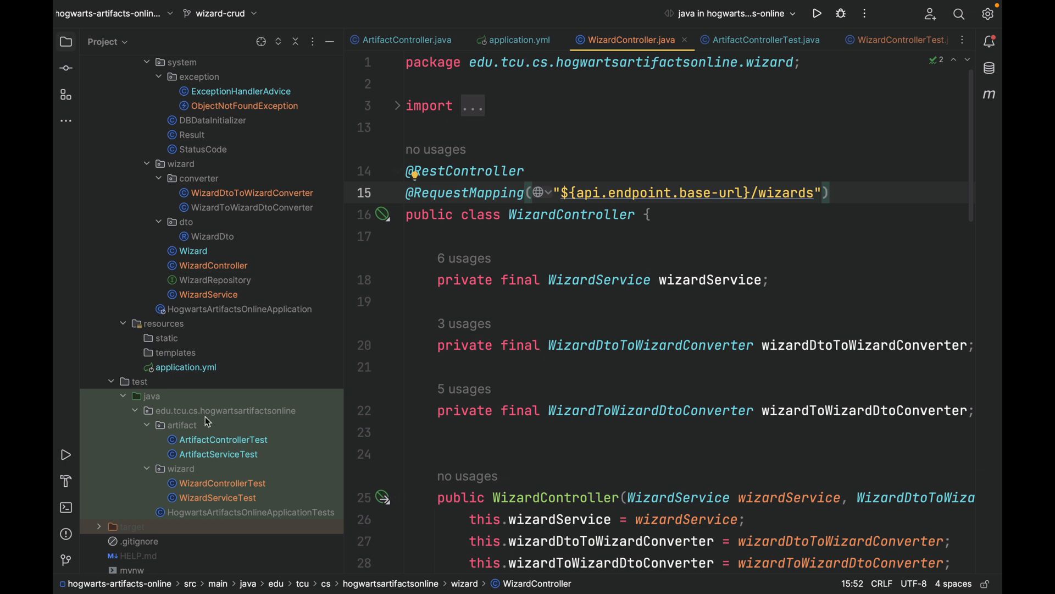
{"action": "mouse_move", "coordinate": [172, 450]}
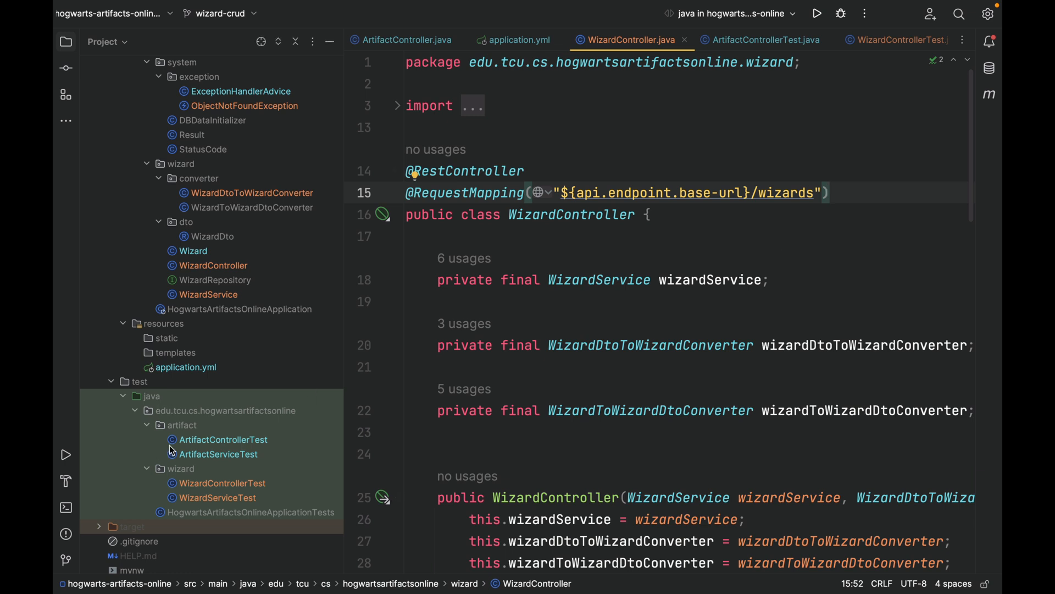
{"action": "mouse_move", "coordinate": [160, 402]}
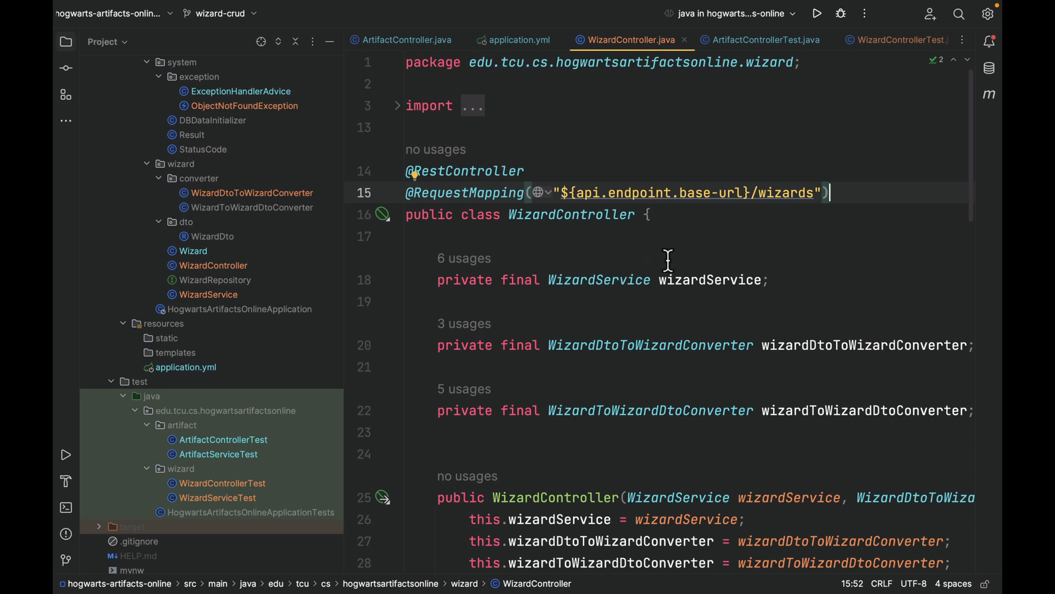
- Run all tests from the test/java folder and confirm 33 of 33 pass
{"action": "left_click", "coordinate": [150, 396]}
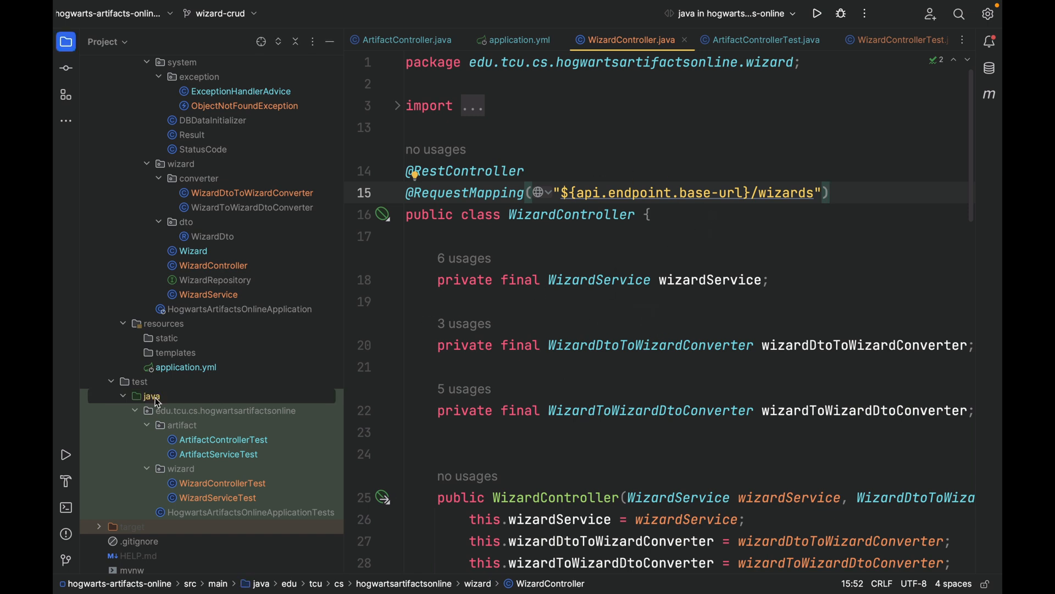
{"action": "right_click", "coordinate": [151, 396]}
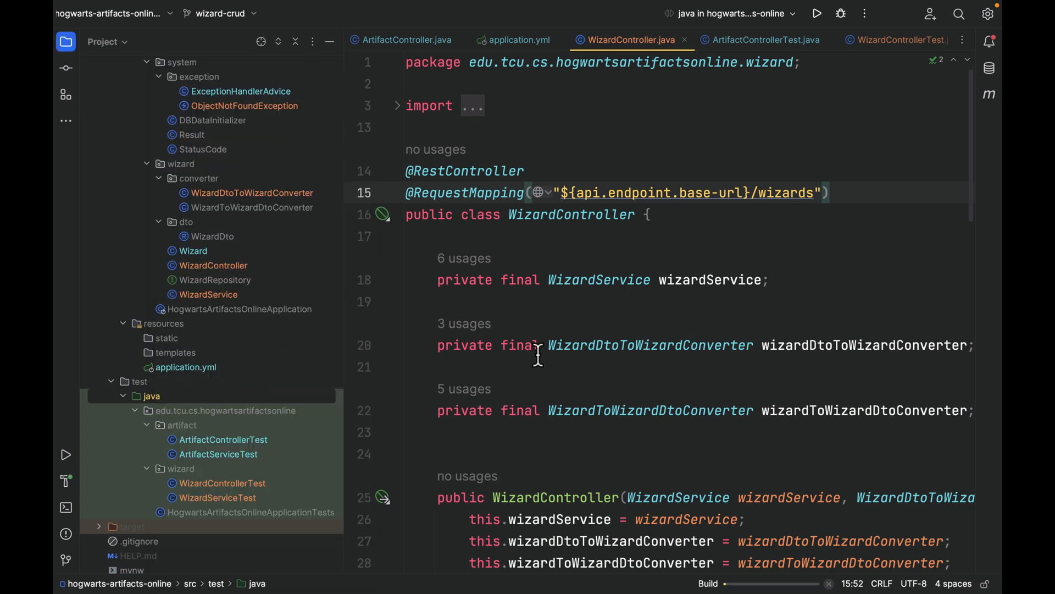
{"action": "left_click", "coordinate": [817, 13]}
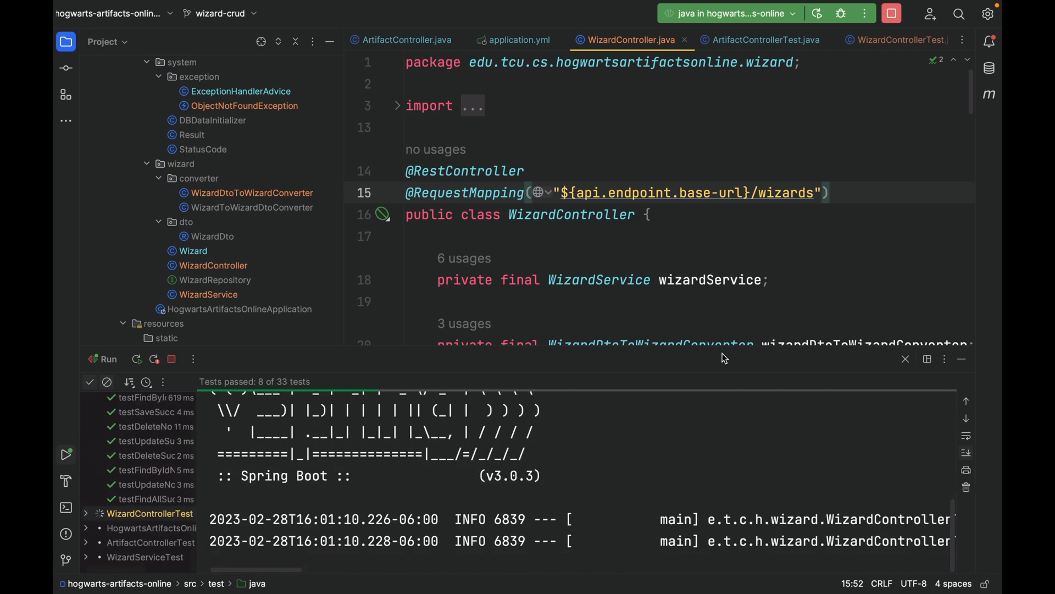
{"action": "scroll", "scroll_direction": "down", "scroll_amount": 3}
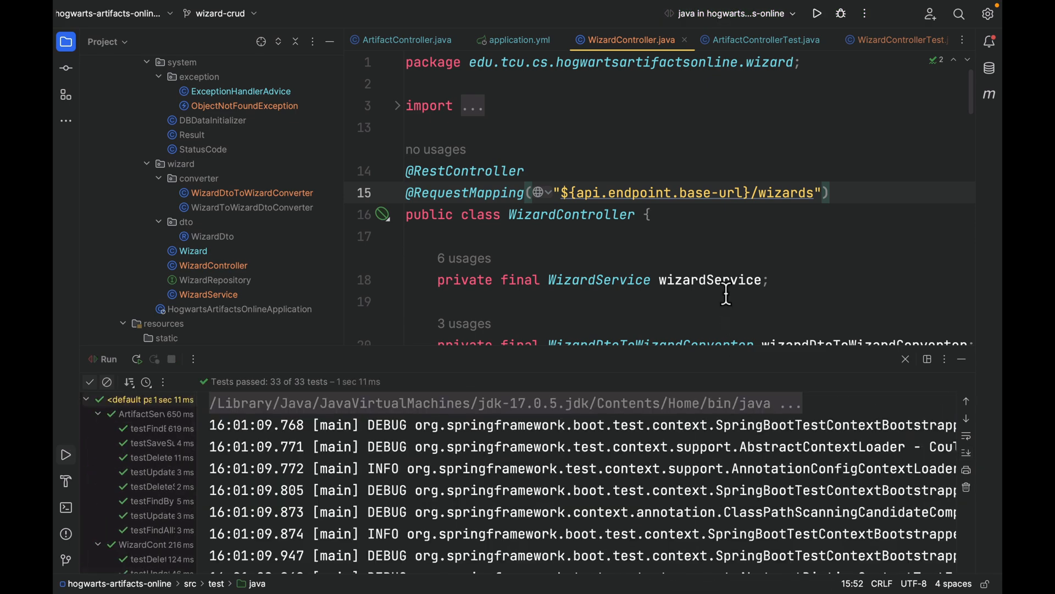
{"action": "mouse_move", "coordinate": [695, 177]}
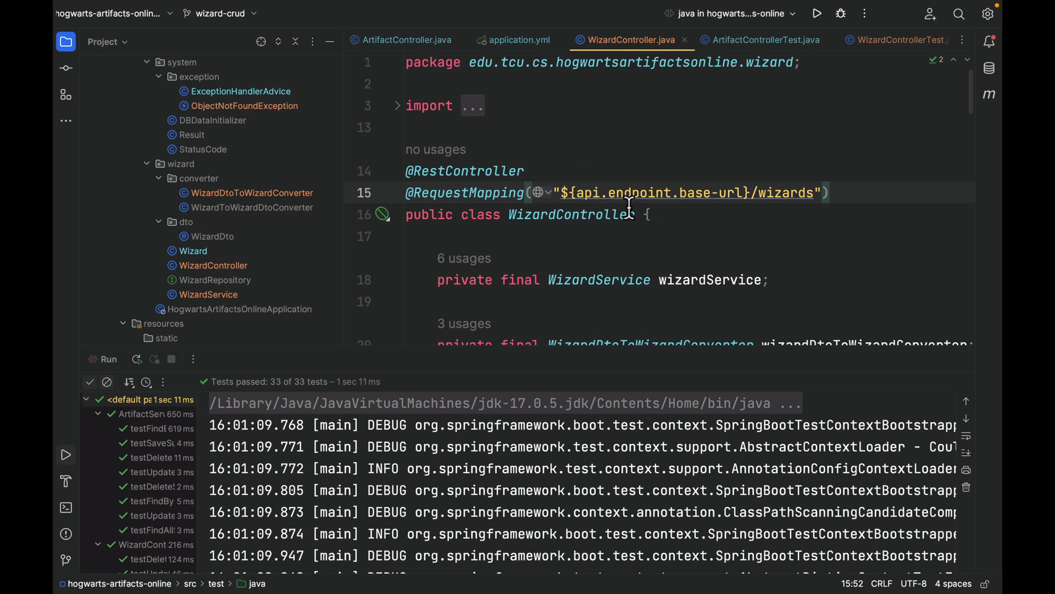
{"action": "mouse_move", "coordinate": [763, 79]}
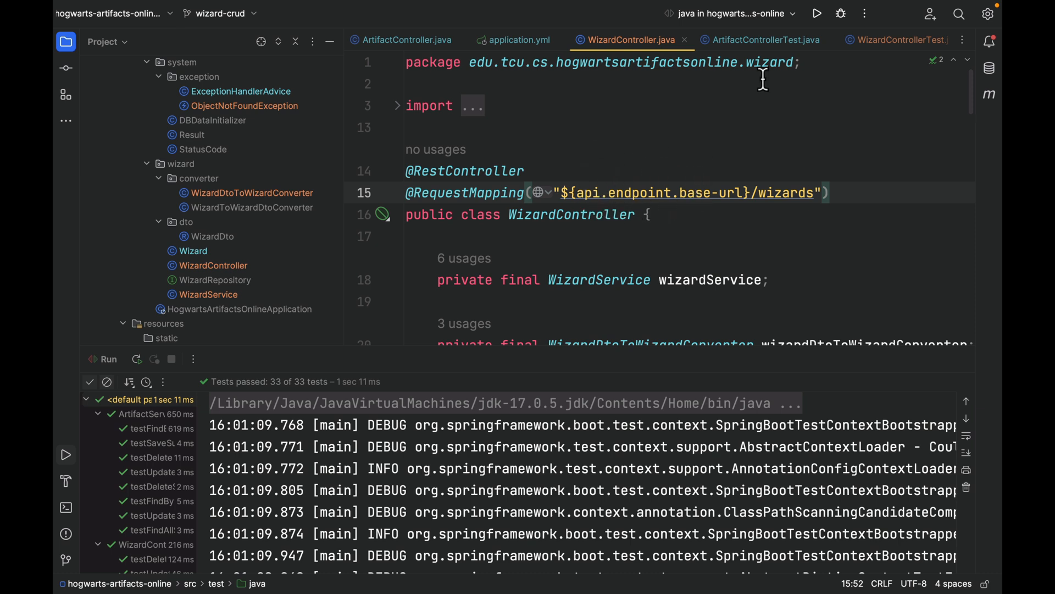
{"action": "mouse_move", "coordinate": [741, 152]}
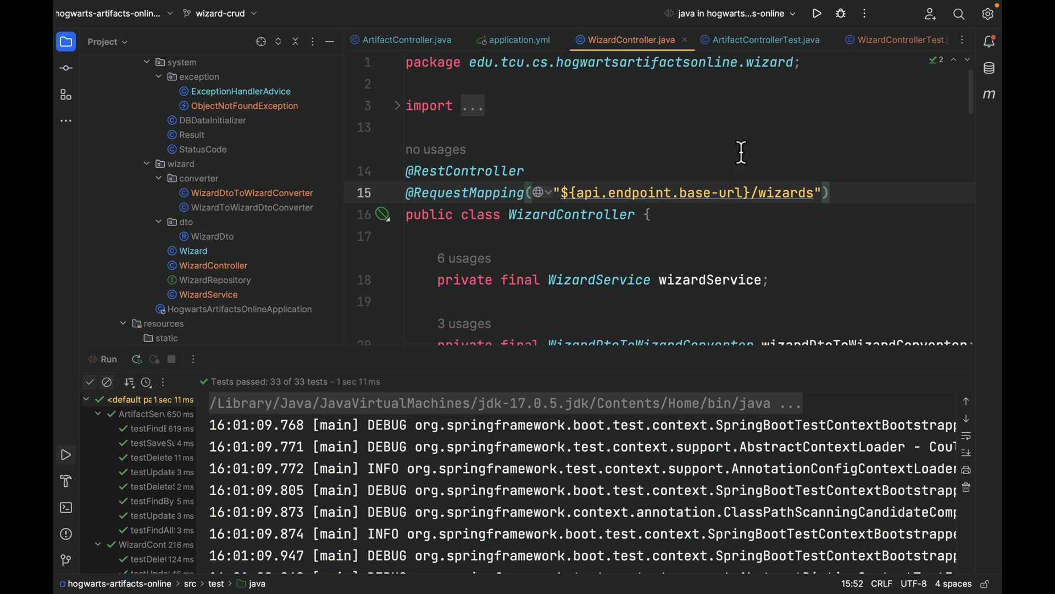
{"action": "mouse_move", "coordinate": [652, 200]}
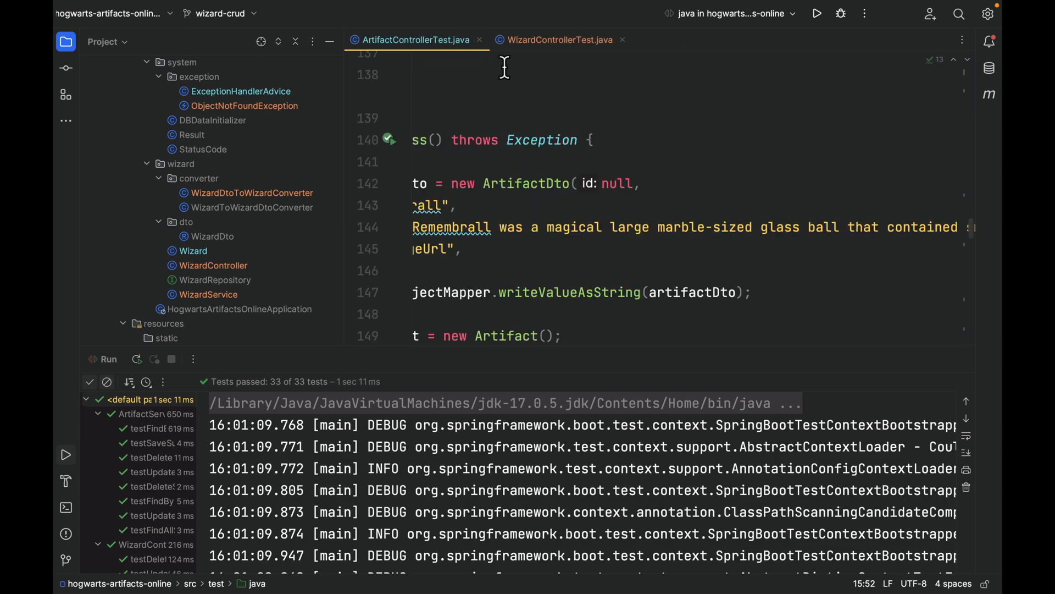
- Declare a String baseUrl field in ArtifactControllerTest
{"action": "scroll", "scroll_direction": "up", "scroll_amount": 3}
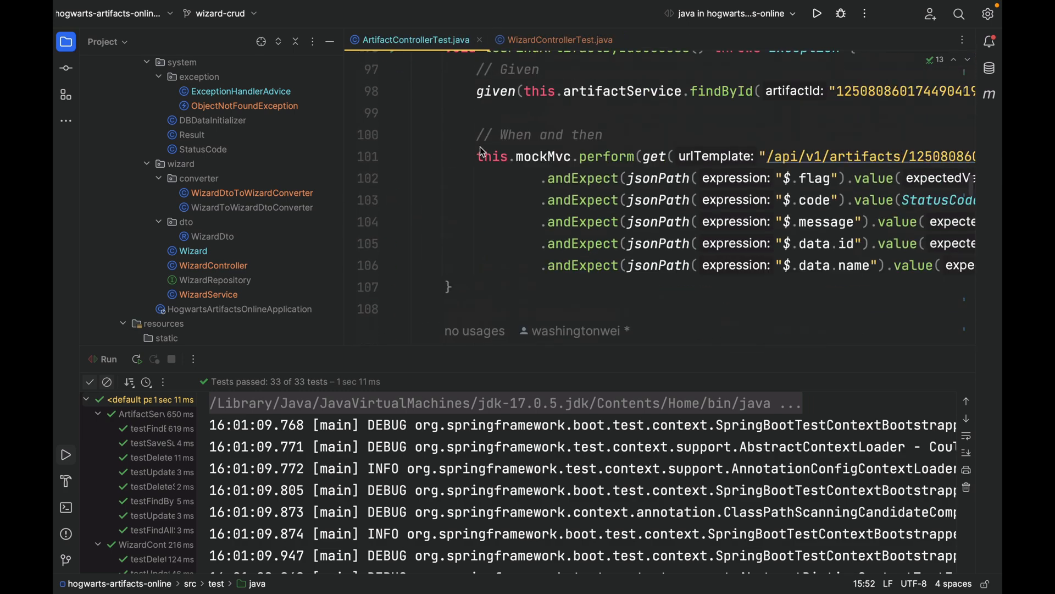
{"action": "scroll", "scroll_direction": "up", "scroll_amount": 3}
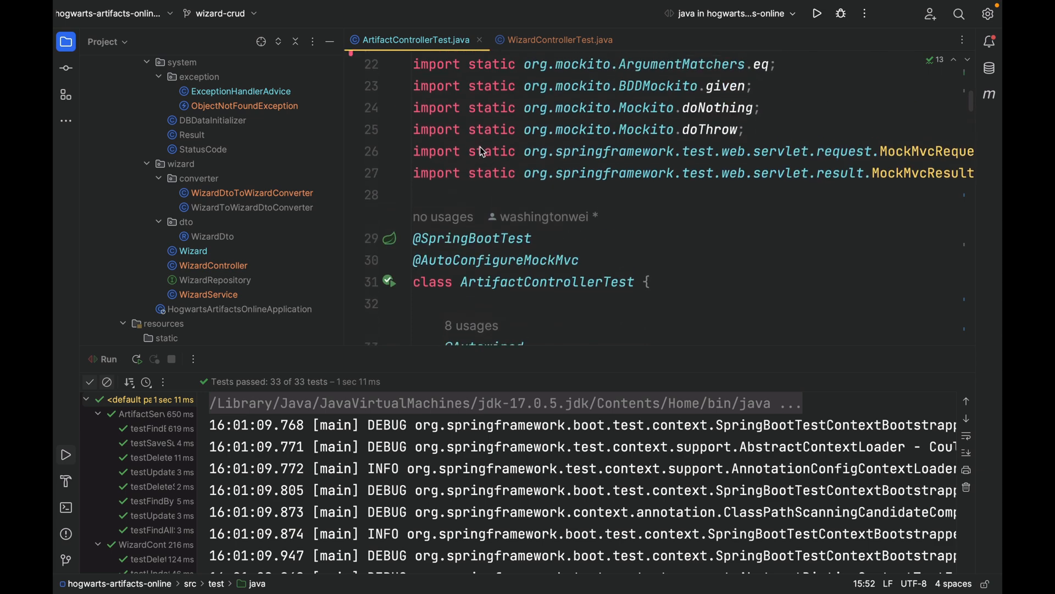
{"action": "scroll", "scroll_direction": "down", "scroll_amount": 3}
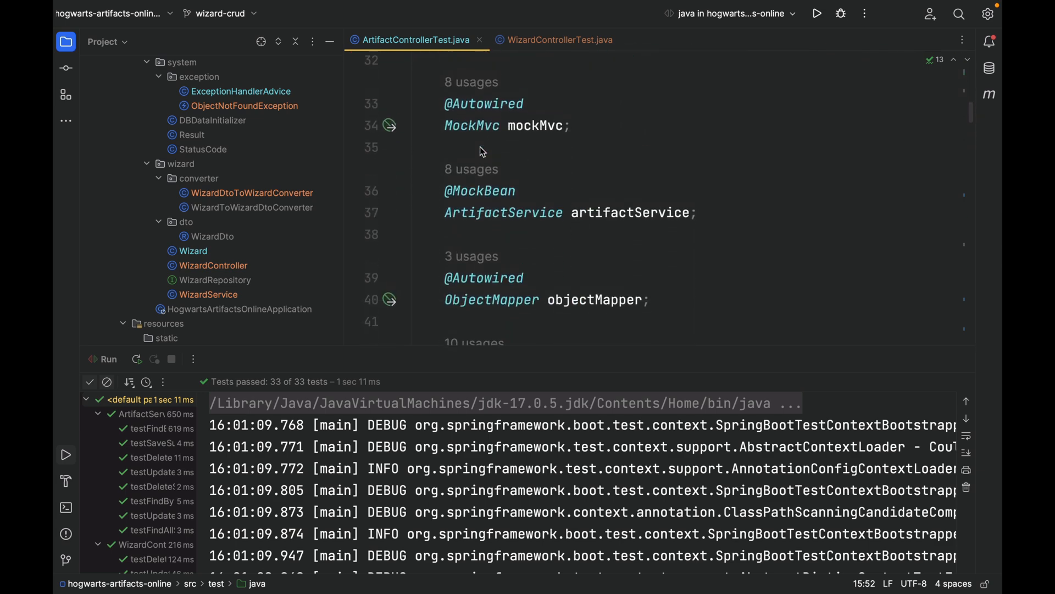
{"action": "scroll", "scroll_direction": "up", "scroll_amount": 3}
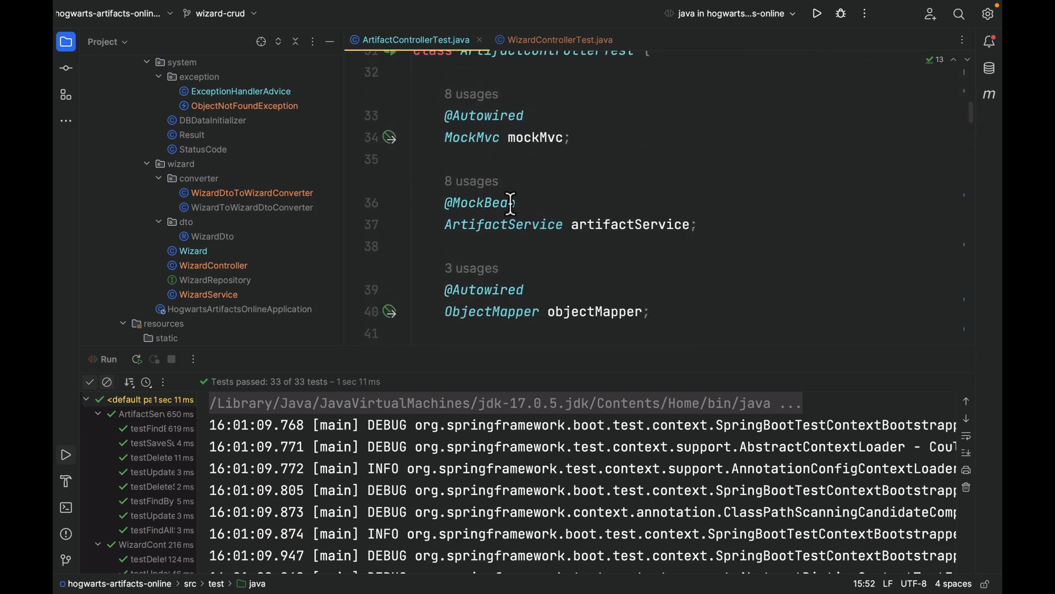
{"action": "scroll", "scroll_direction": "down", "scroll_amount": 3}
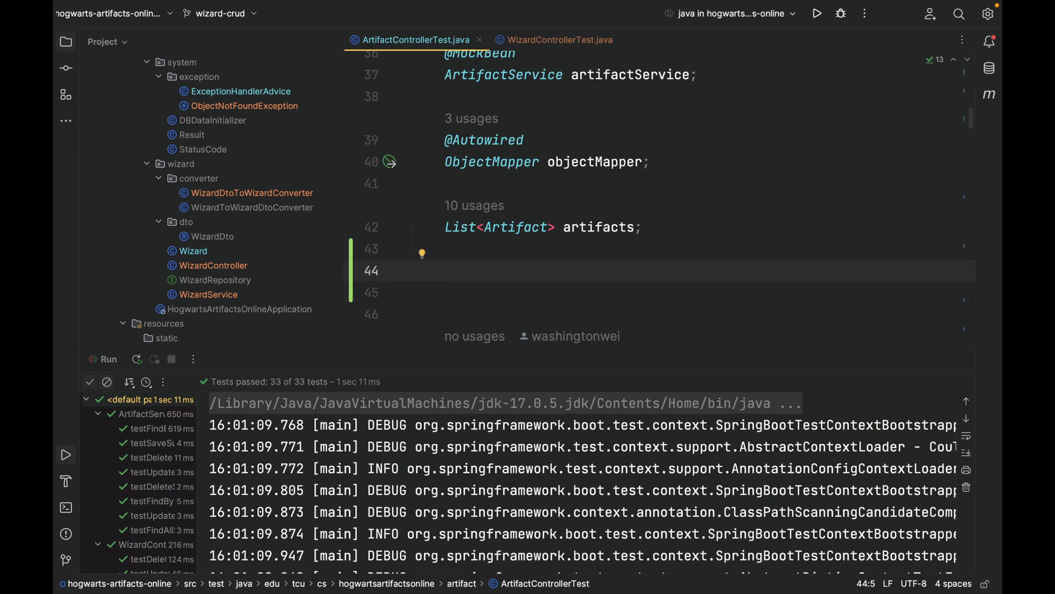
{"action": "type", "text": "String b"}
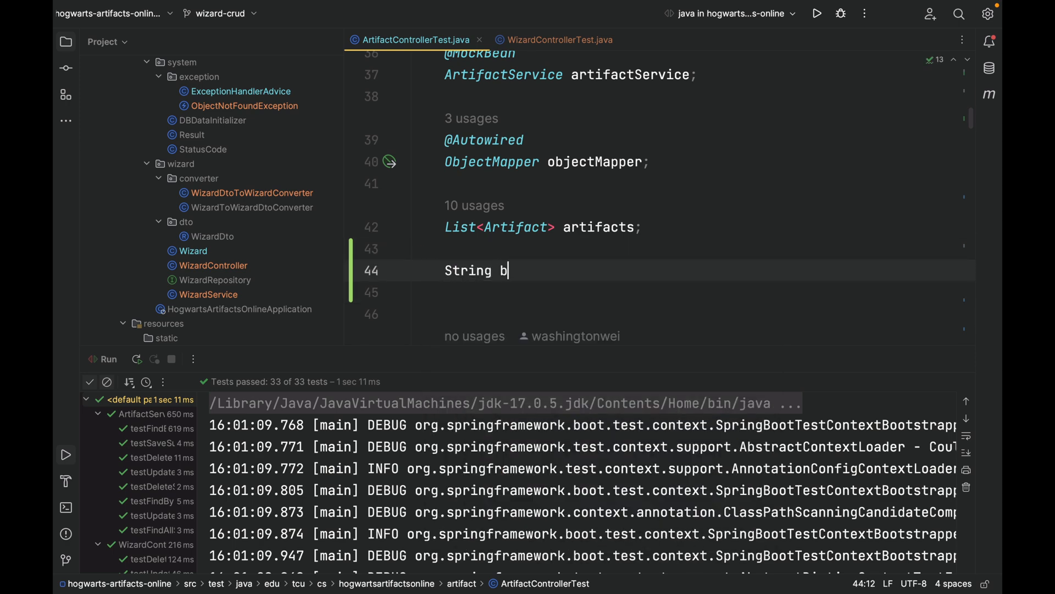
{"action": "type", "text": "aseUrl"}
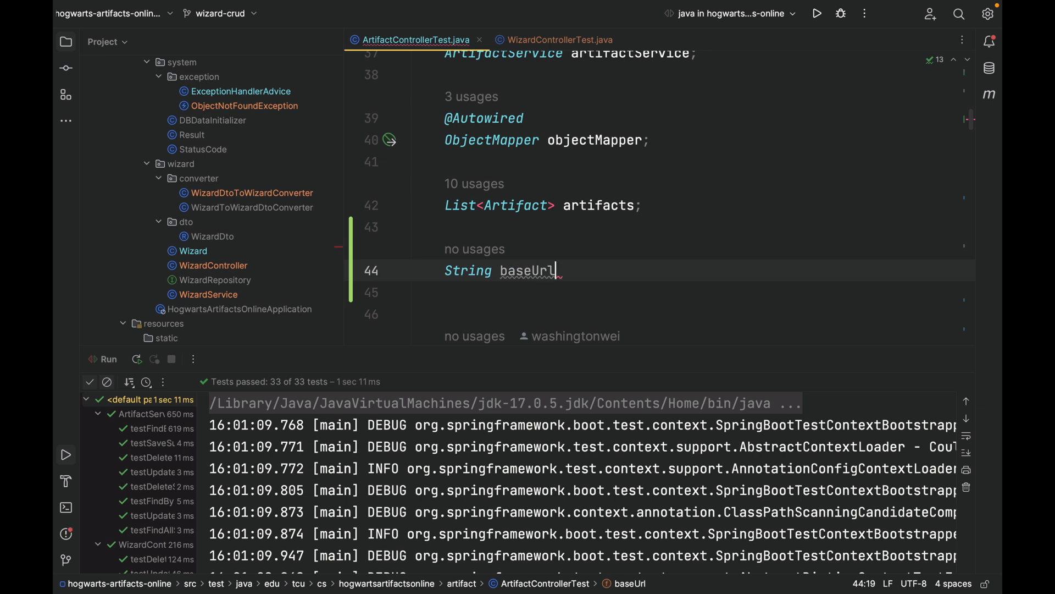
{"action": "type", "text": ";"}
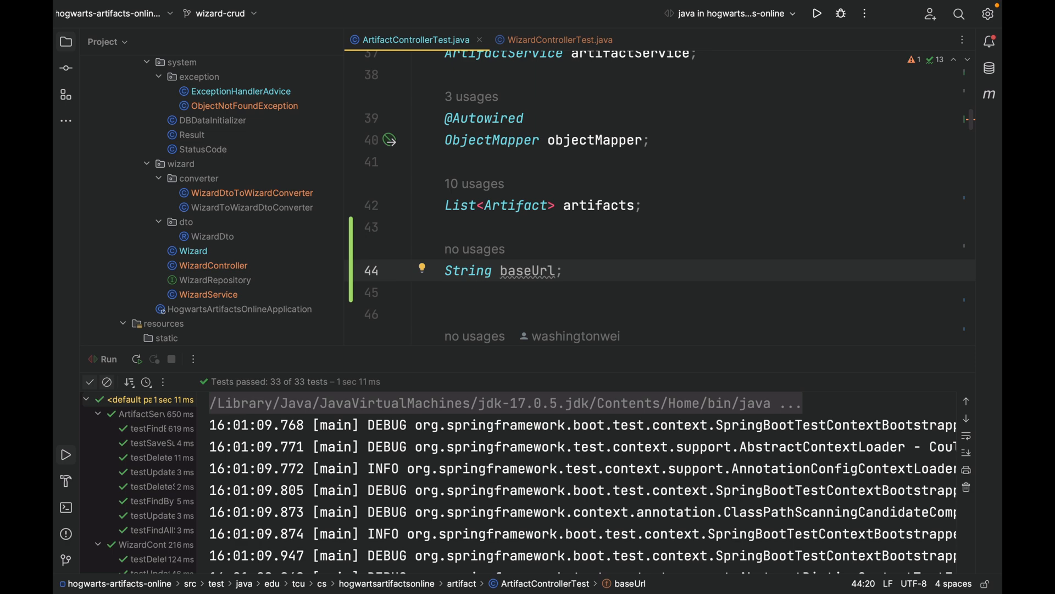
{"action": "left_click", "coordinate": [413, 226]}
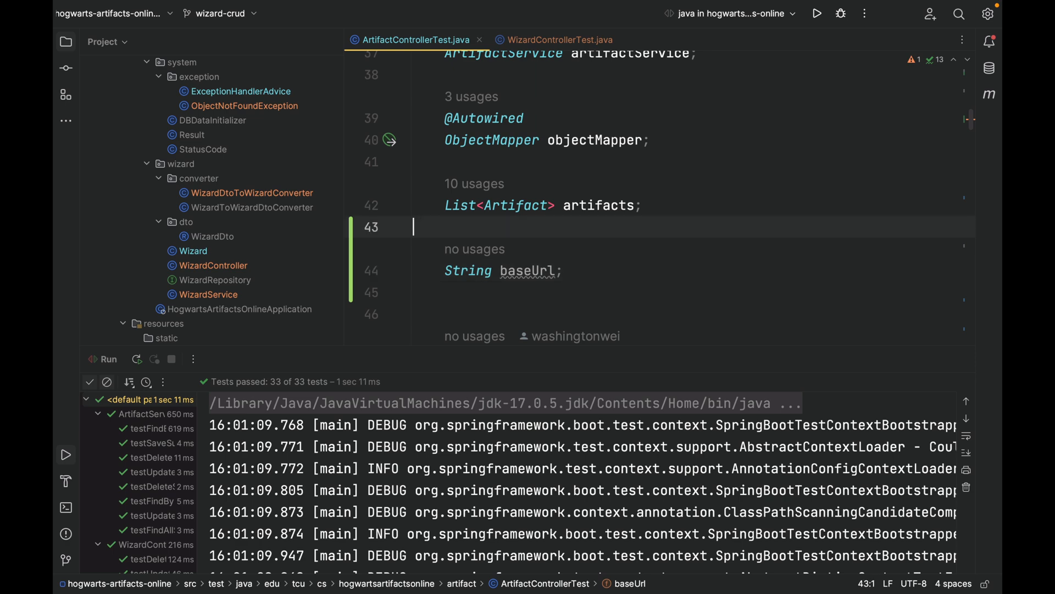
{"action": "type", "text": "@"}
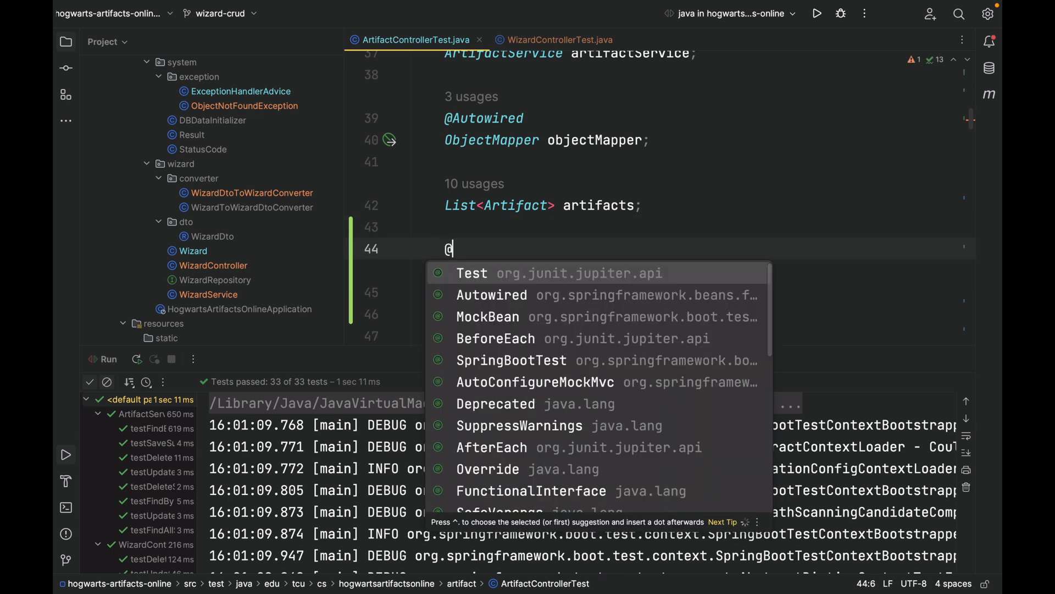
{"action": "type", "text": "Va"}
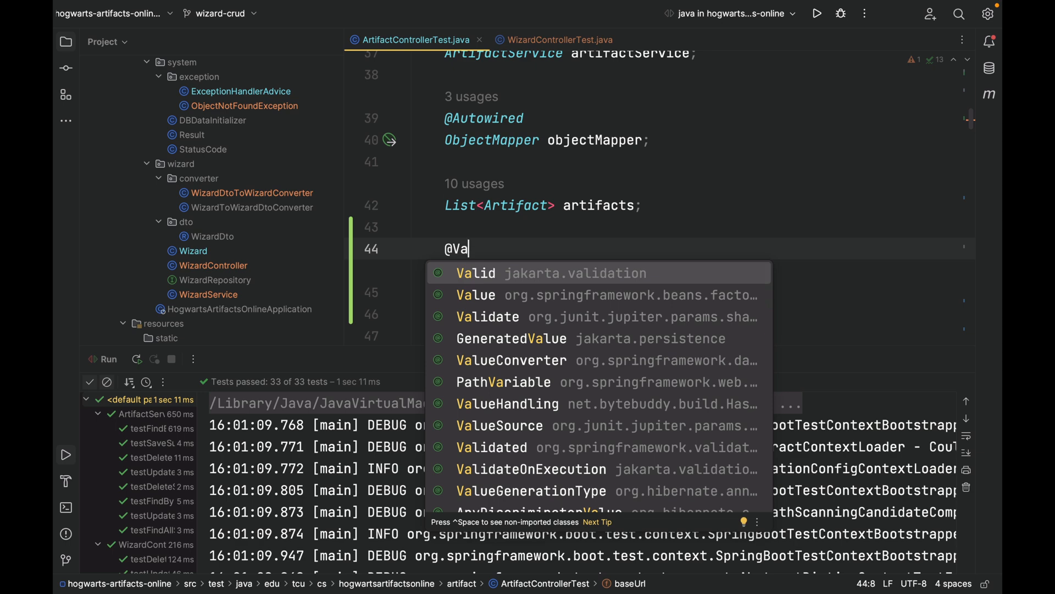
{"action": "left_click", "coordinate": [475, 294]}
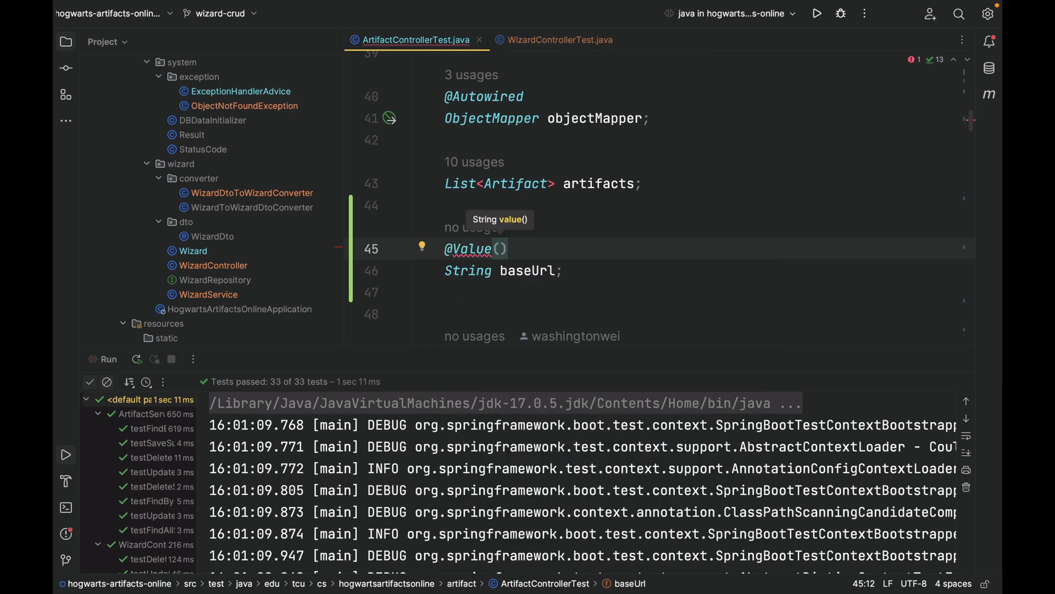
{"action": "type", "text": "\"\""}
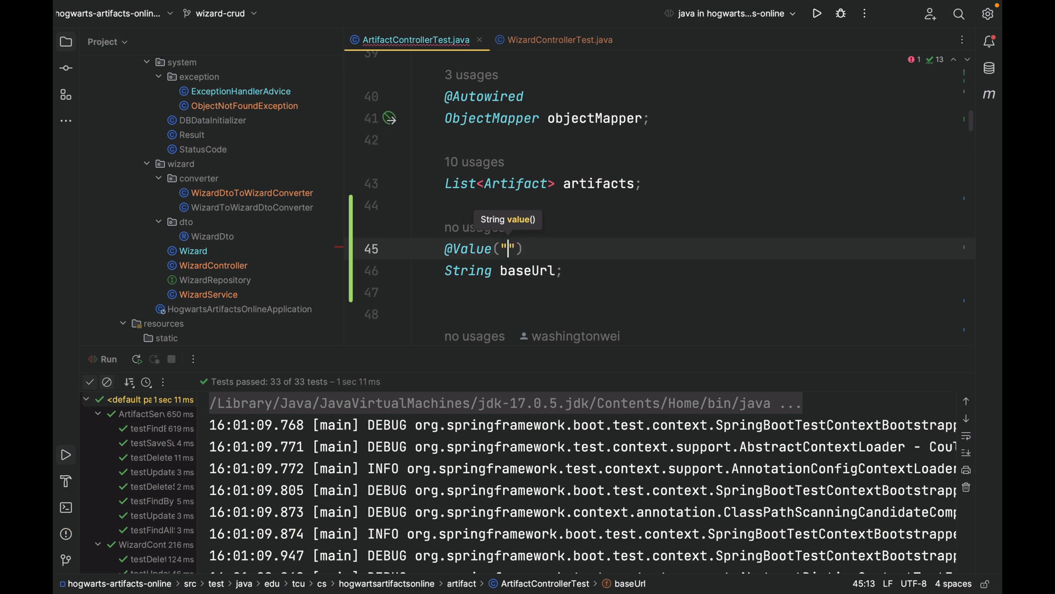
{"action": "type", "text": "${"}
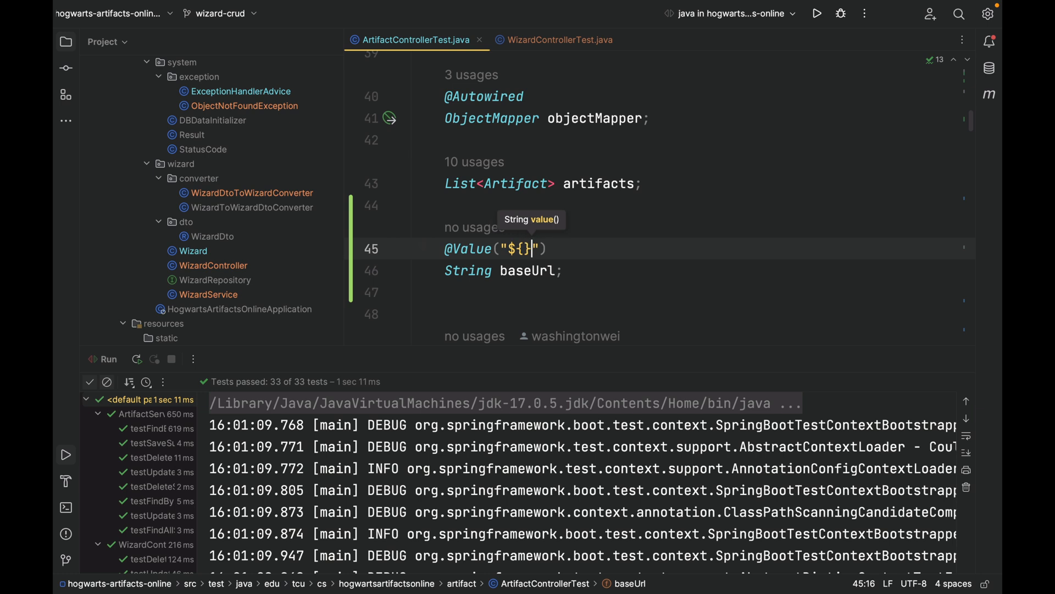
{"action": "type", "text": "api."}
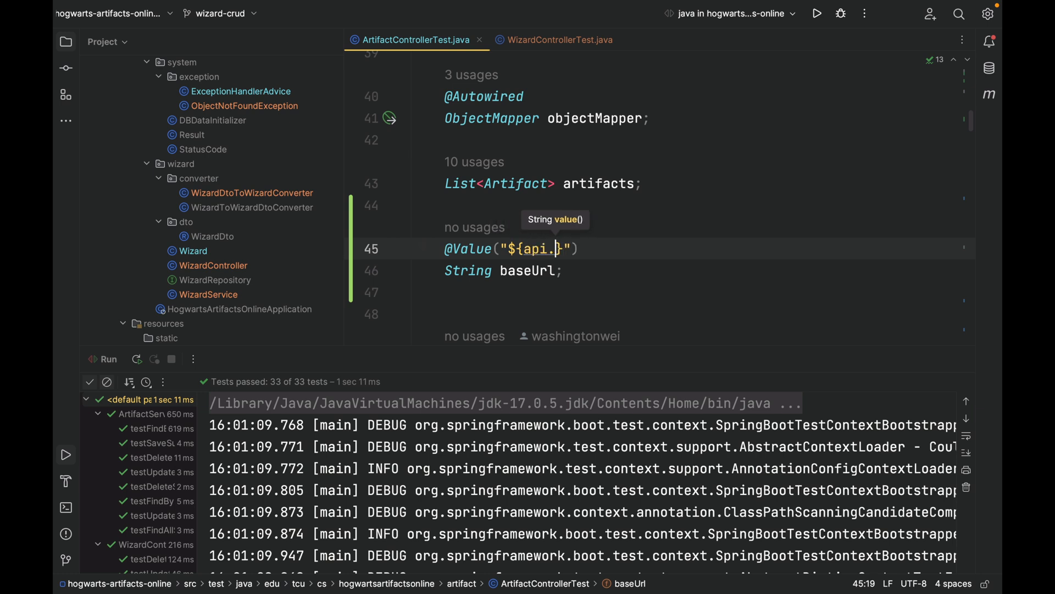
{"action": "type", "text": "endpoint"}
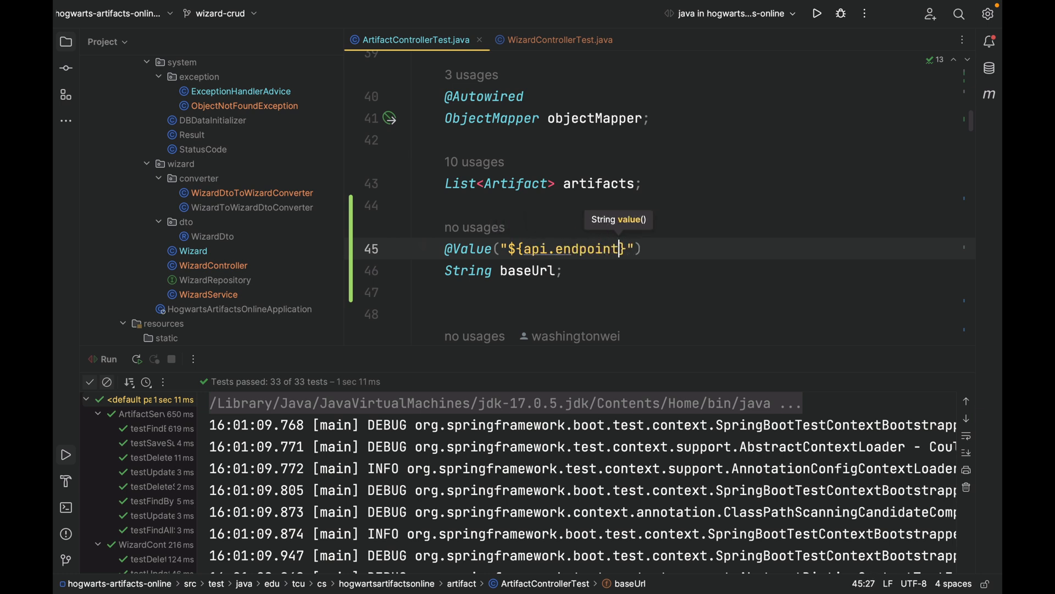
{"action": "type", "text": ".base-"}
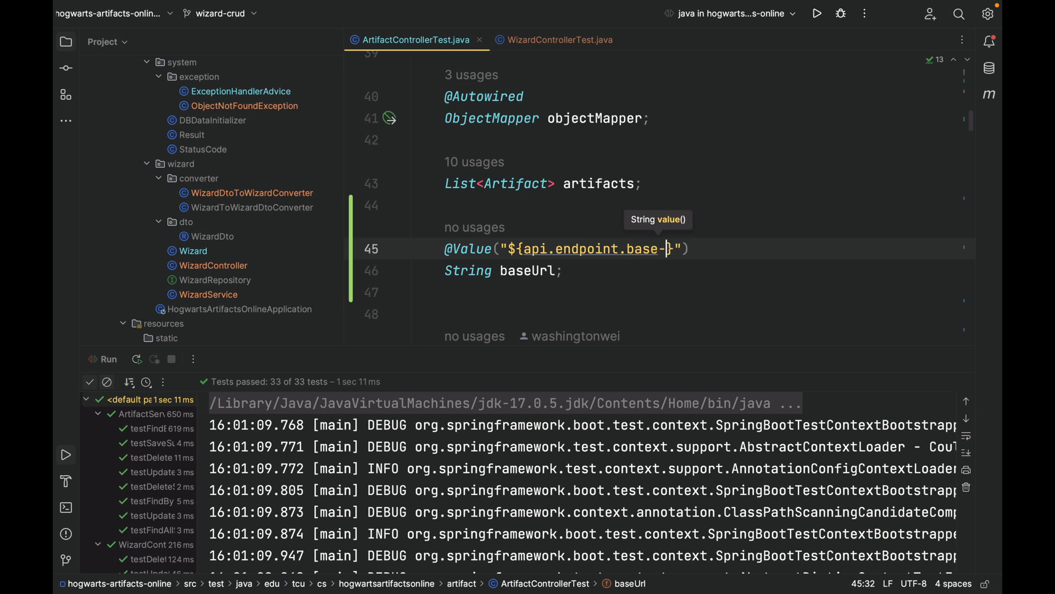
{"action": "type", "text": "url"}
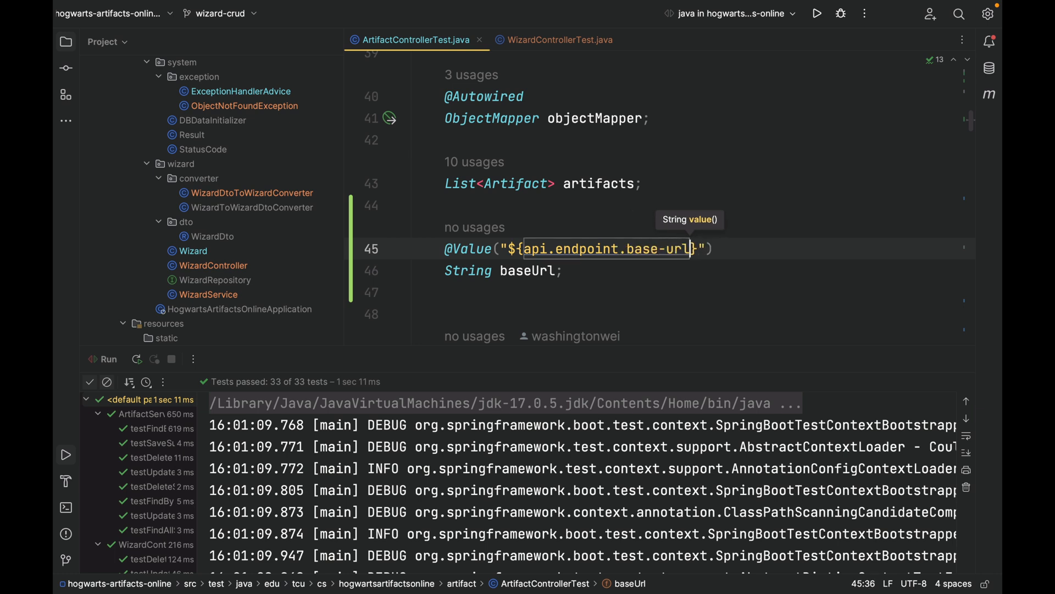
{"action": "left_click", "coordinate": [564, 270]}
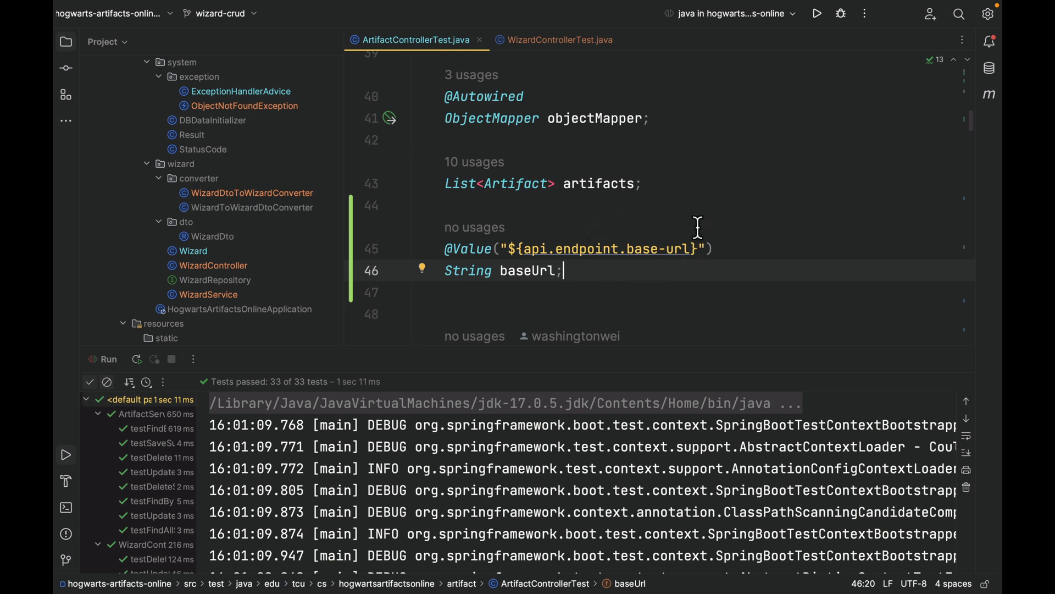
{"action": "mouse_move", "coordinate": [670, 273]}
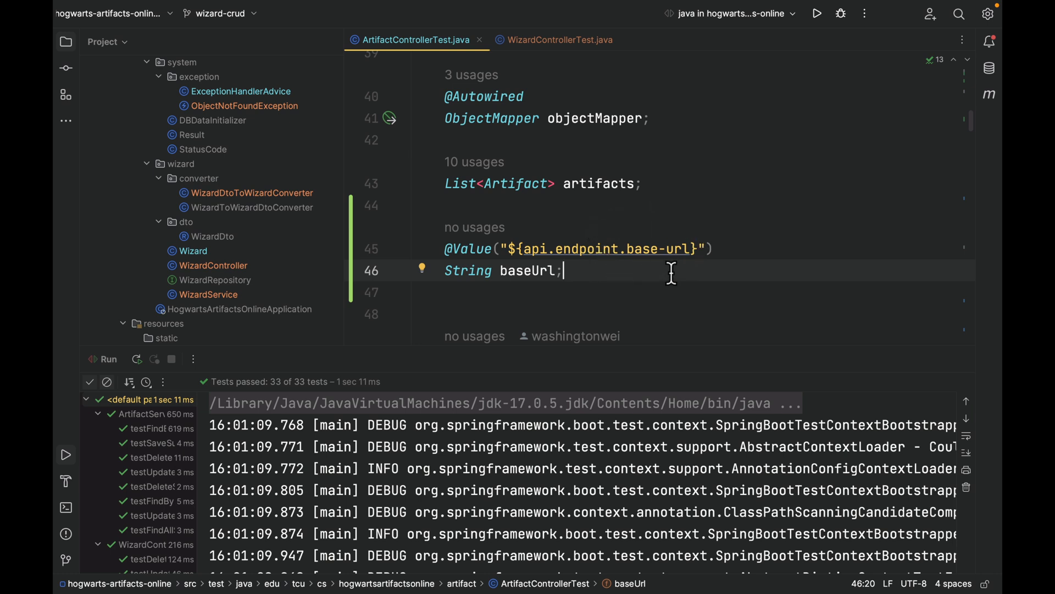
{"action": "mouse_move", "coordinate": [524, 271]}
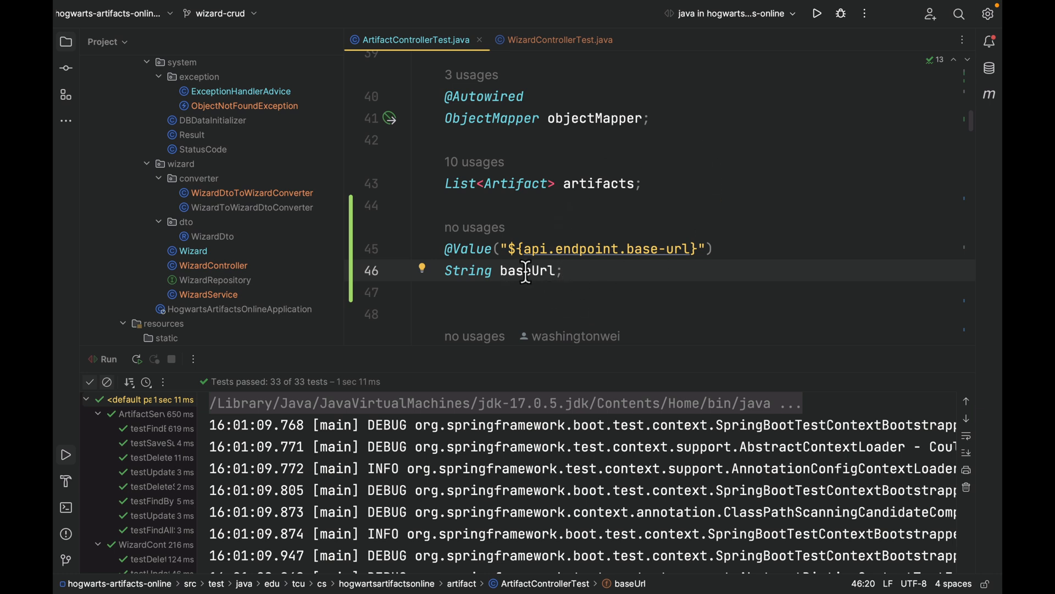
{"action": "mouse_move", "coordinate": [627, 270]}
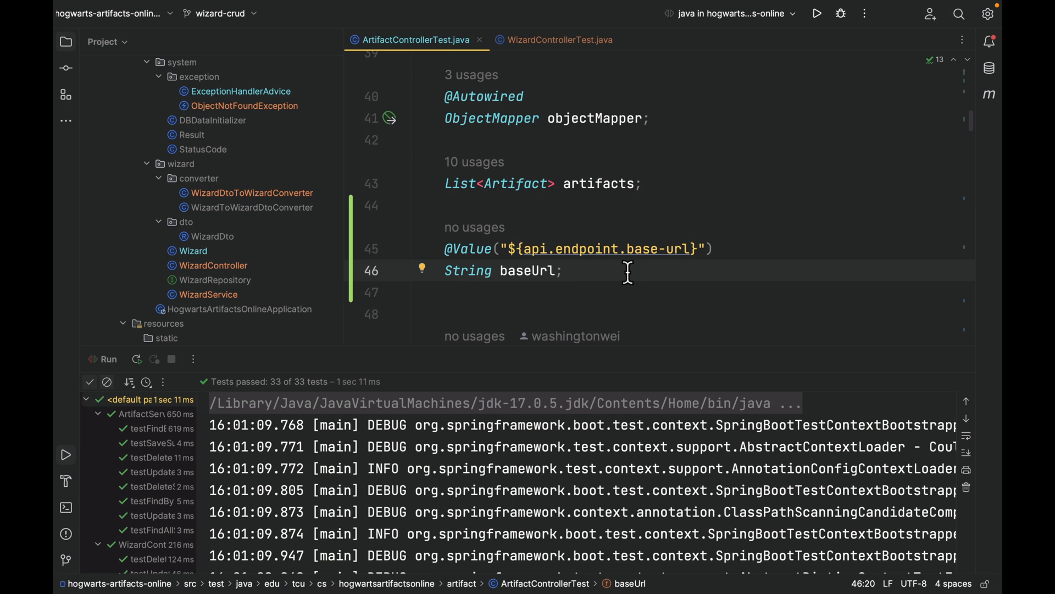
{"action": "mouse_move", "coordinate": [819, 349]}
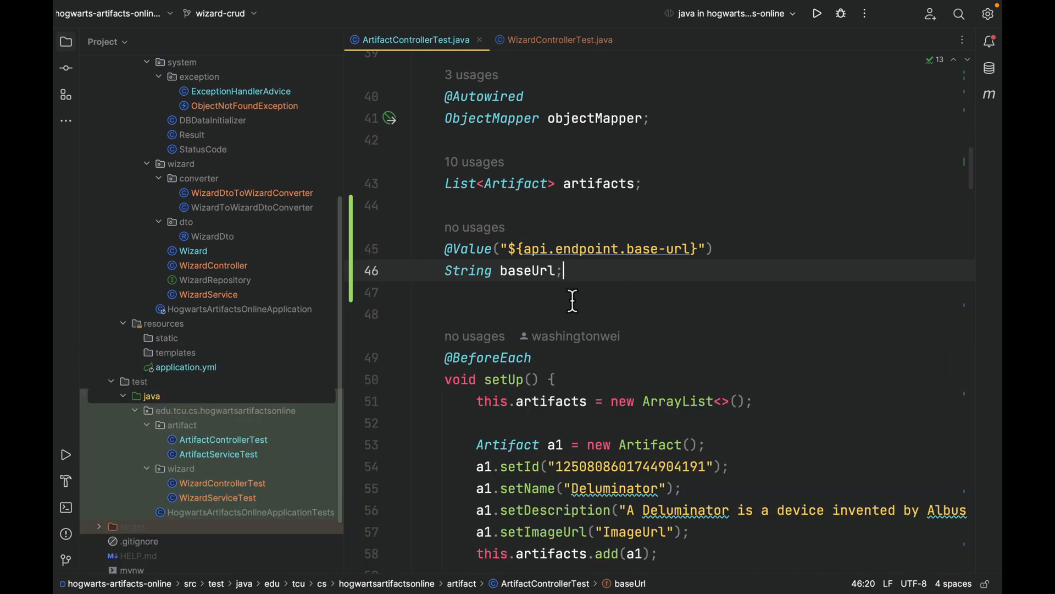
{"action": "double_click", "coordinate": [527, 270]}
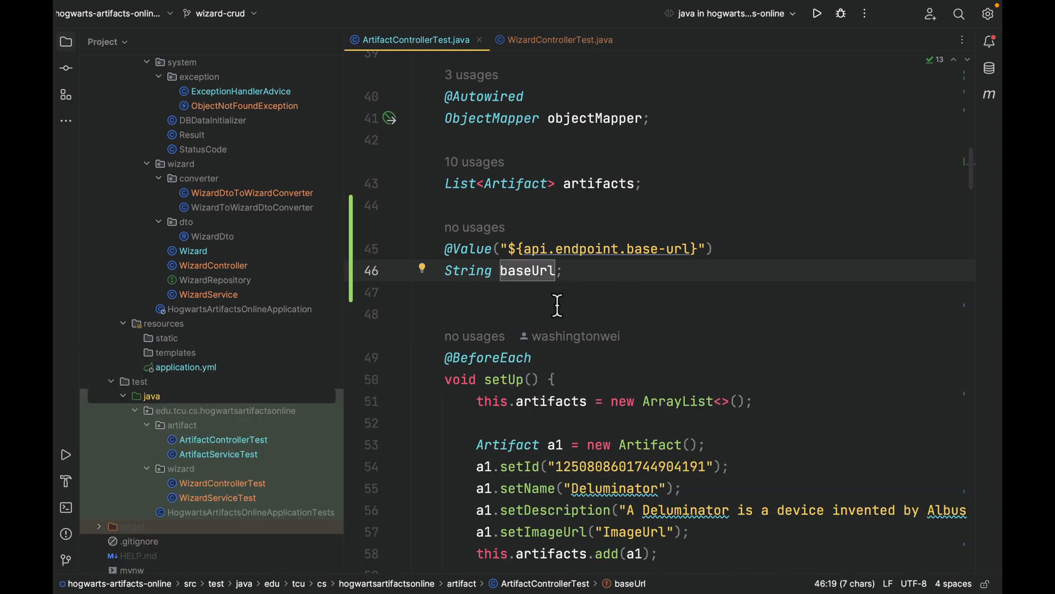
{"action": "scroll", "scroll_direction": "down", "scroll_amount": 3}
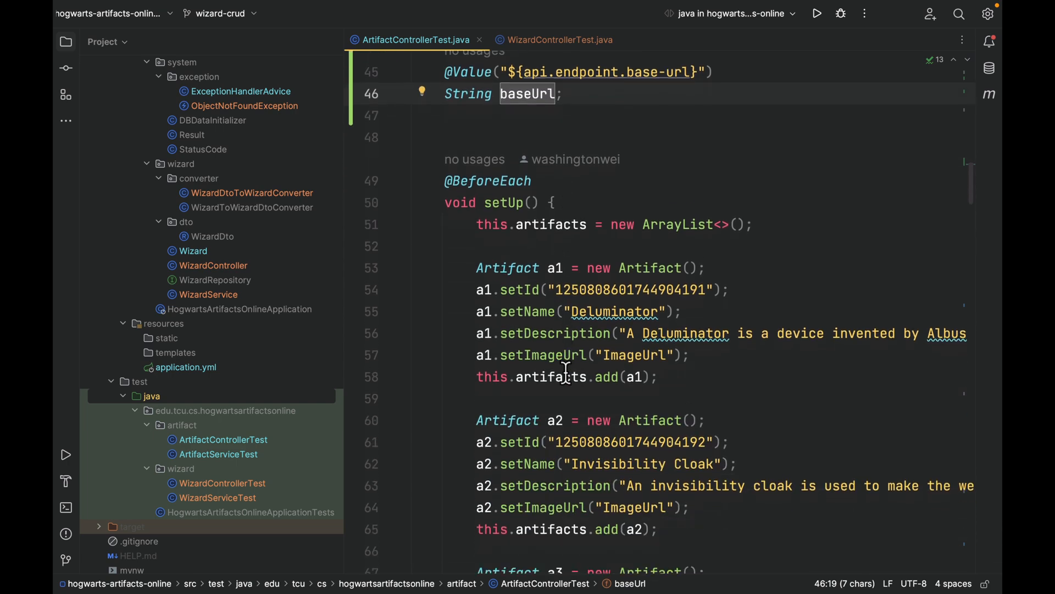
{"action": "scroll", "scroll_direction": "down", "scroll_amount": 3}
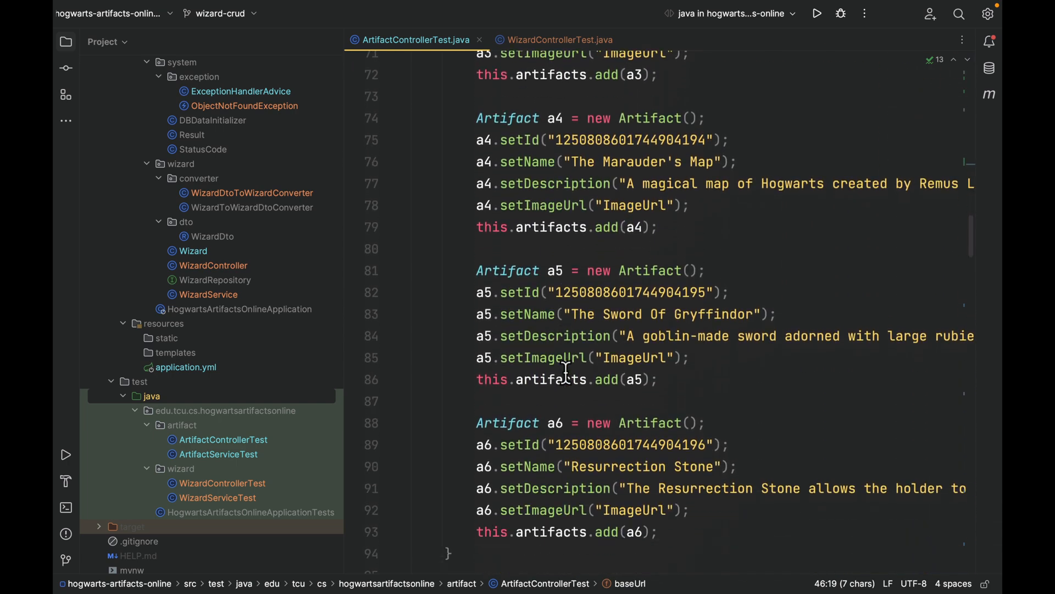
{"action": "scroll", "scroll_direction": "down", "scroll_amount": 3}
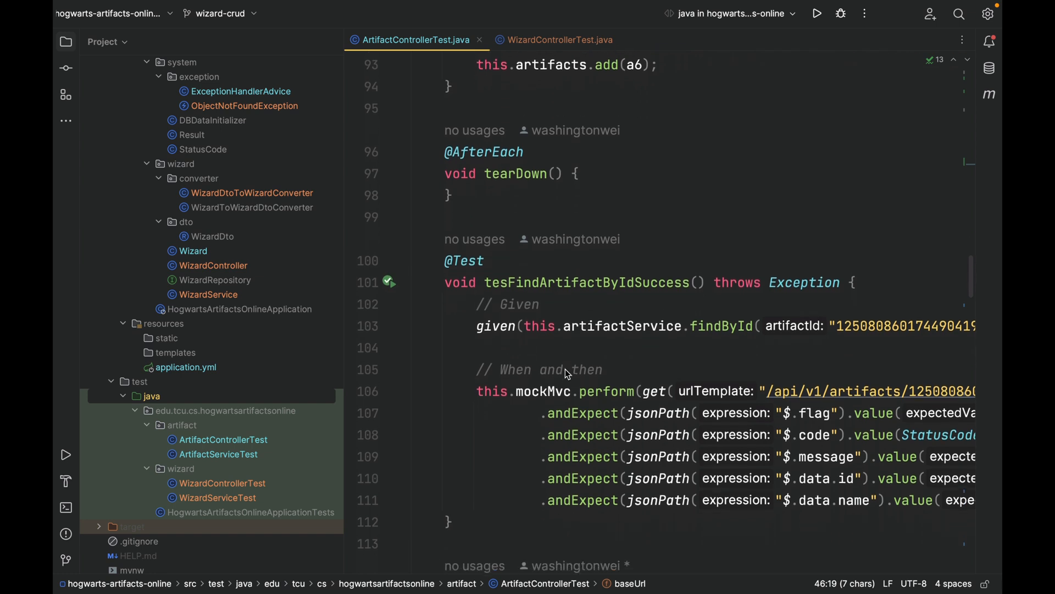
{"action": "scroll", "scroll_direction": "right", "scroll_amount": 3}
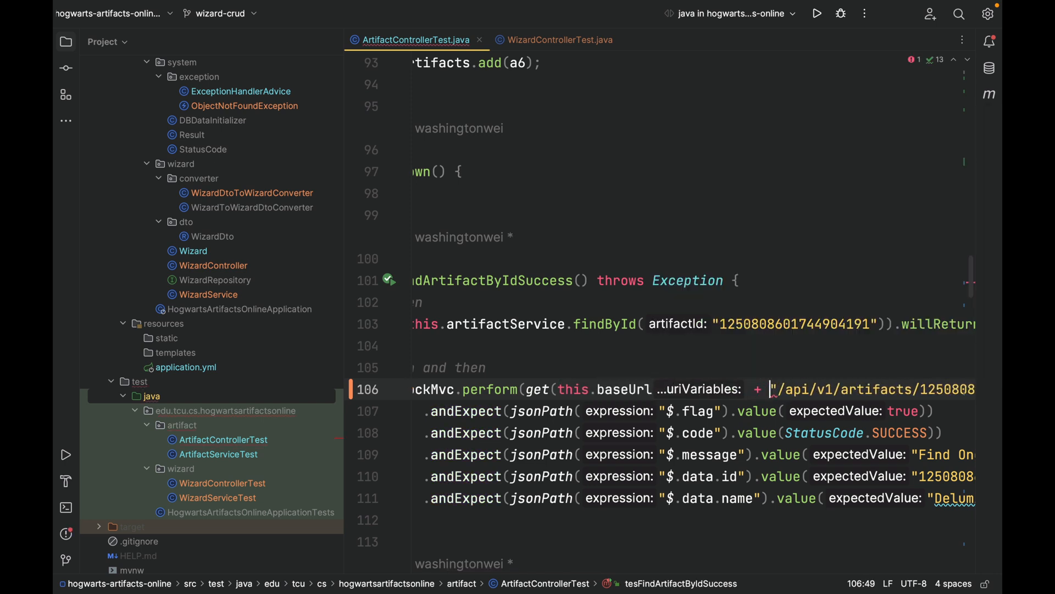
{"action": "scroll", "scroll_direction": "right", "scroll_amount": 3}
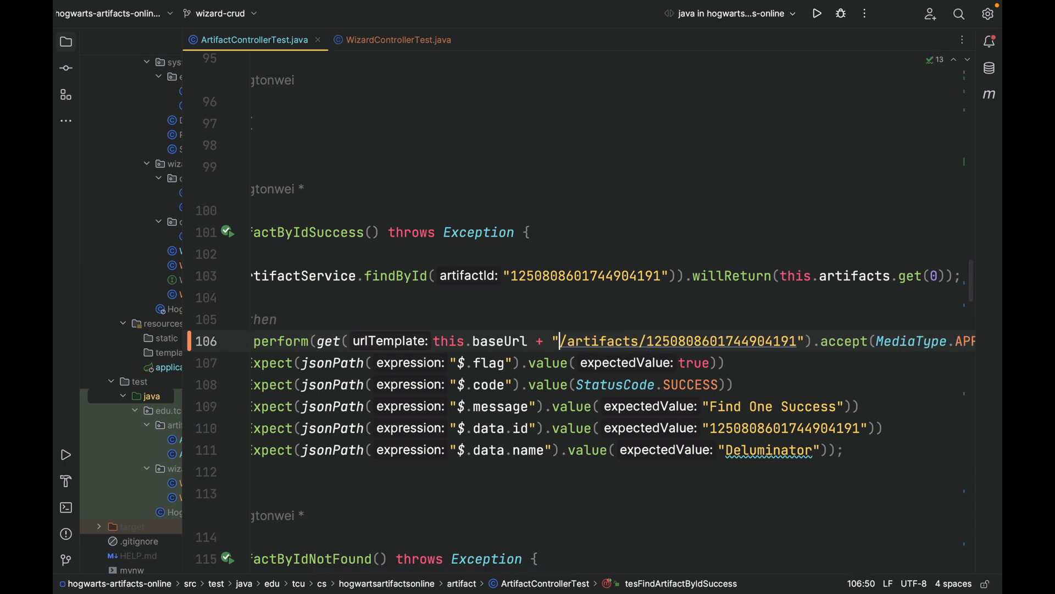
{"action": "double_click", "coordinate": [483, 341]}
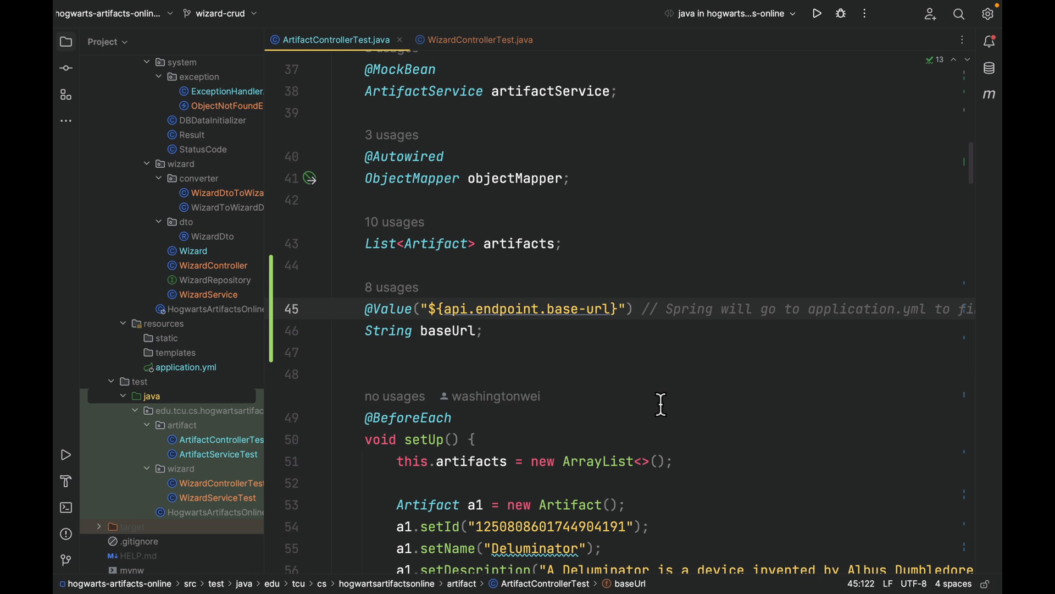
{"action": "mouse_move", "coordinate": [273, 309]}
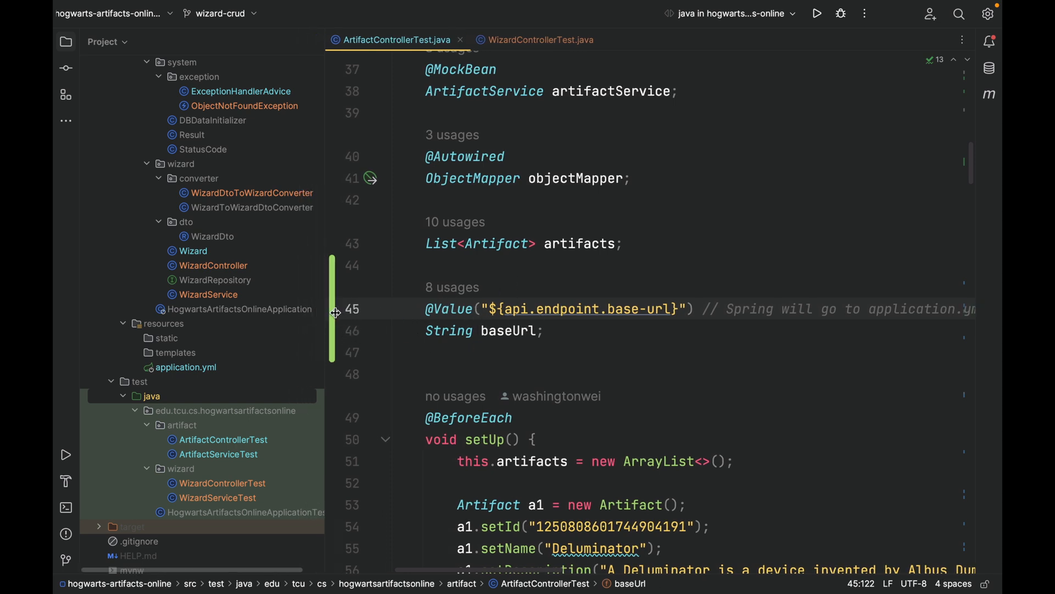
- Rerun all tests from test/java; 32 of 33 pass with one WizardControllerTest failure
{"action": "scroll", "scroll_direction": "down", "scroll_amount": 3}
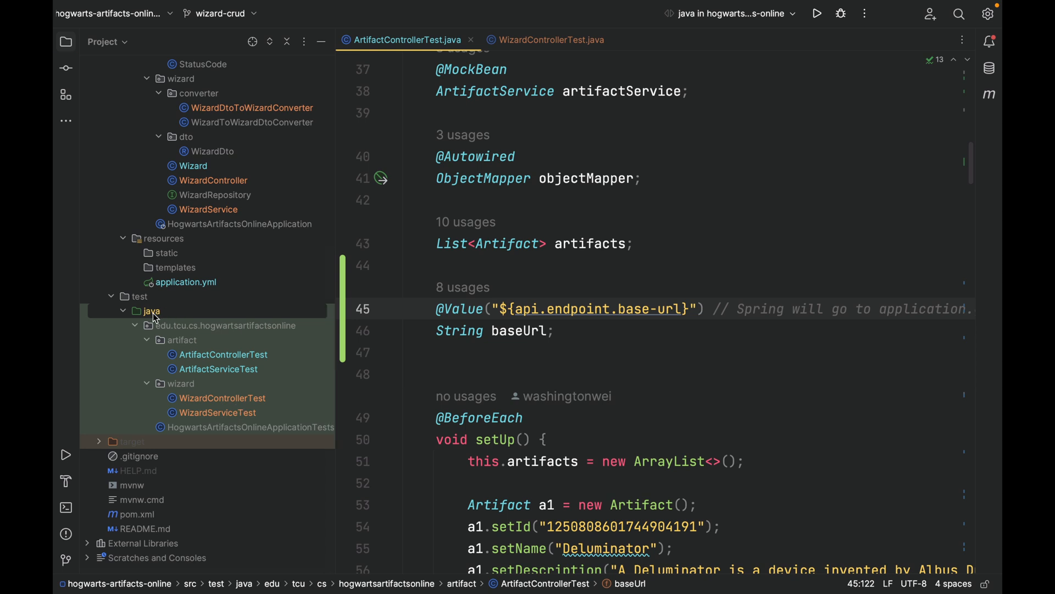
{"action": "right_click", "coordinate": [150, 310]}
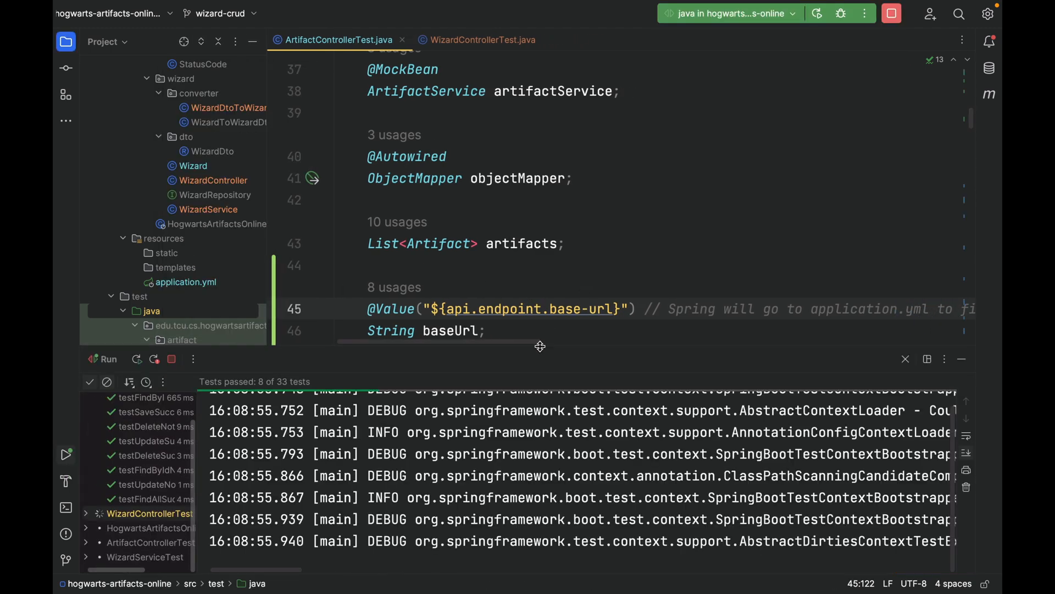
{"action": "scroll", "scroll_direction": "down", "scroll_amount": 3}
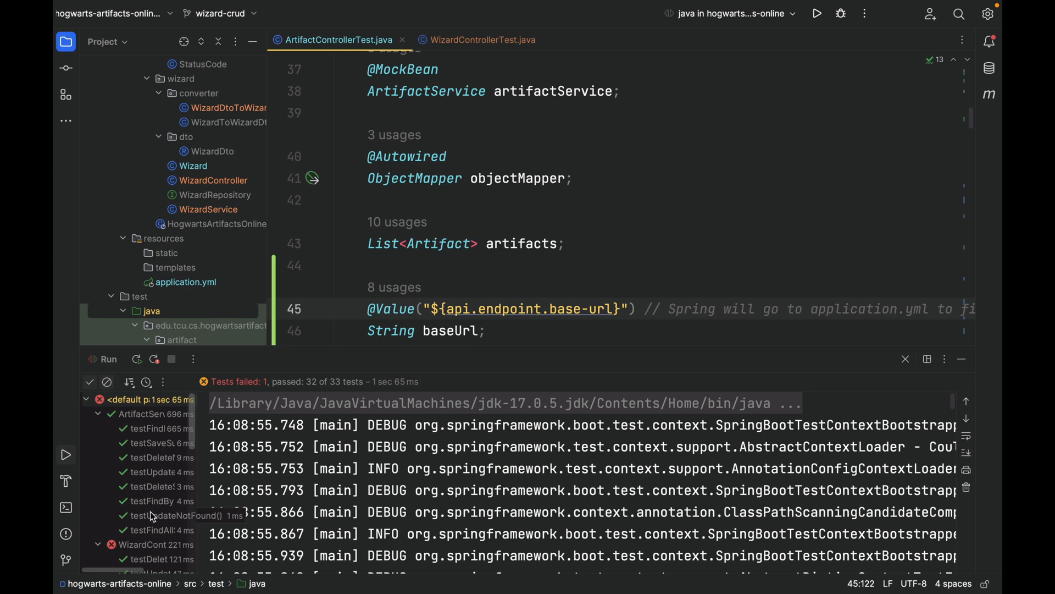
- Fix the failing update-wizard test URL from "s/wizards/5" to "/wizards/5"
{"action": "left_click", "coordinate": [161, 492]}
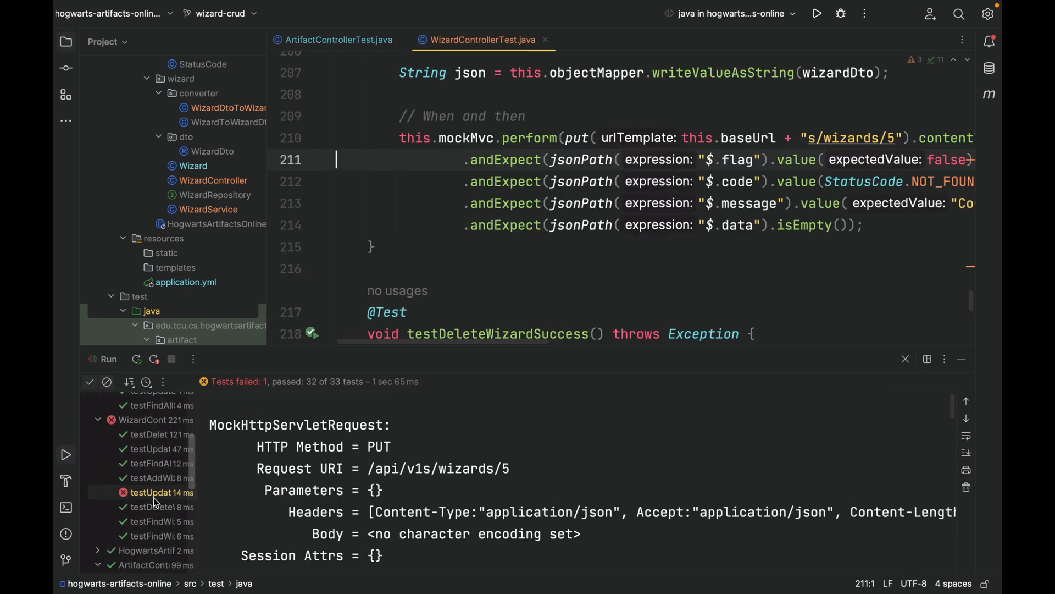
{"action": "left_click", "coordinate": [565, 224]}
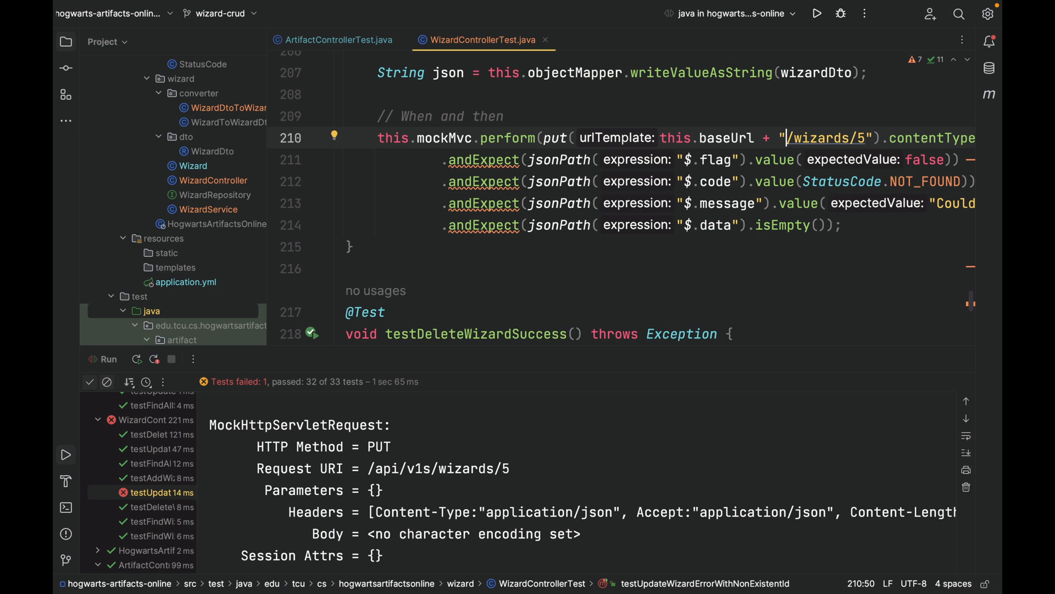
{"action": "mouse_move", "coordinate": [894, 127]}
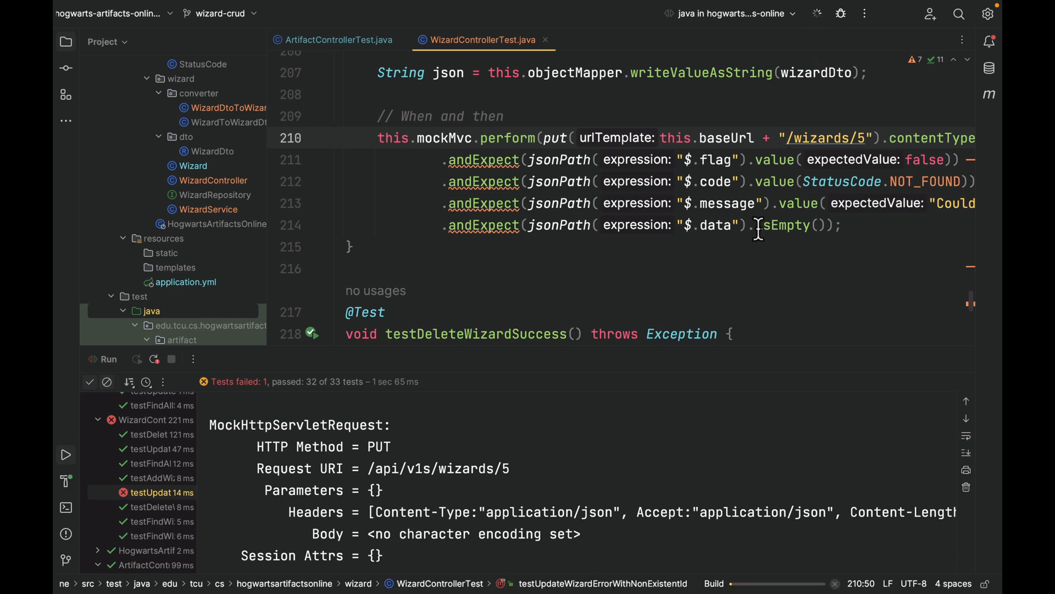
{"action": "left_click", "coordinate": [136, 358]}
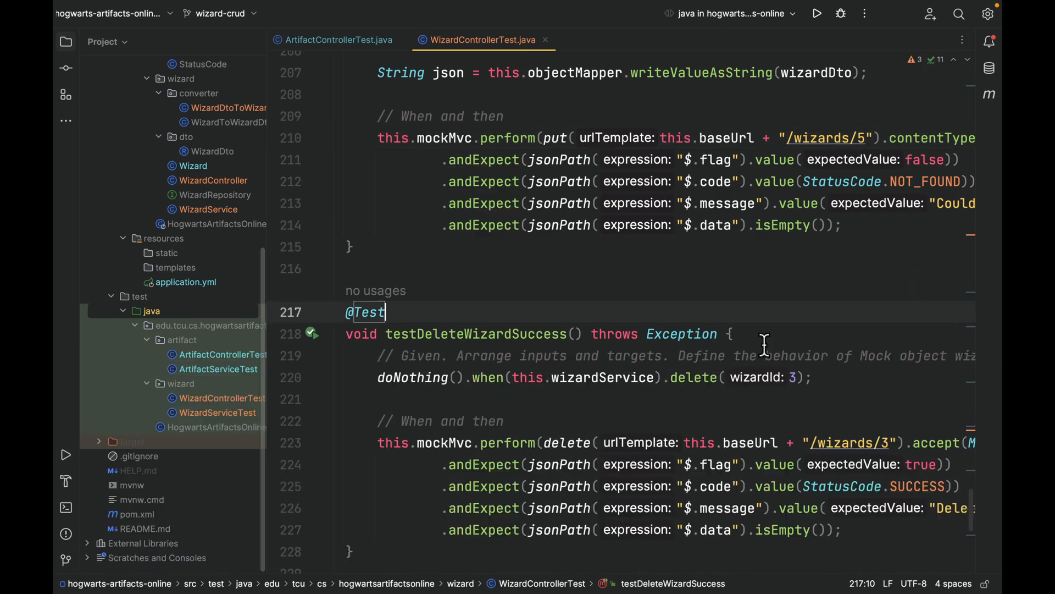
- Scroll up through WizardControllerTest to review the add and update tests using this.baseUrl
{"action": "scroll", "scroll_direction": "up", "scroll_amount": 3}
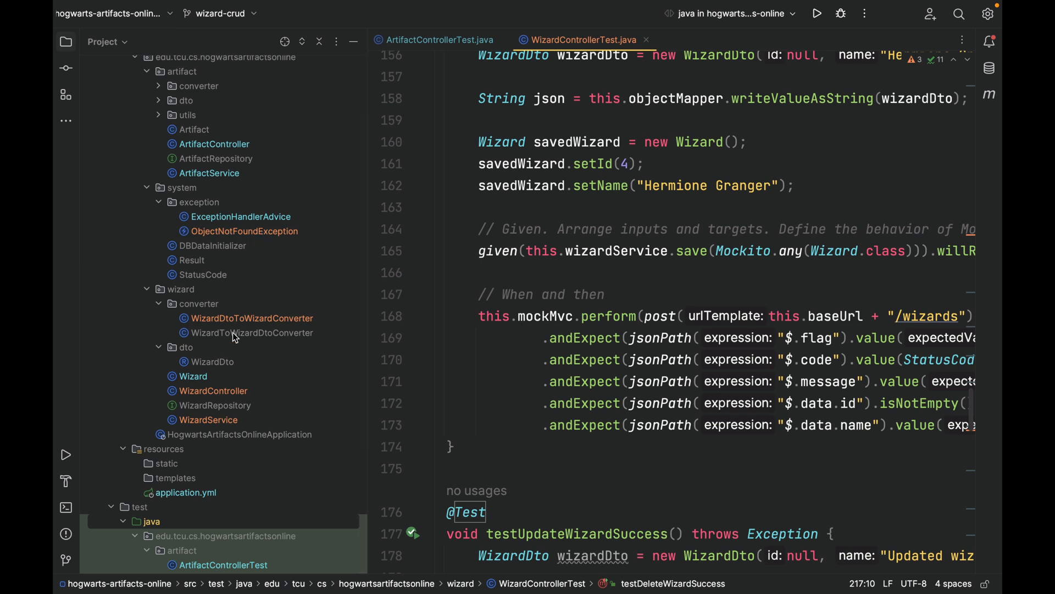
{"action": "mouse_move", "coordinate": [250, 179]}
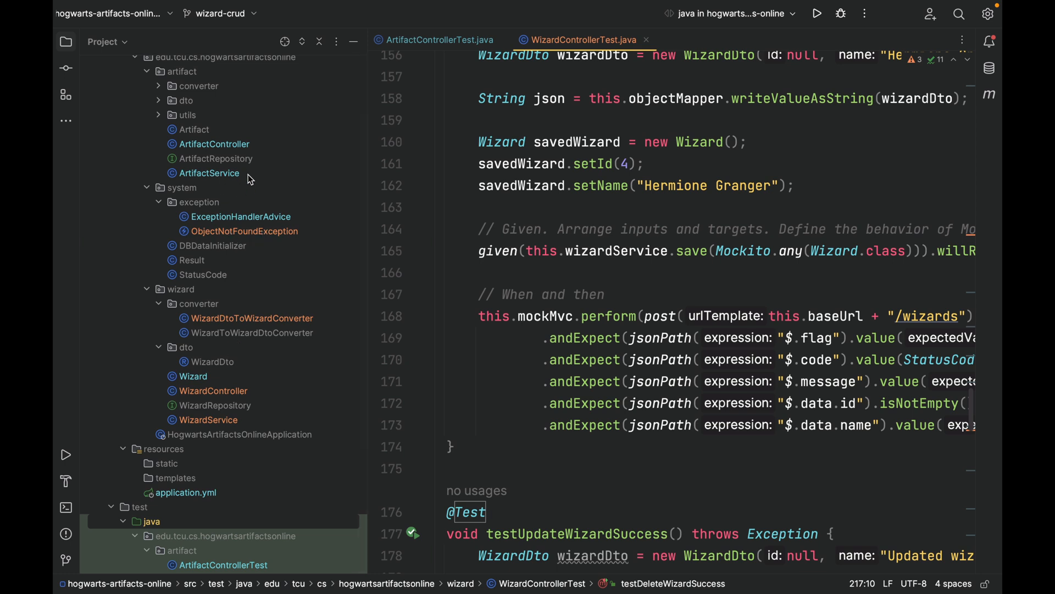
{"action": "mouse_move", "coordinate": [244, 471]}
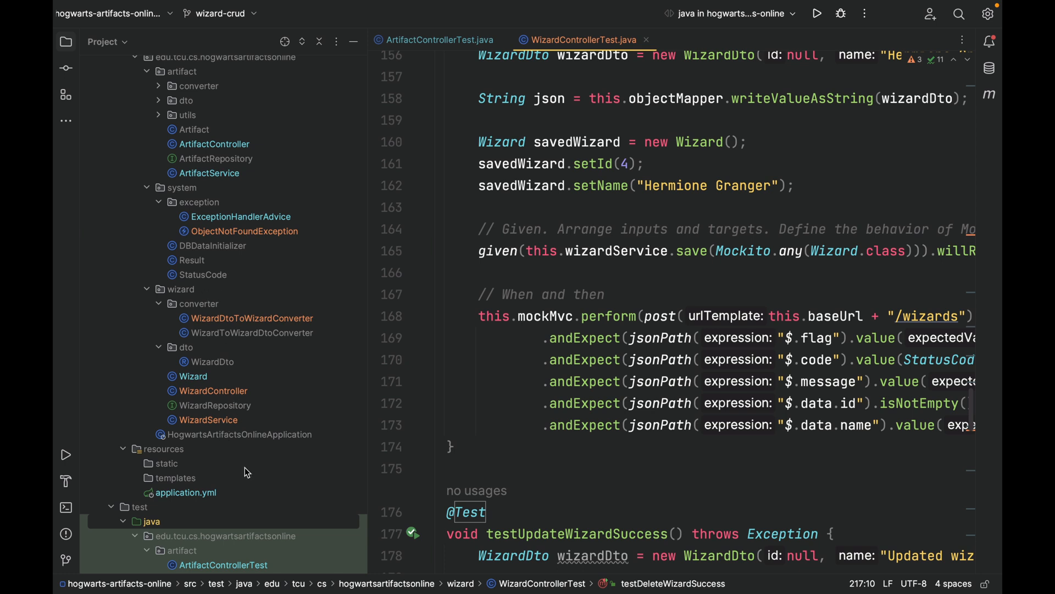
{"action": "mouse_move", "coordinate": [273, 335]}
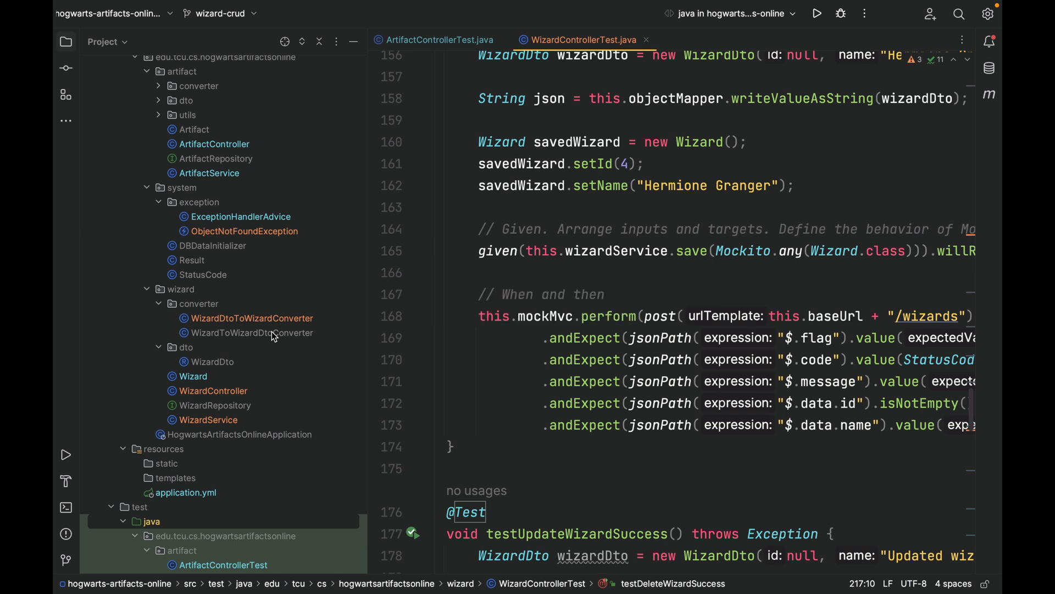
{"action": "mouse_move", "coordinate": [663, 218]}
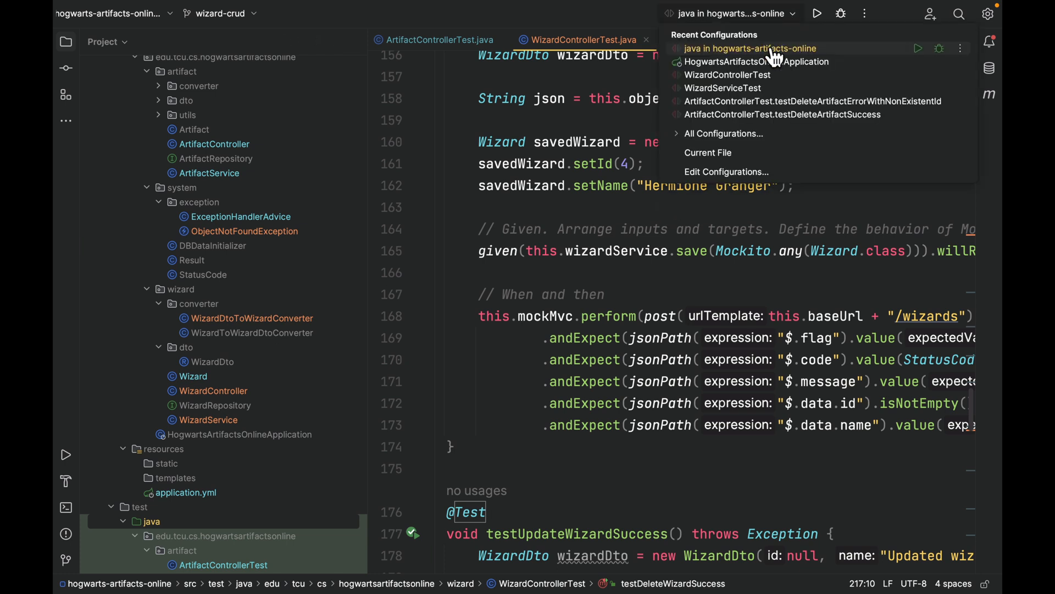
{"action": "mouse_move", "coordinate": [755, 62]}
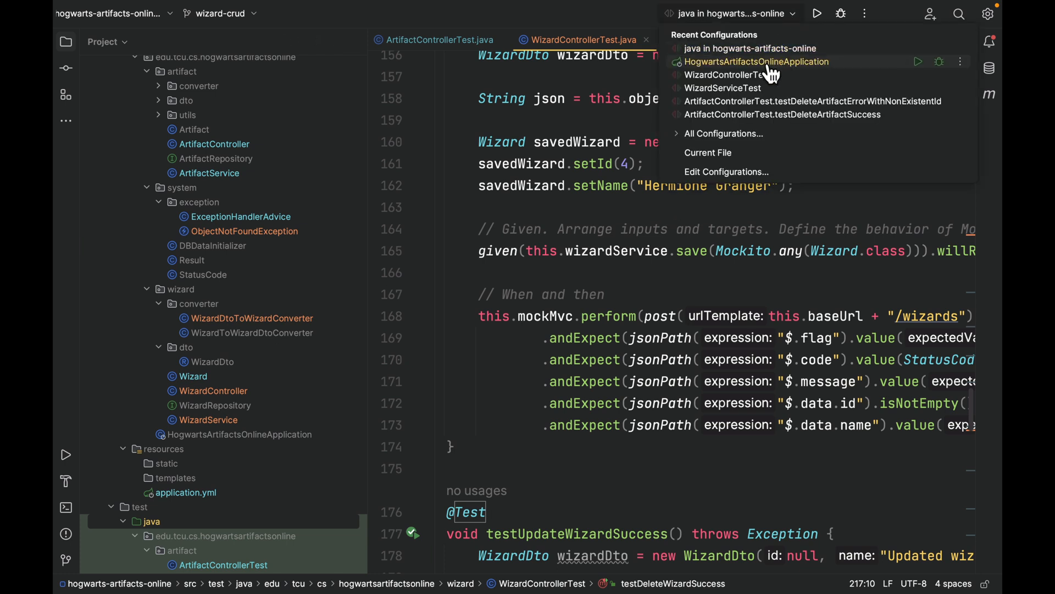
- Run HogwartsArtifactsOnlineApplication and review its database activity log
{"action": "left_click", "coordinate": [756, 62]}
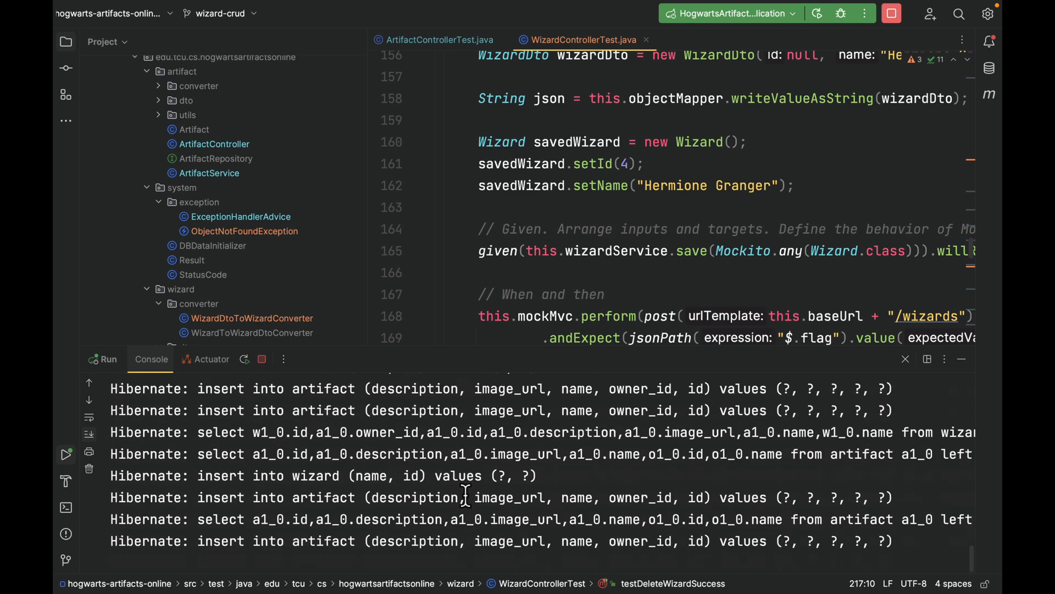
{"action": "scroll", "scroll_direction": "right", "scroll_amount": 3}
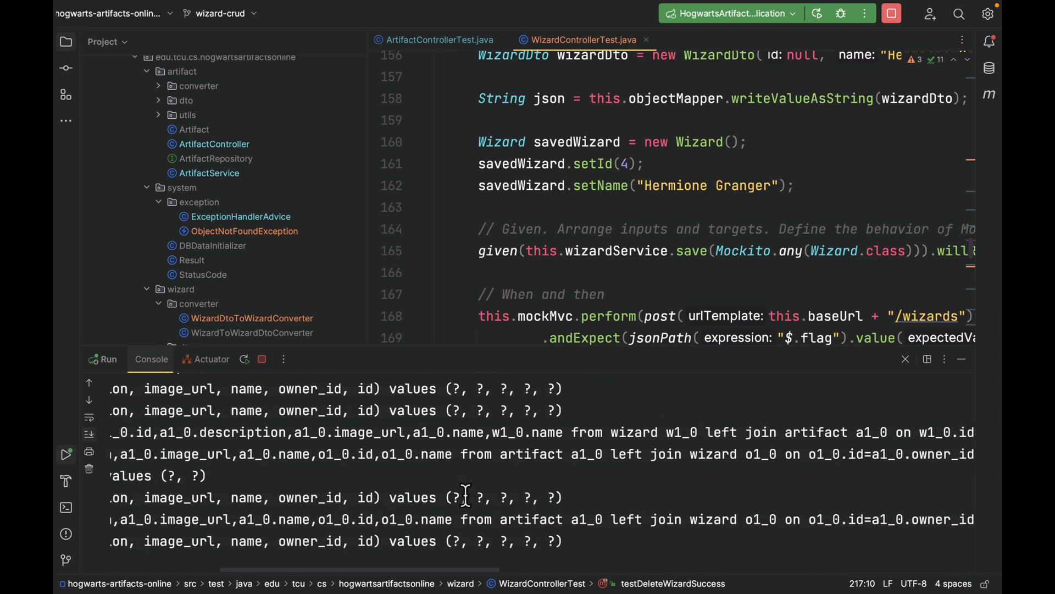
{"action": "scroll", "scroll_direction": "right", "scroll_amount": 3}
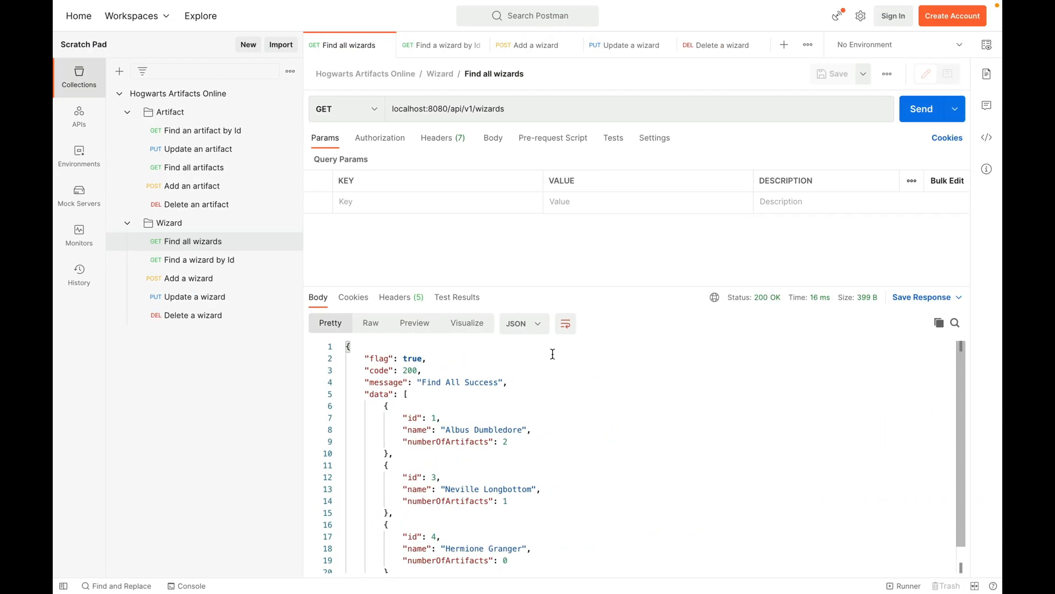
- Fetch wizard 1, add Hermione Granger, delete wizard 2, then list all wizards again
{"action": "left_click", "coordinate": [921, 109]}
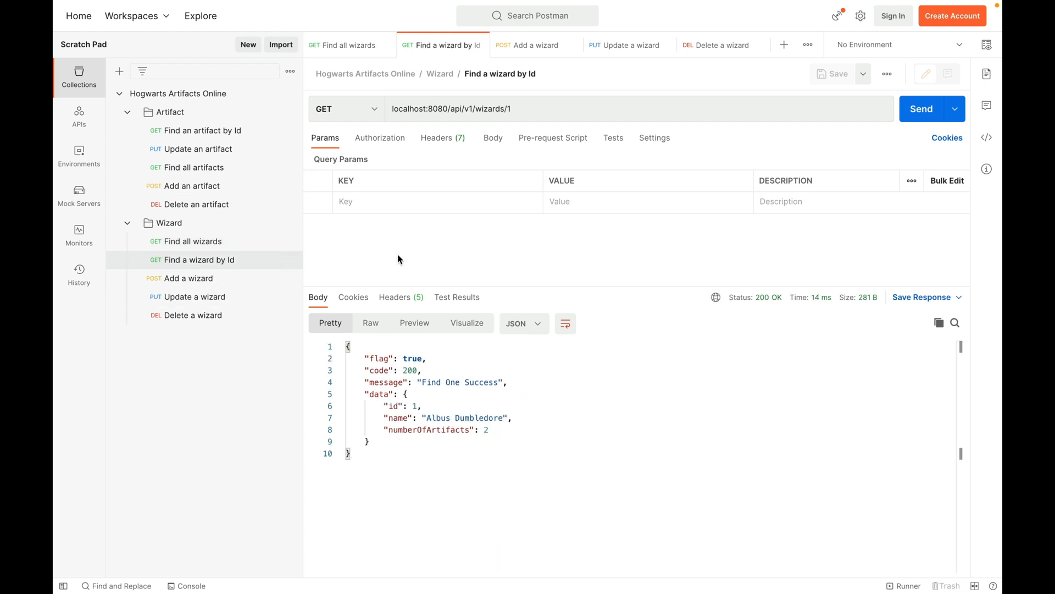
{"action": "left_click", "coordinate": [921, 108]}
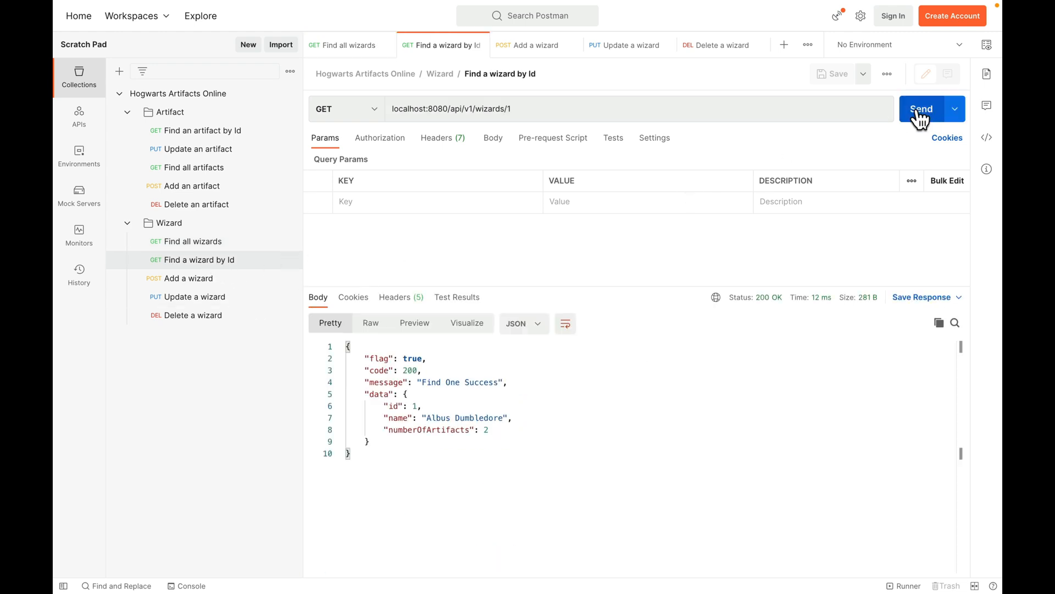
{"action": "mouse_move", "coordinate": [196, 186]}
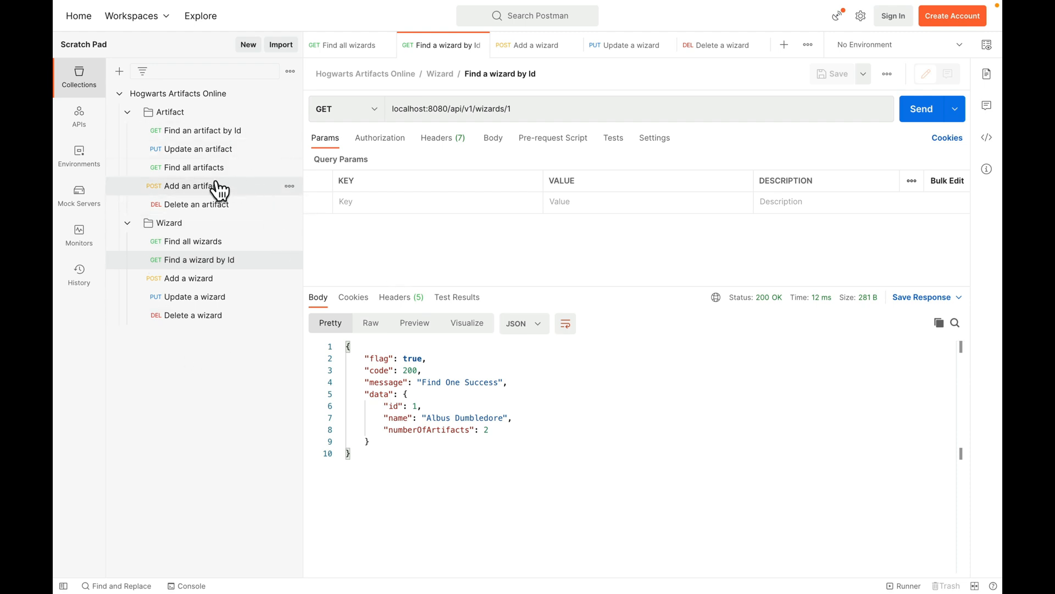
{"action": "mouse_move", "coordinate": [921, 114]}
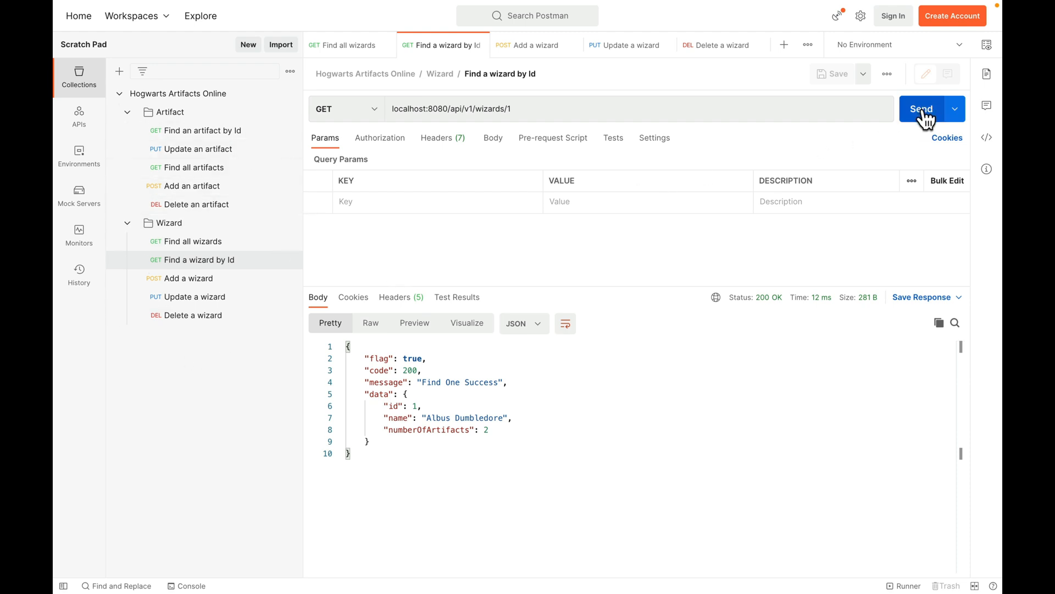
{"action": "mouse_move", "coordinate": [235, 263]}
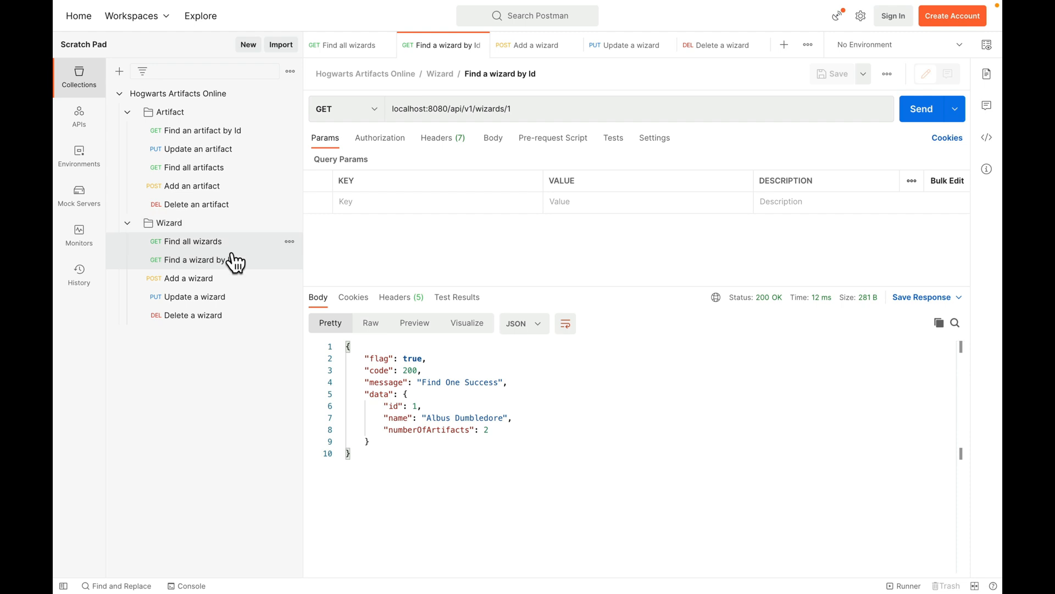
{"action": "mouse_move", "coordinate": [210, 278]}
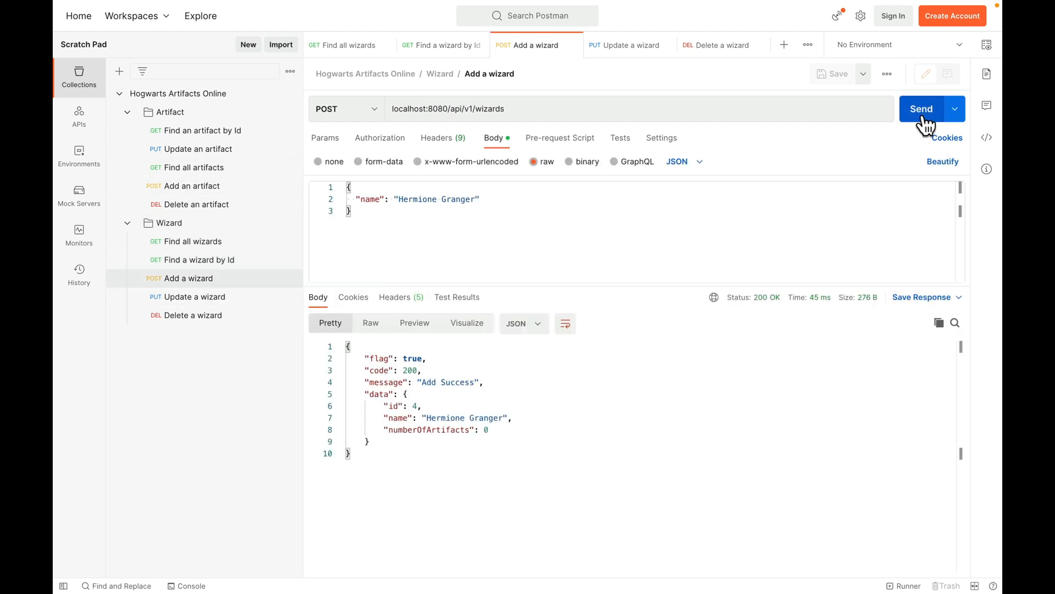
{"action": "left_click", "coordinate": [626, 45]}
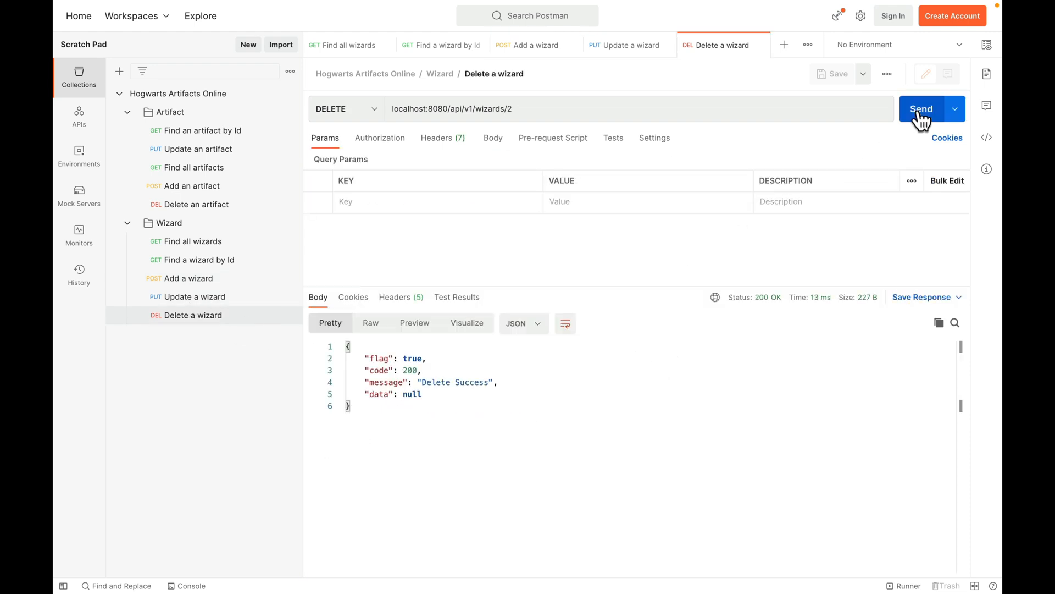
{"action": "left_click", "coordinate": [344, 45]}
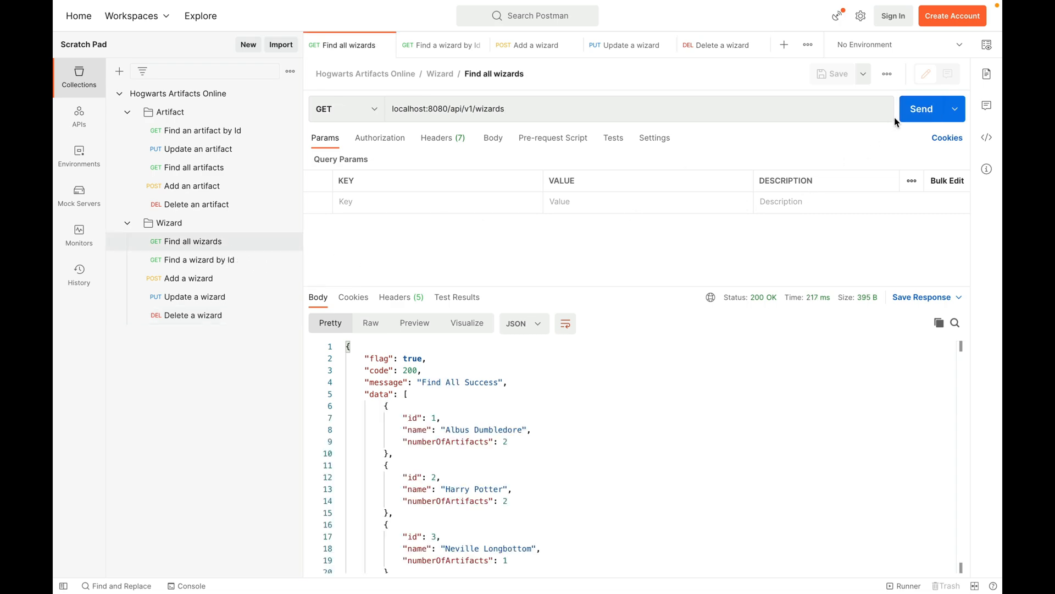
{"action": "left_click", "coordinate": [921, 109]}
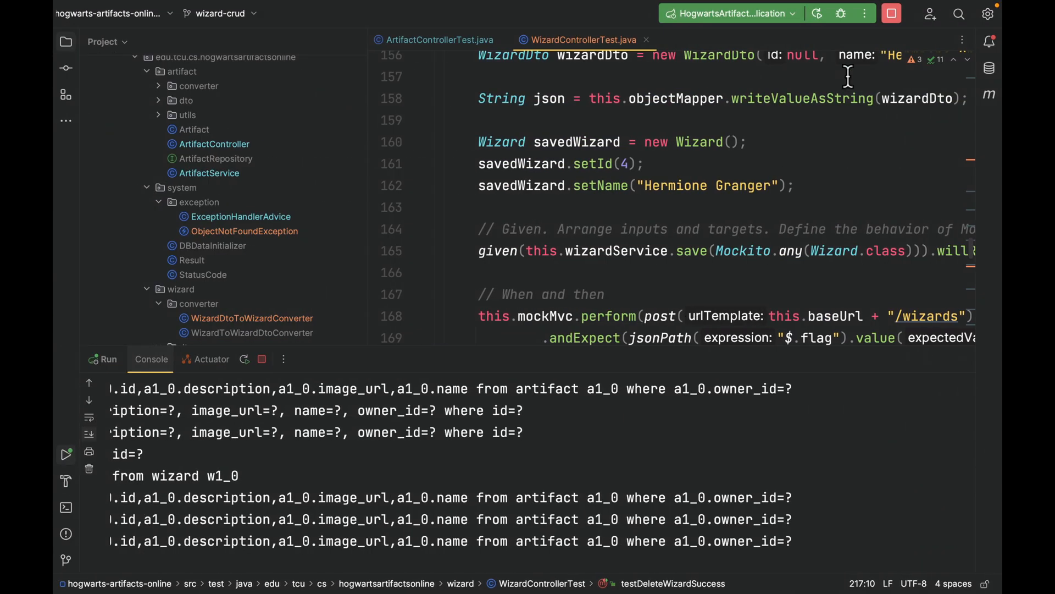
- Stop the running application and start entering git commands in the terminal
{"action": "left_click", "coordinate": [891, 13]}
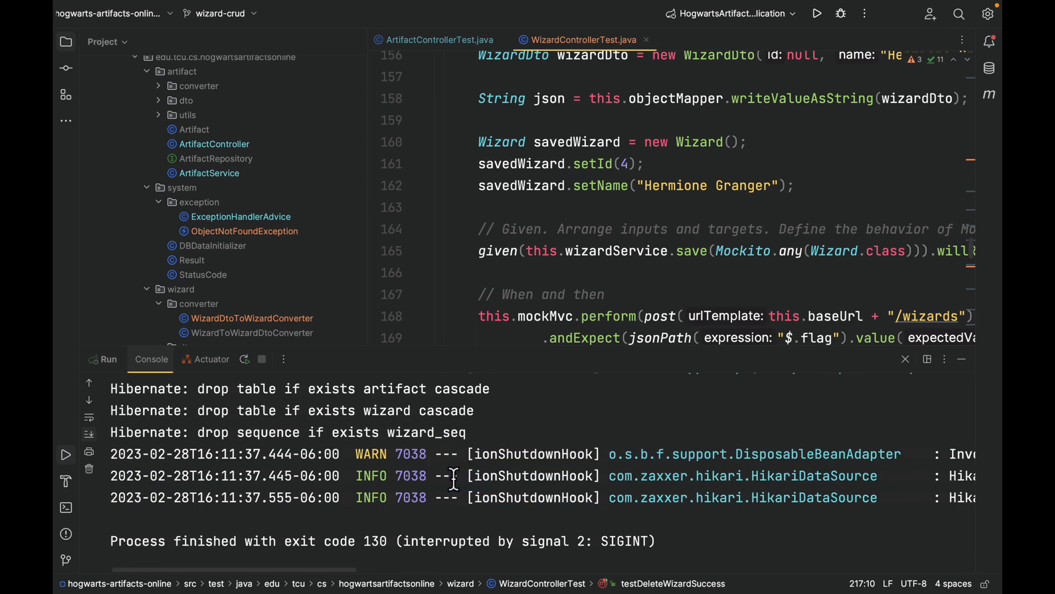
{"action": "mouse_move", "coordinate": [150, 415]}
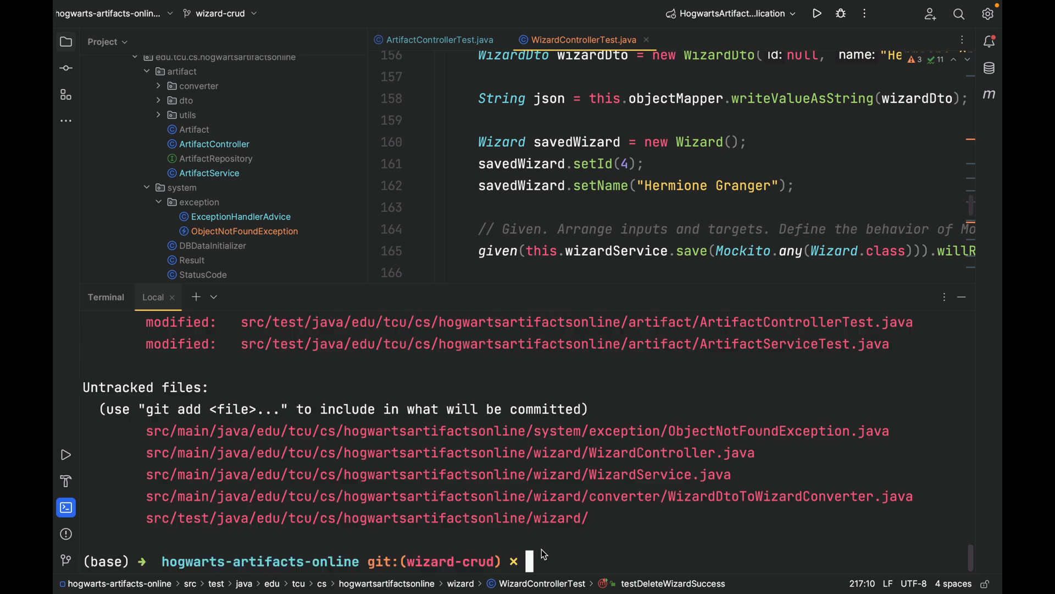
{"action": "scroll", "scroll_direction": "up", "scroll_amount": 3}
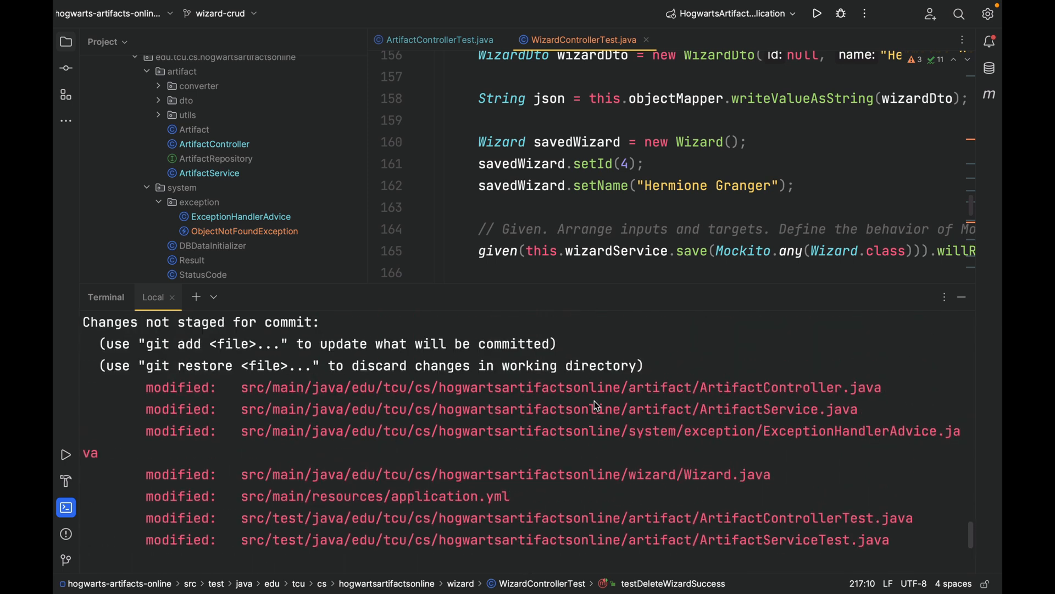
{"action": "scroll", "scroll_direction": "down", "scroll_amount": 3}
{"action": "type", "text": "c"}
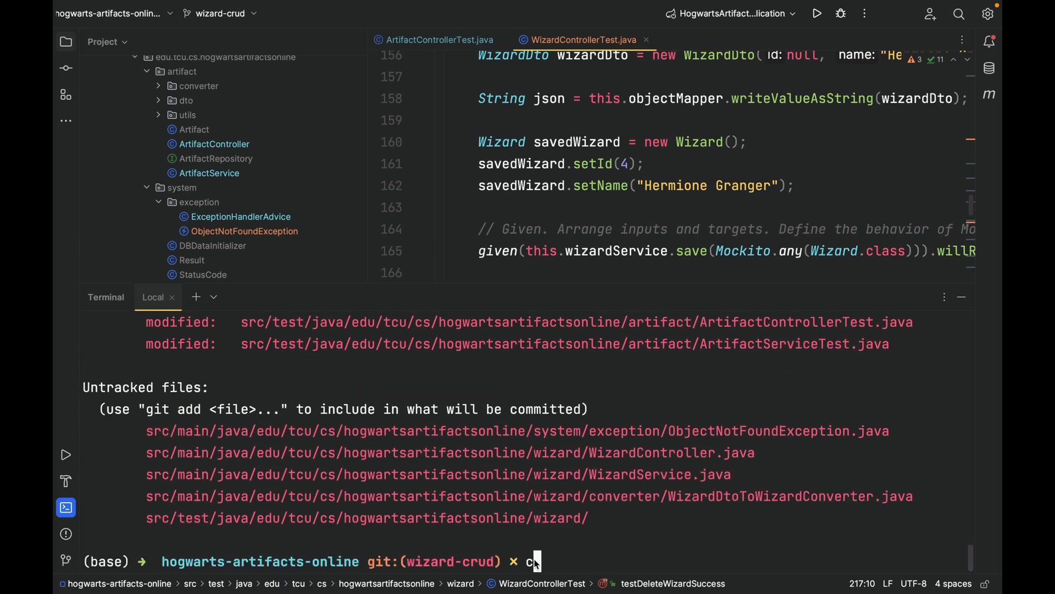
{"action": "type", "text": "git add ."}
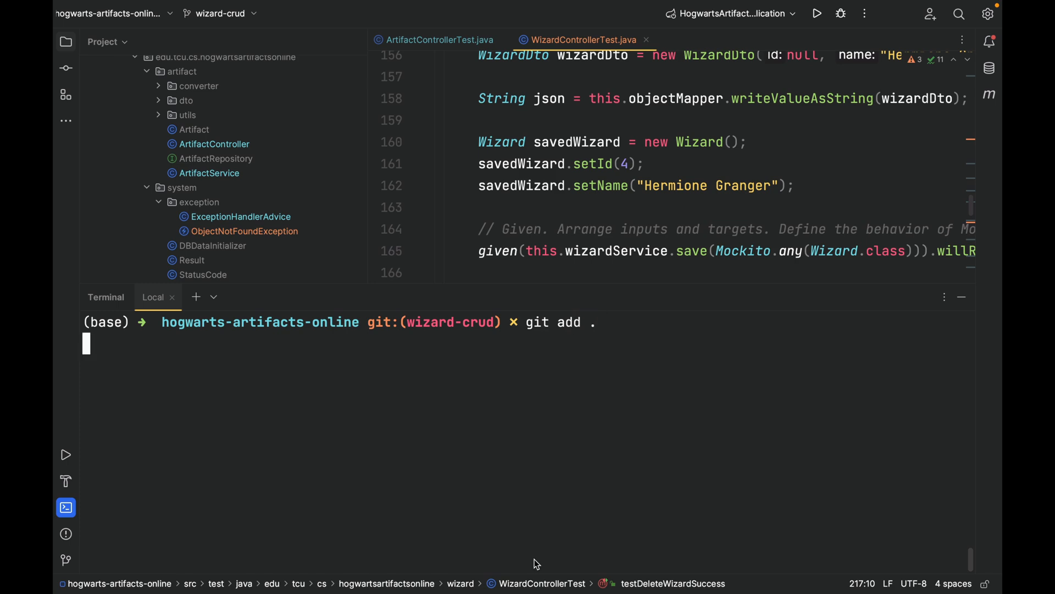
- Run git status to confirm the wizard changes are staged
{"action": "key", "text": "Return"}
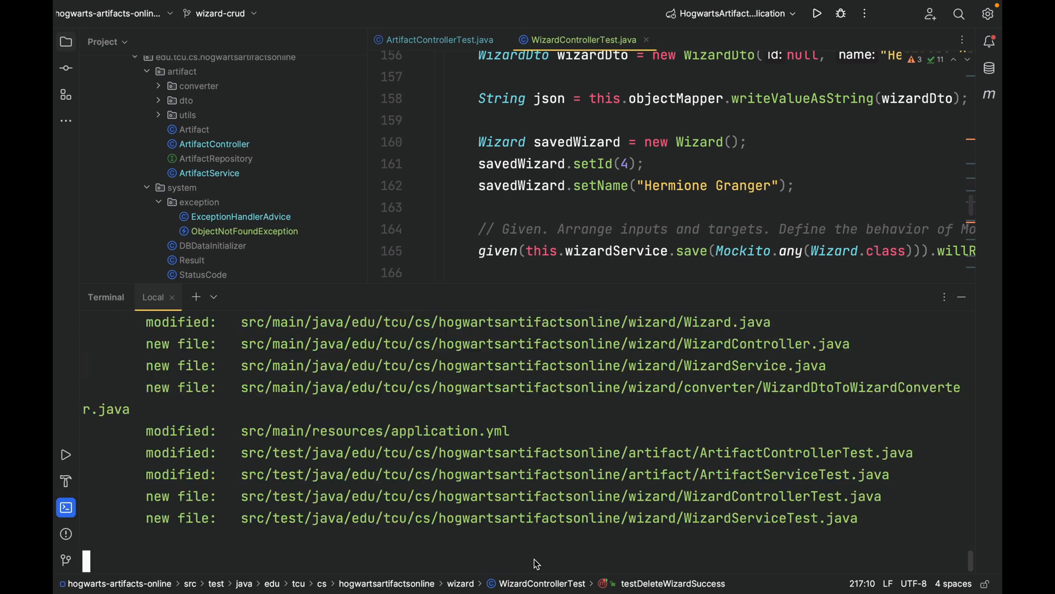
{"action": "scroll", "scroll_direction": "up", "scroll_amount": 3}
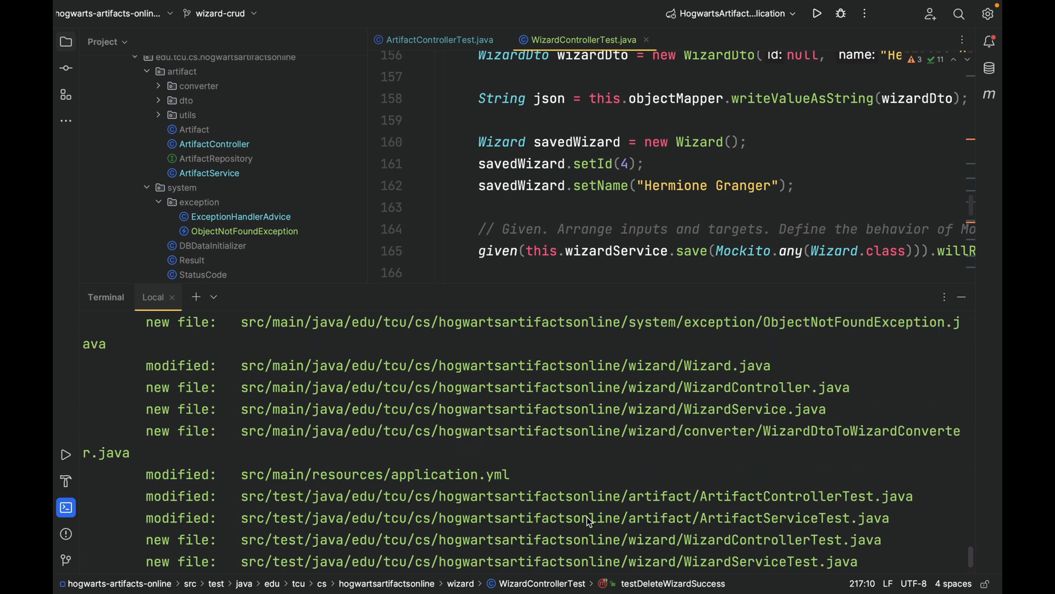
{"action": "scroll", "scroll_direction": "up", "scroll_amount": 3}
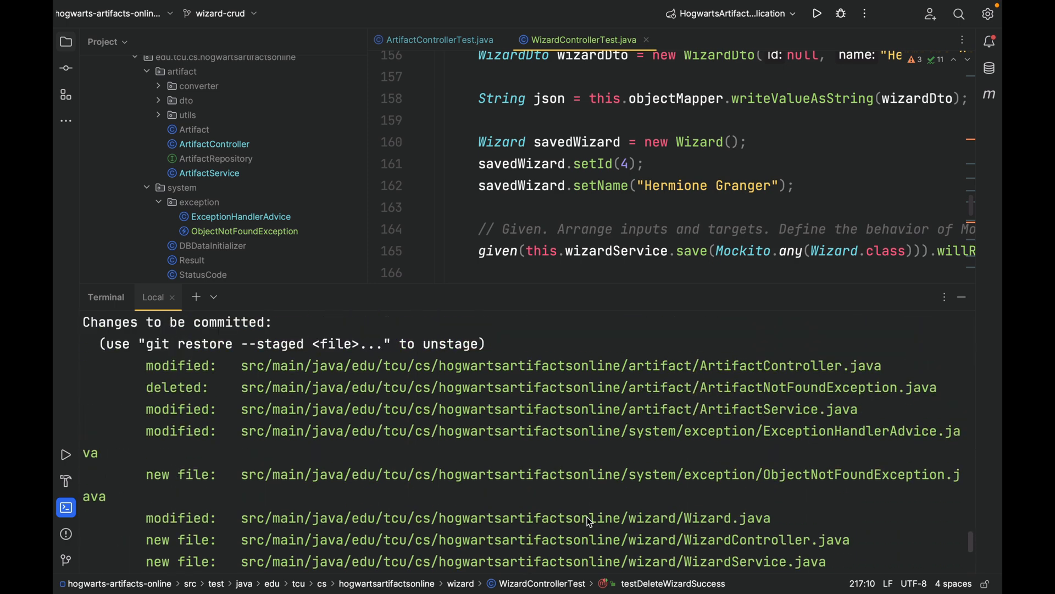
{"action": "scroll", "scroll_direction": "down", "scroll_amount": 3}
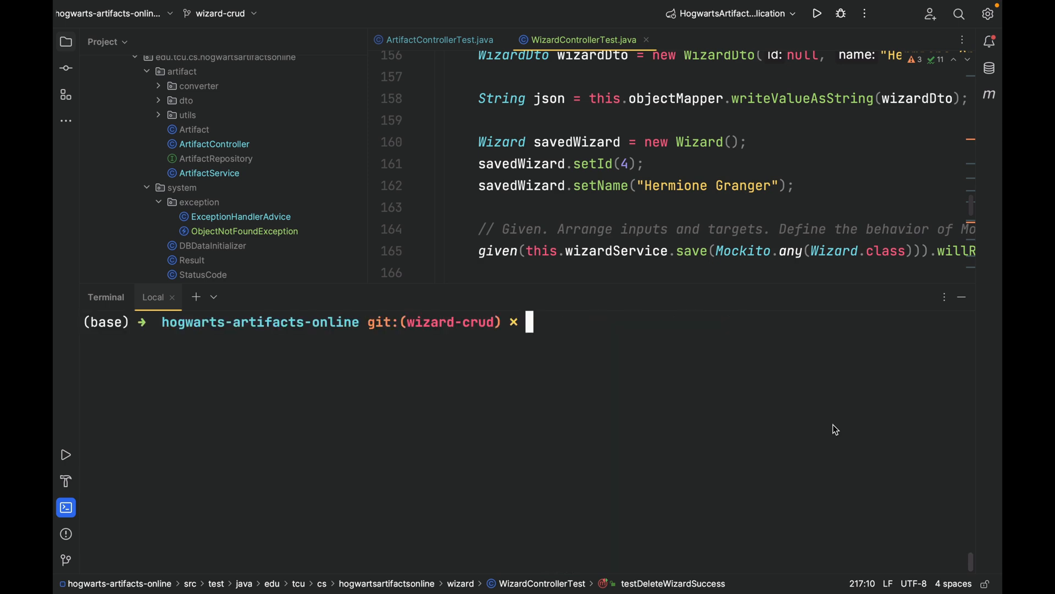
- Compose git commit -m "Wizard CRUD done! Close #2" without running it yet
{"action": "type", "text": "git commit"}
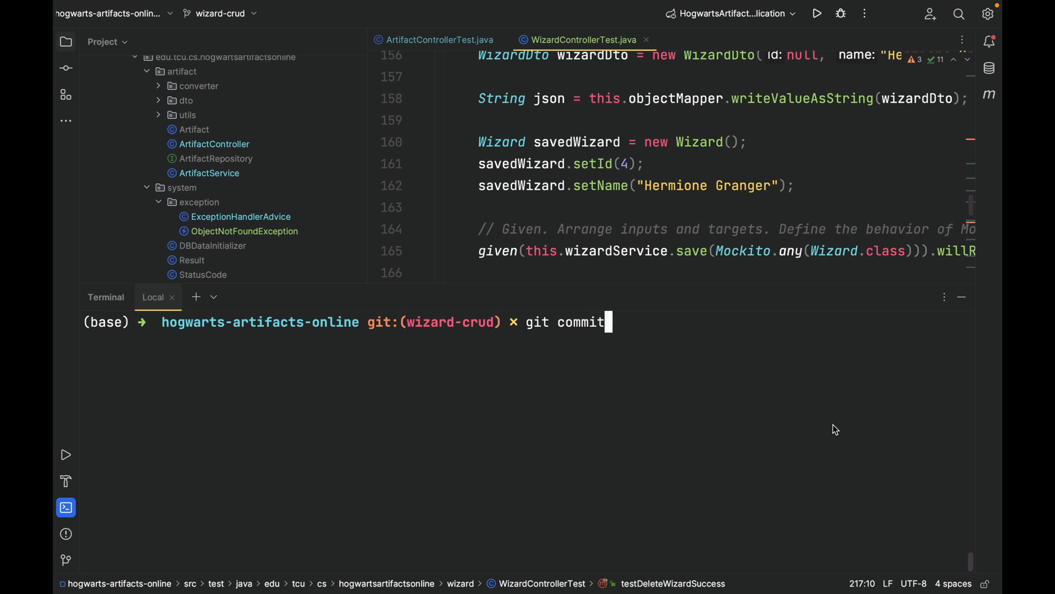
{"action": "type", "text": "-m \"\""}
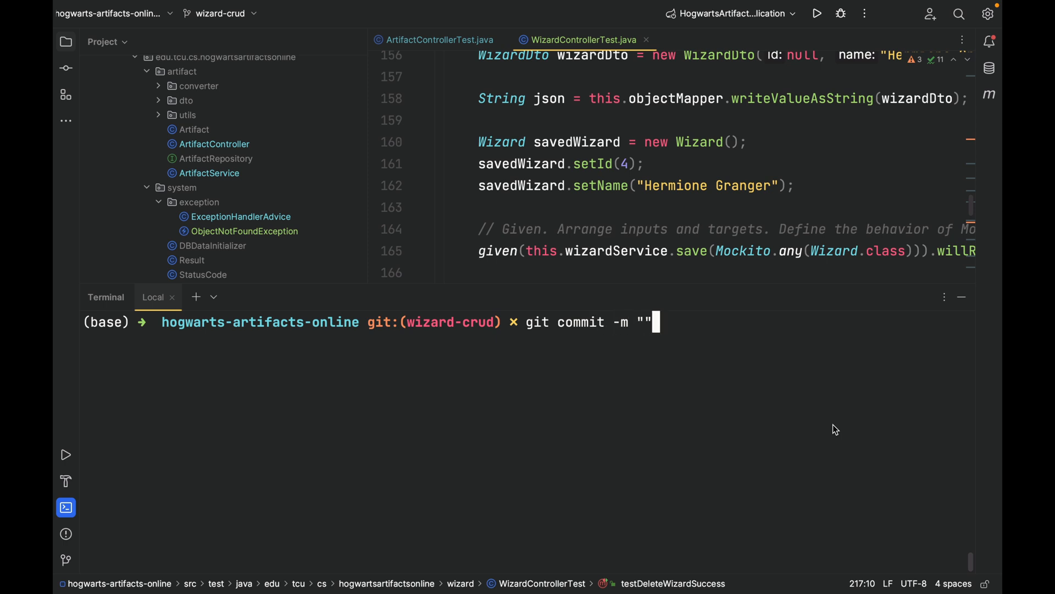
{"action": "type", "text": "W"}
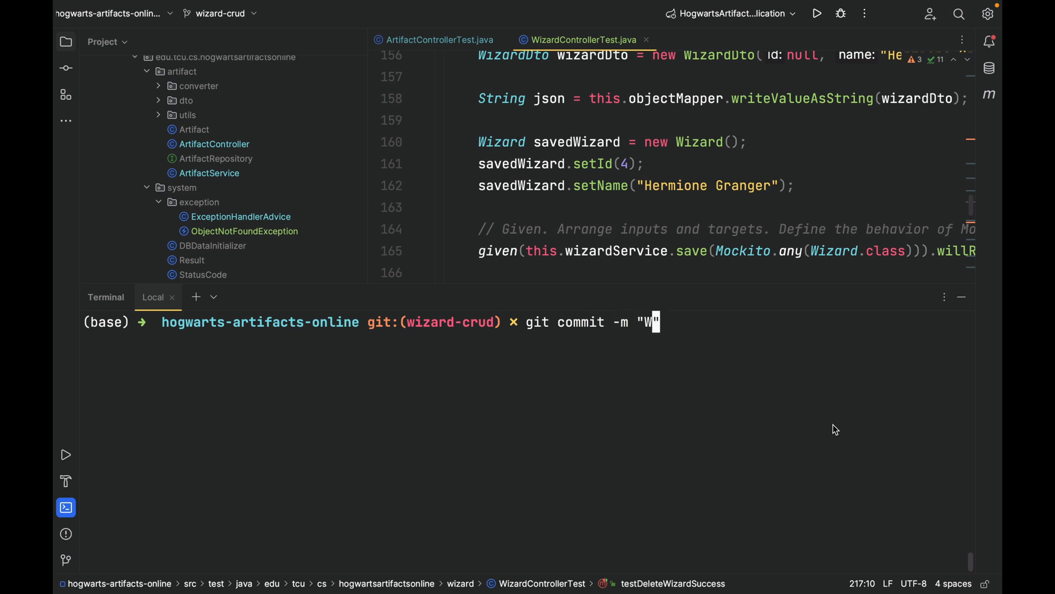
{"action": "type", "text": "izard CRUD"}
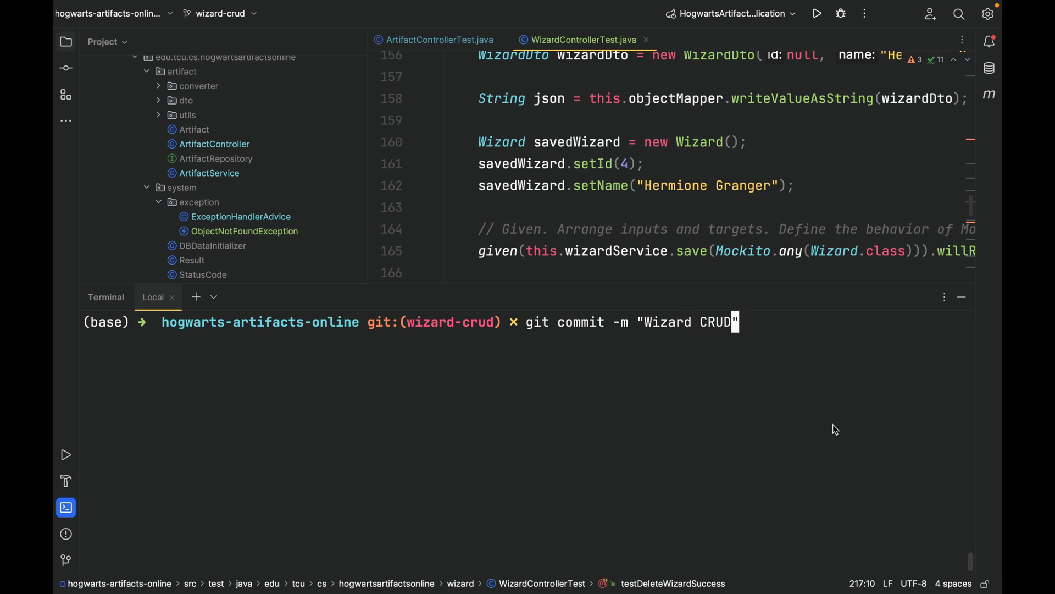
{"action": "type", "text": "done! Close"}
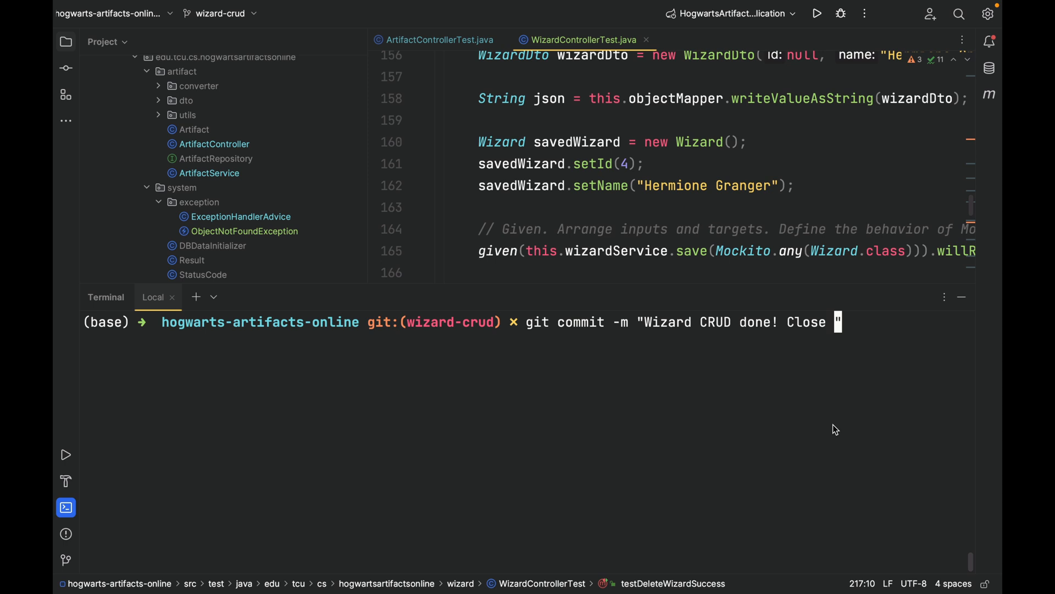
{"action": "type", "text": "#"}
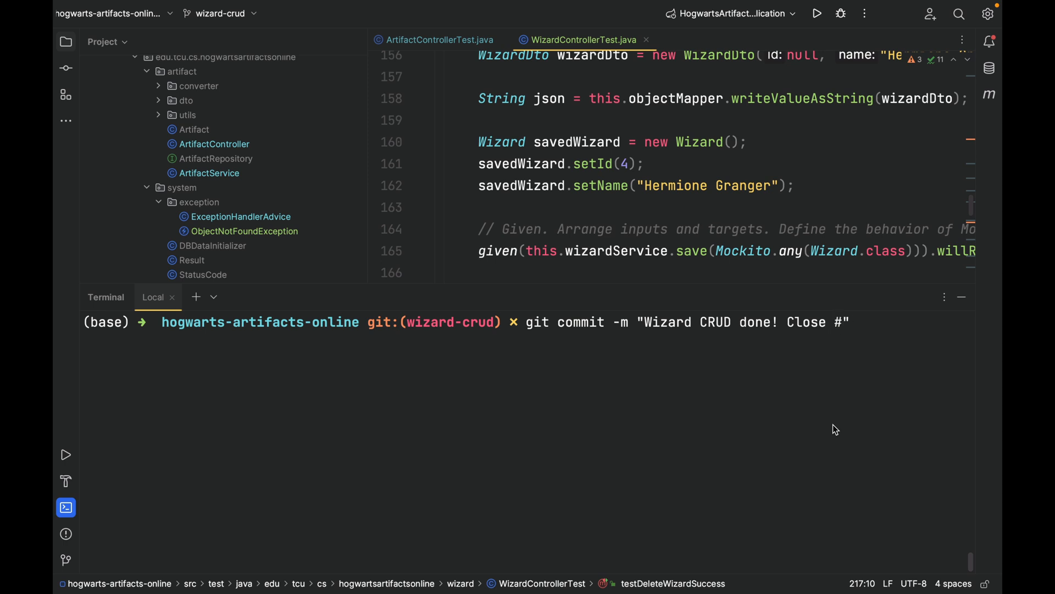
{"action": "type", "text": "2"}
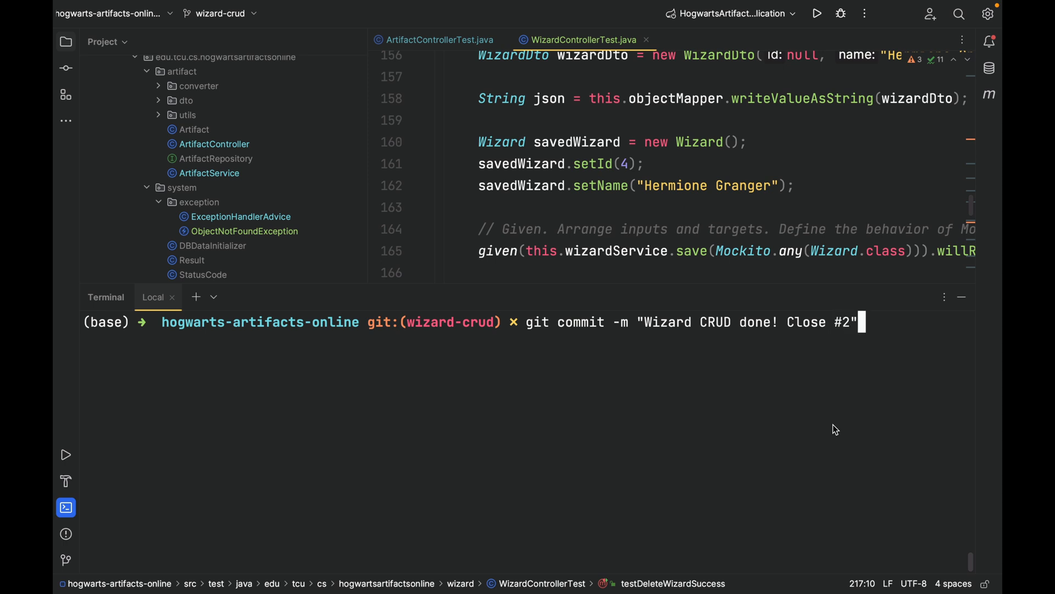
{"action": "mouse_move", "coordinate": [876, 378]}
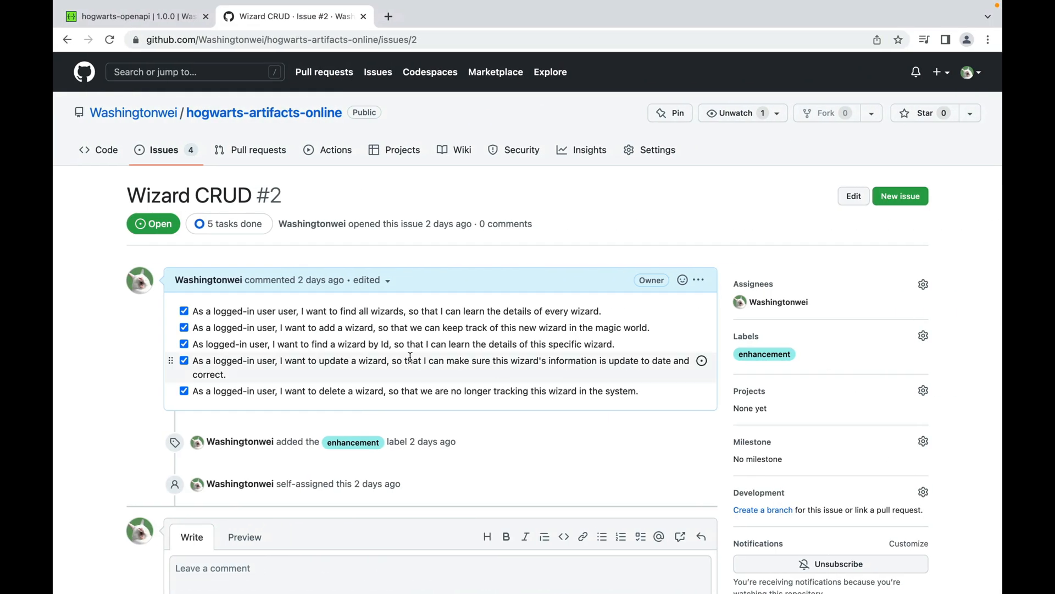
- Review issue #2's checklist with all five wizard user stories checked
{"action": "scroll", "scroll_direction": "down", "scroll_amount": 3}
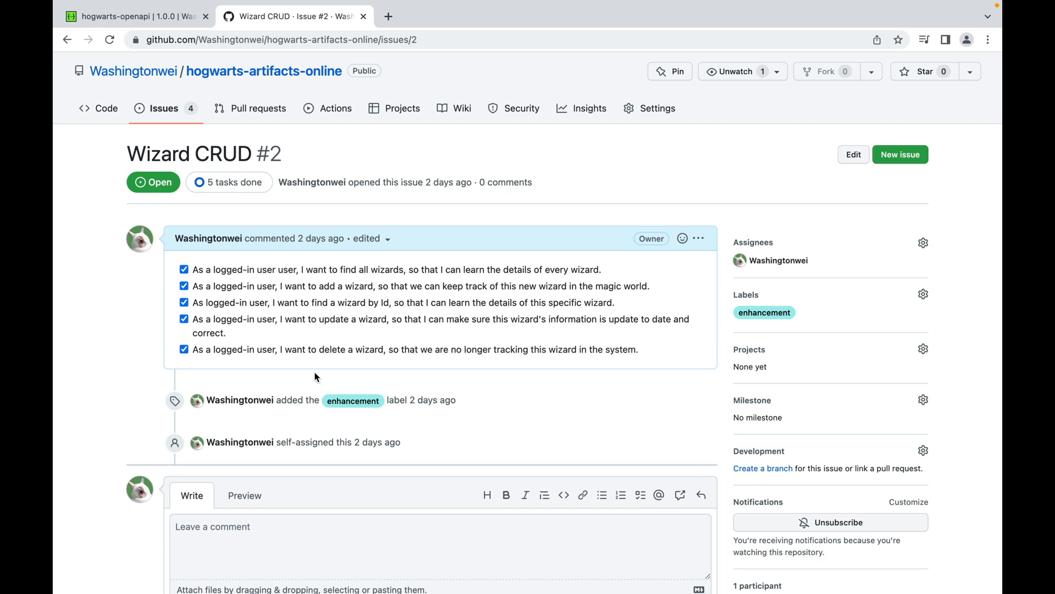
{"action": "mouse_move", "coordinate": [304, 270]}
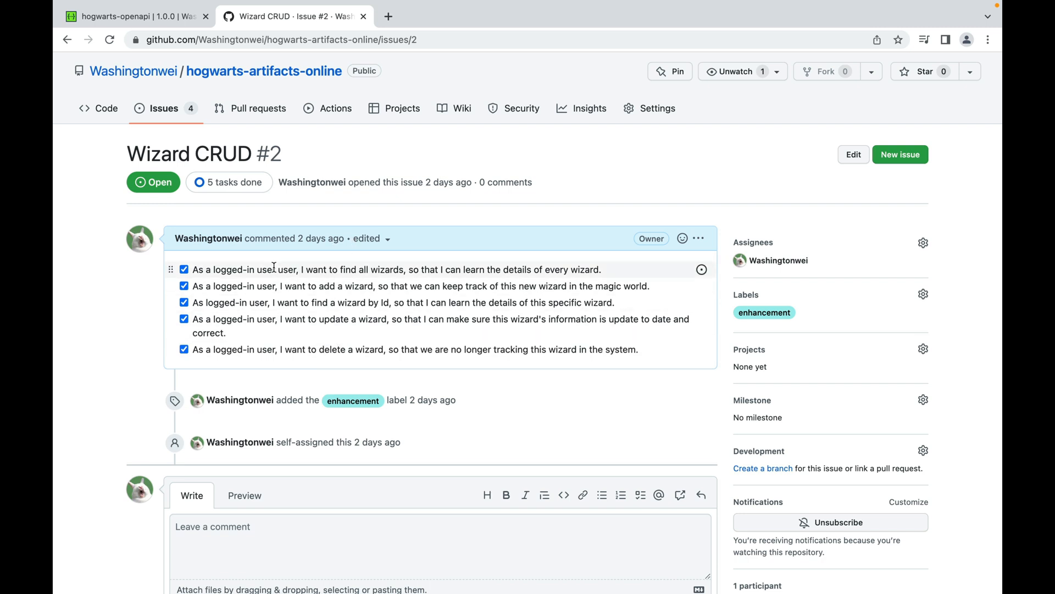
{"action": "mouse_move", "coordinate": [281, 319]}
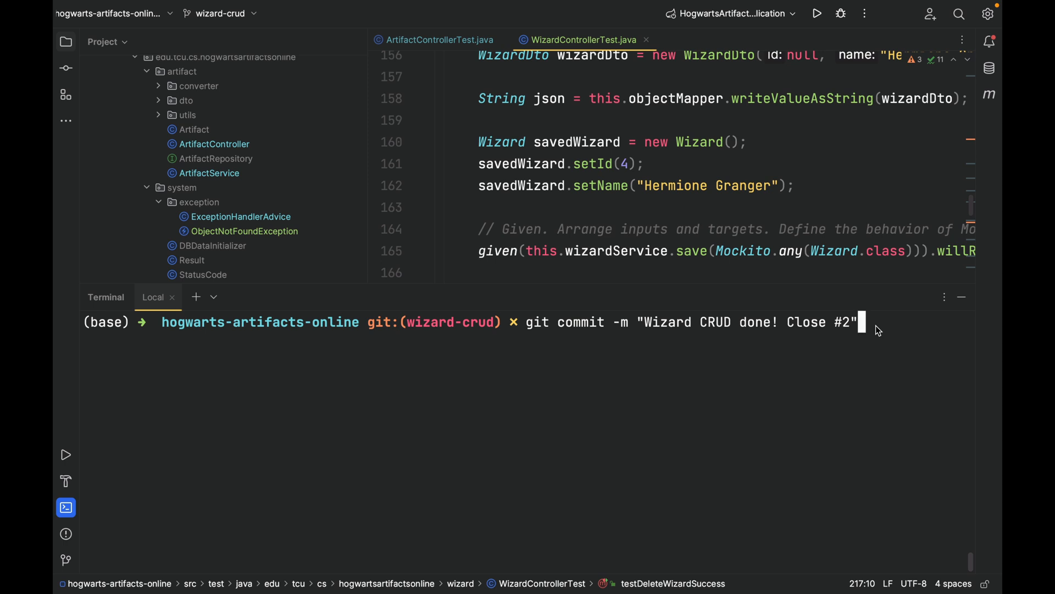
- Run the commit closing issue #2, then switch the local repository to main
{"action": "key", "text": "Return"}
{"action": "type", "text": "git status"}
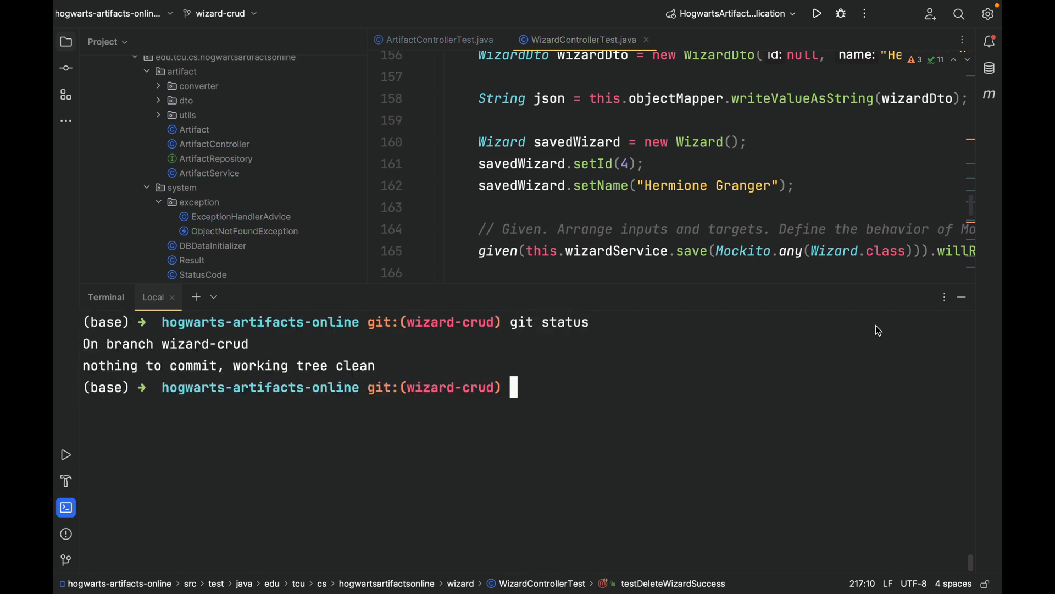
{"action": "type", "text": "cl"}
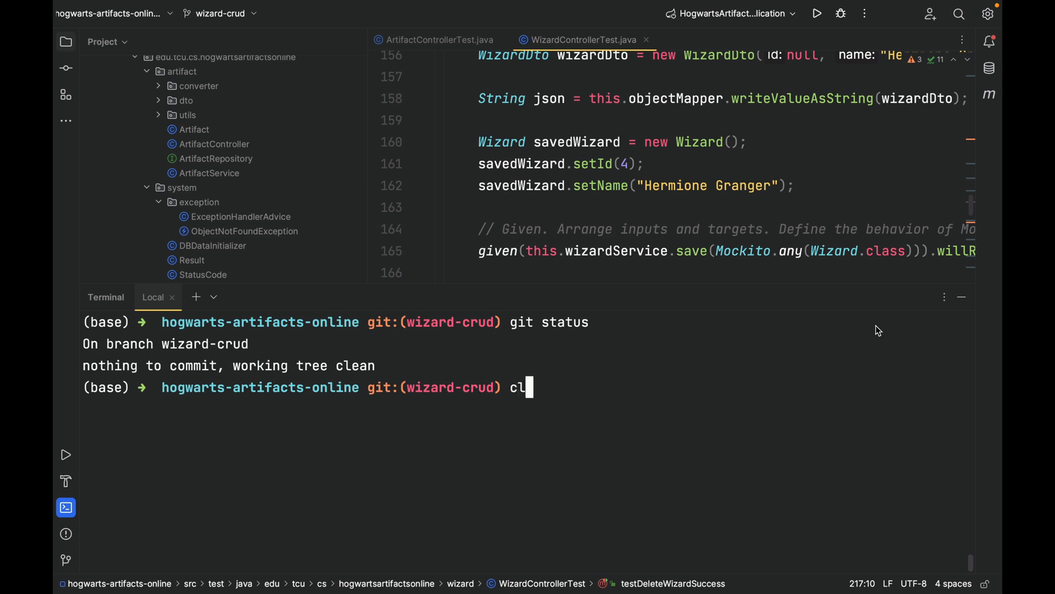
{"action": "type", "text": "git swit"}
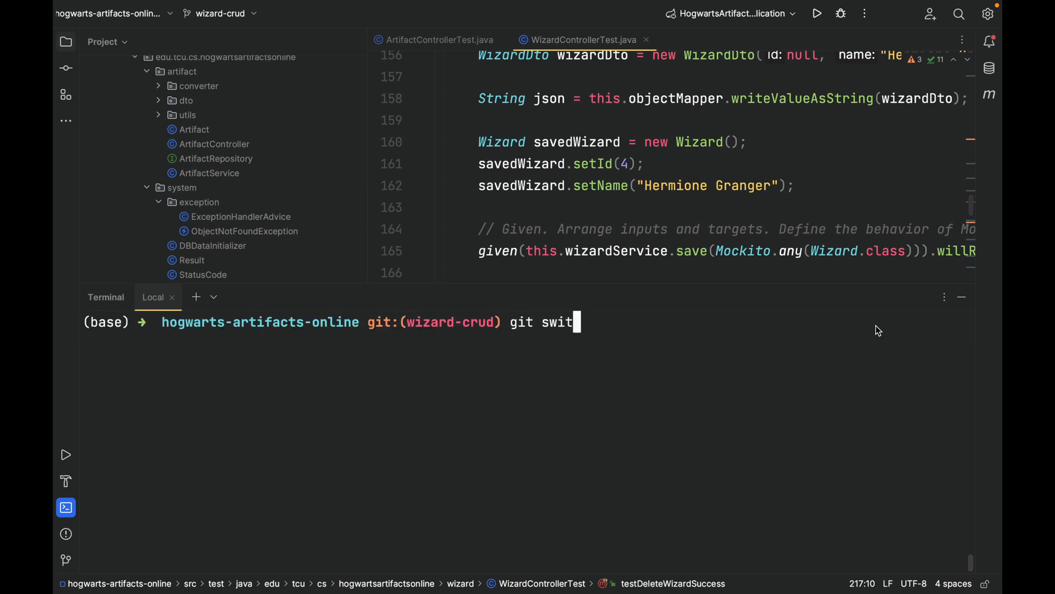
{"action": "key", "text": "Return"}
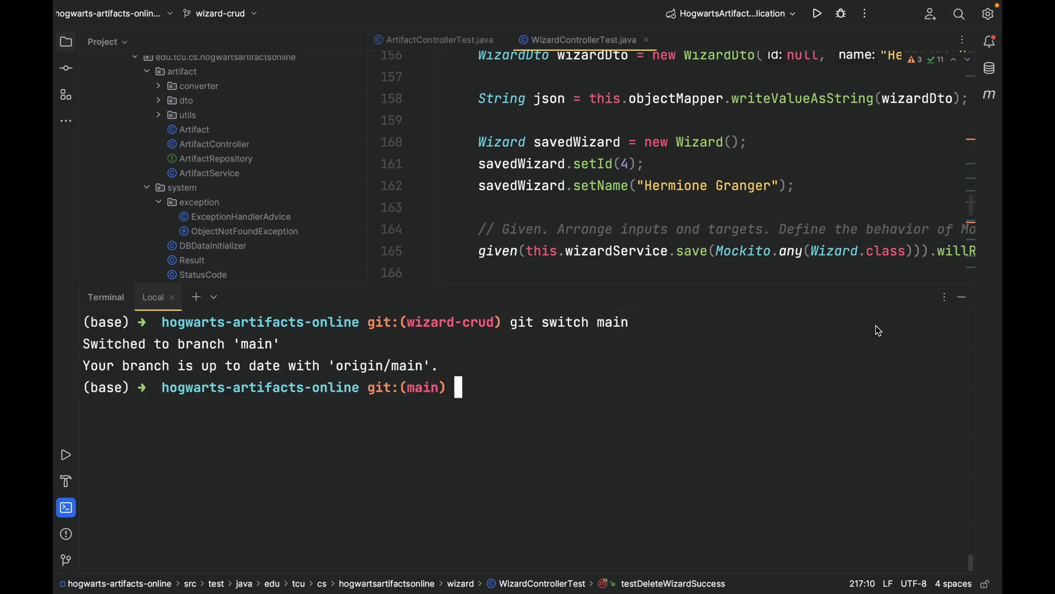
{"action": "type", "text": "clea"}
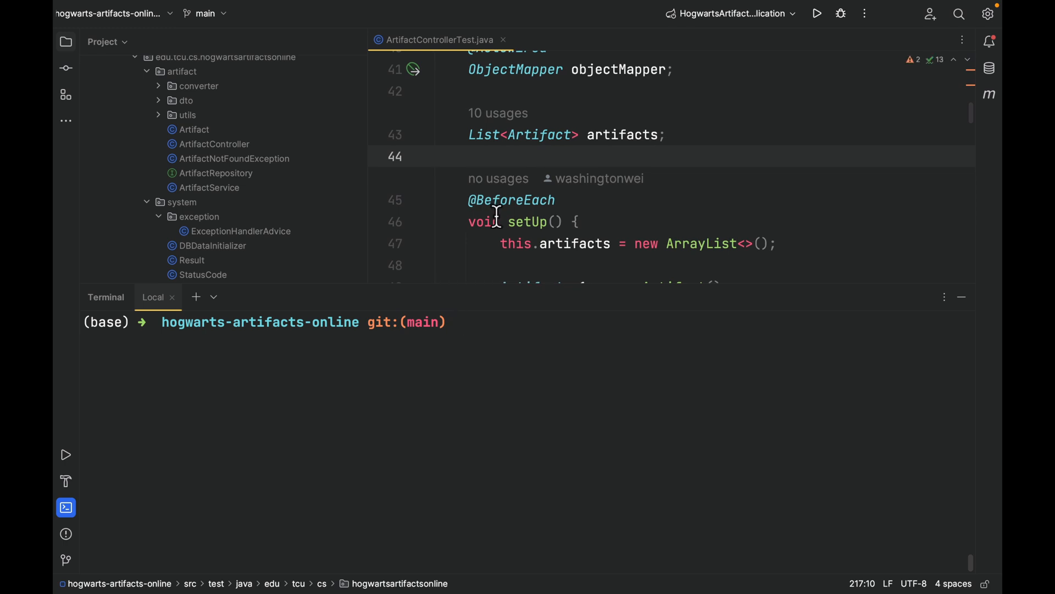
{"action": "scroll", "scroll_direction": "down", "scroll_amount": 3}
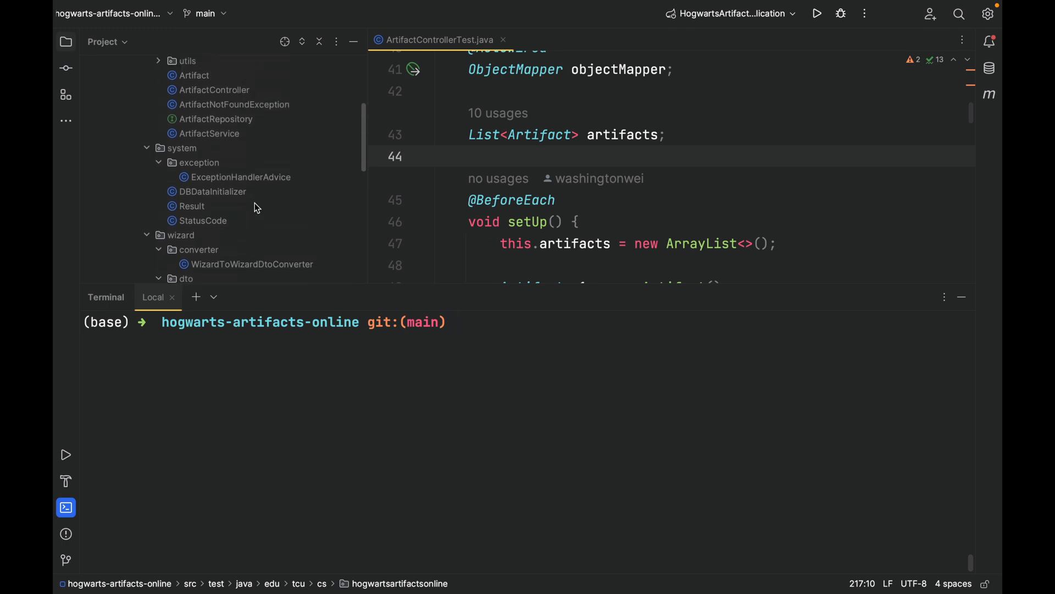
- Pull main, switch back to wizard-crud, merge main into it, and prepare git push
{"action": "type", "text": "git pull"}
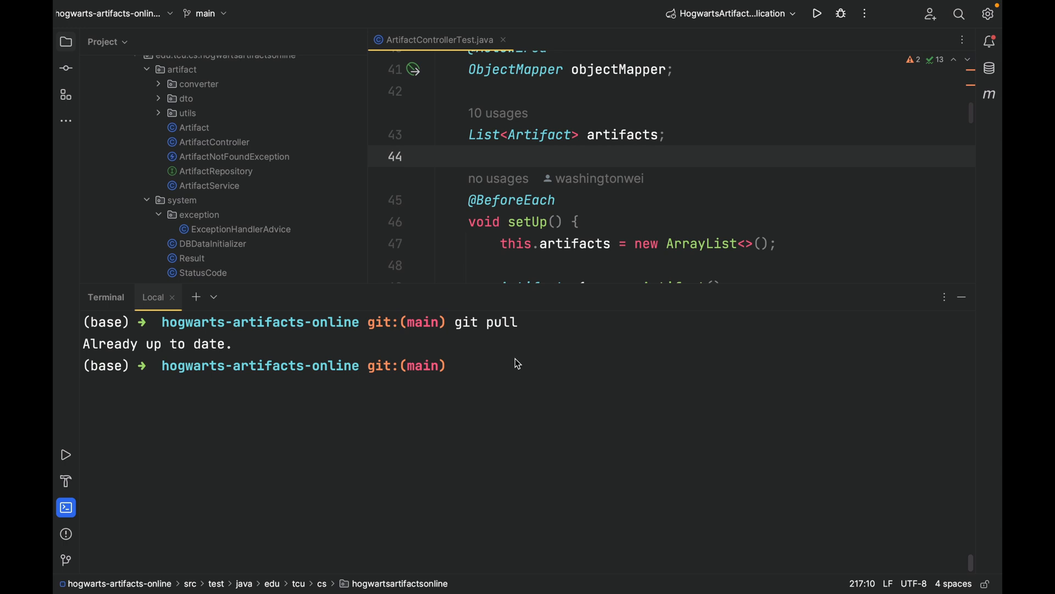
{"action": "mouse_move", "coordinate": [266, 346]}
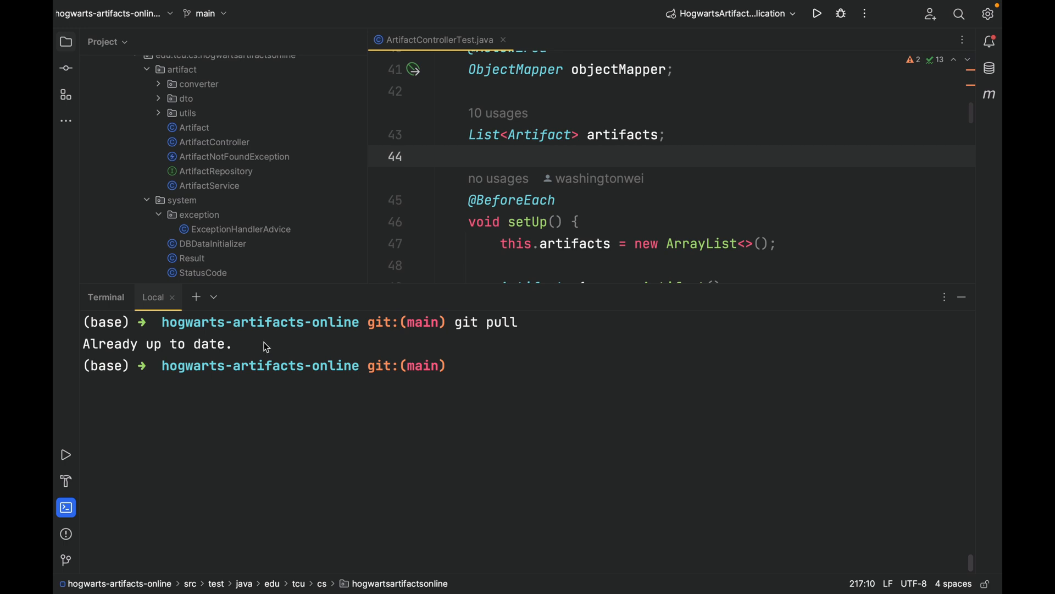
{"action": "mouse_move", "coordinate": [486, 382]}
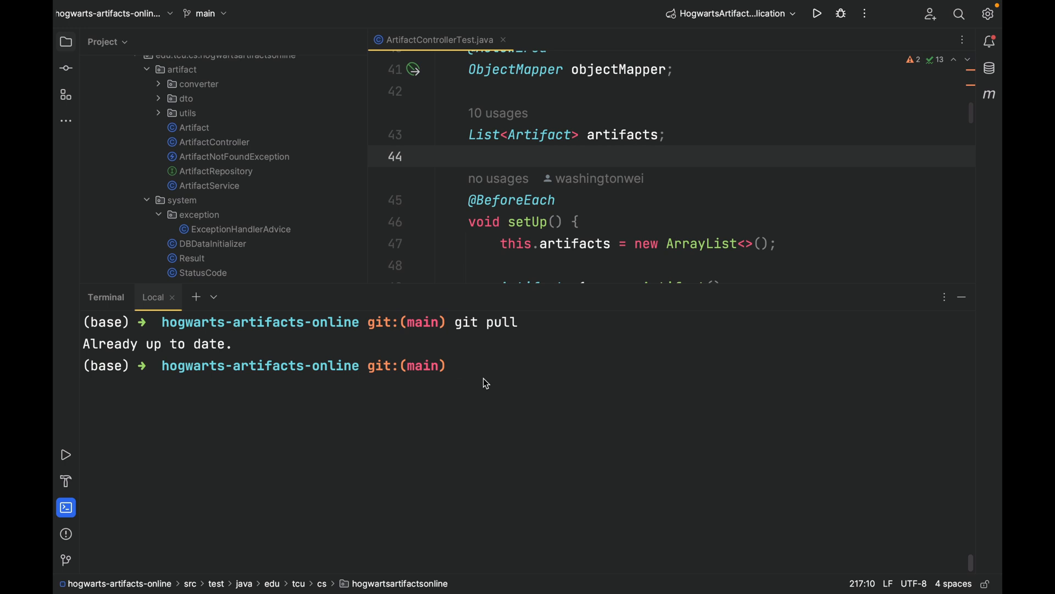
{"action": "type", "text": "git switch wizard-crud"}
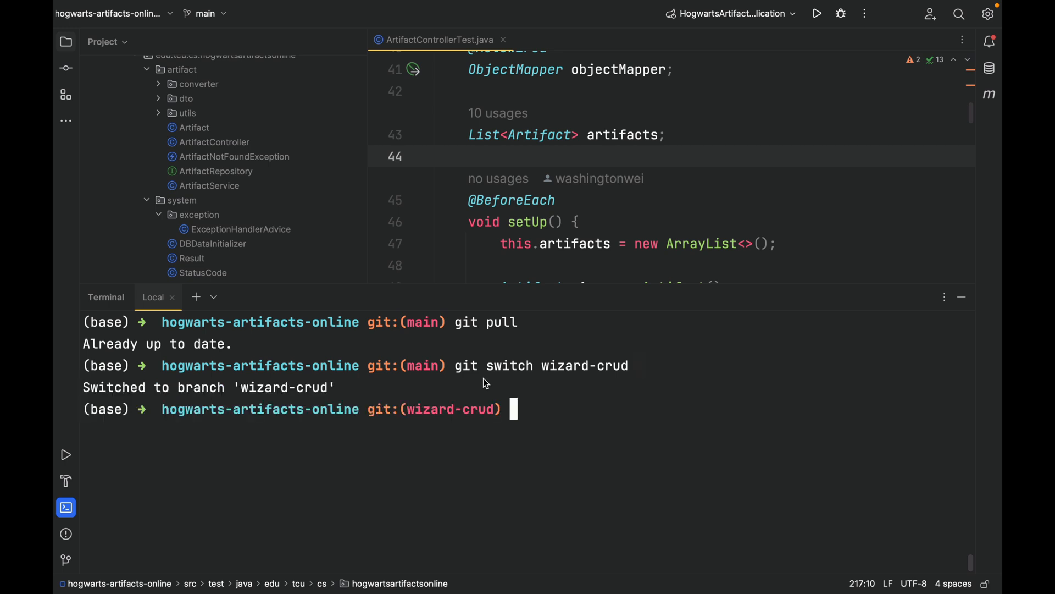
{"action": "type", "text": "git merge main"}
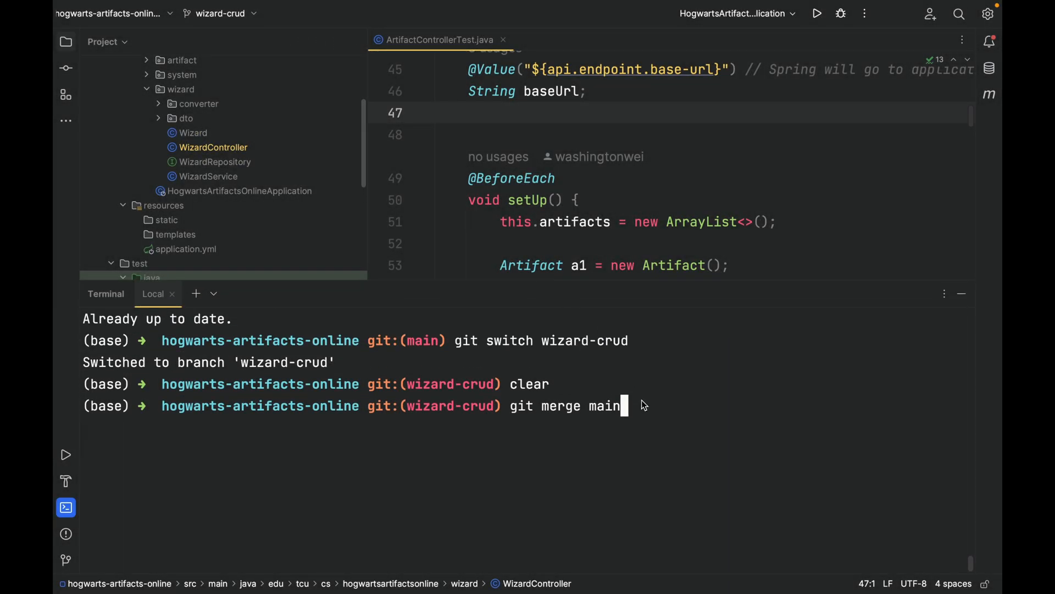
{"action": "key", "text": "Return"}
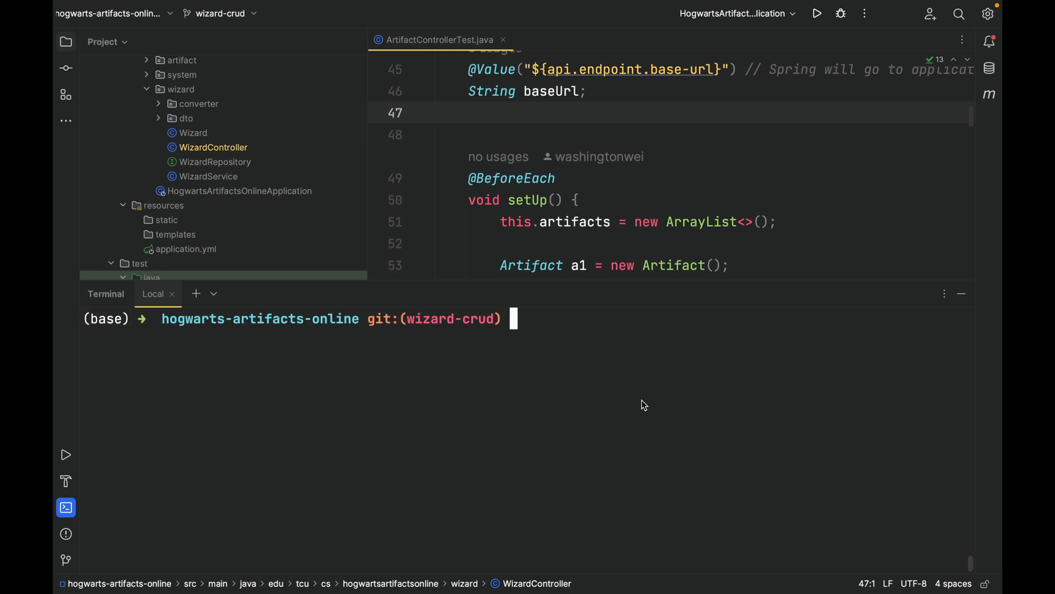
{"action": "type", "text": "git push"}
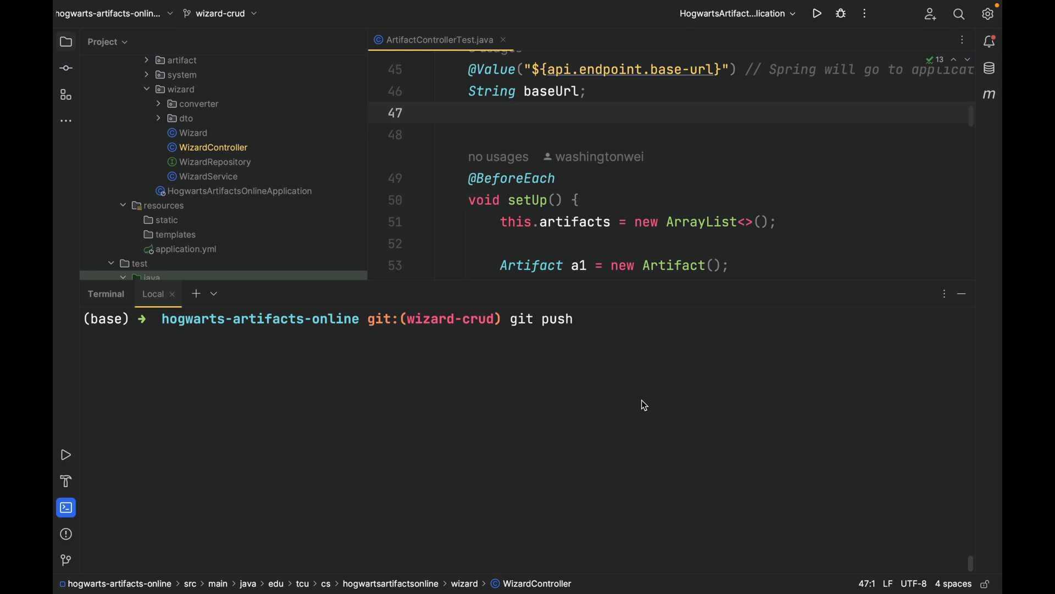
- Push wizard-crud, rerunning with --set-upstream origin wizard-crud after the upstream error
{"action": "key", "text": "Return"}
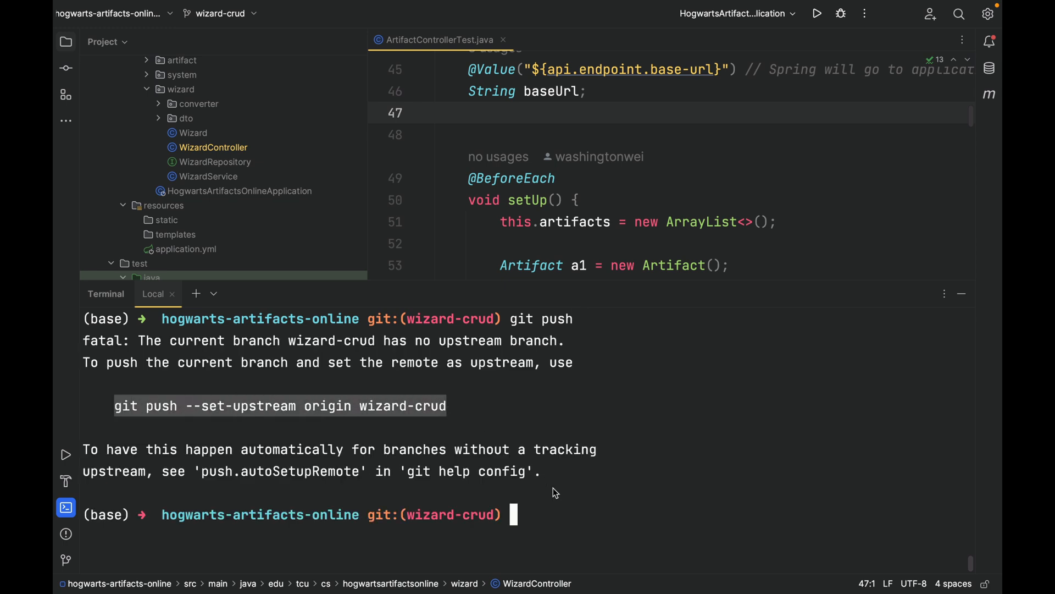
{"action": "key", "text": "Return"}
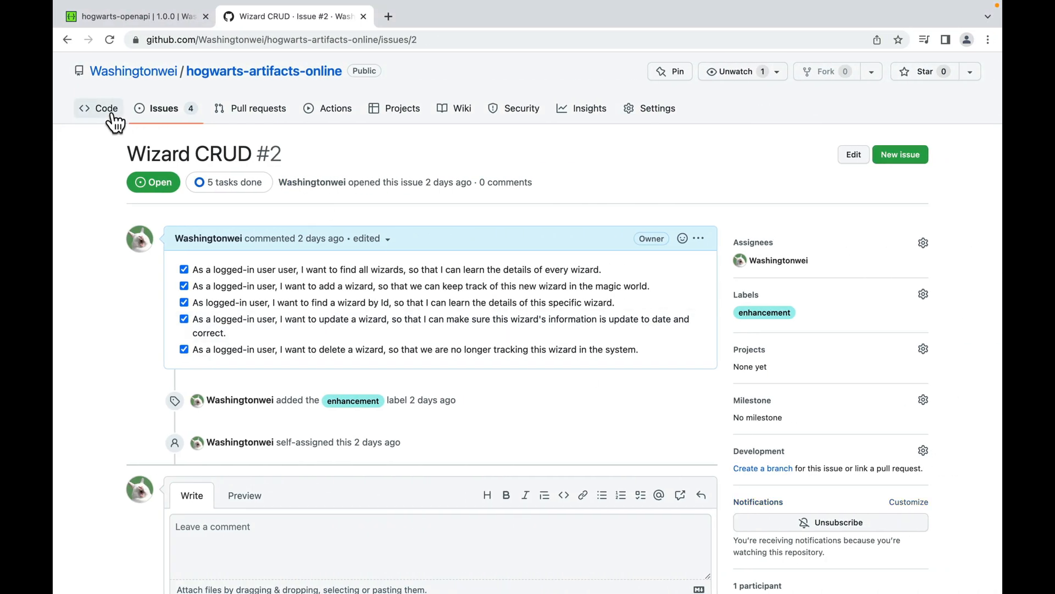
- Create pull request #7 from wizard-crud into main titled Wizard CRUD done! Close #2
{"action": "left_click", "coordinate": [98, 108]}
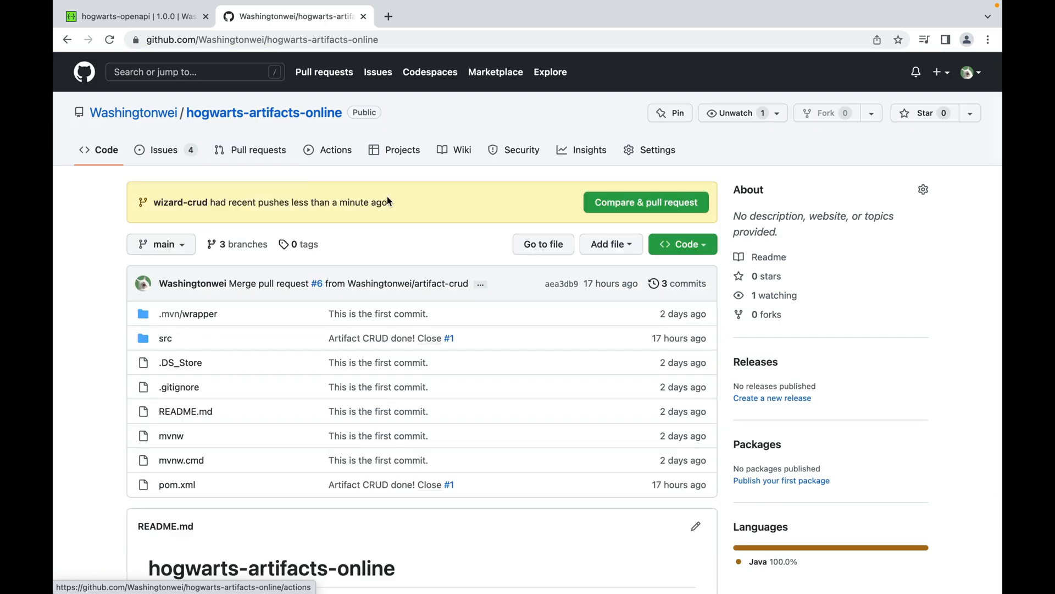
{"action": "mouse_move", "coordinate": [180, 202]}
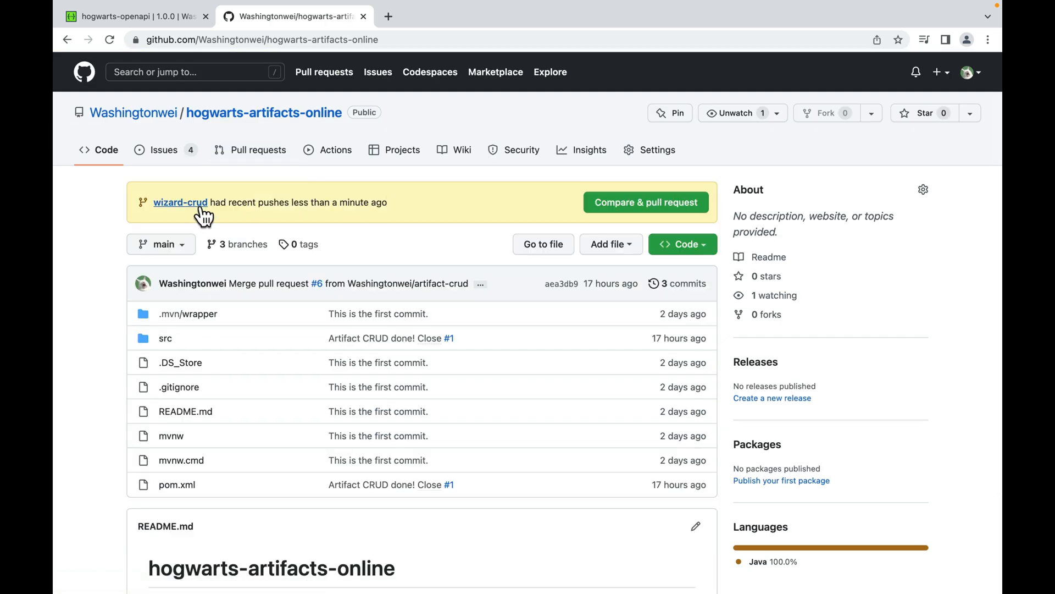
{"action": "mouse_move", "coordinate": [645, 202]}
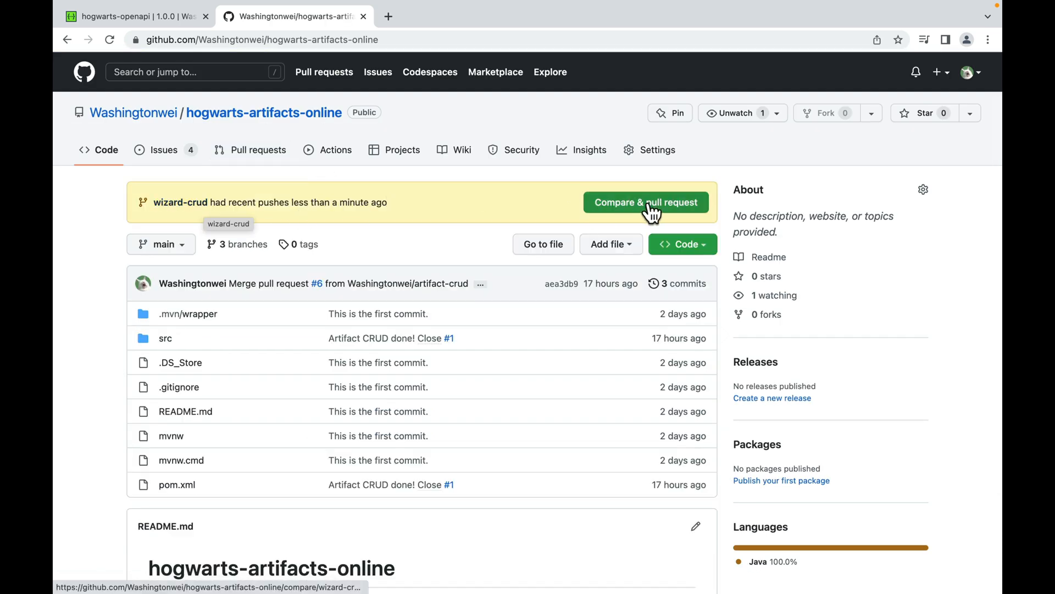
{"action": "left_click", "coordinate": [645, 202]}
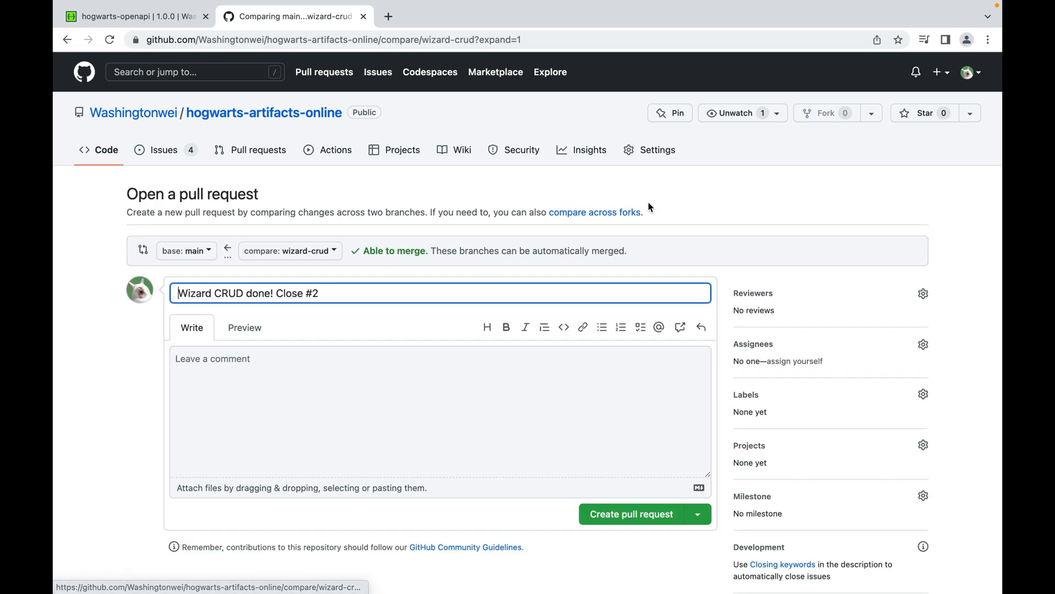
{"action": "scroll", "scroll_direction": "down", "scroll_amount": 3}
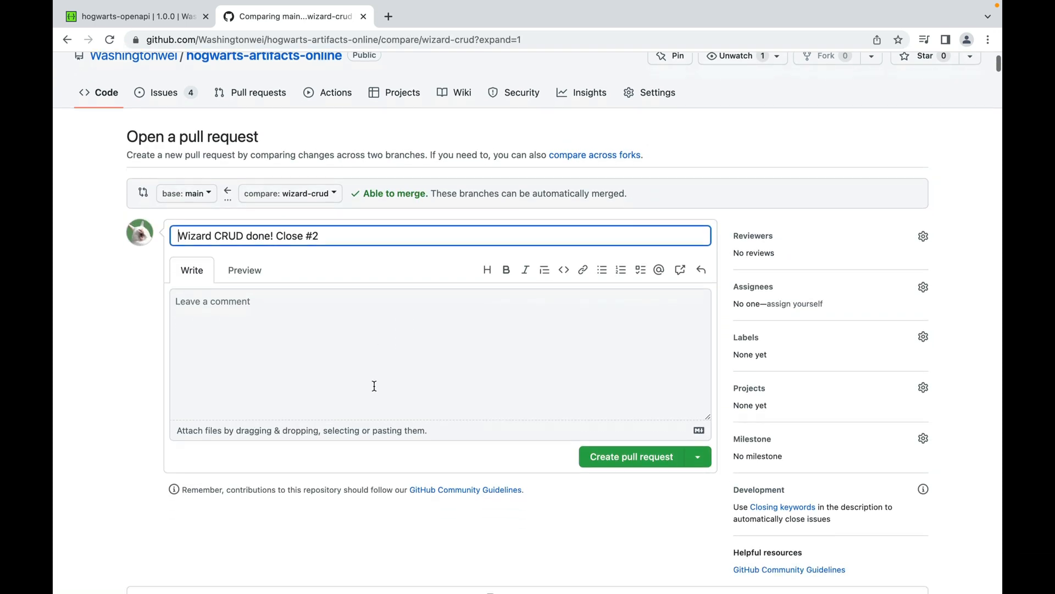
{"action": "scroll", "scroll_direction": "up", "scroll_amount": 3}
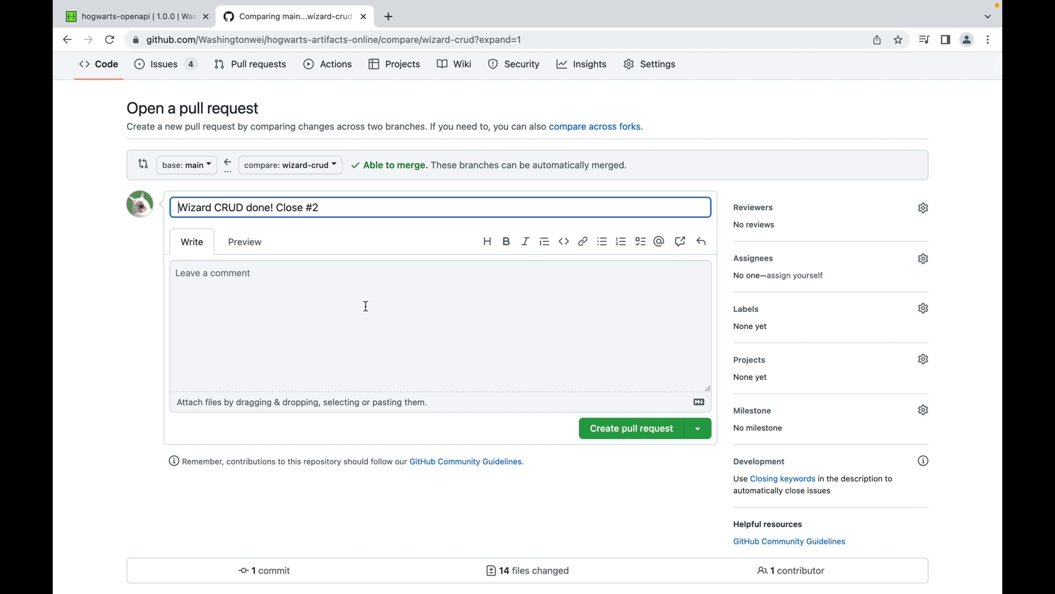
{"action": "mouse_move", "coordinate": [617, 268]}
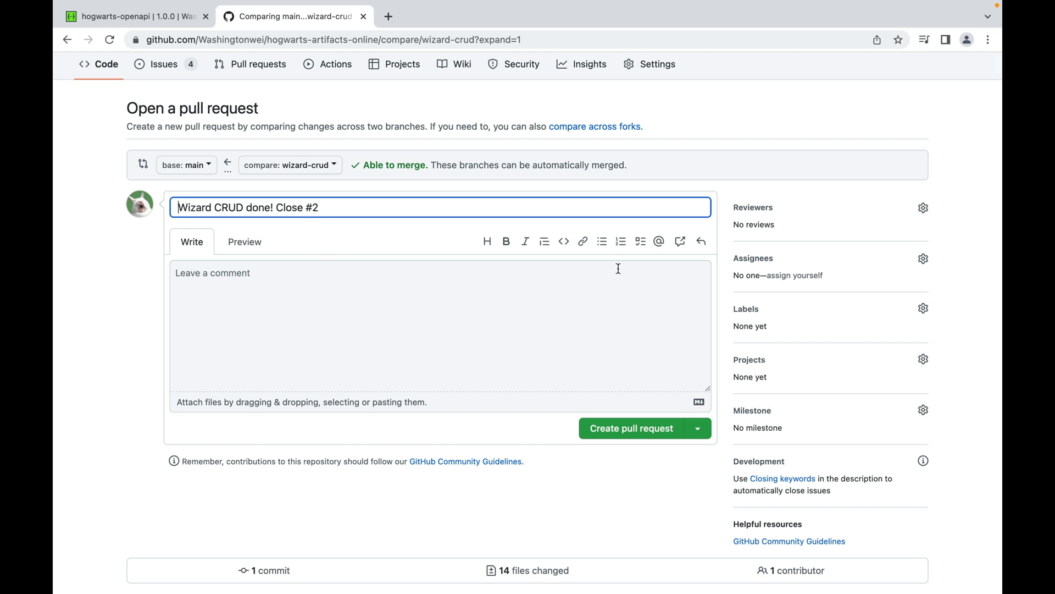
{"action": "mouse_move", "coordinate": [850, 228]}
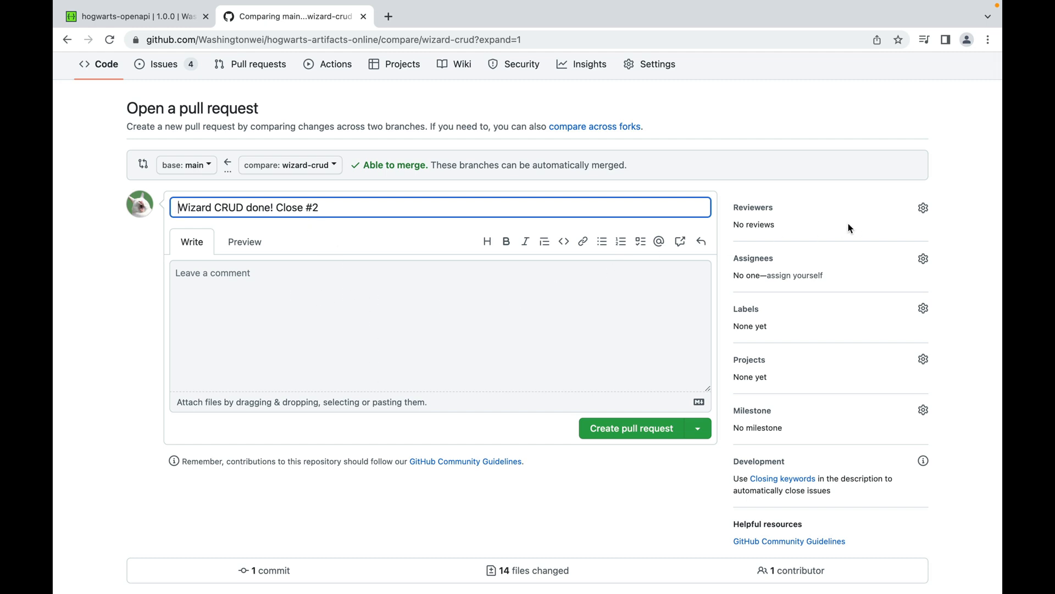
{"action": "mouse_move", "coordinate": [744, 238]}
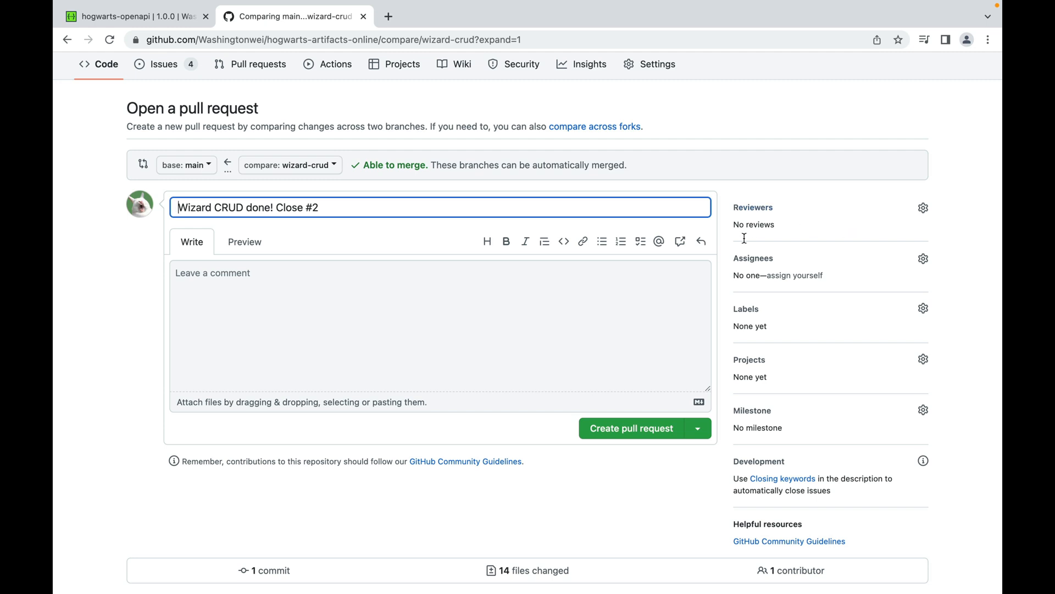
{"action": "mouse_move", "coordinate": [632, 339]}
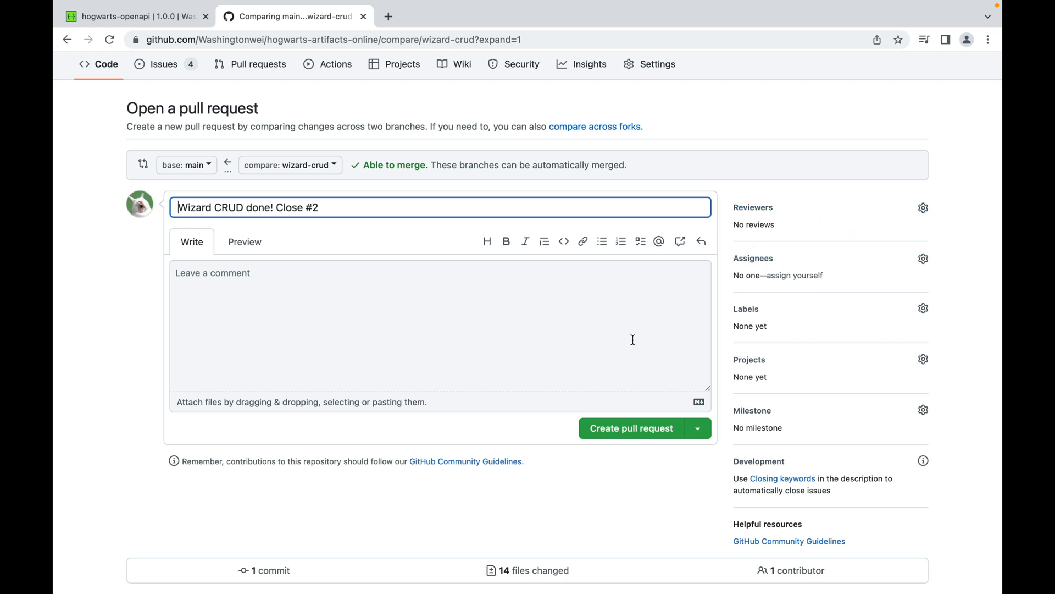
{"action": "mouse_move", "coordinate": [631, 428]}
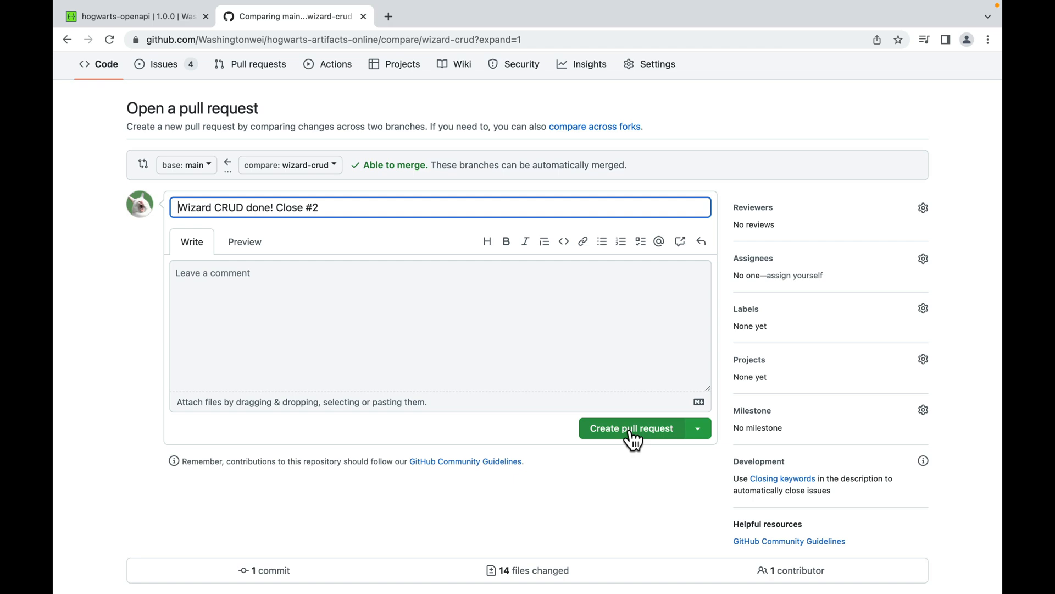
{"action": "left_click", "coordinate": [631, 428]}
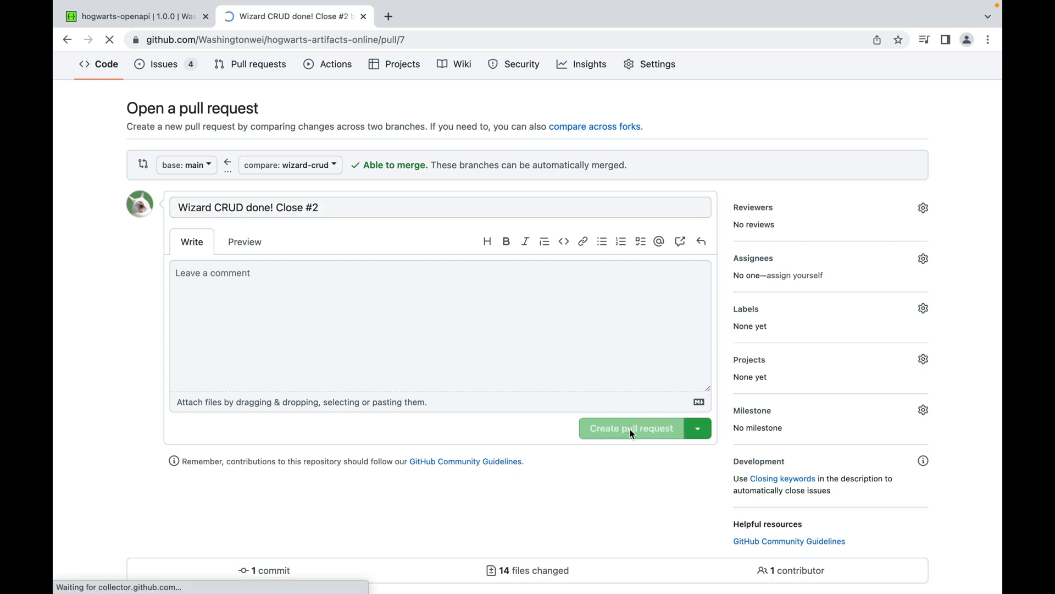
{"action": "left_click", "coordinate": [631, 427]}
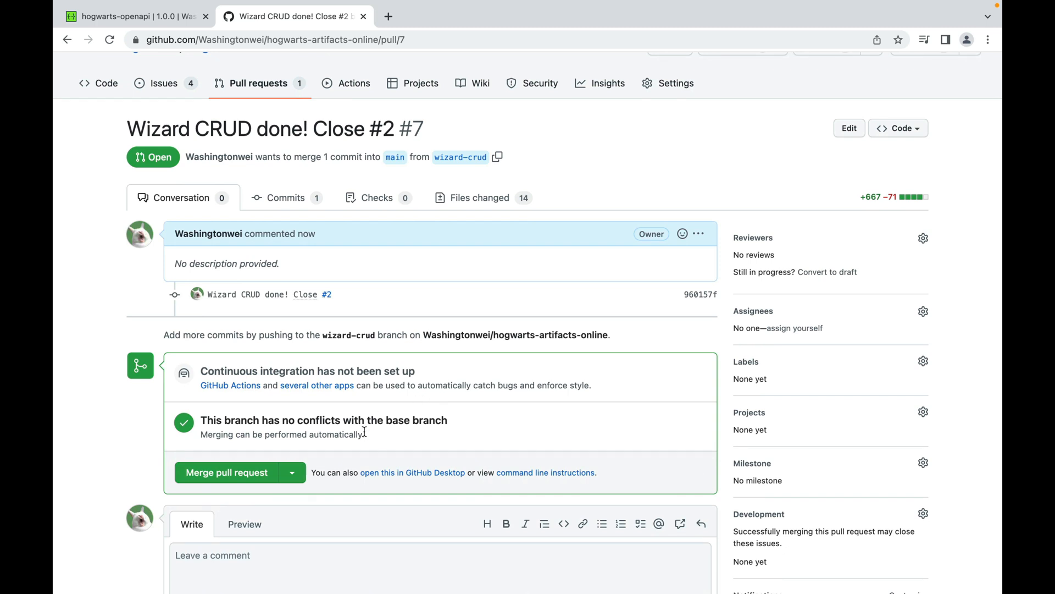
- Start merging pull request #7 to bring up its merge confirmation form
{"action": "scroll", "scroll_direction": "down", "scroll_amount": 3}
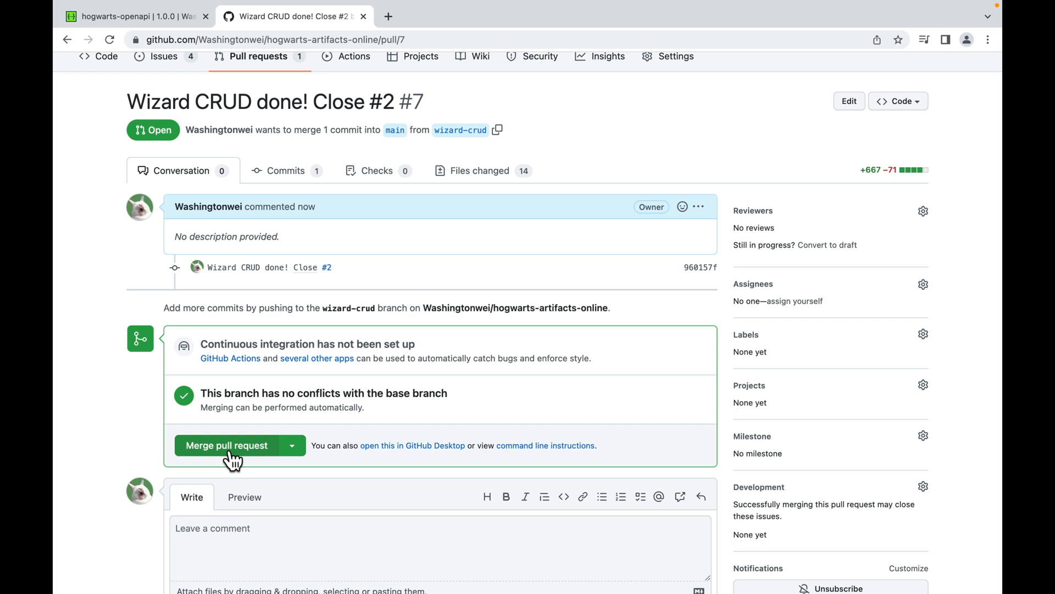
{"action": "mouse_move", "coordinate": [295, 350]}
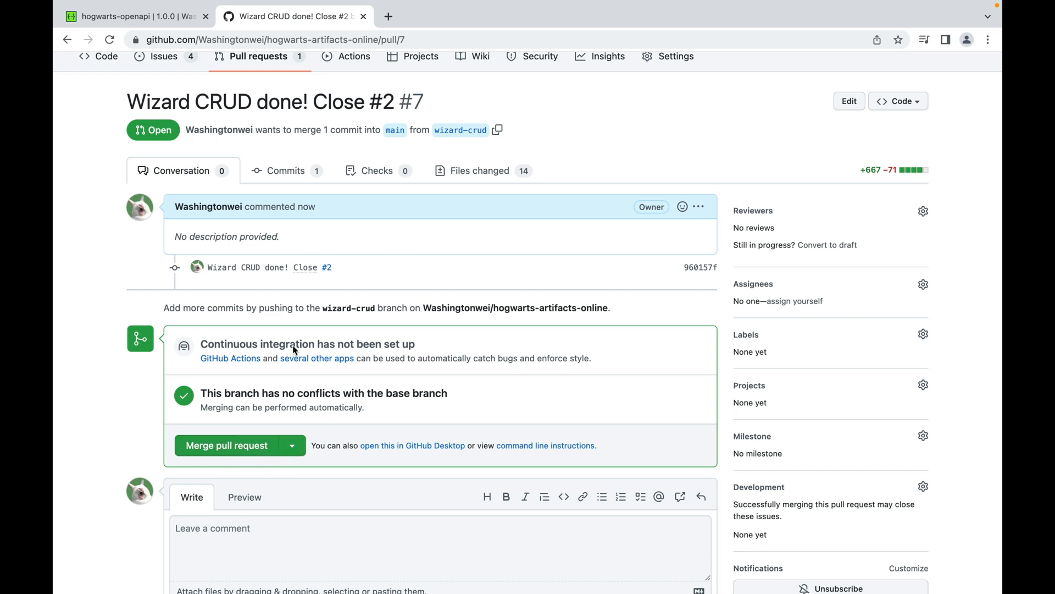
{"action": "mouse_move", "coordinate": [383, 436]}
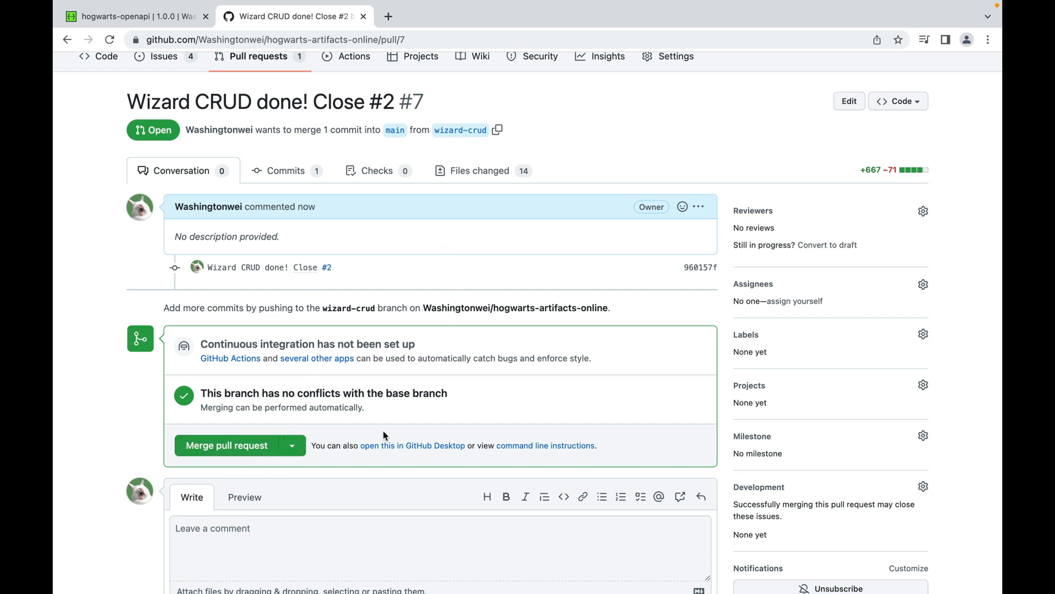
{"action": "mouse_move", "coordinate": [396, 441]}
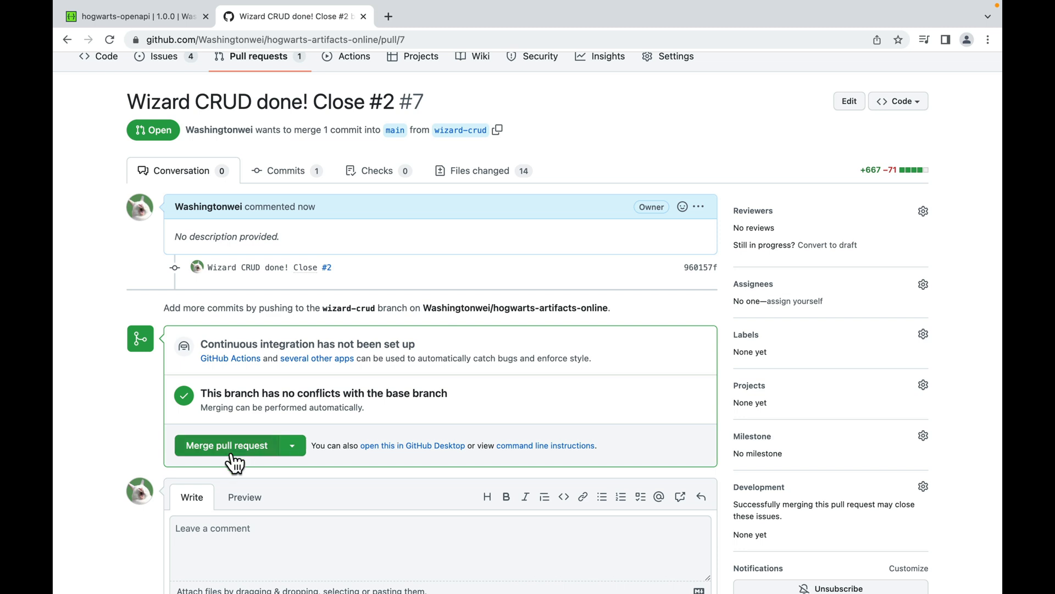
{"action": "mouse_move", "coordinate": [241, 460]}
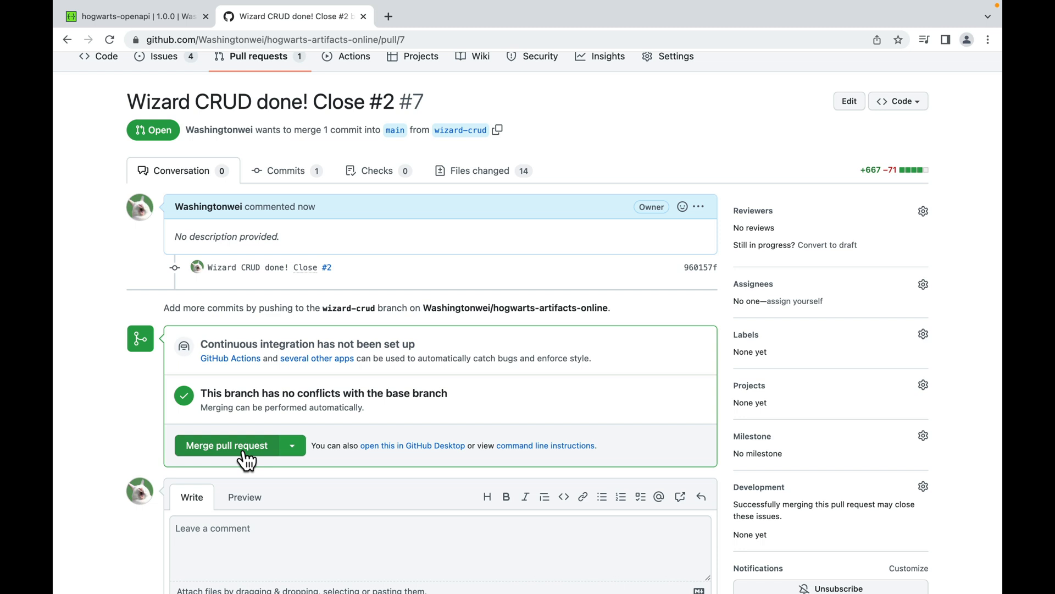
{"action": "left_click", "coordinate": [226, 445]}
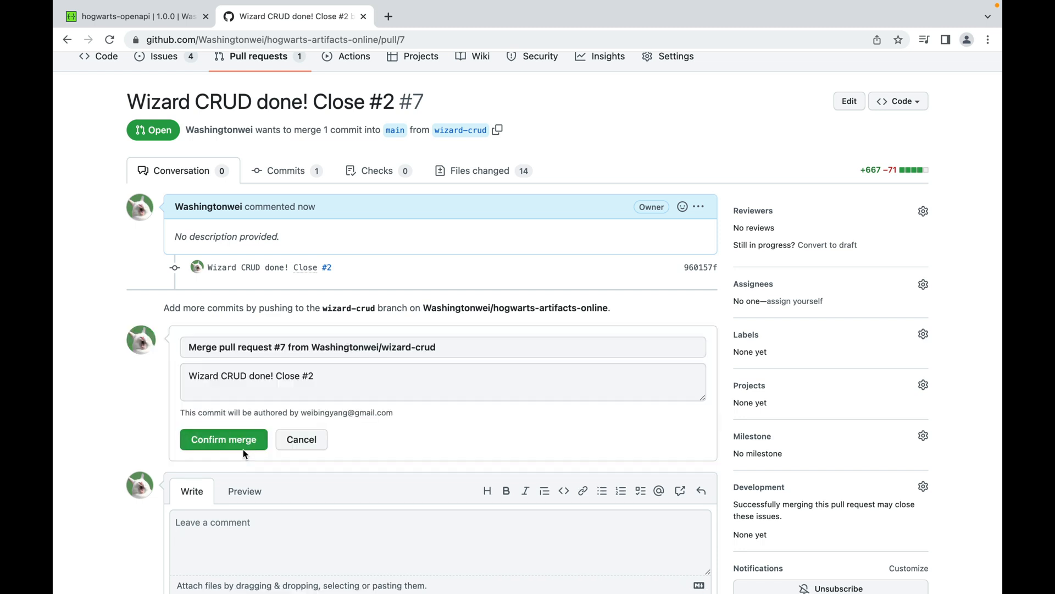
- Confirm the merge so pull request #7 shows as merged into main
{"action": "left_click", "coordinate": [223, 439]}
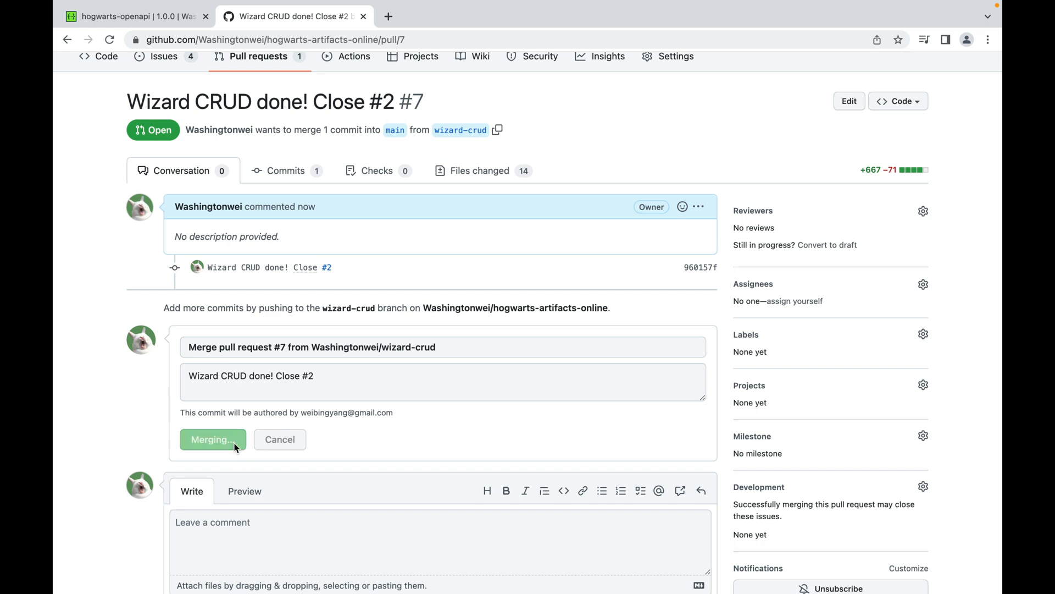
{"action": "left_click", "coordinate": [212, 439]}
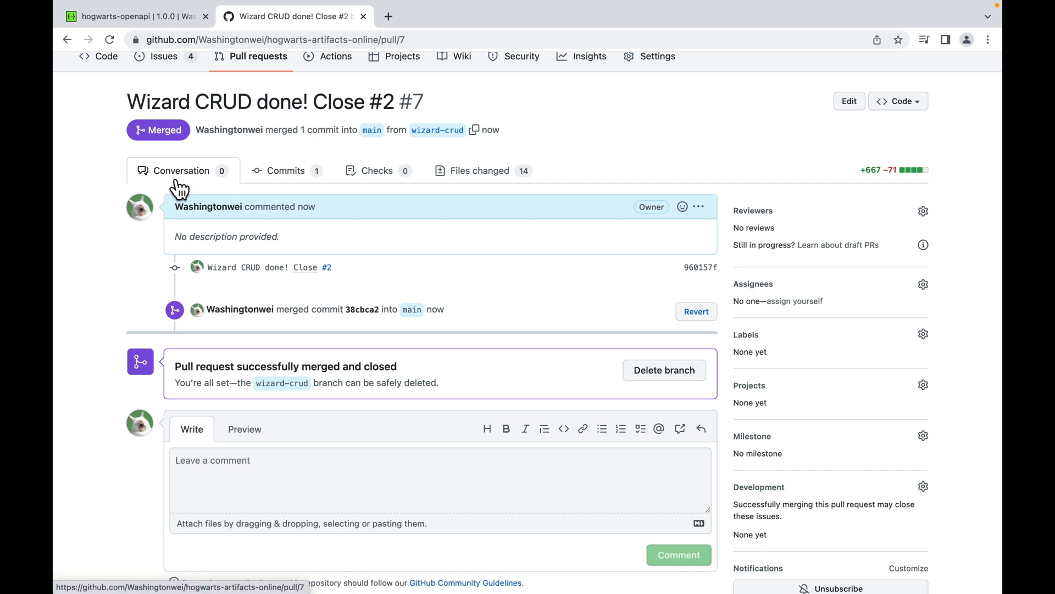
{"action": "mouse_move", "coordinate": [270, 385]}
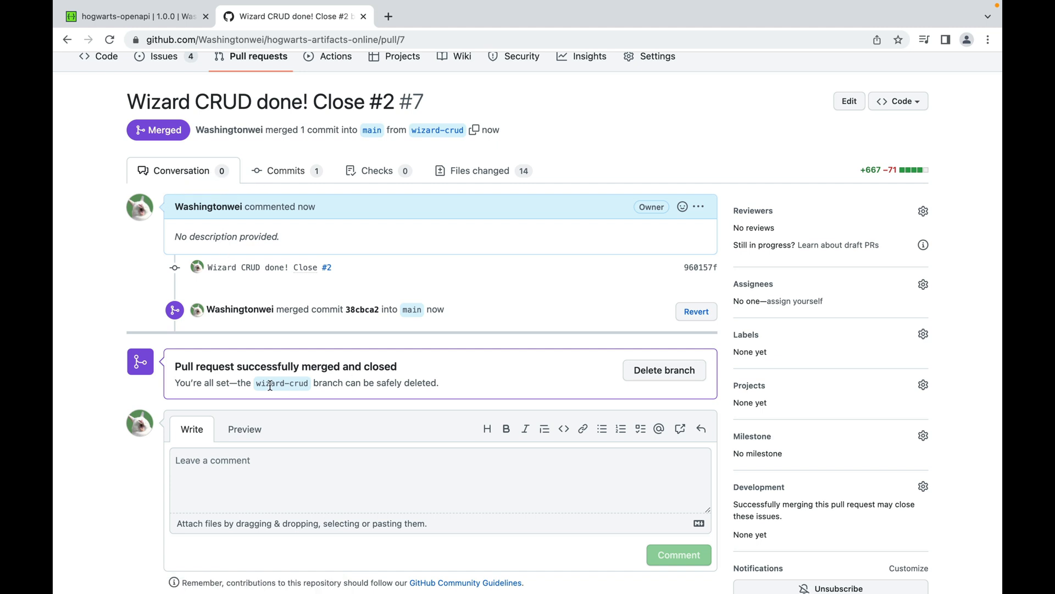
{"action": "mouse_move", "coordinate": [435, 378]}
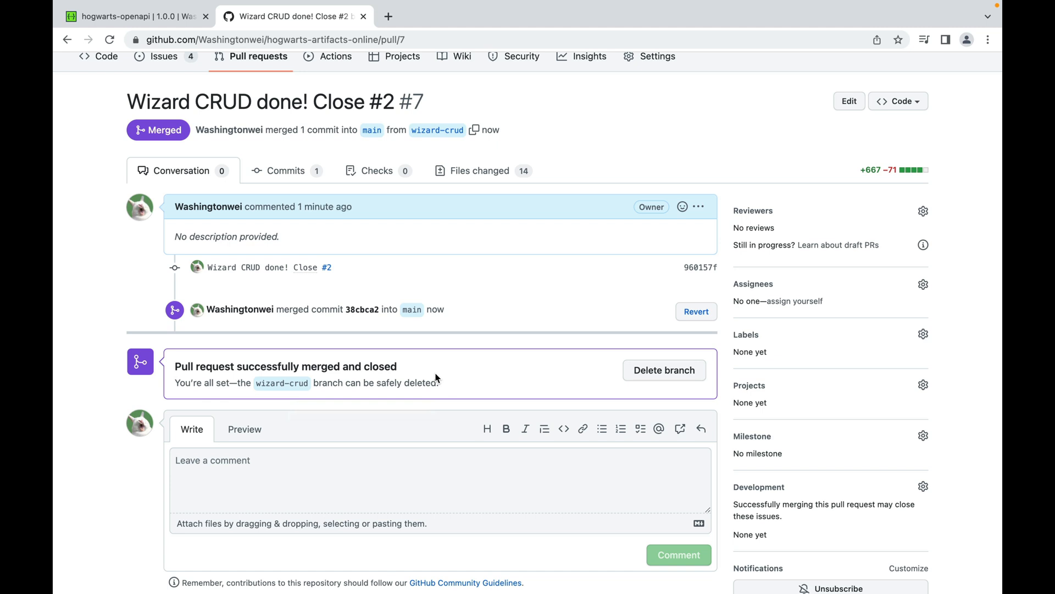
{"action": "scroll", "scroll_direction": "up", "scroll_amount": 3}
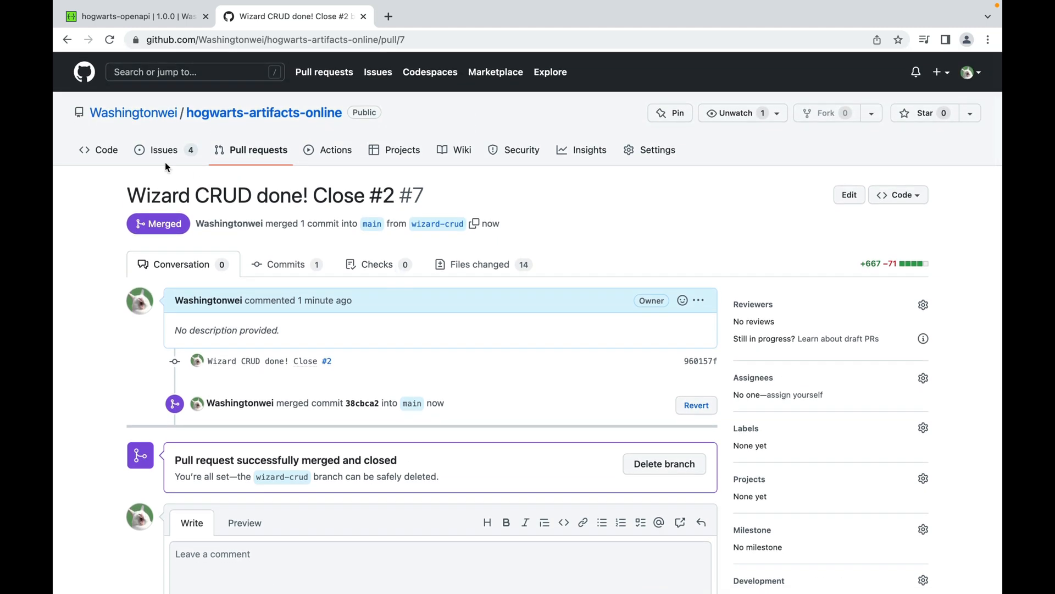
- List the closed issues to confirm Wizard CRUD issue #2 is closed
{"action": "left_click", "coordinate": [163, 149]}
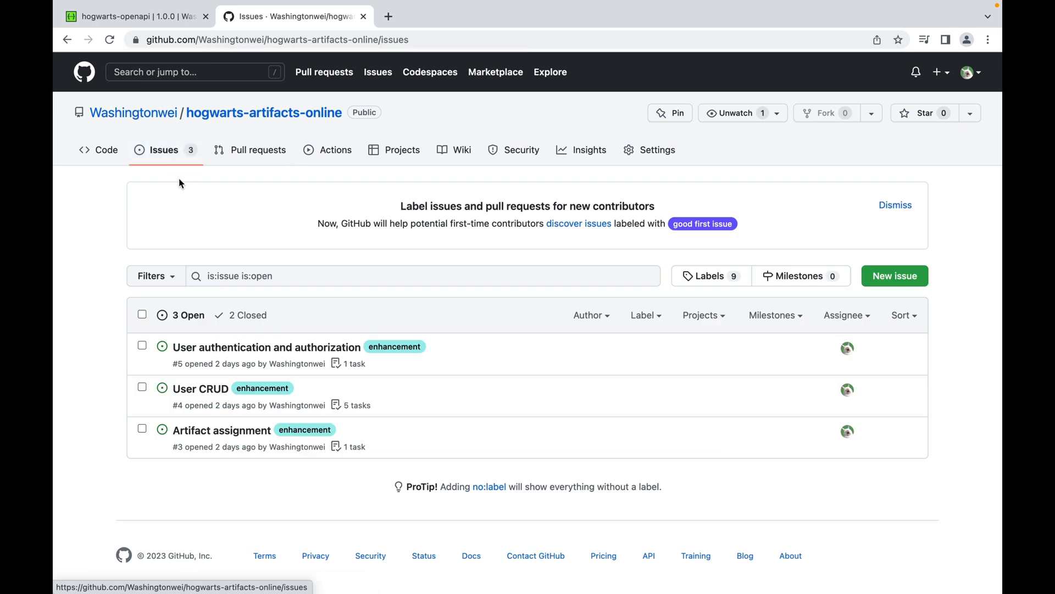
{"action": "mouse_move", "coordinate": [224, 264]}
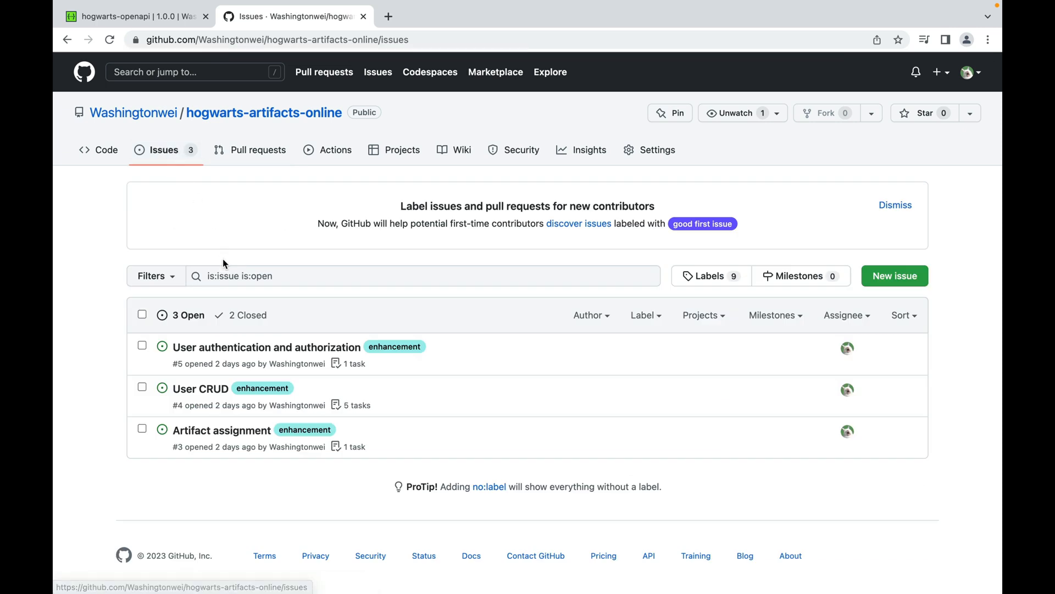
{"action": "left_click", "coordinate": [247, 316]}
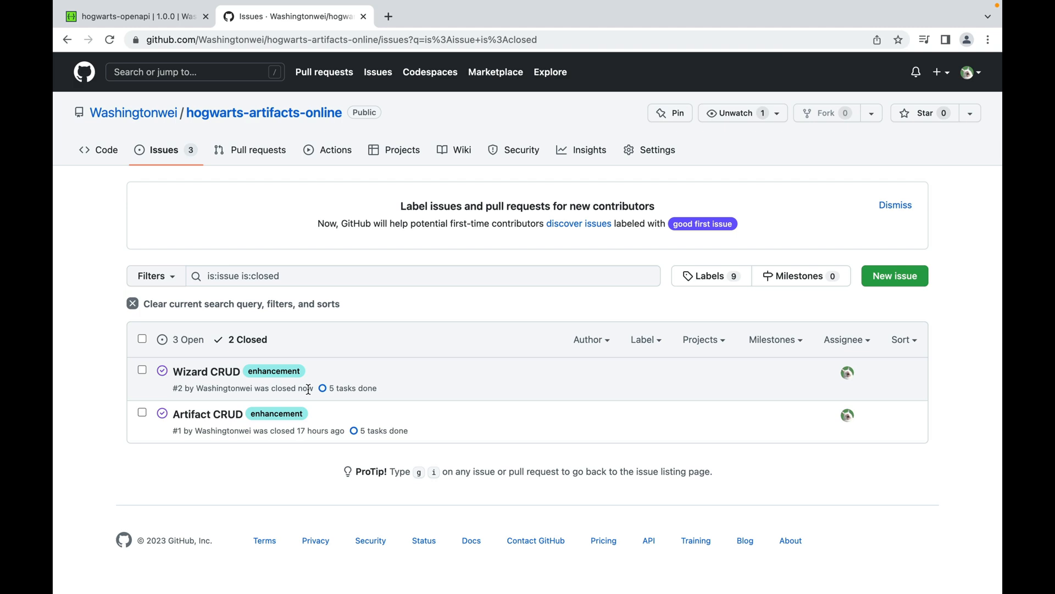
{"action": "mouse_move", "coordinate": [206, 371]}
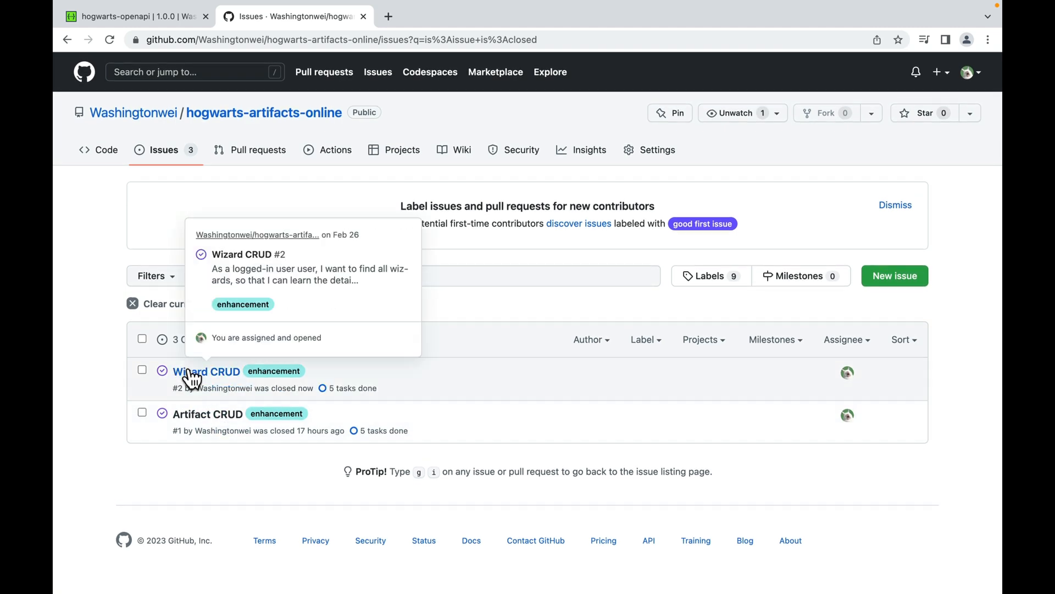
{"action": "mouse_move", "coordinate": [331, 400]}
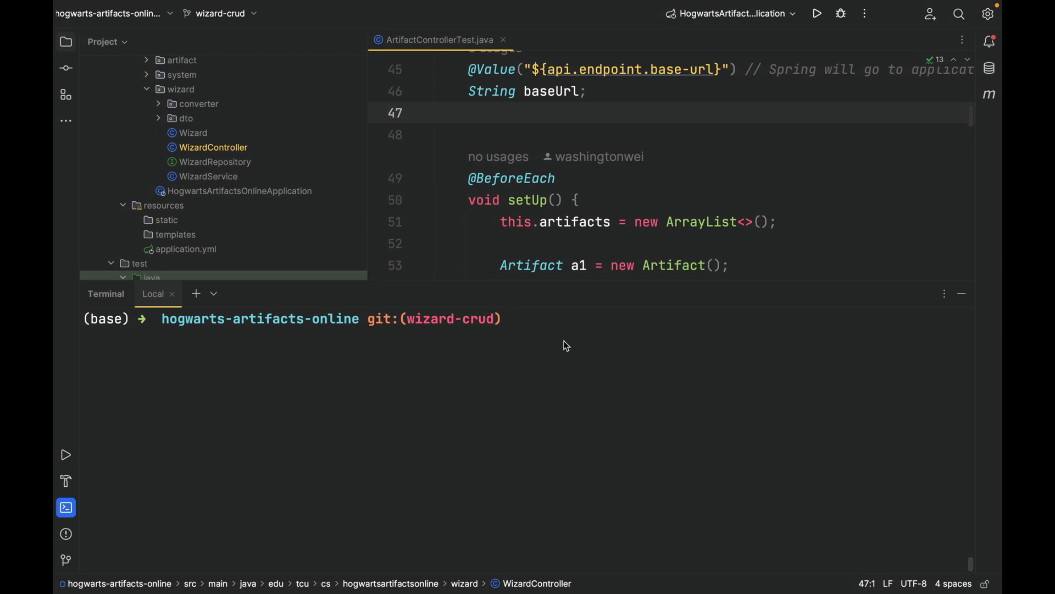
- Run git switch main, git status and git pull in the terminal to fetch the merged wizard code
{"action": "type", "text": "git switch"}
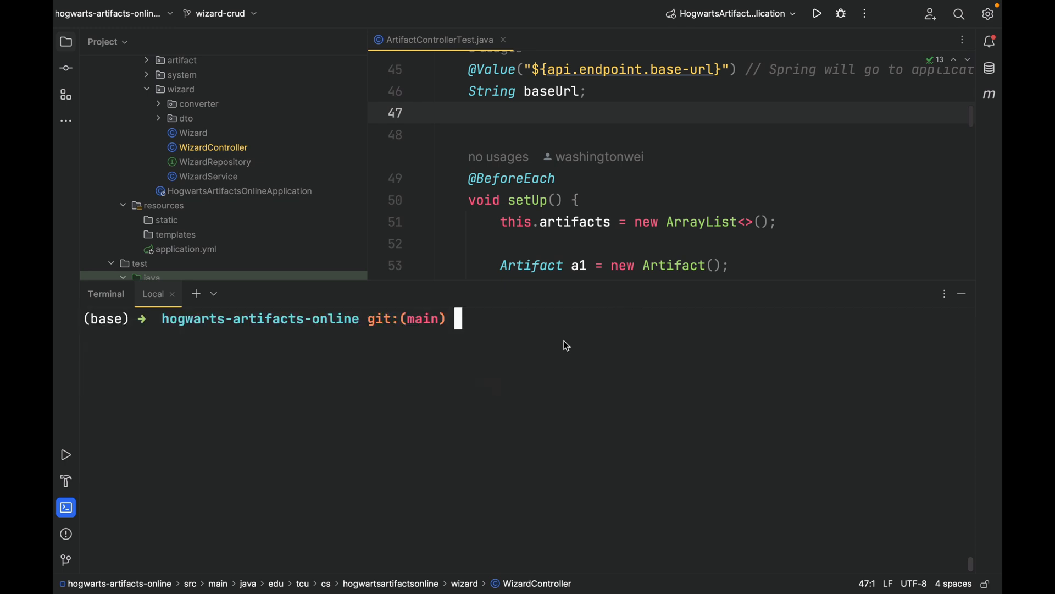
{"action": "type", "text": "git status"}
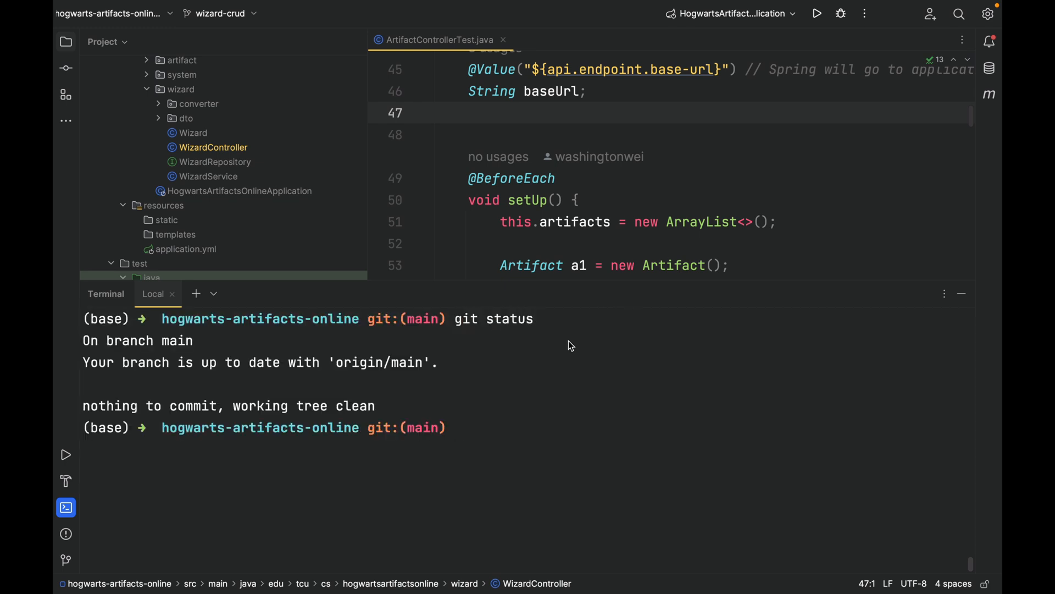
{"action": "left_click", "coordinate": [220, 13]}
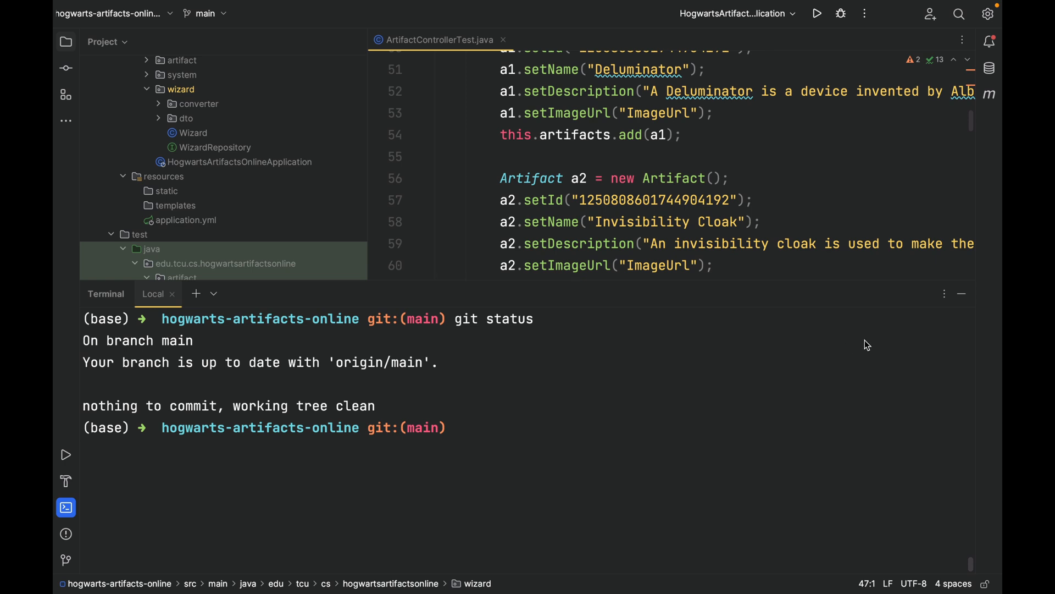
{"action": "type", "text": "git"}
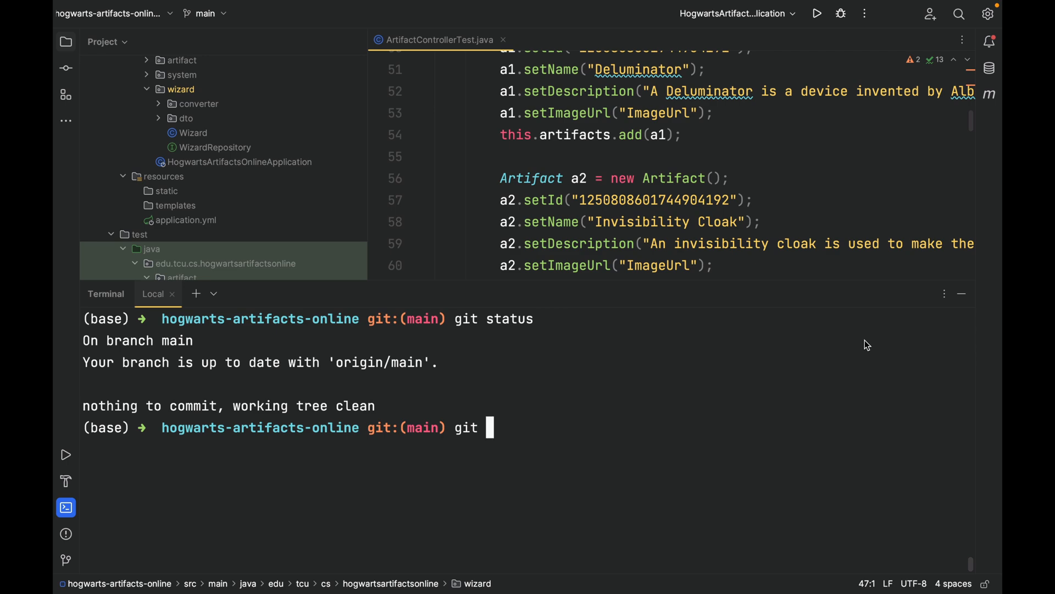
{"action": "type", "text": "pull"}
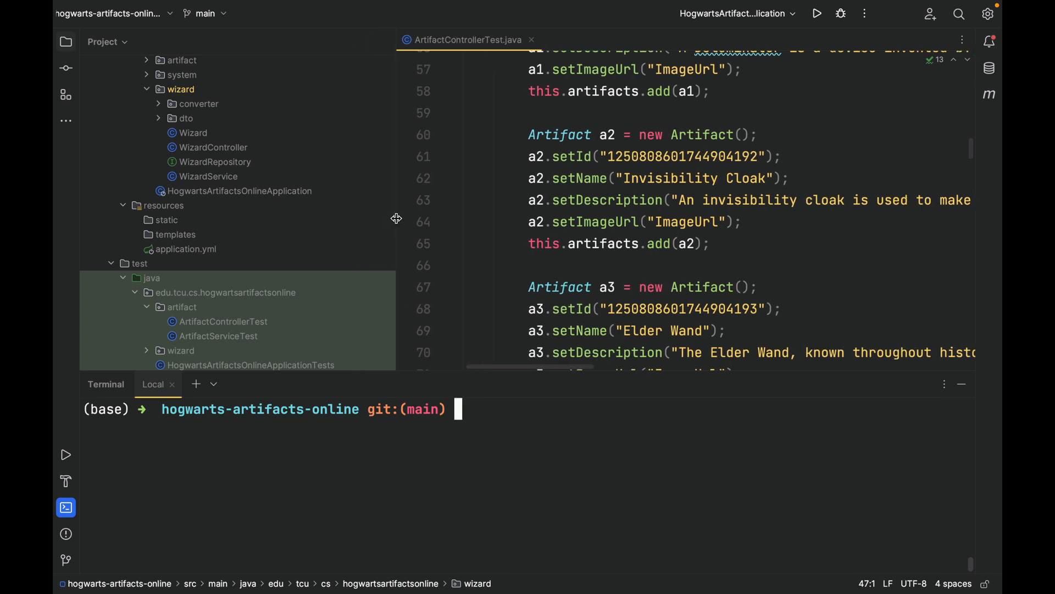
{"action": "left_click", "coordinate": [186, 248]}
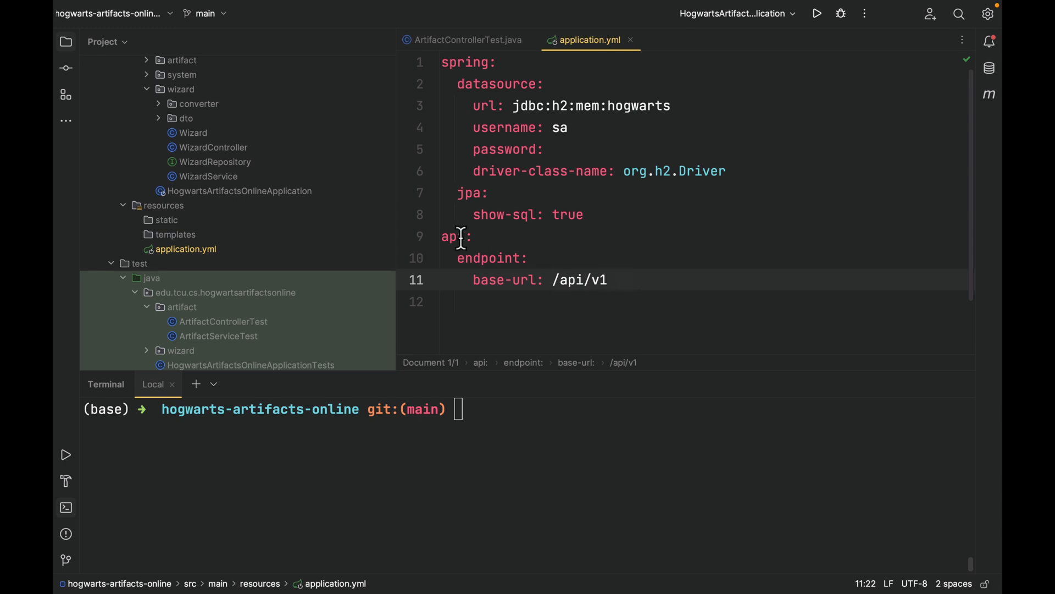
{"action": "mouse_move", "coordinate": [535, 280]}
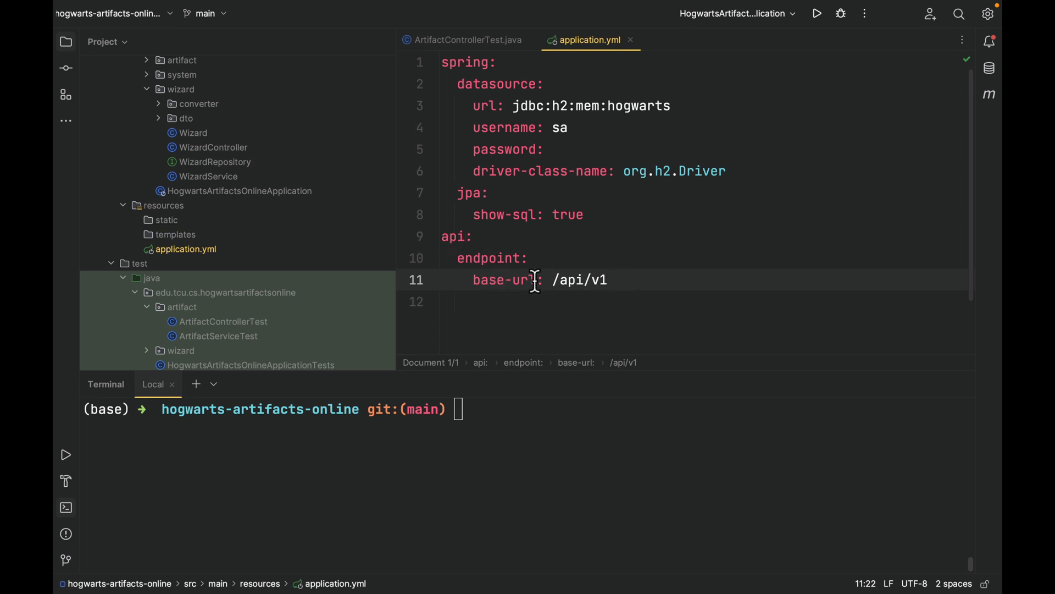
{"action": "mouse_move", "coordinate": [573, 106]}
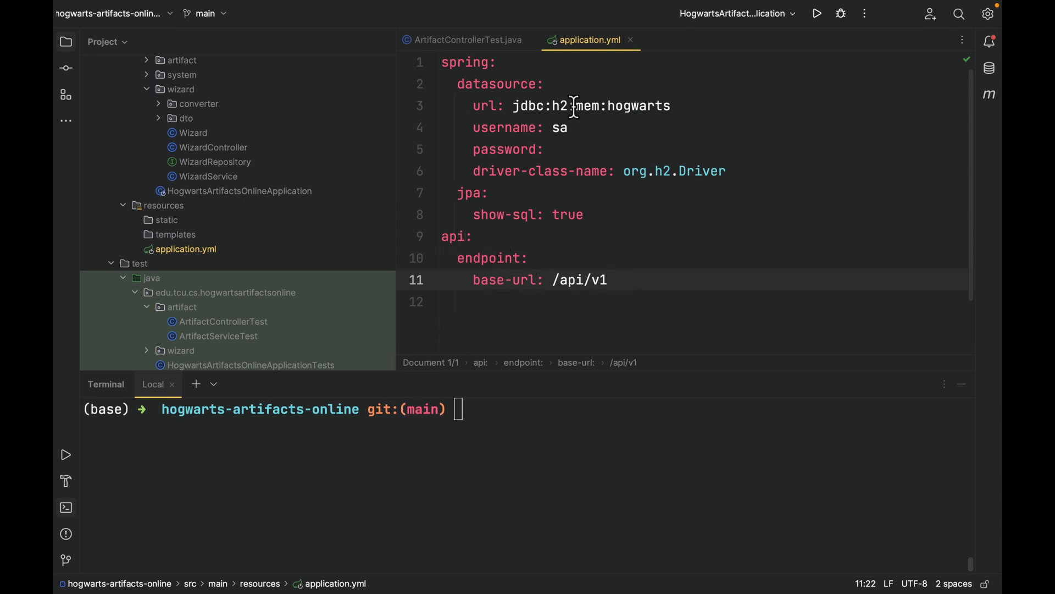
{"action": "left_click", "coordinate": [466, 39]}
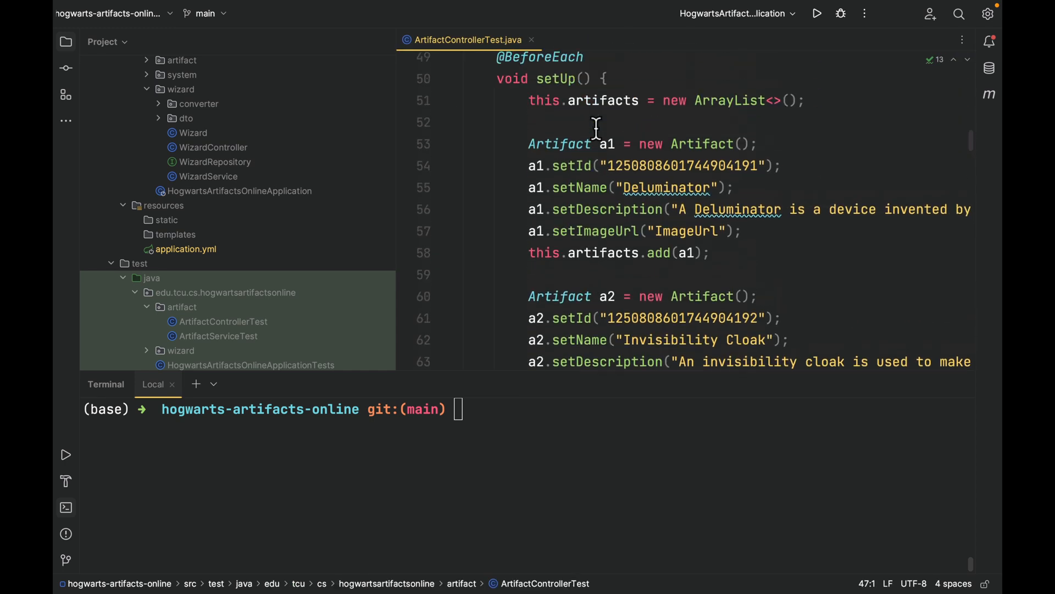
{"action": "scroll", "scroll_direction": "up", "scroll_amount": 3}
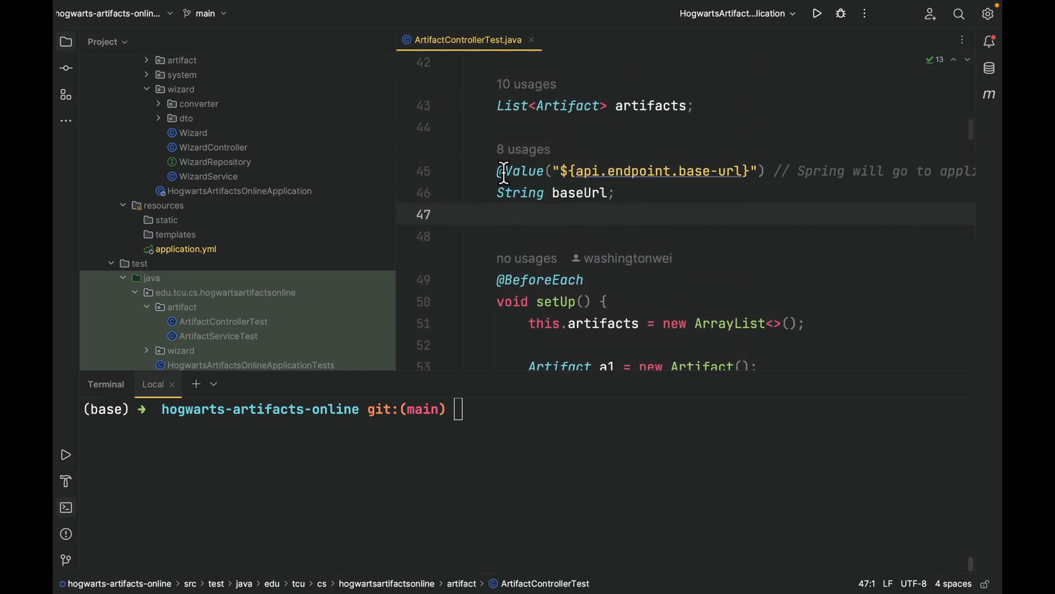